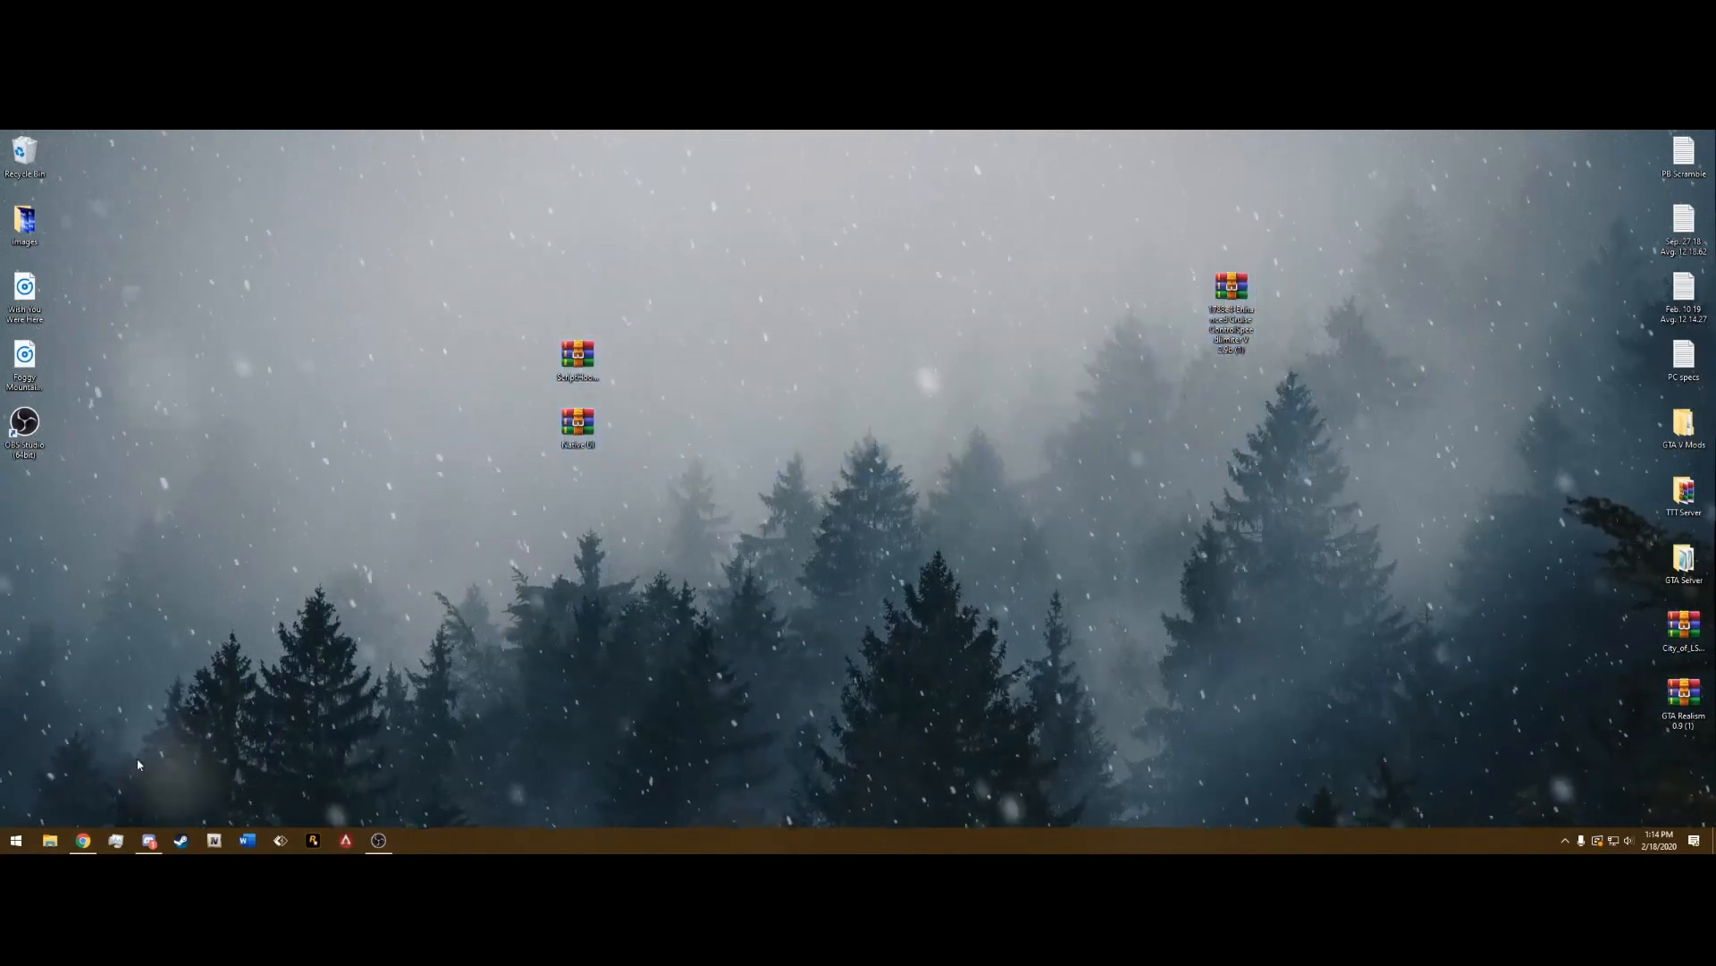
Bring Chrome forward on the Enhanced Cruise Control/Speedlimiter gta5-mods page and scroll it
left_click(83, 840)
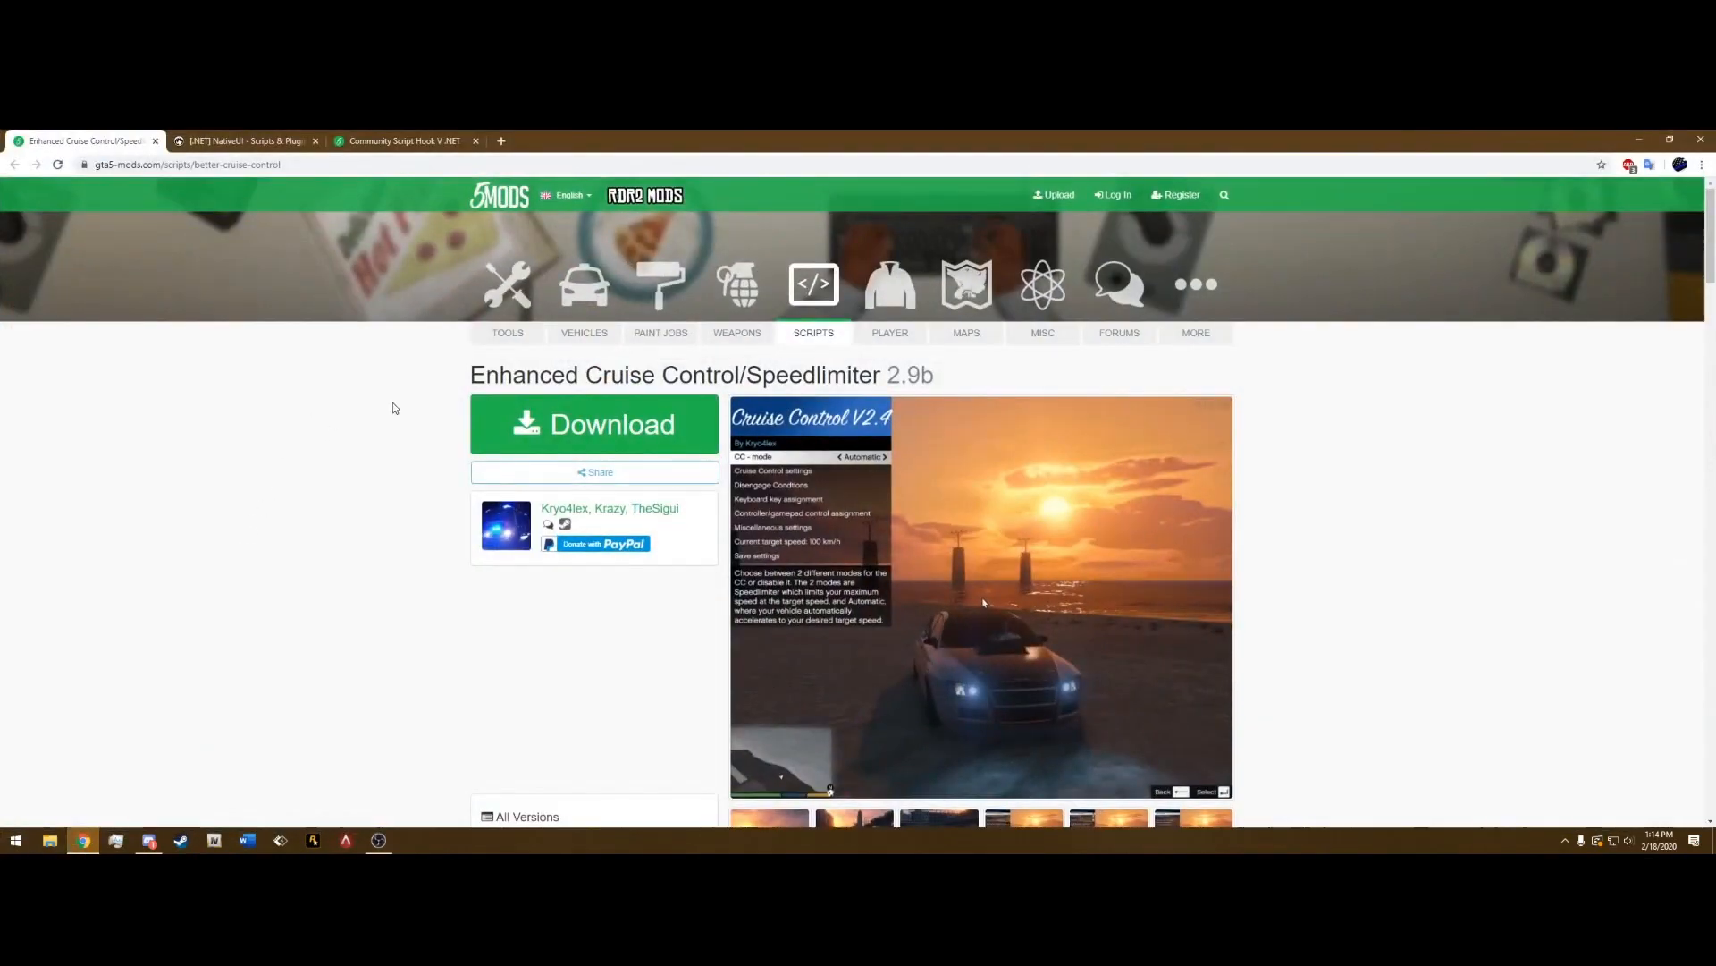
scroll("down", 3)
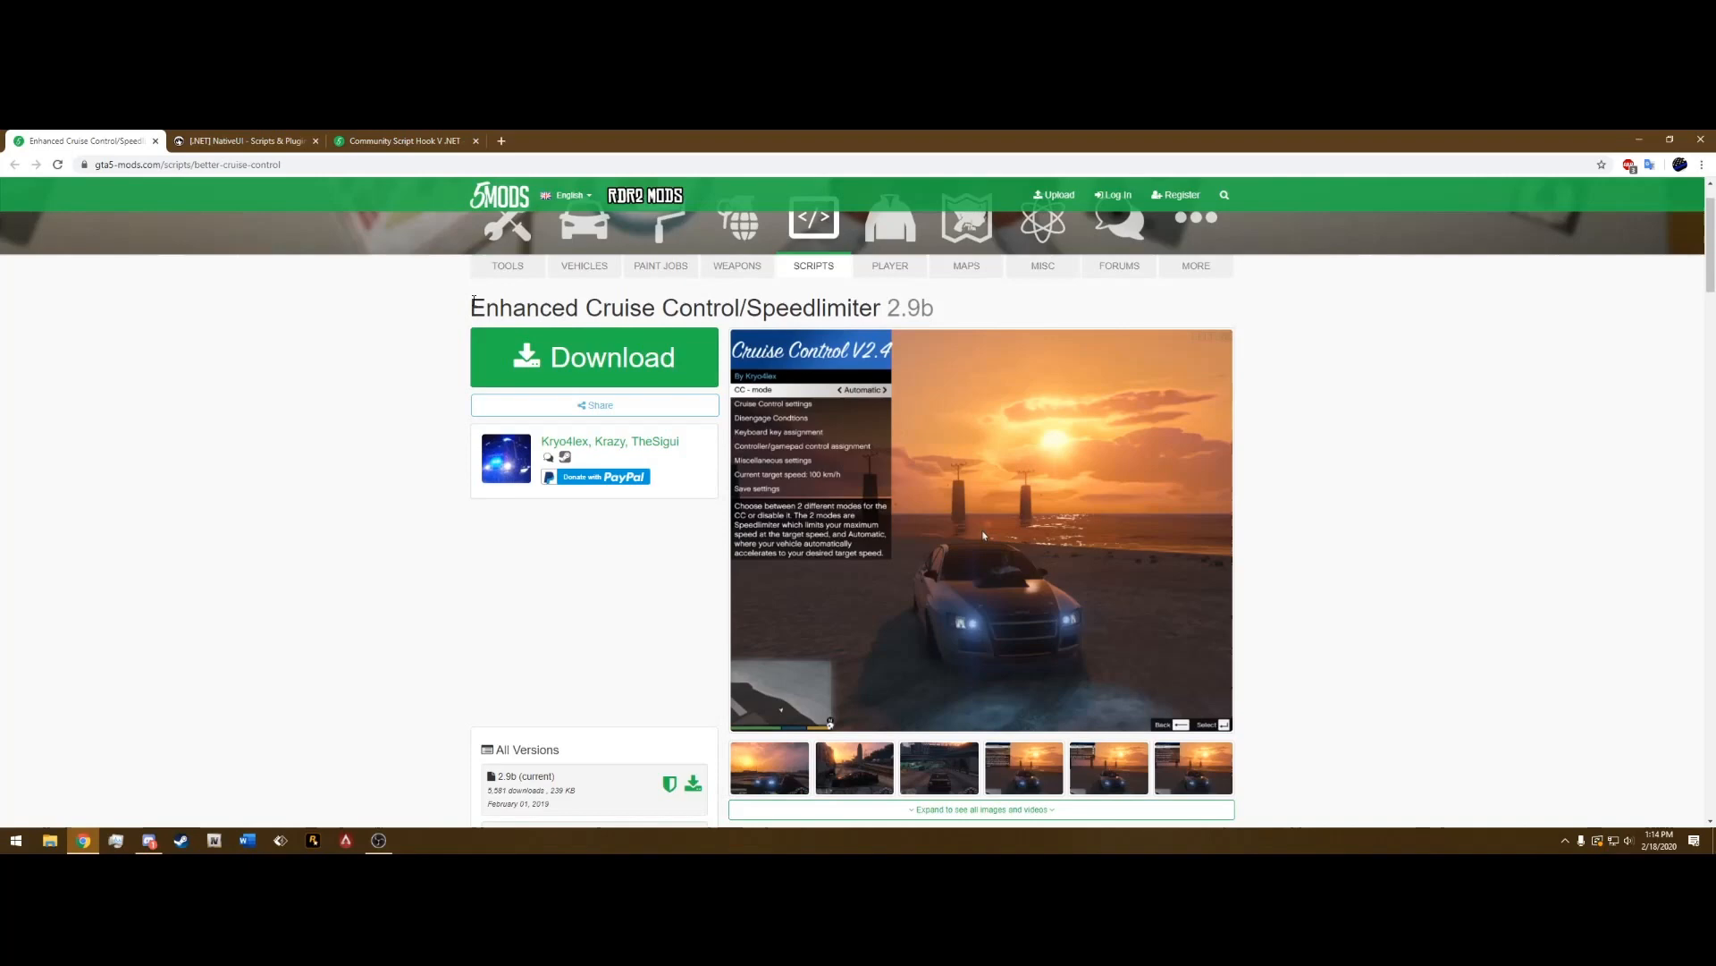
mouse_move(304, 368)
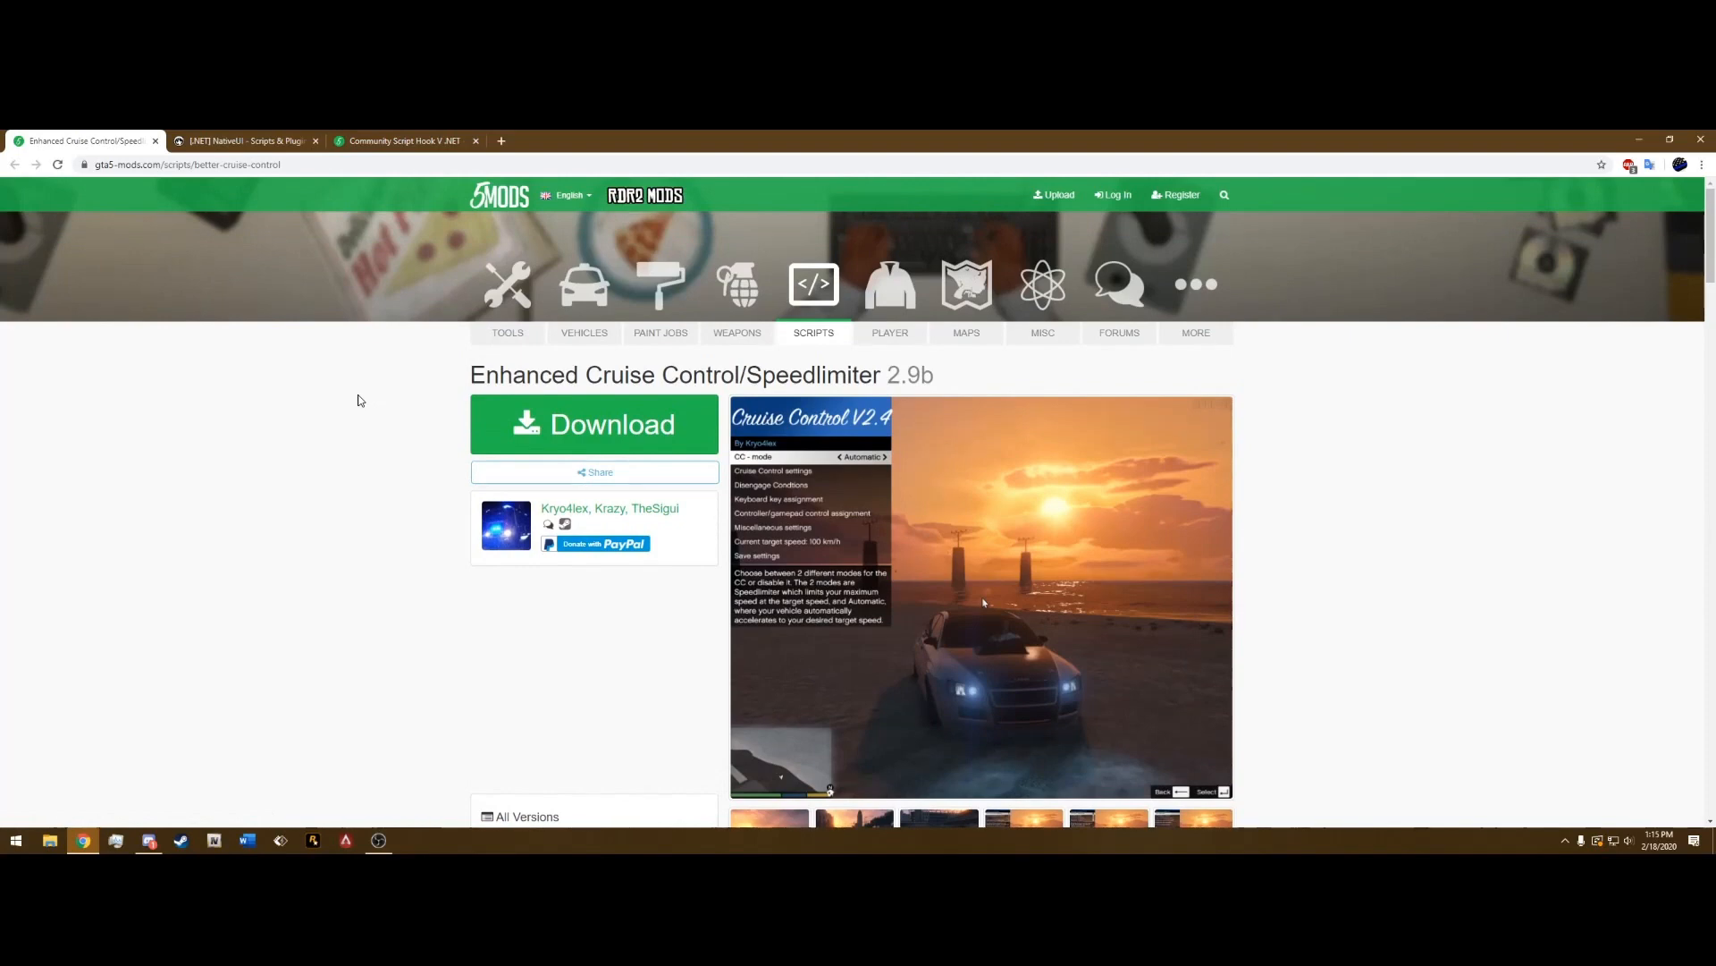
mouse_move(318, 404)
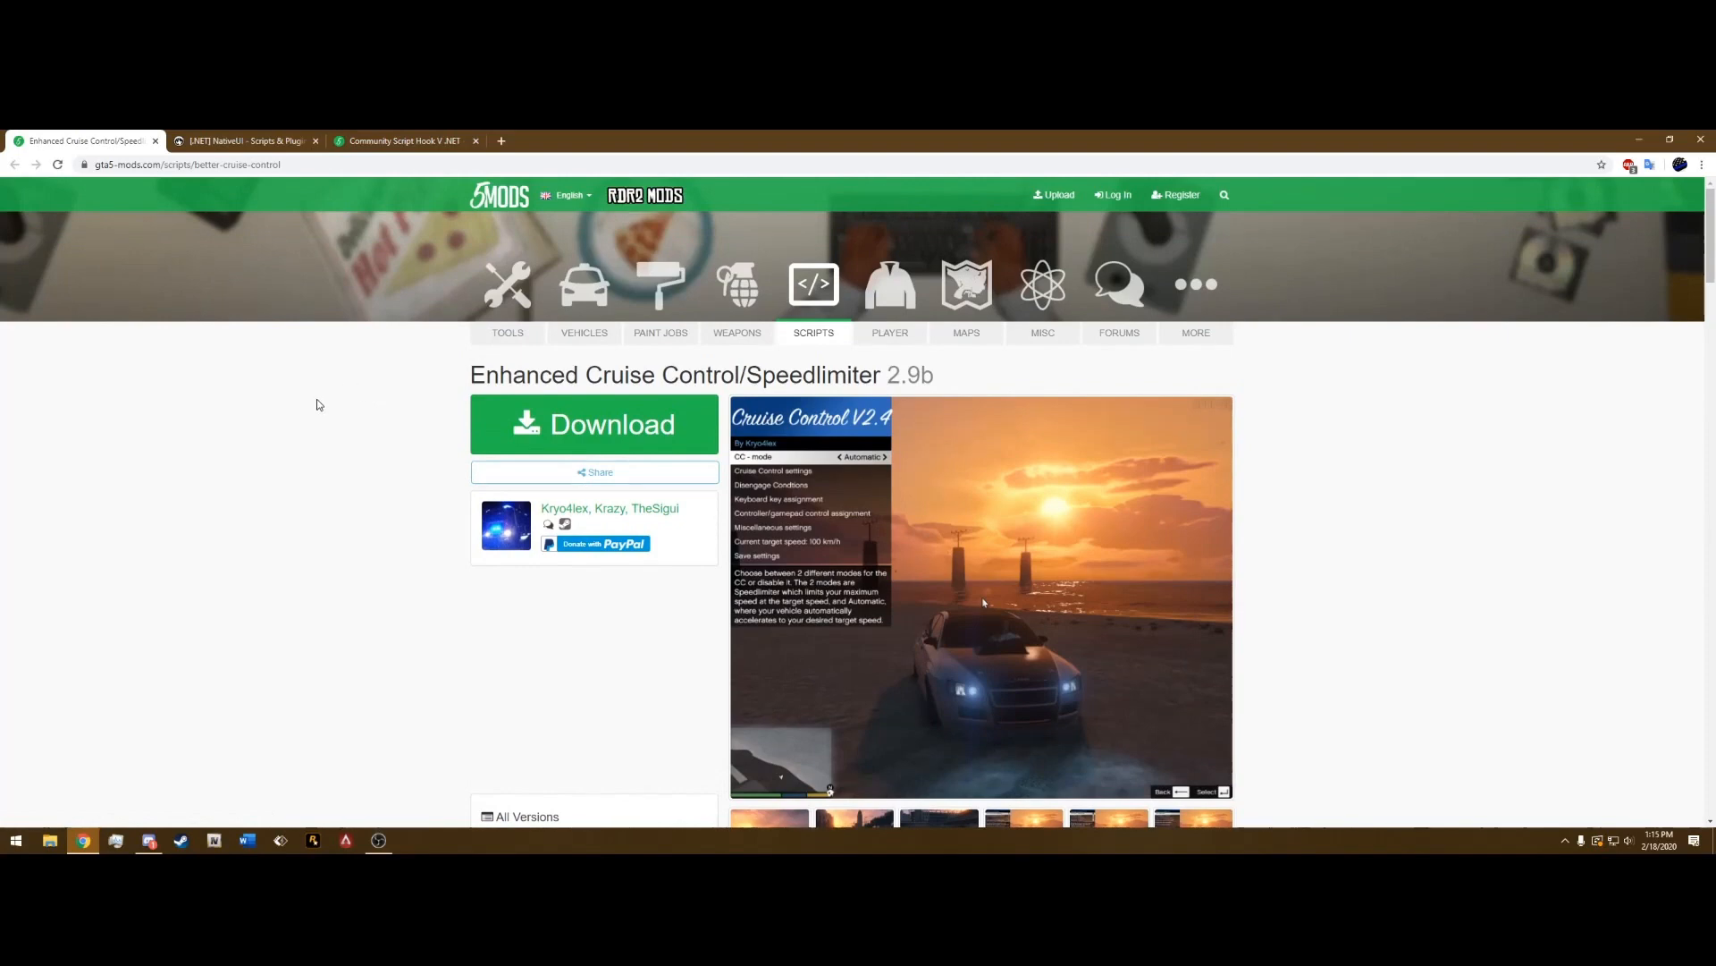
Review the NativeUI Library and Community Script Hook V .NET tabs, then minimize Chrome
left_click(243, 139)
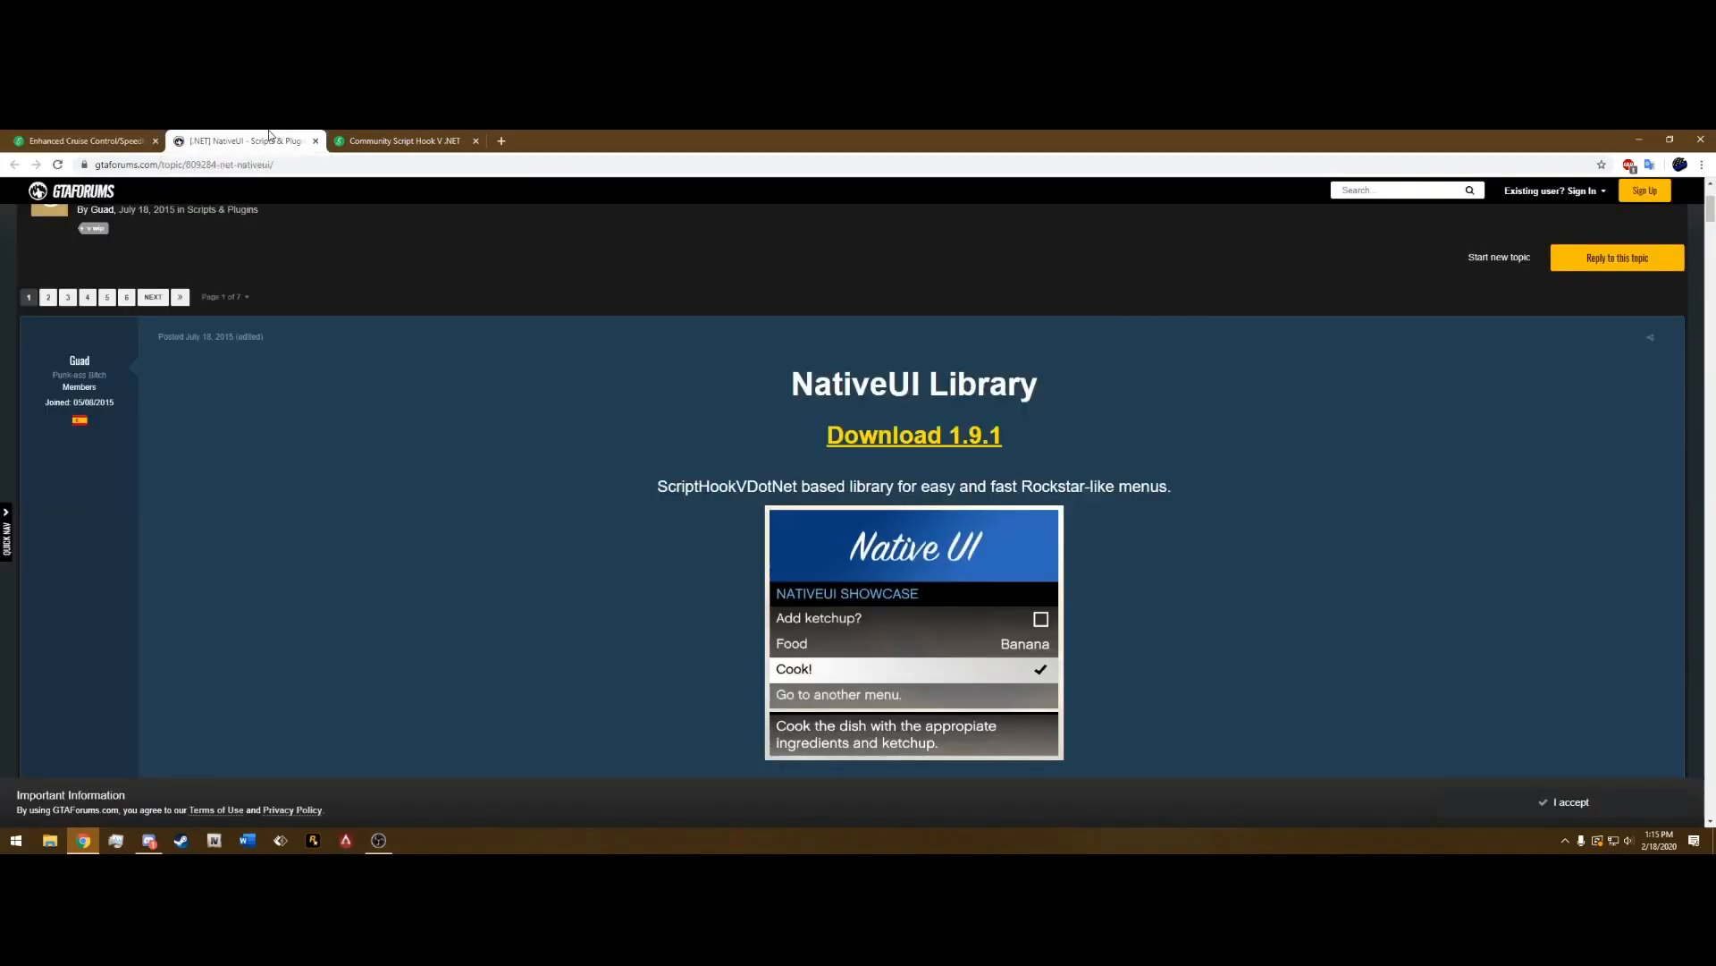
mouse_move(913, 435)
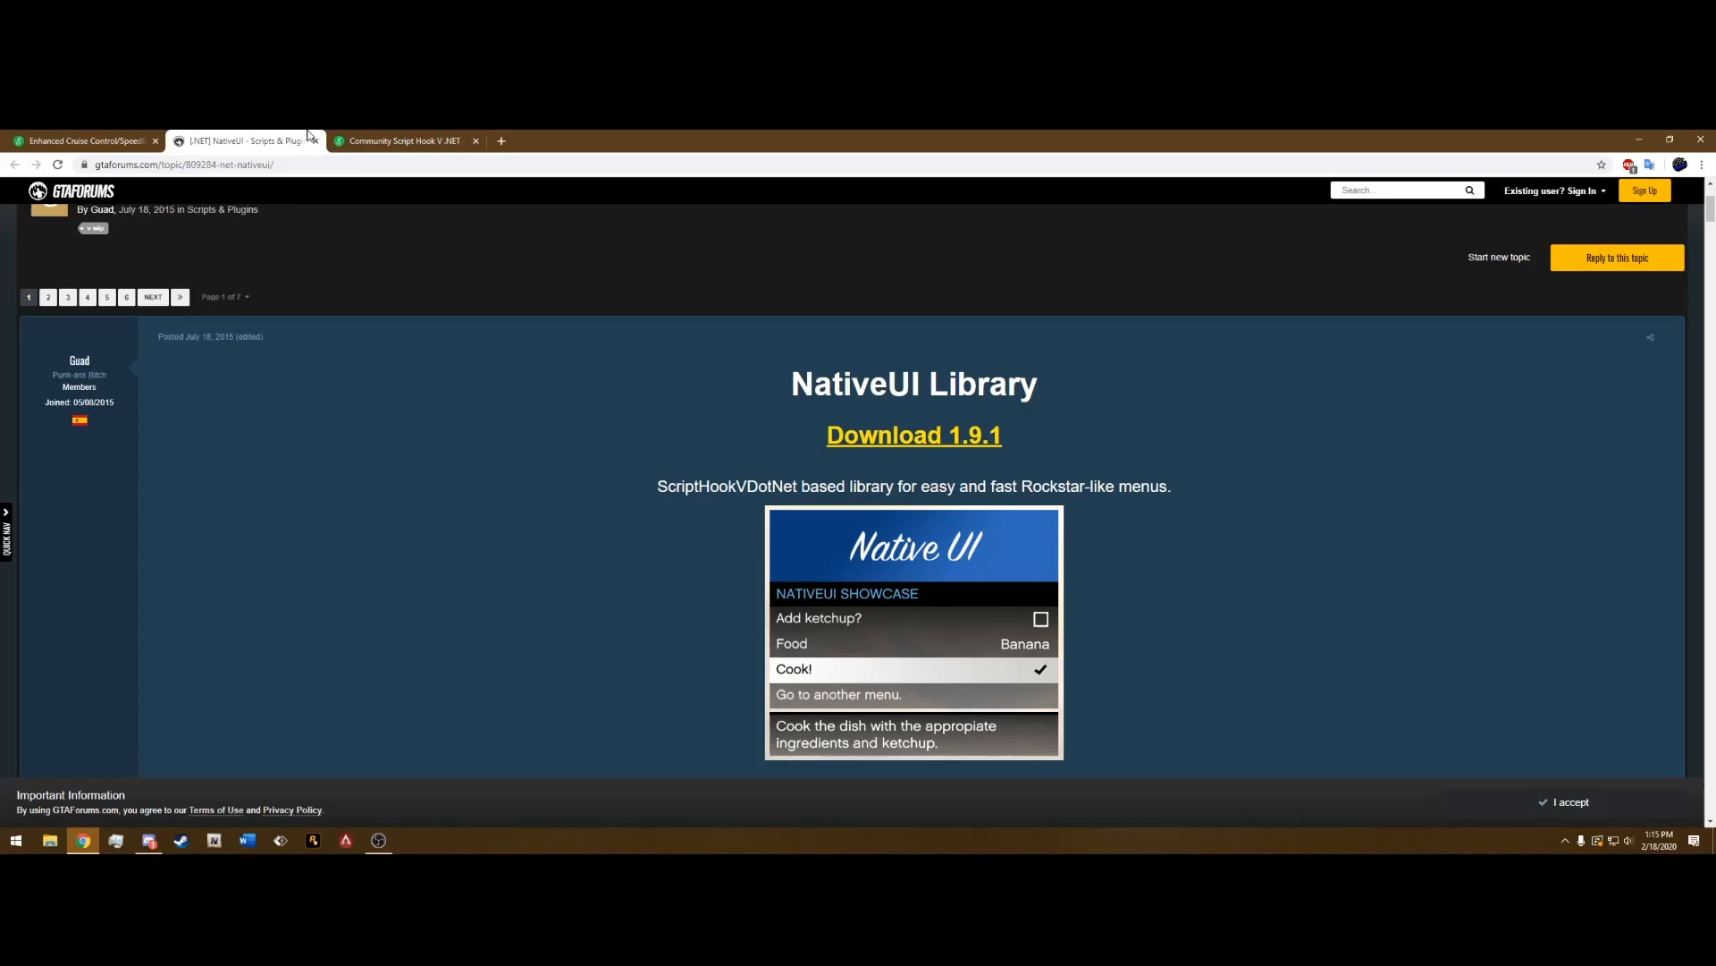
left_click(404, 139)
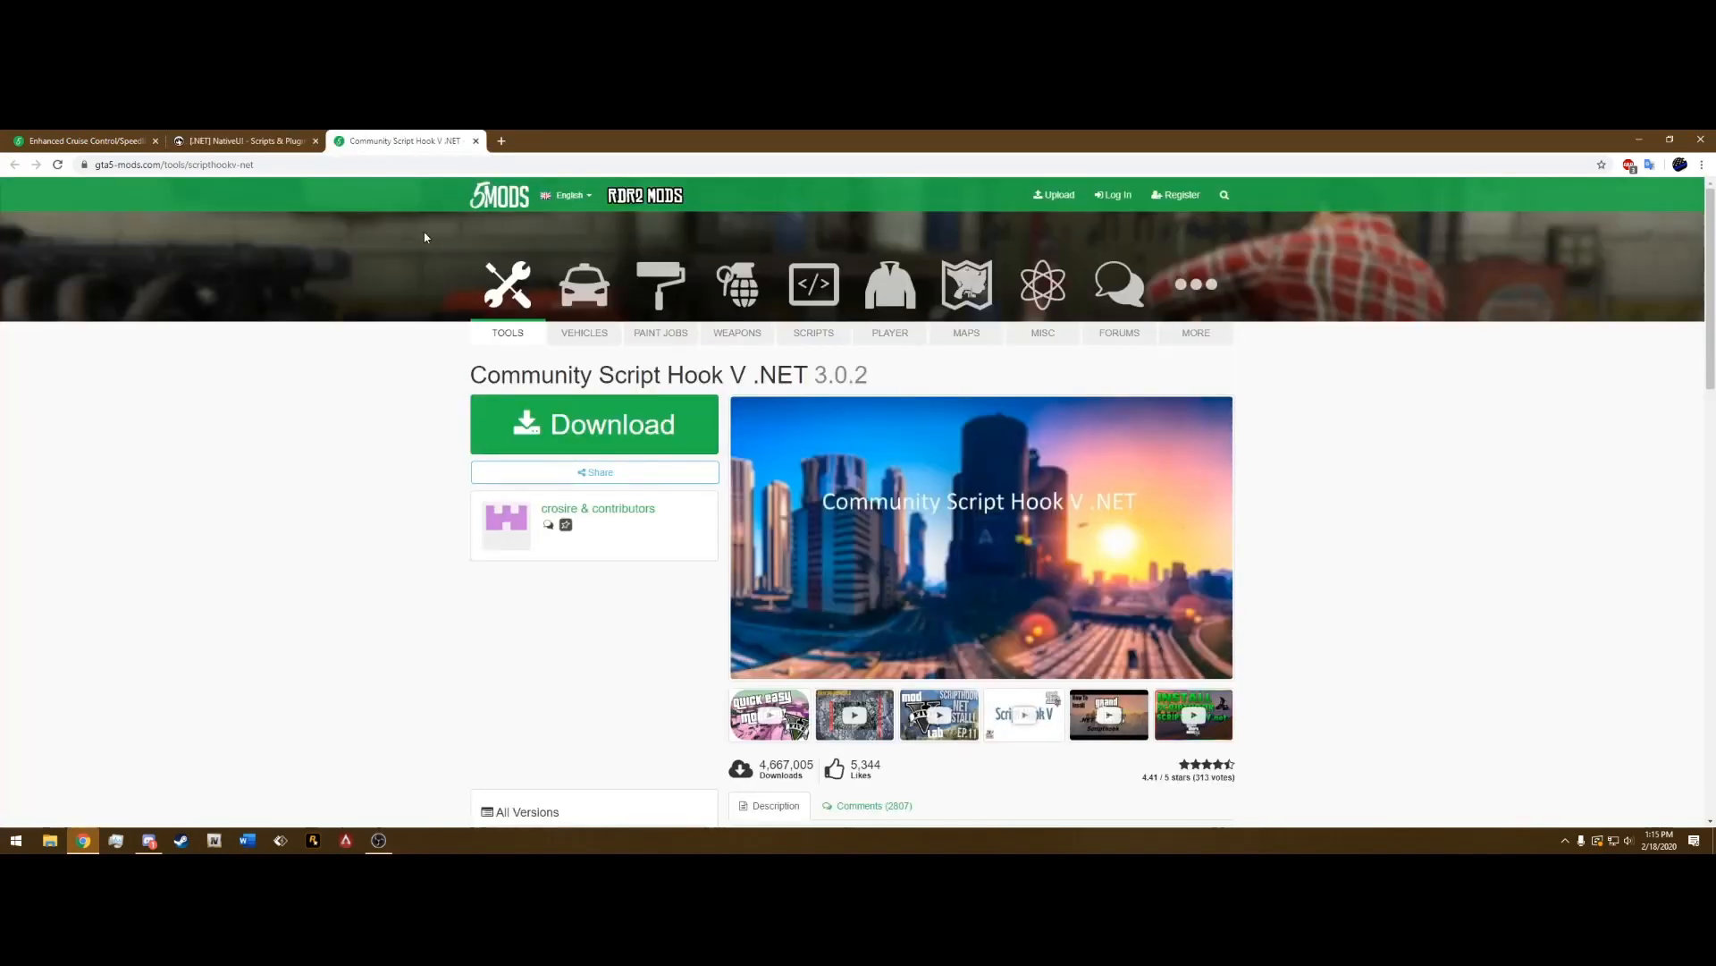
double_click(783, 373)
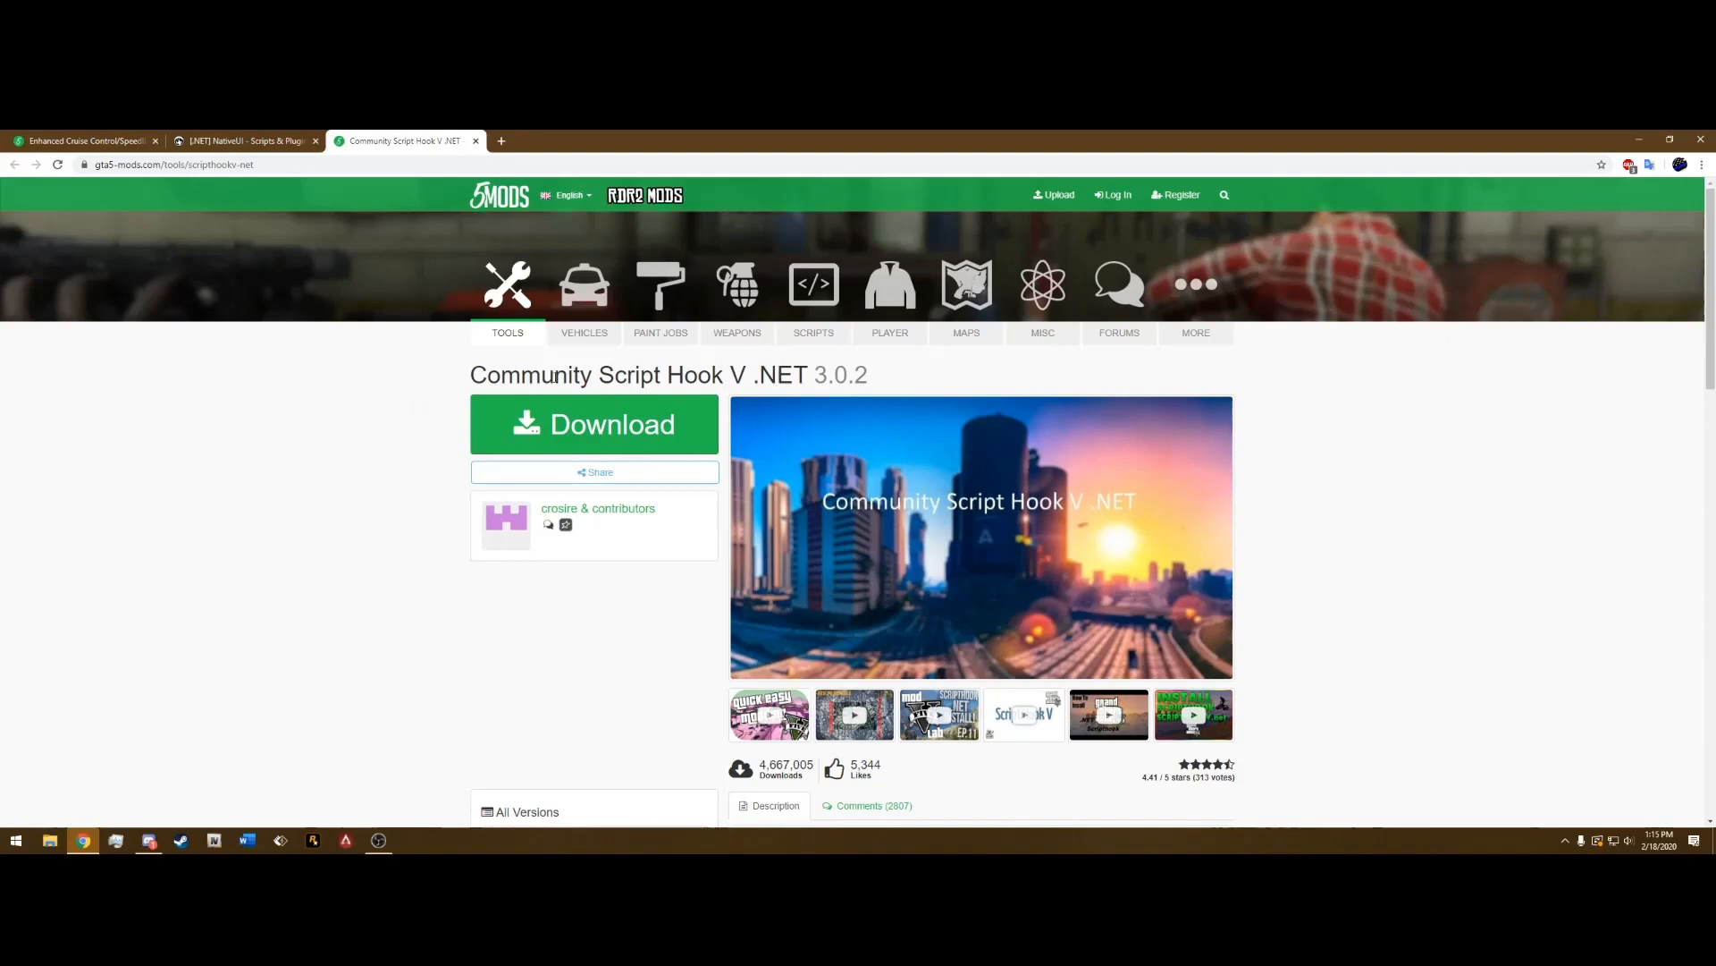
double_click(671, 374)
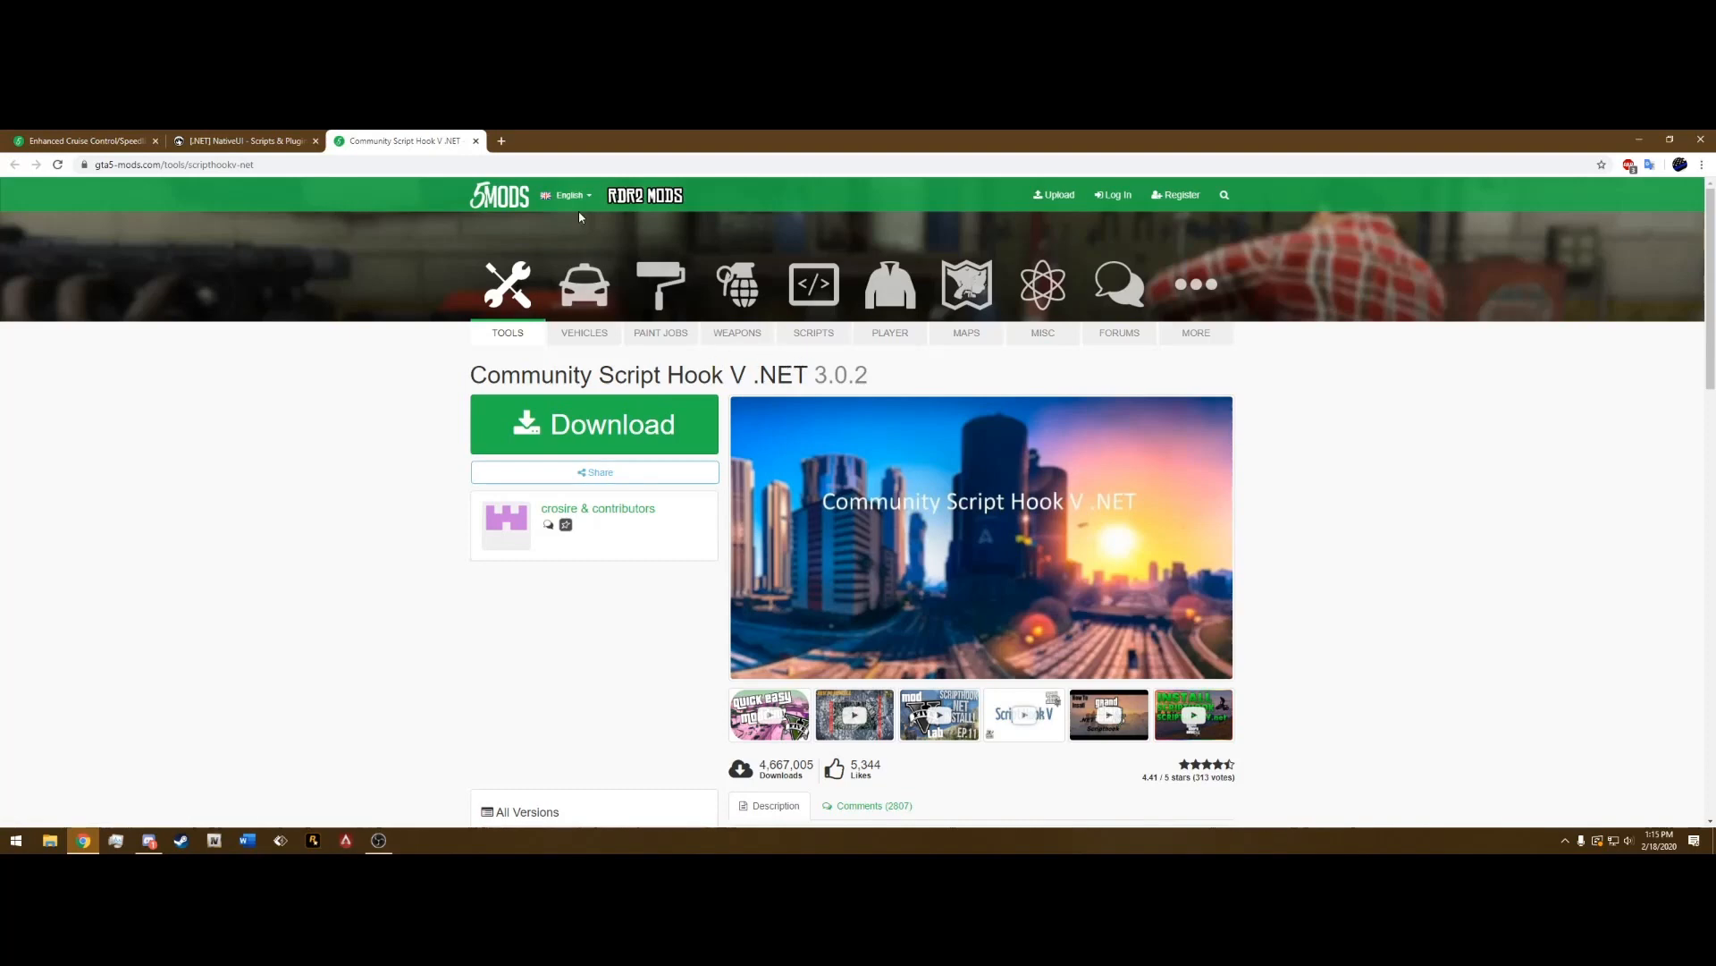
mouse_move(552, 199)
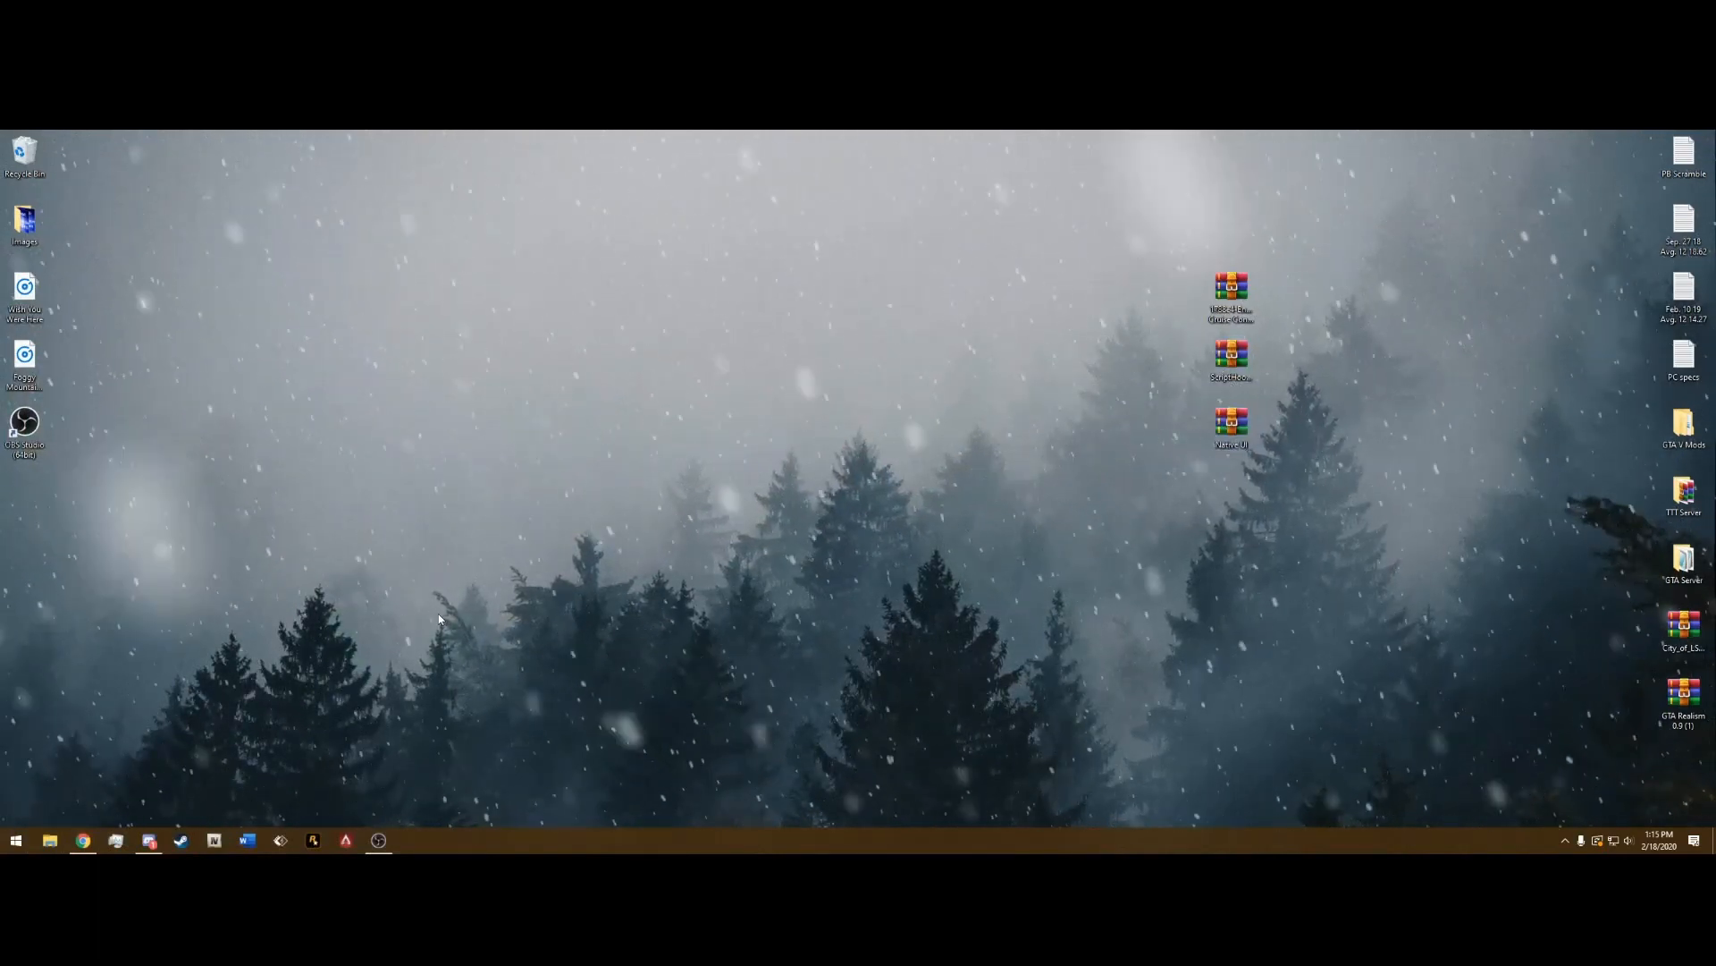
Navigate from This PC into Terabyte1 (G:) and the Grand Theft Auto V folder
left_click(50, 840)
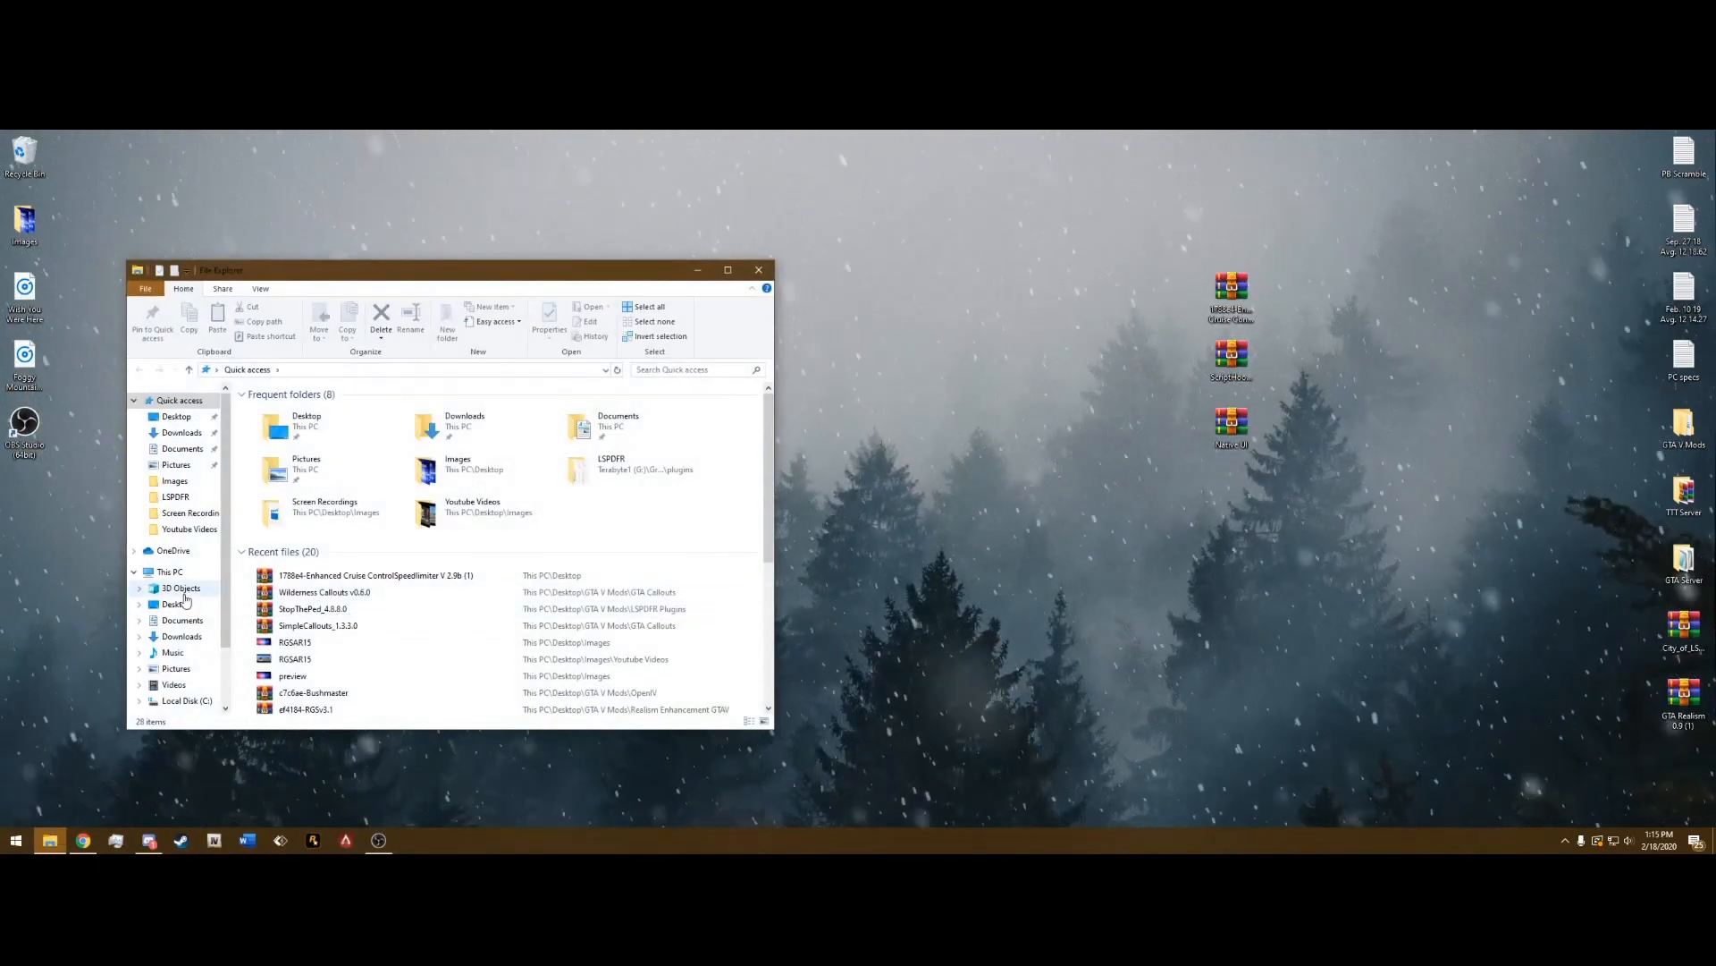
left_click(168, 570)
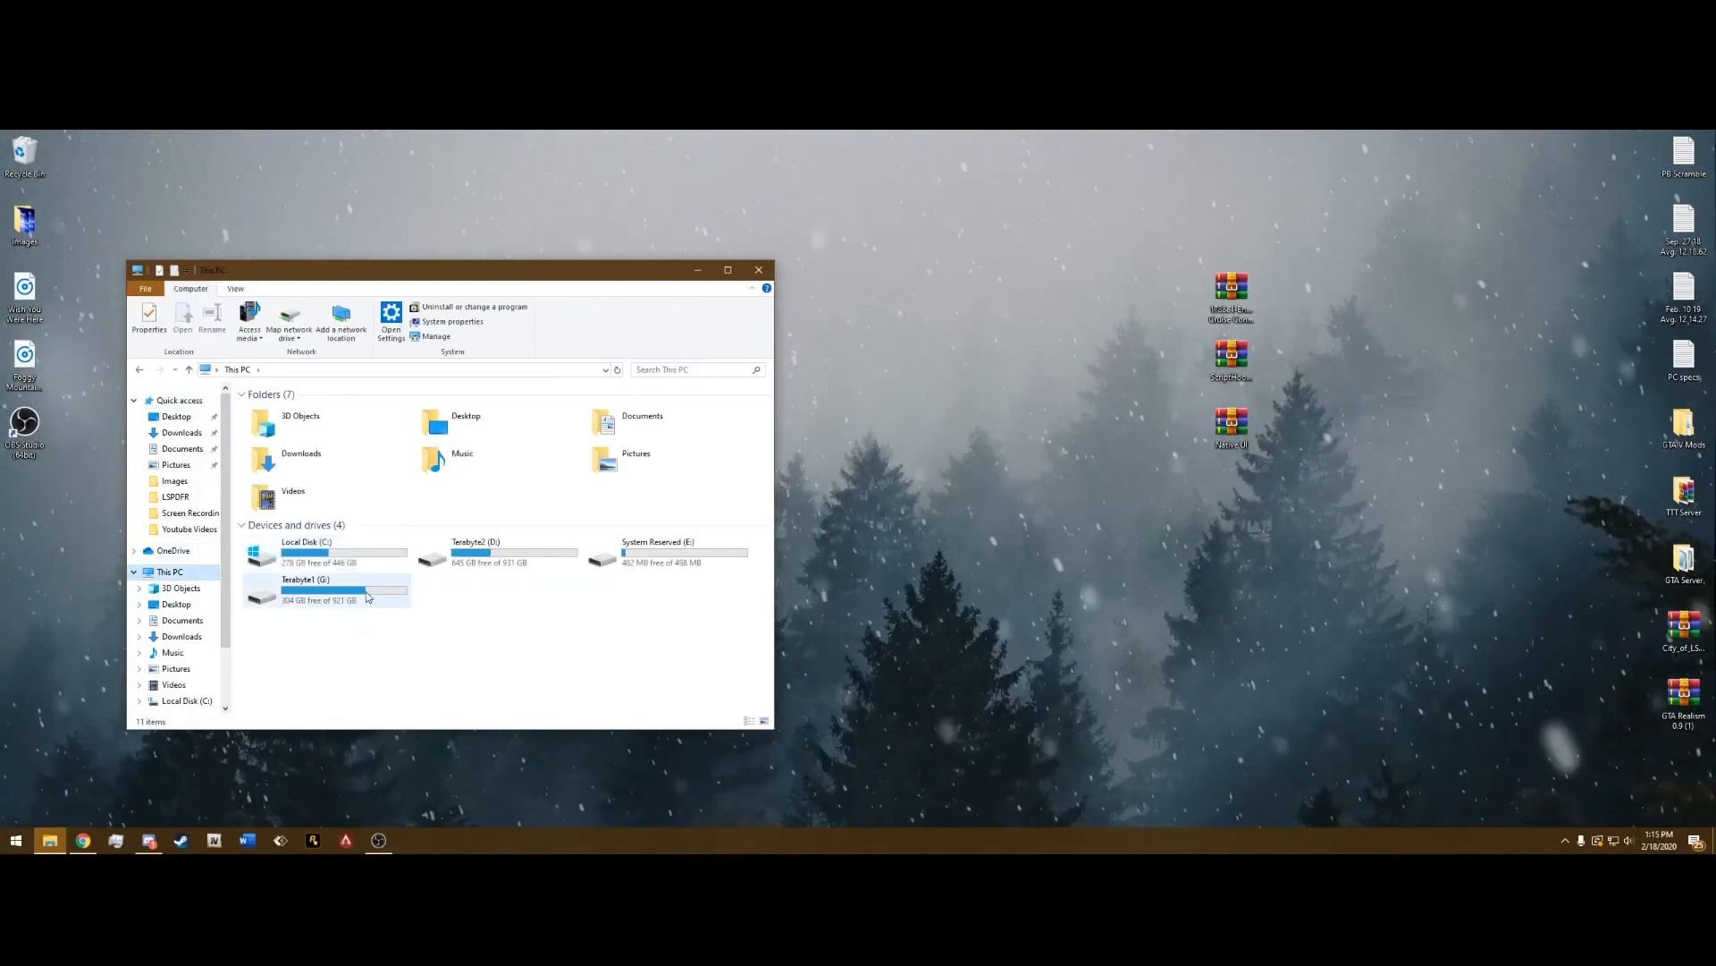
double_click(305, 589)
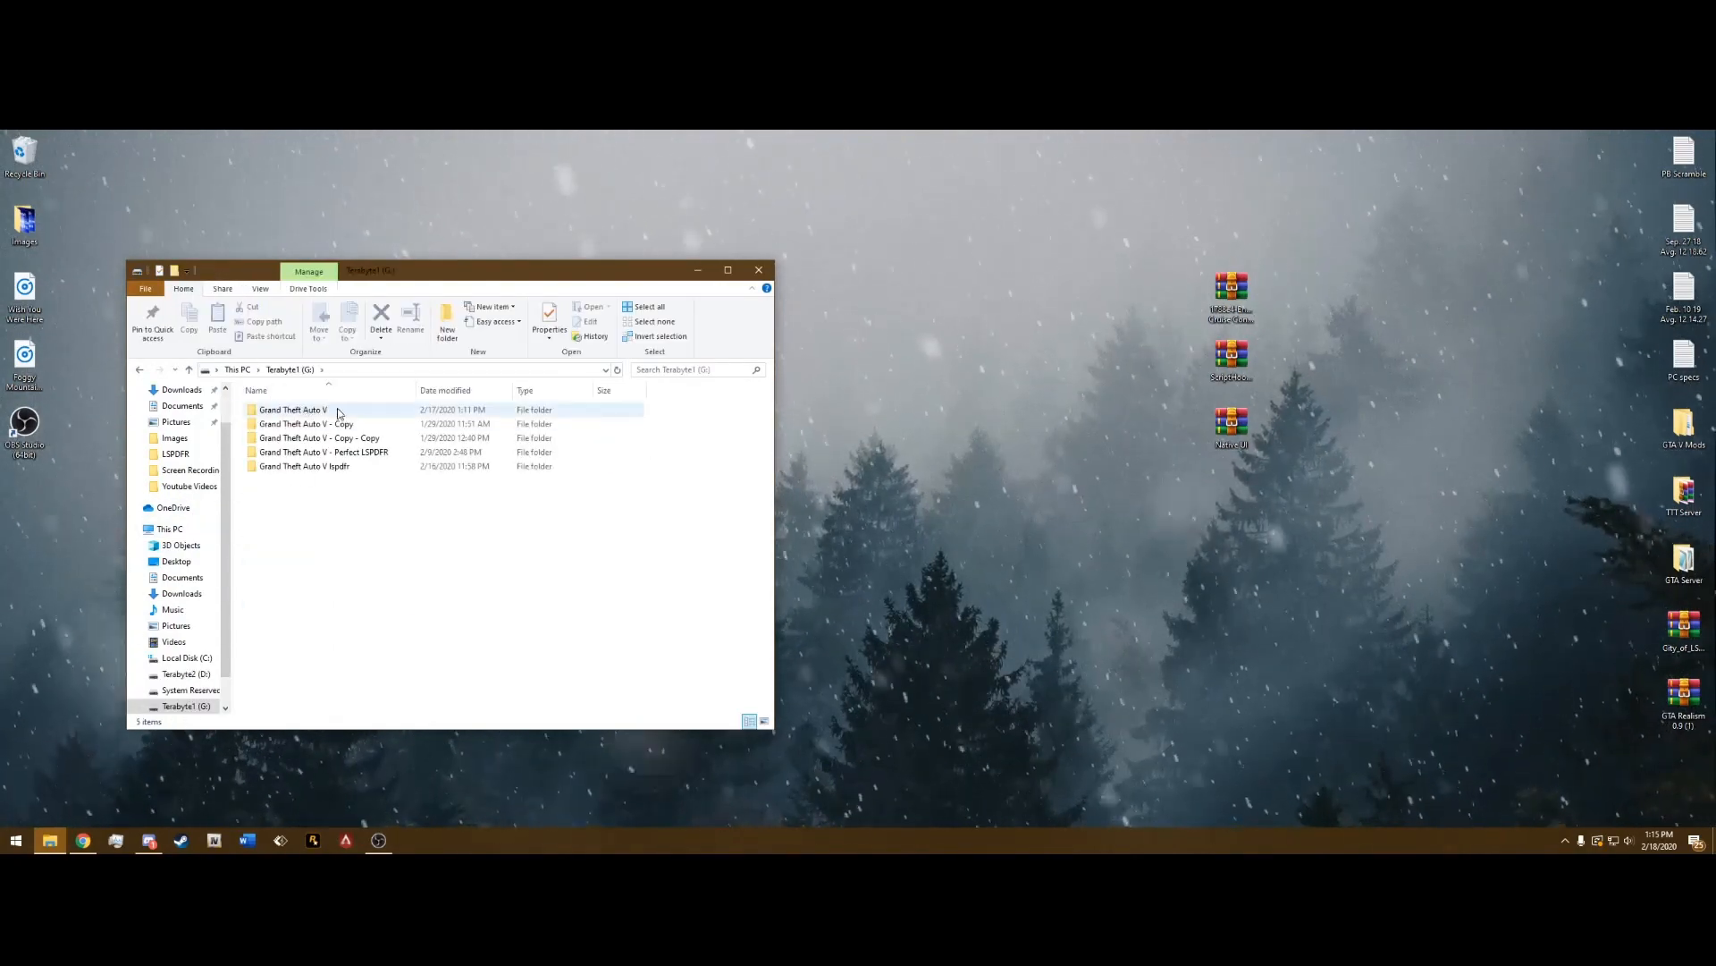
double_click(291, 409)
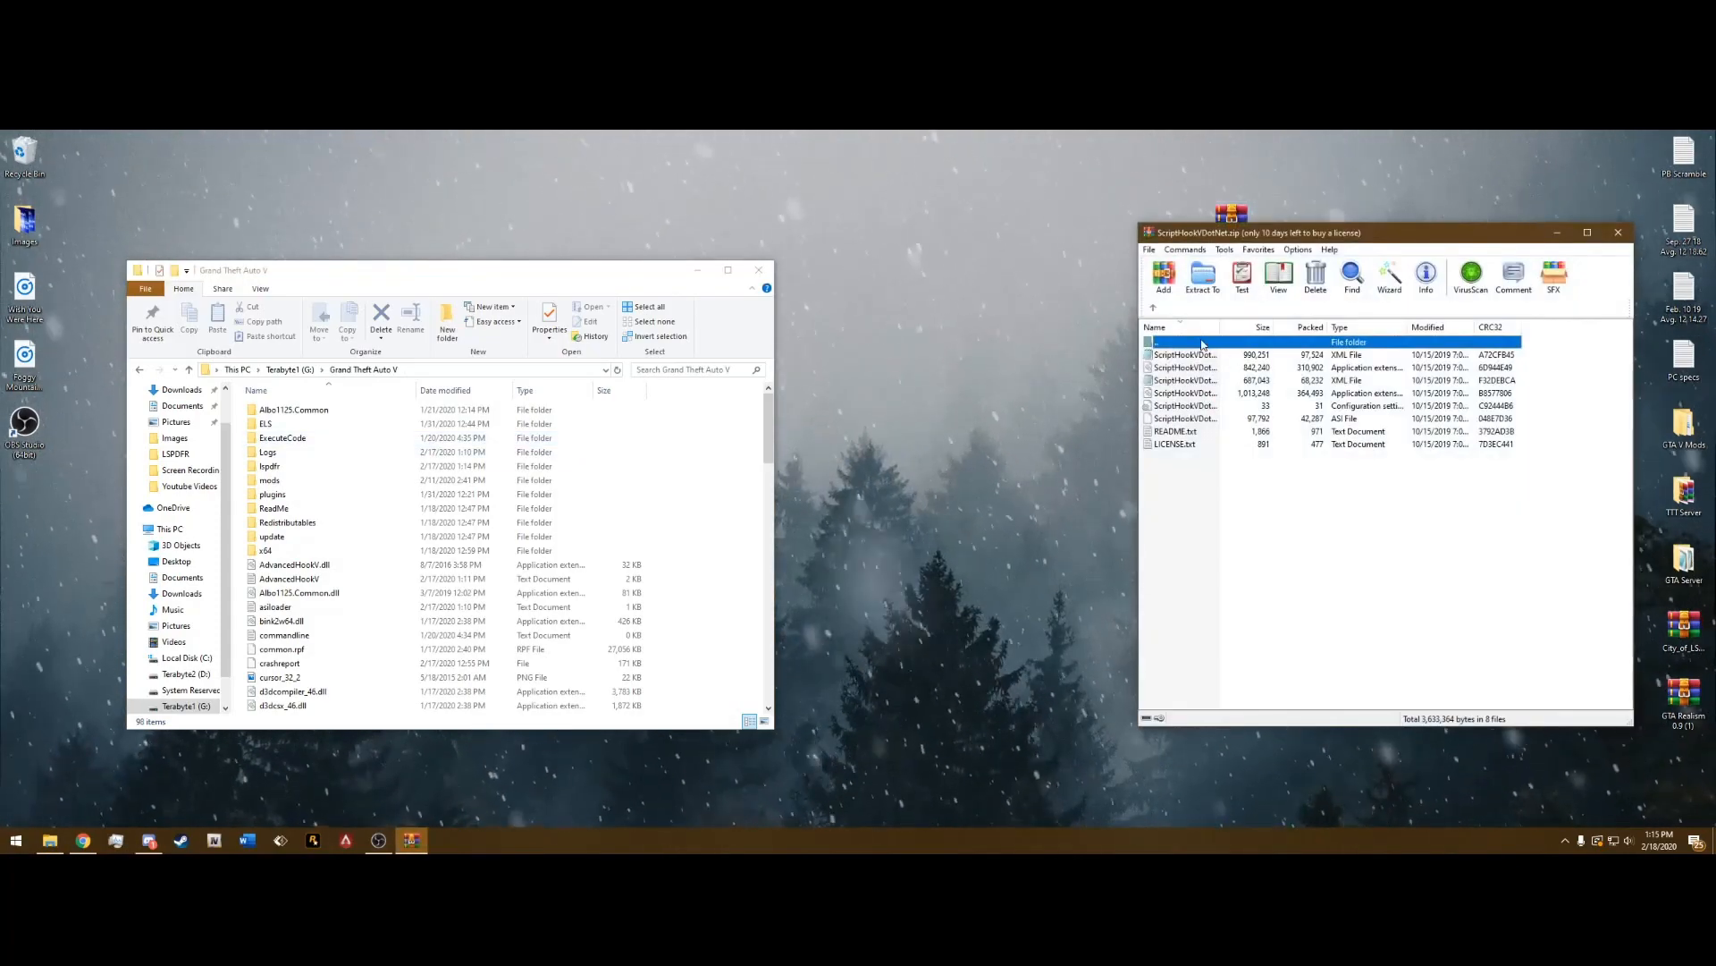
Select the ScriptHookVDotNet .asi and both .dll files in WinRAR and drop them into Grand Theft Auto V
left_click(1339, 546)
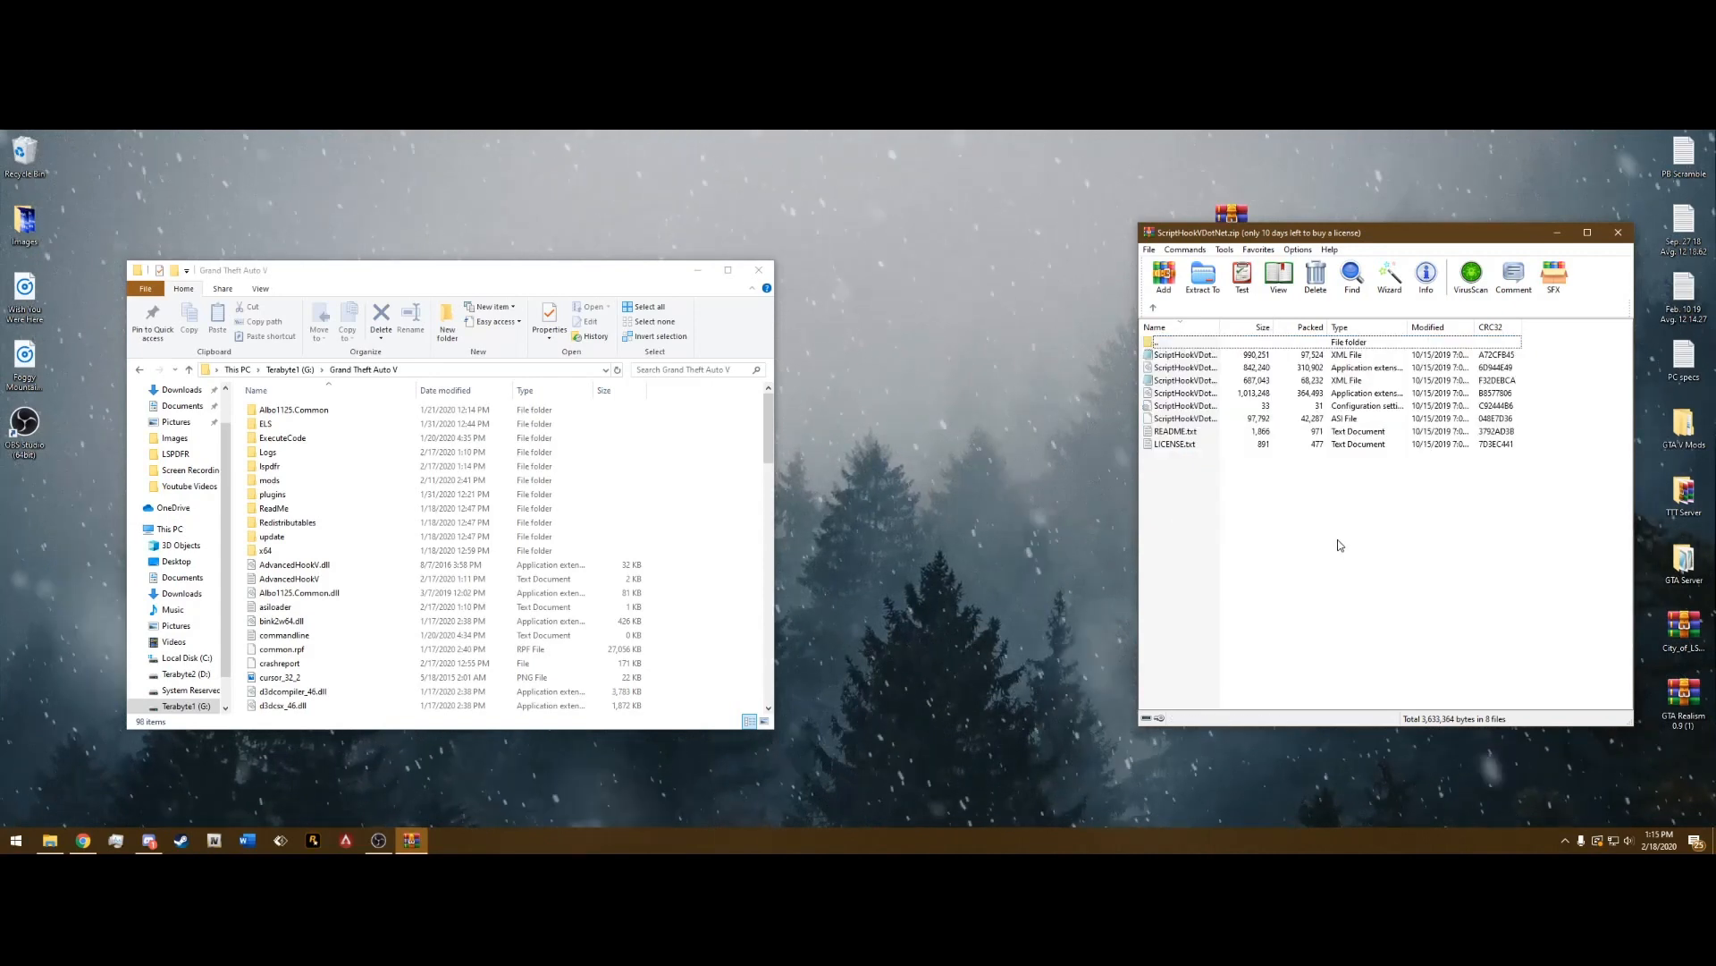
mouse_move(1275, 490)
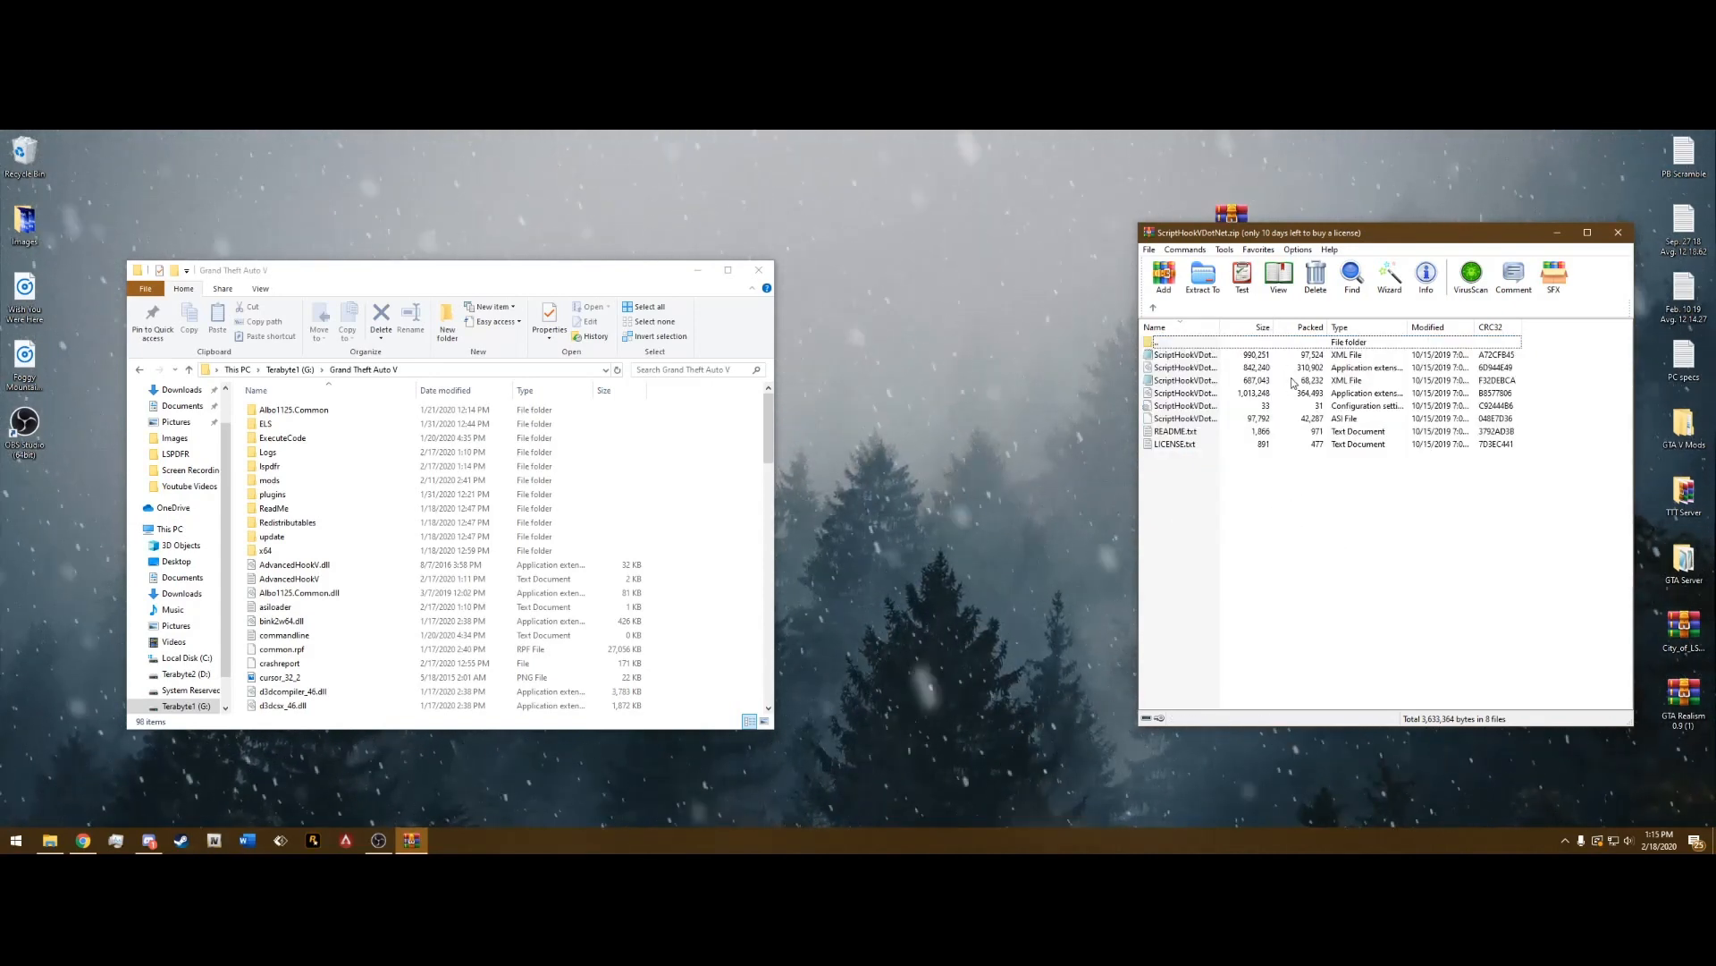
left_click(1187, 354)
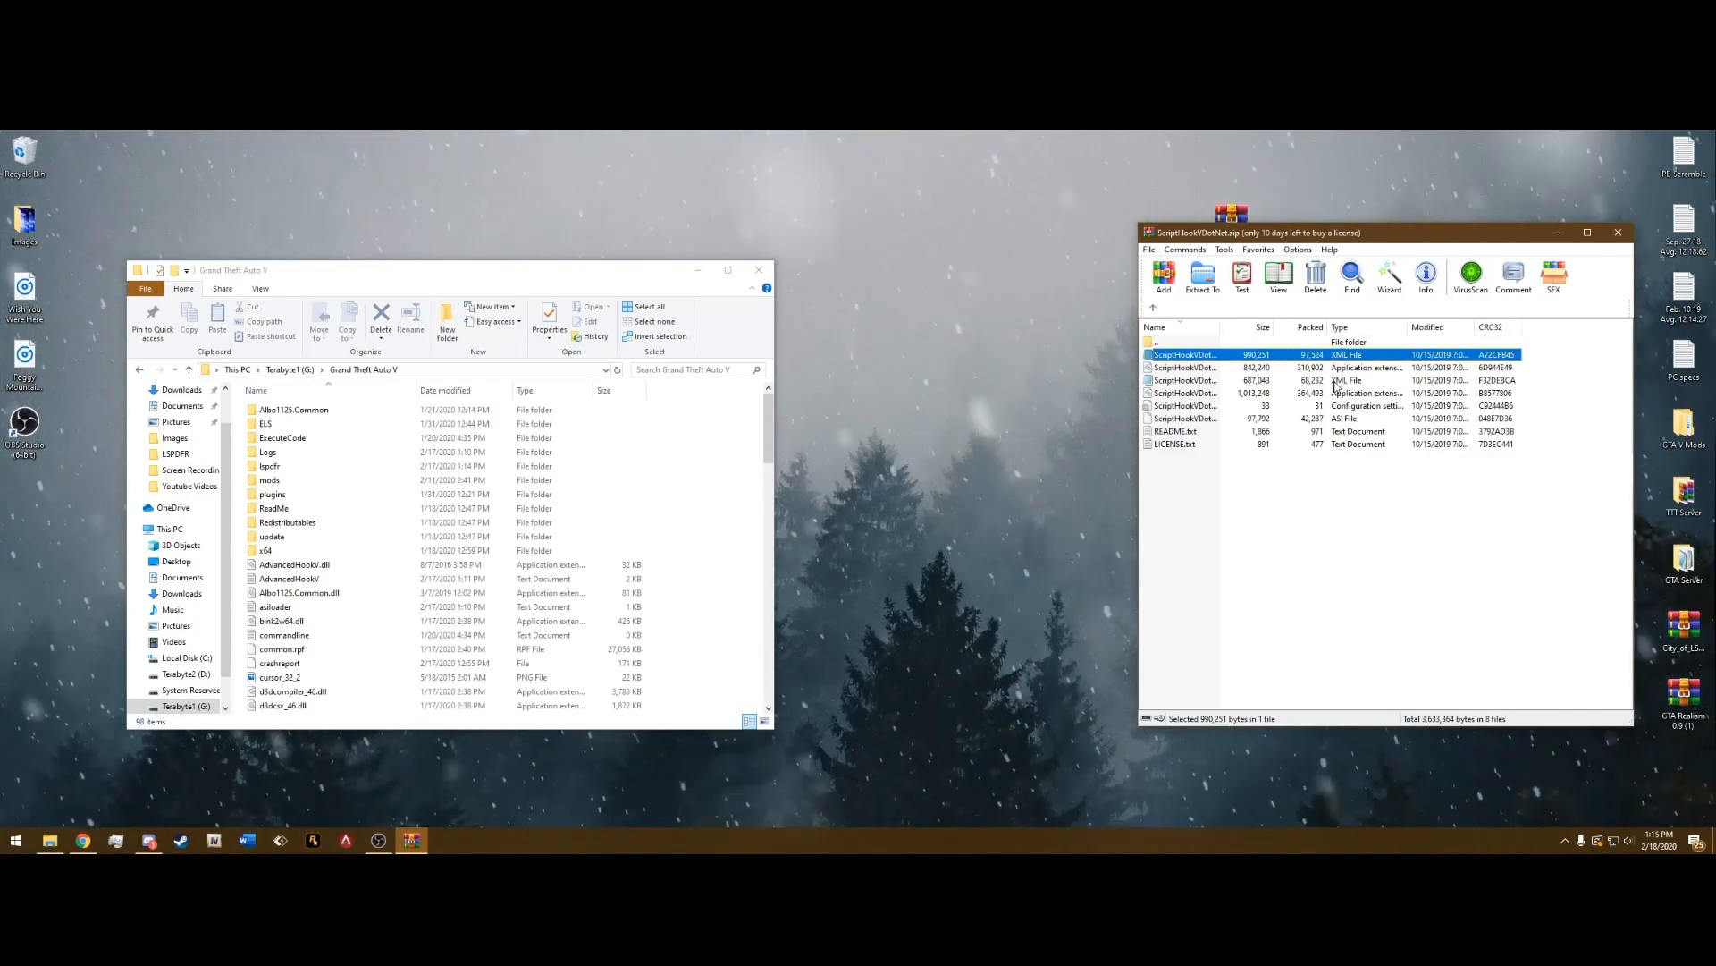
left_click(1314, 535)
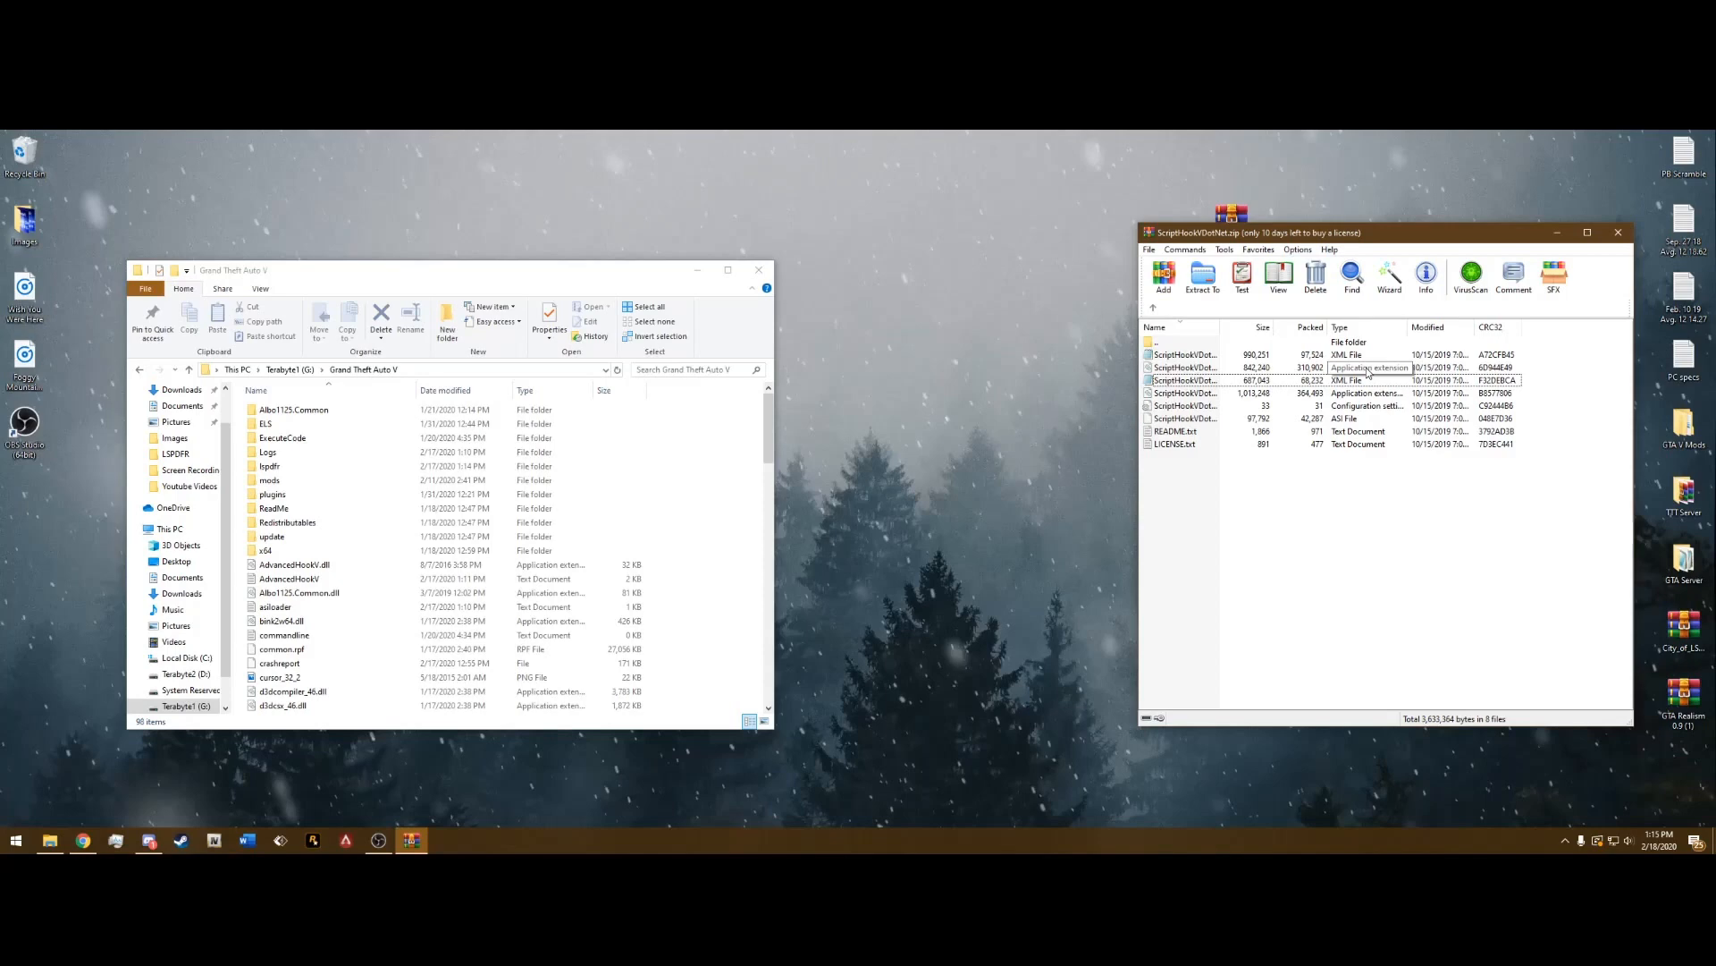
left_click(1259, 393)
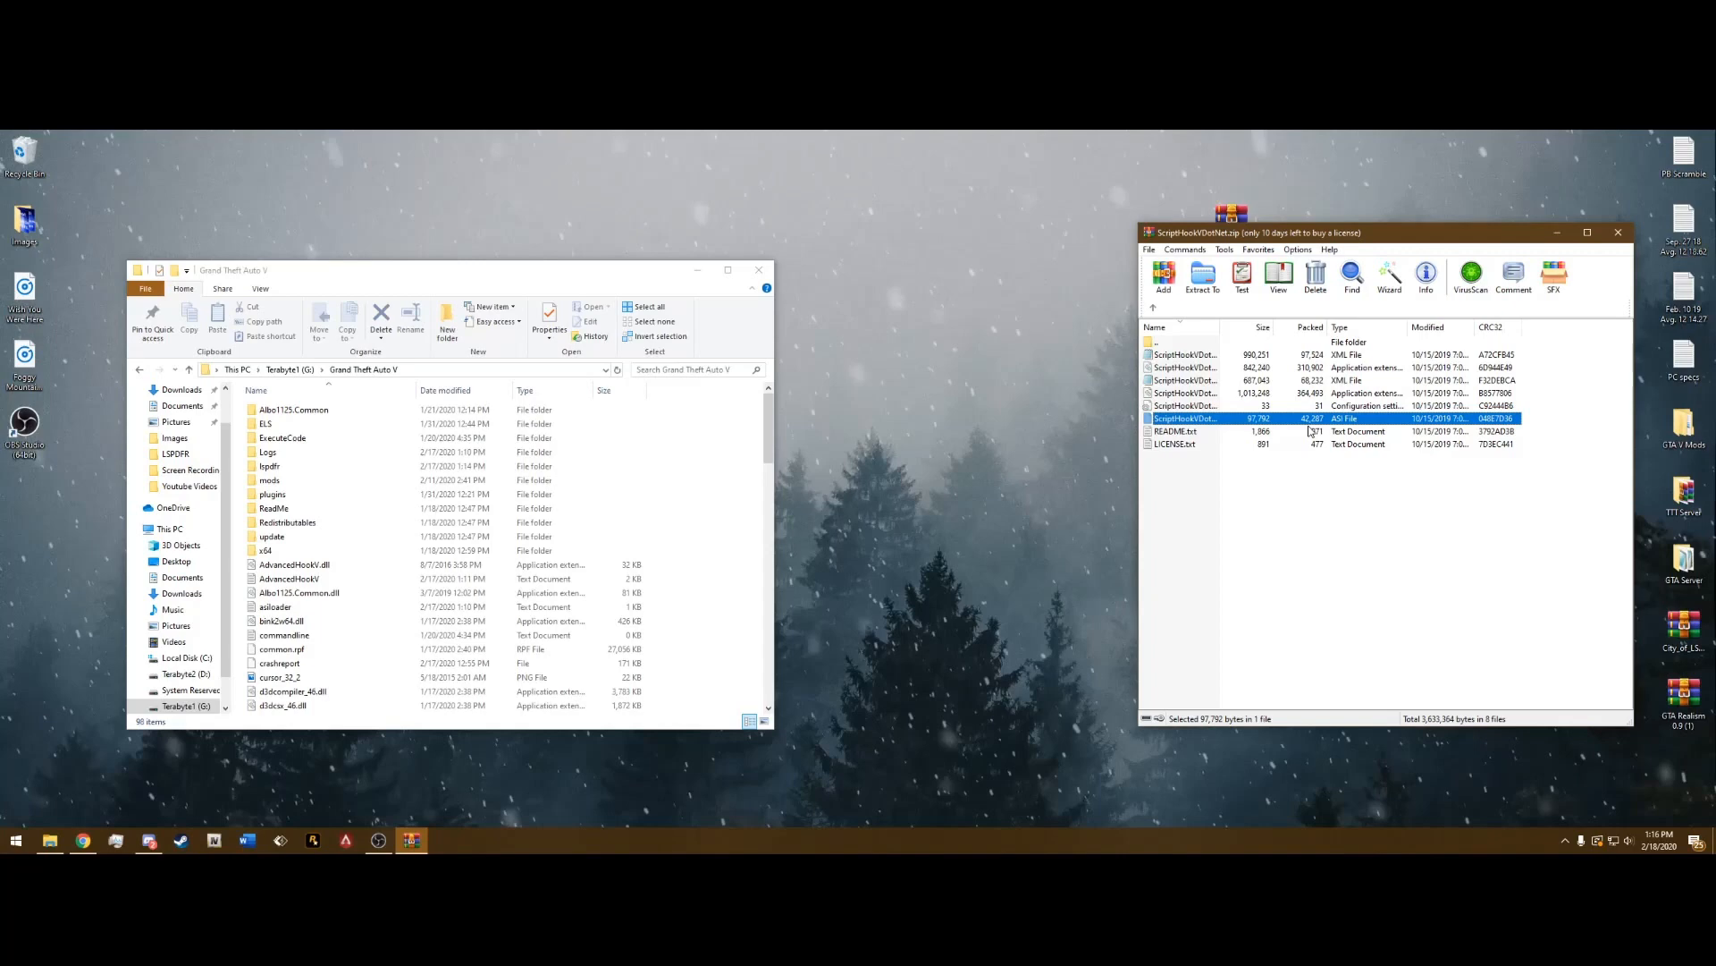
left_click(1181, 391)
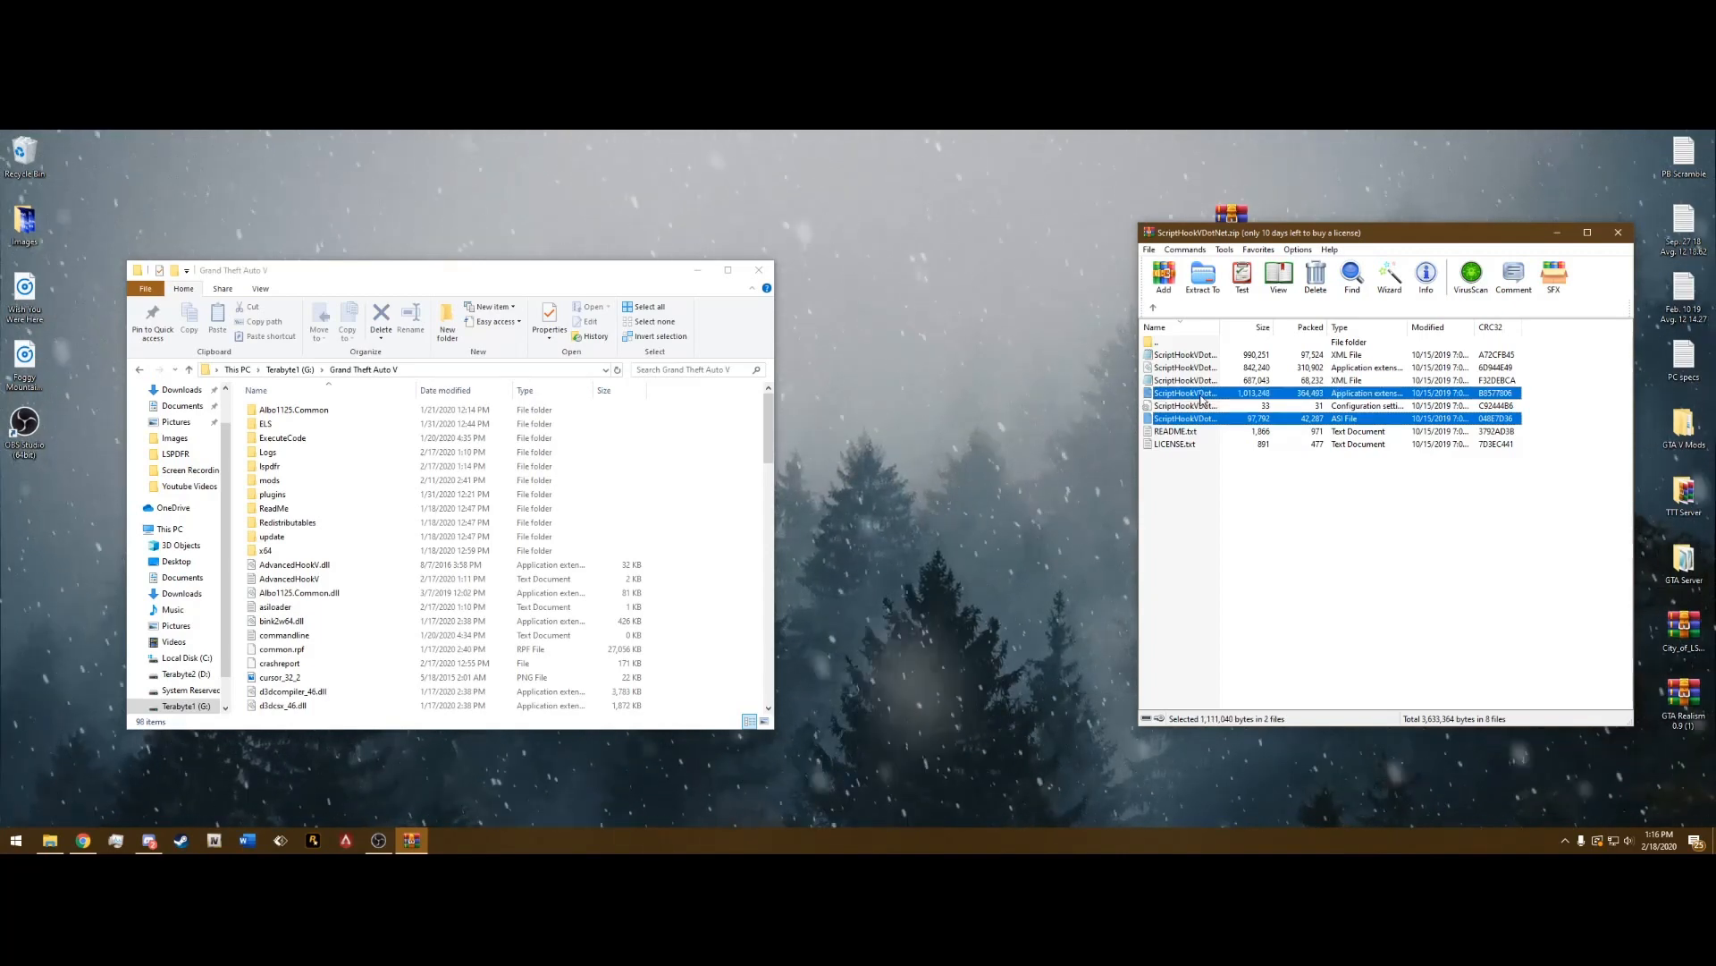
mouse_move(1198, 367)
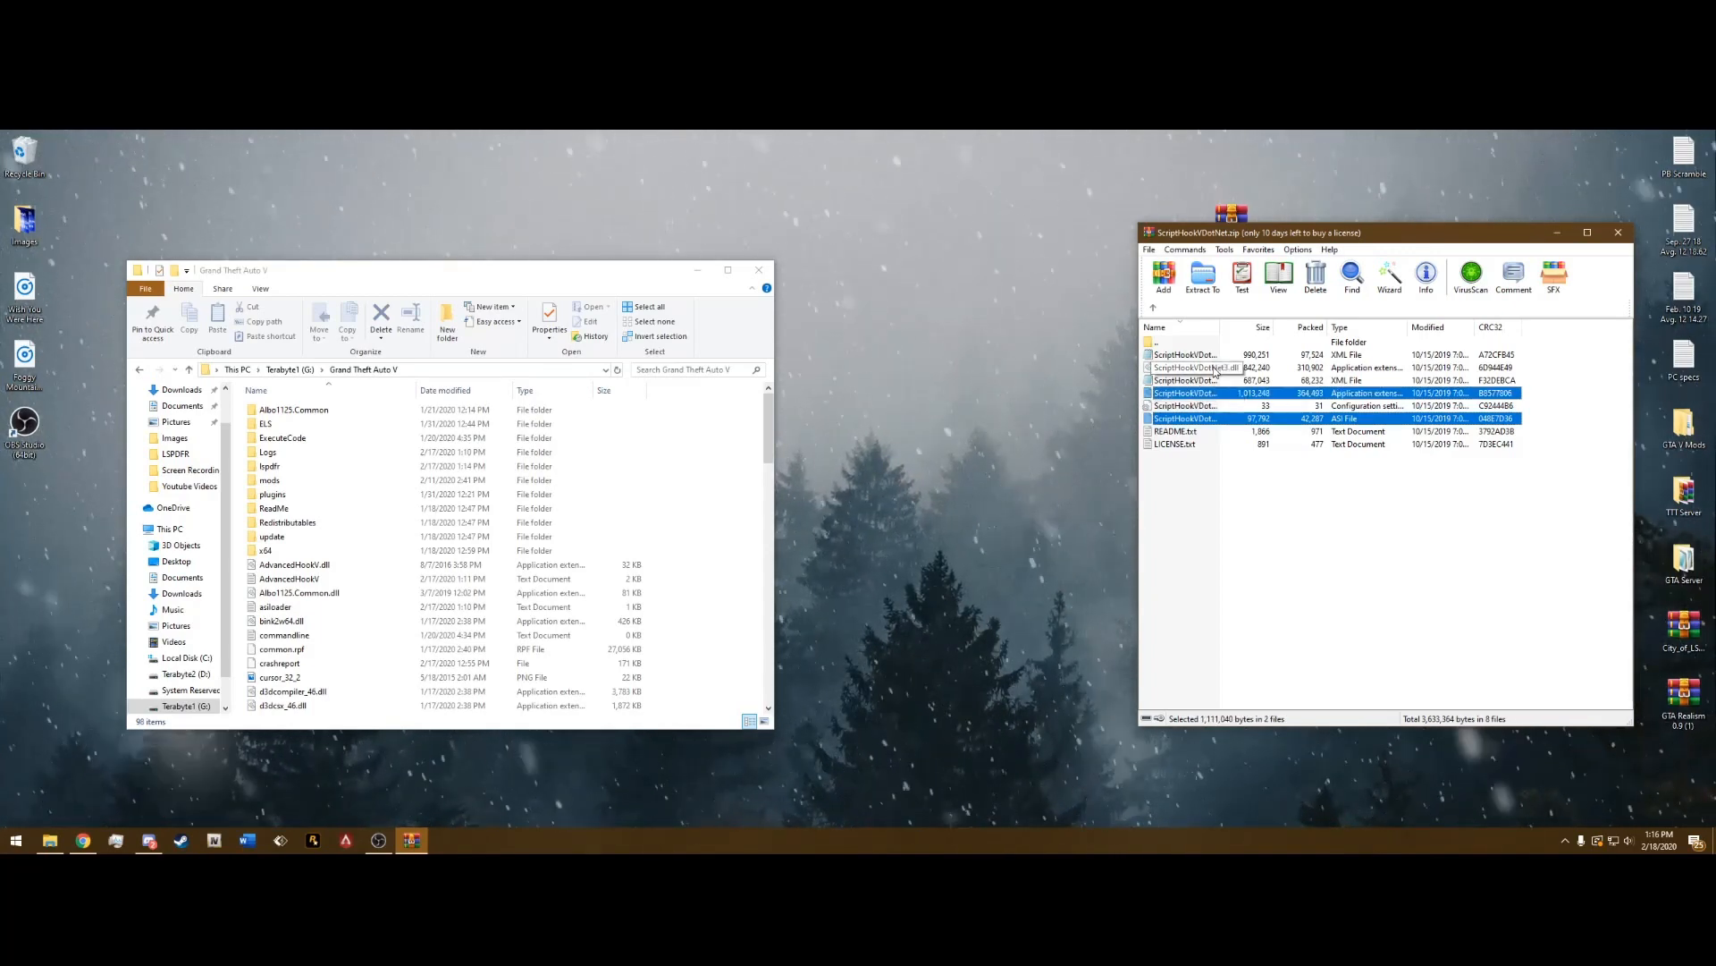
left_click(1187, 367)
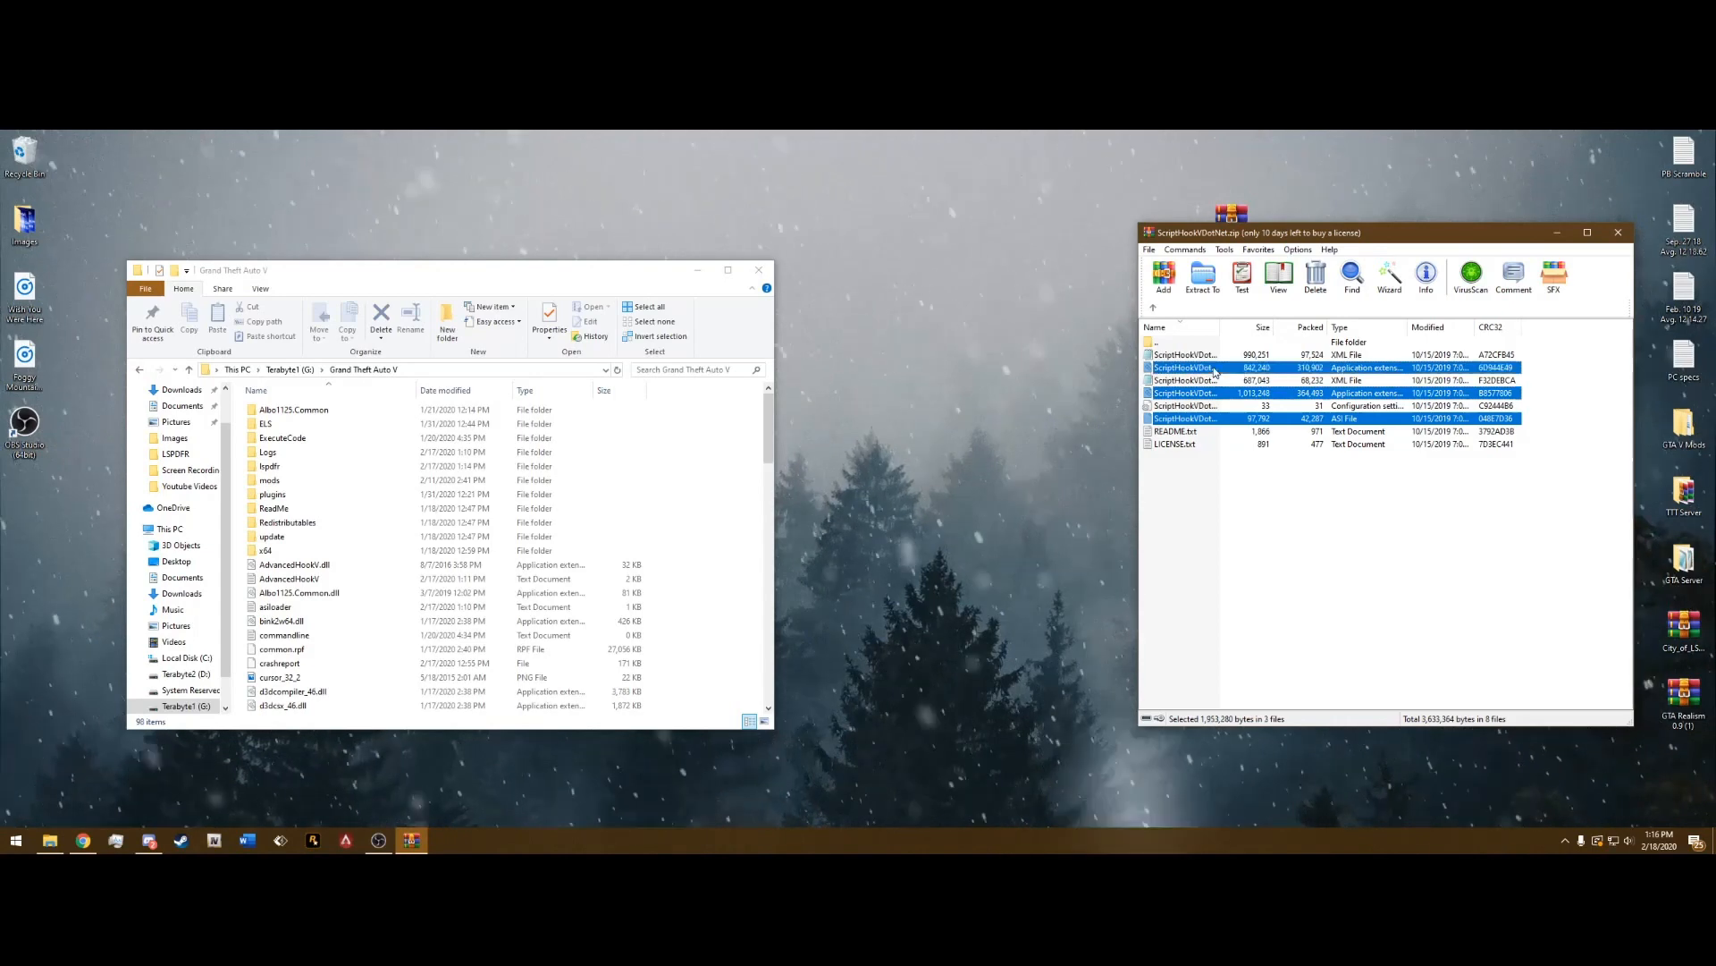
mouse_move(1223, 462)
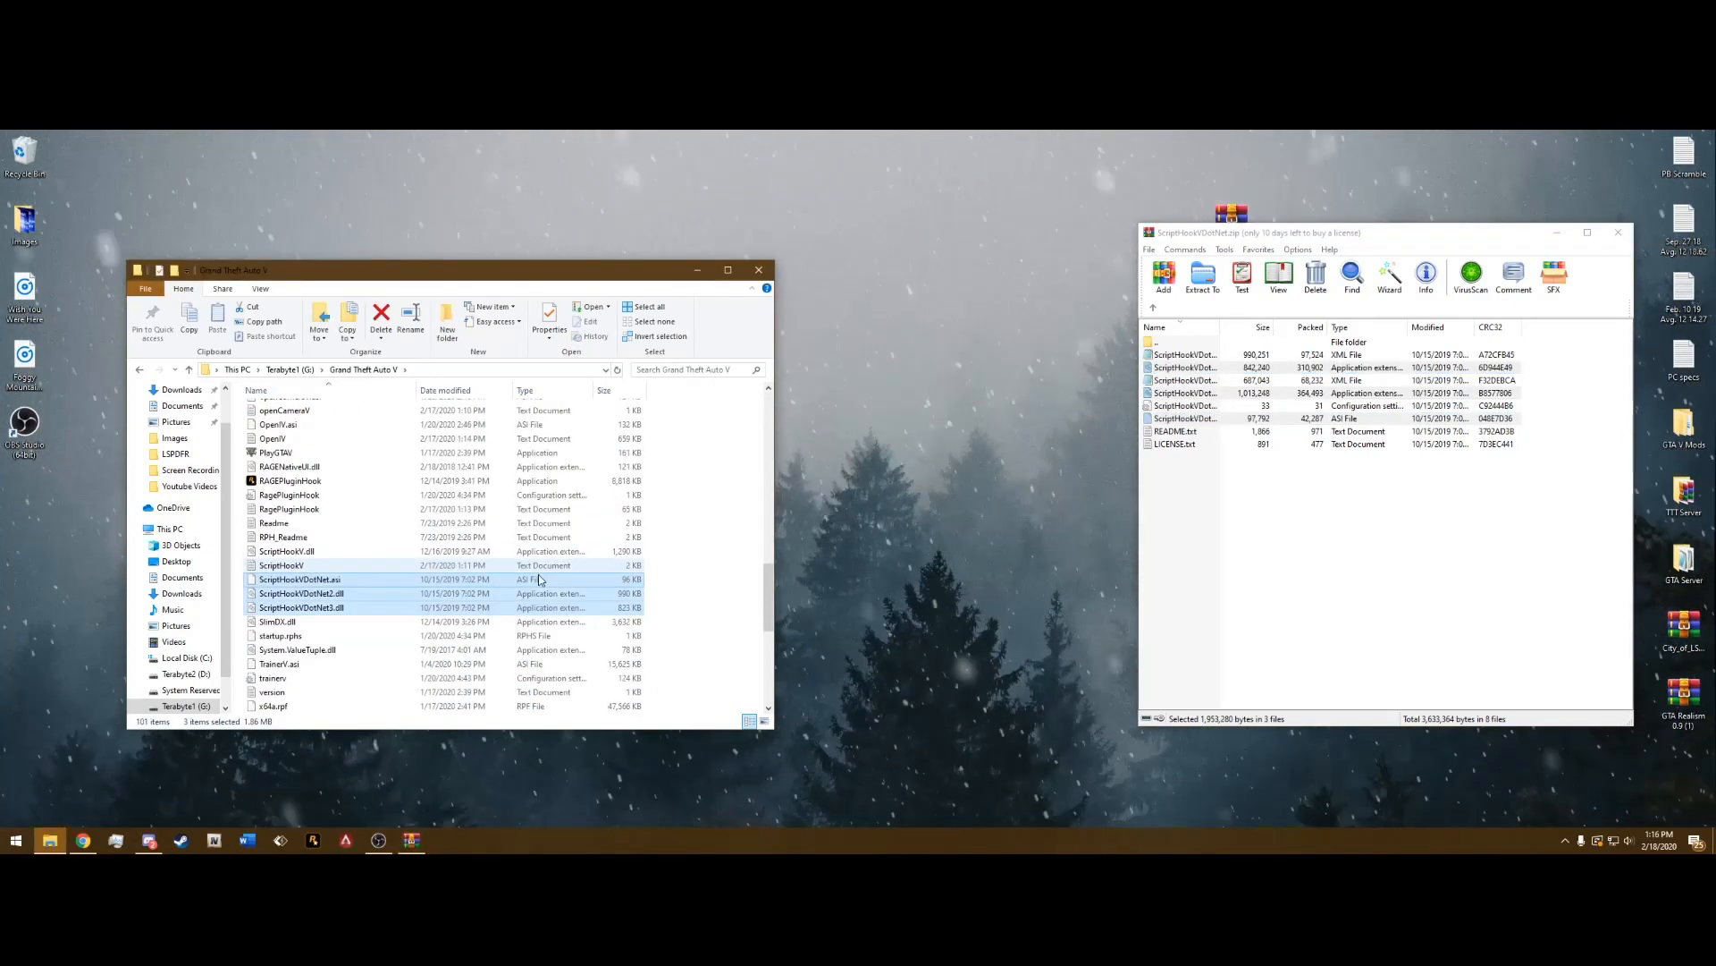
scroll("up", 3)
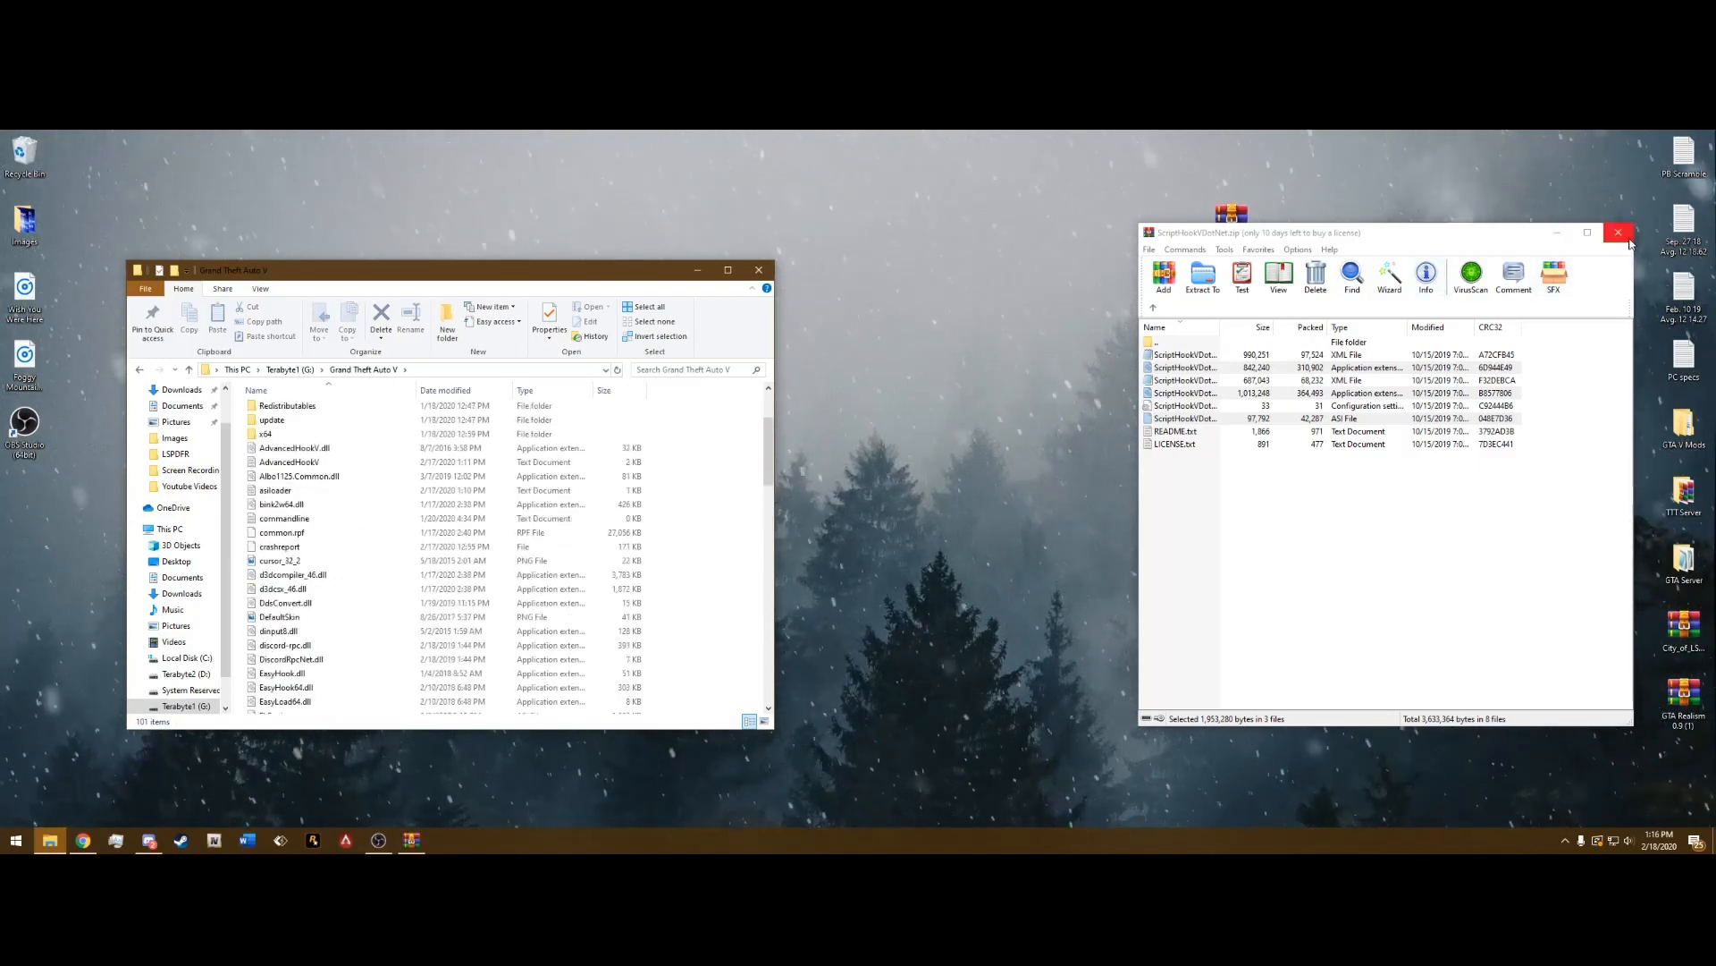
Create a new folder named 'scripts' inside the Grand Theft Auto V folder
left_click(1618, 233)
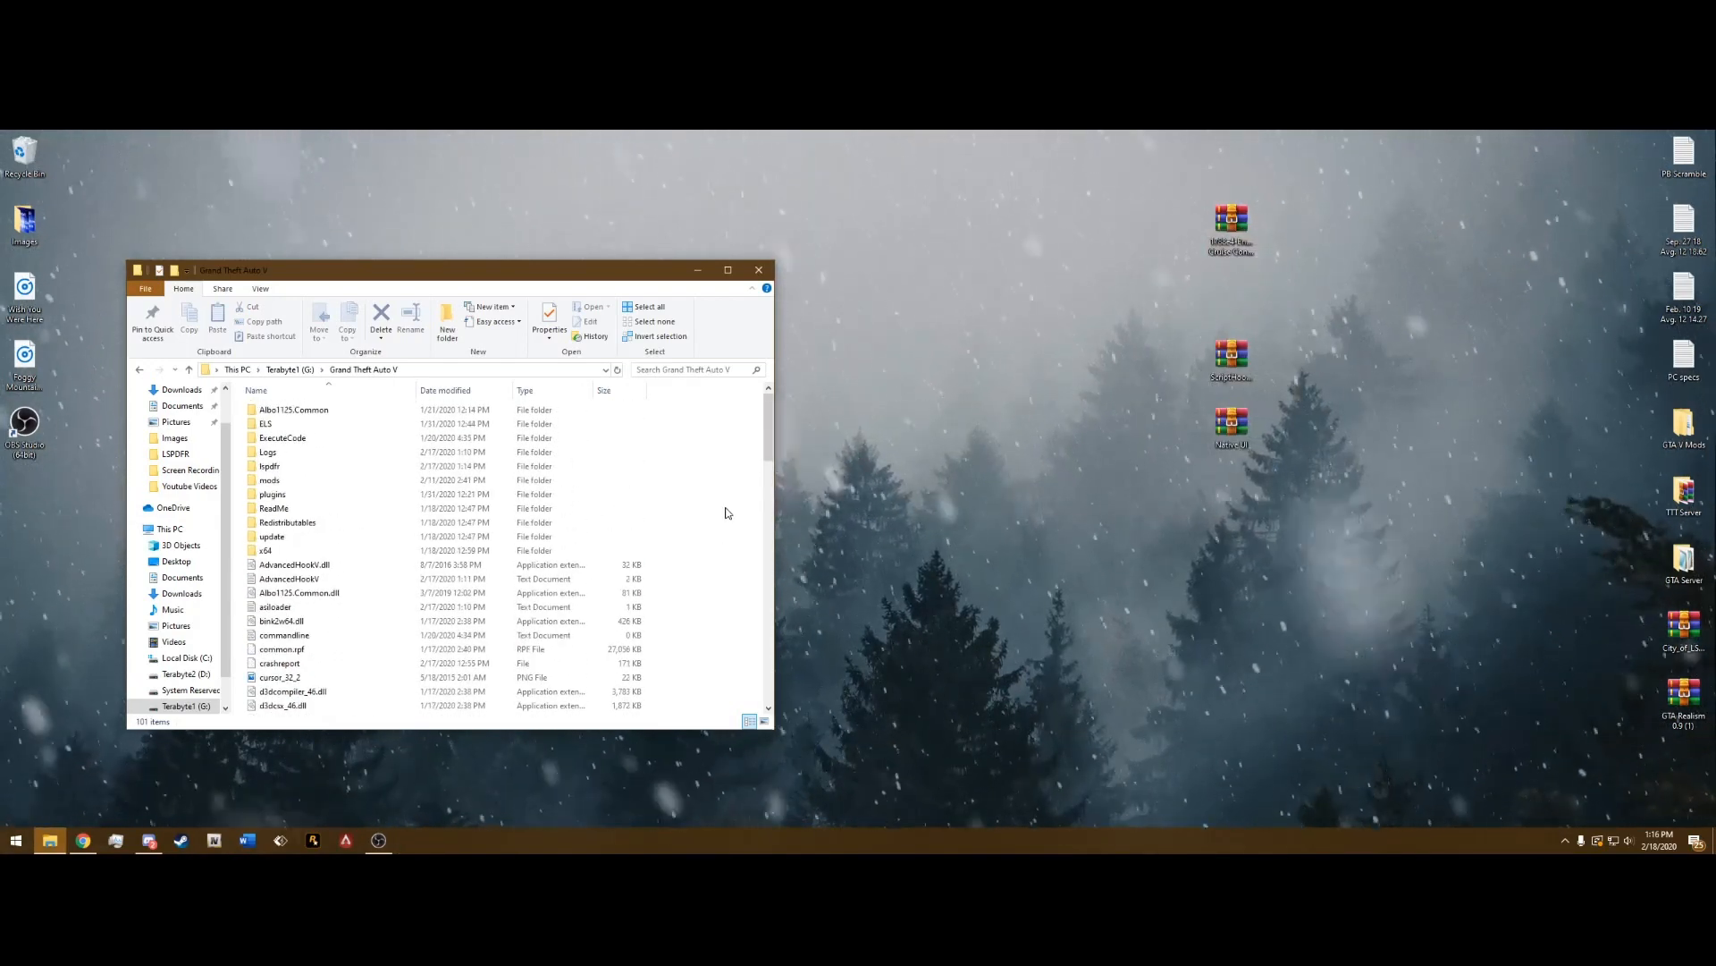
left_click(266, 424)
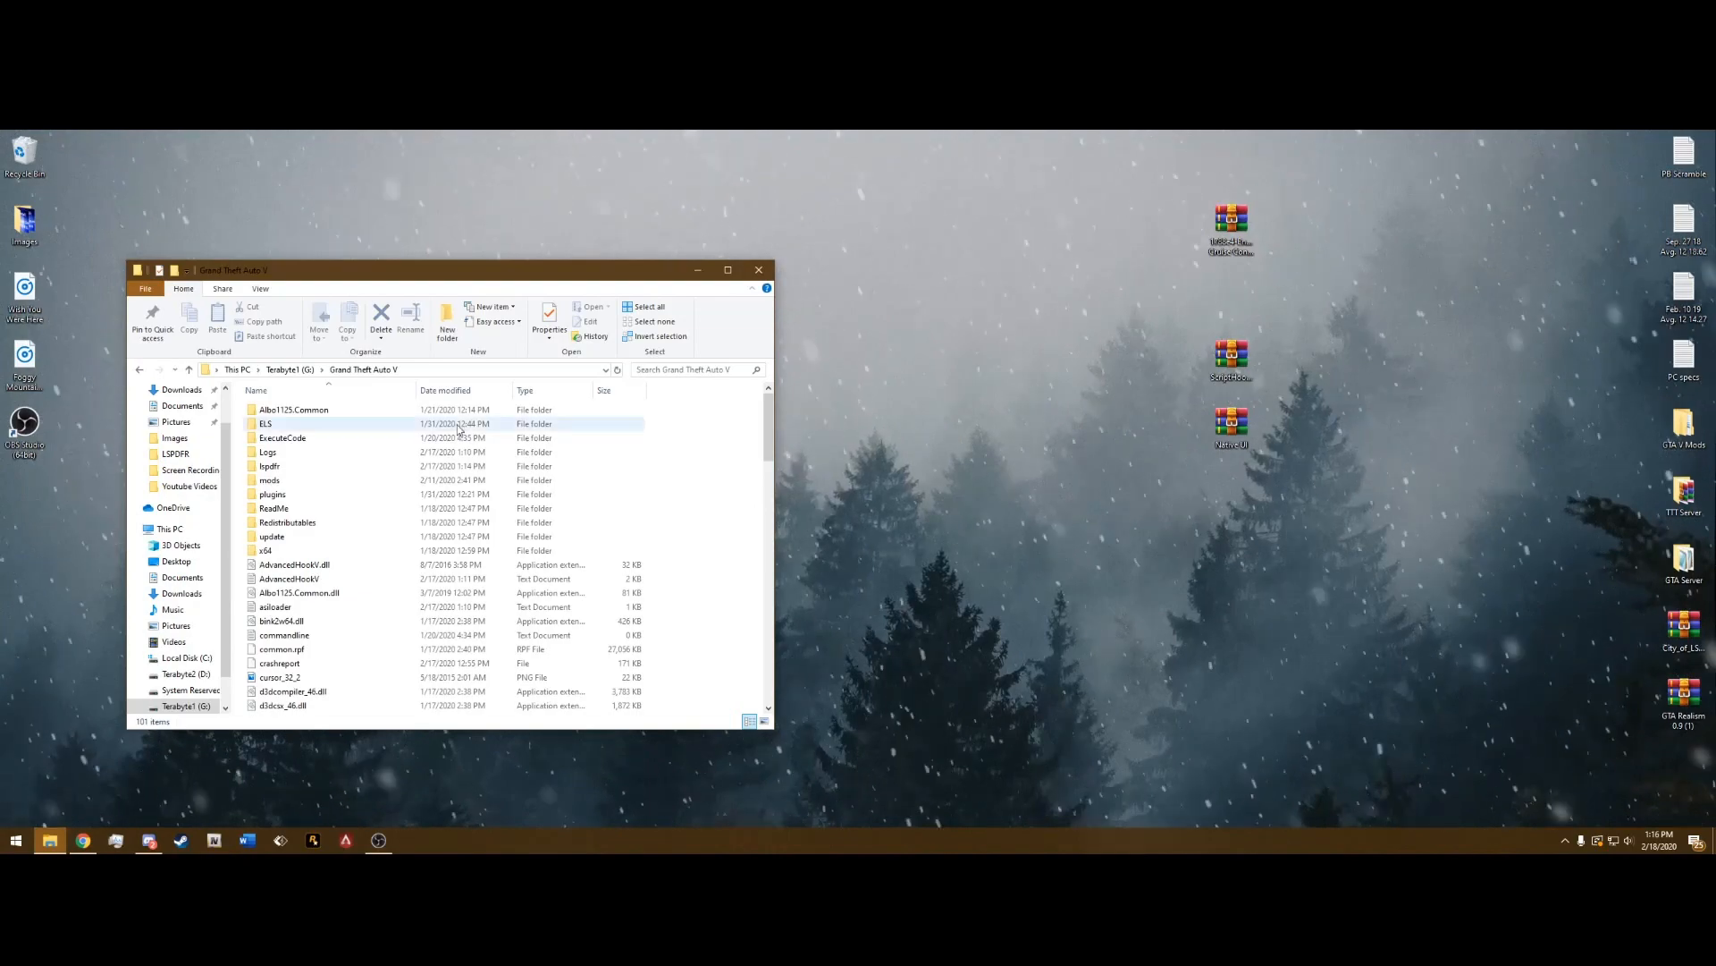
right_click(706, 481)
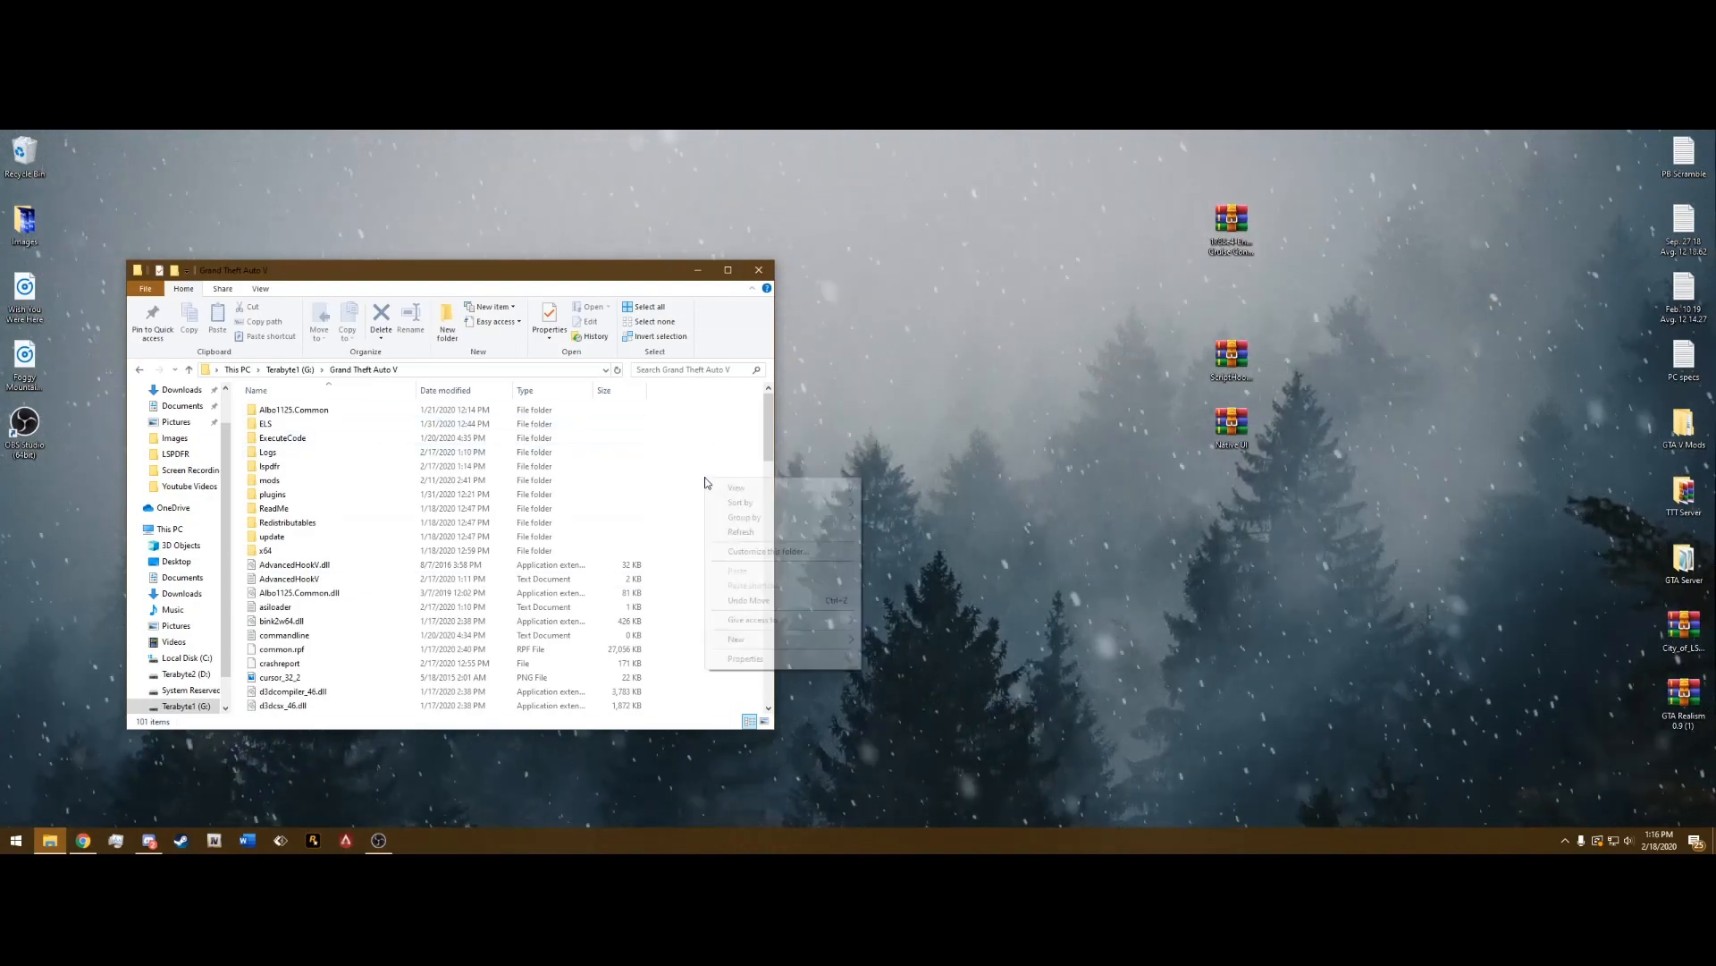
left_click(737, 639)
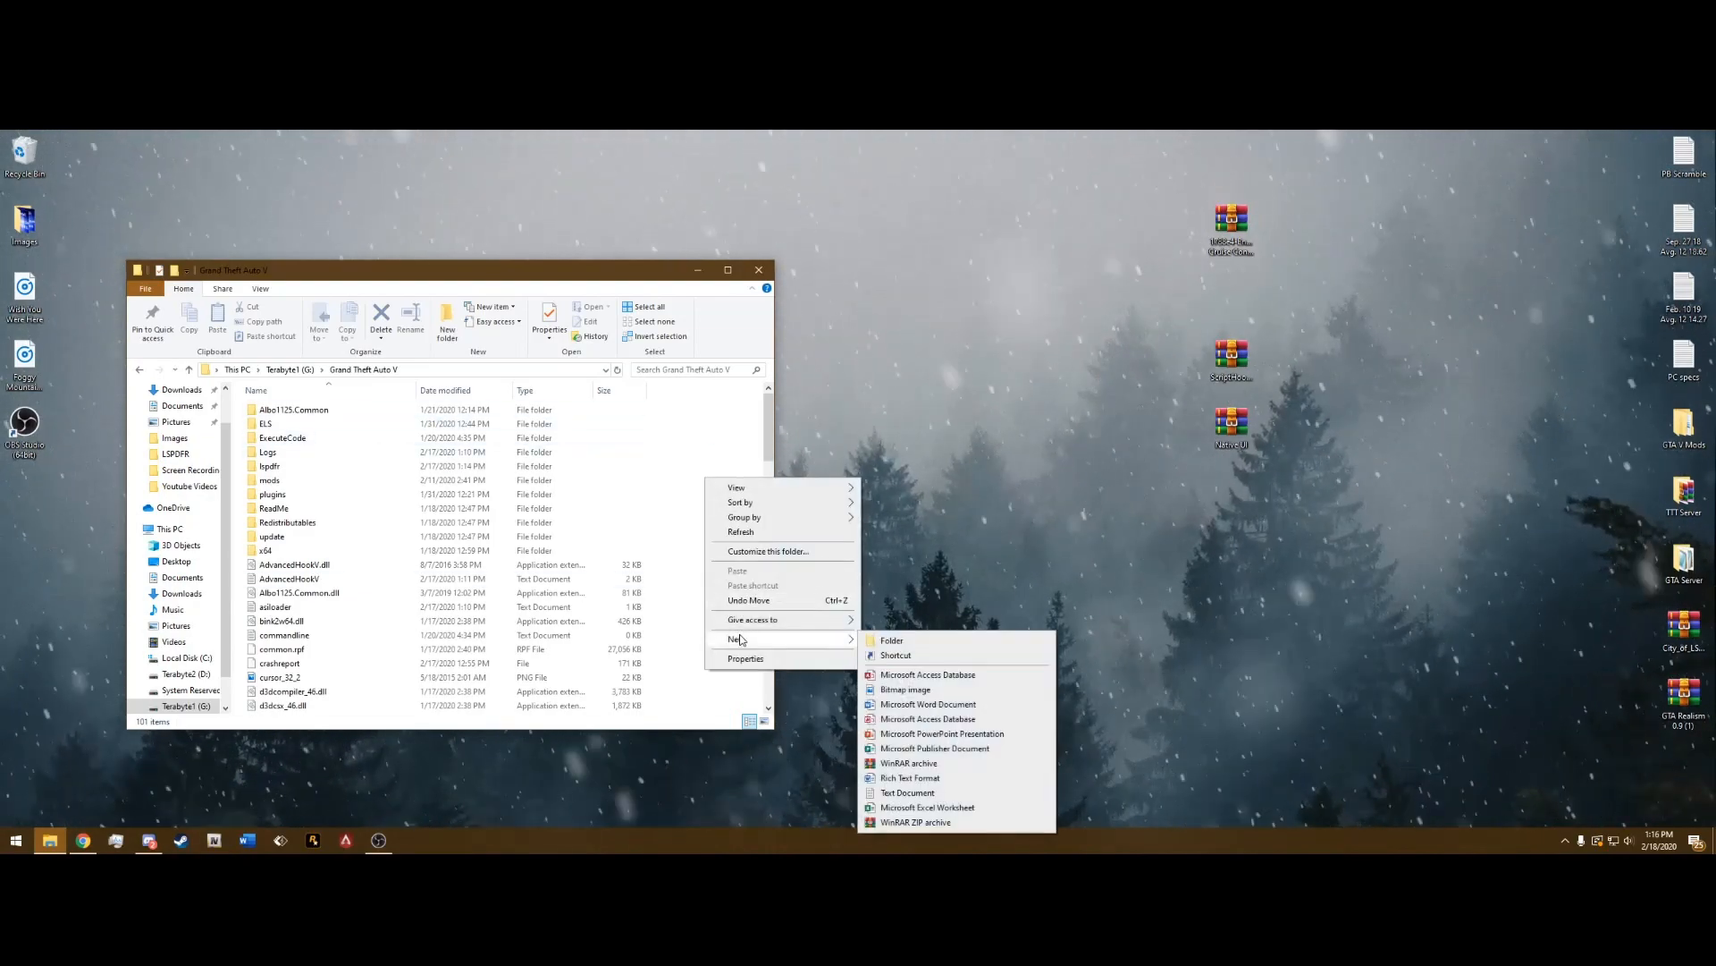
left_click(890, 641)
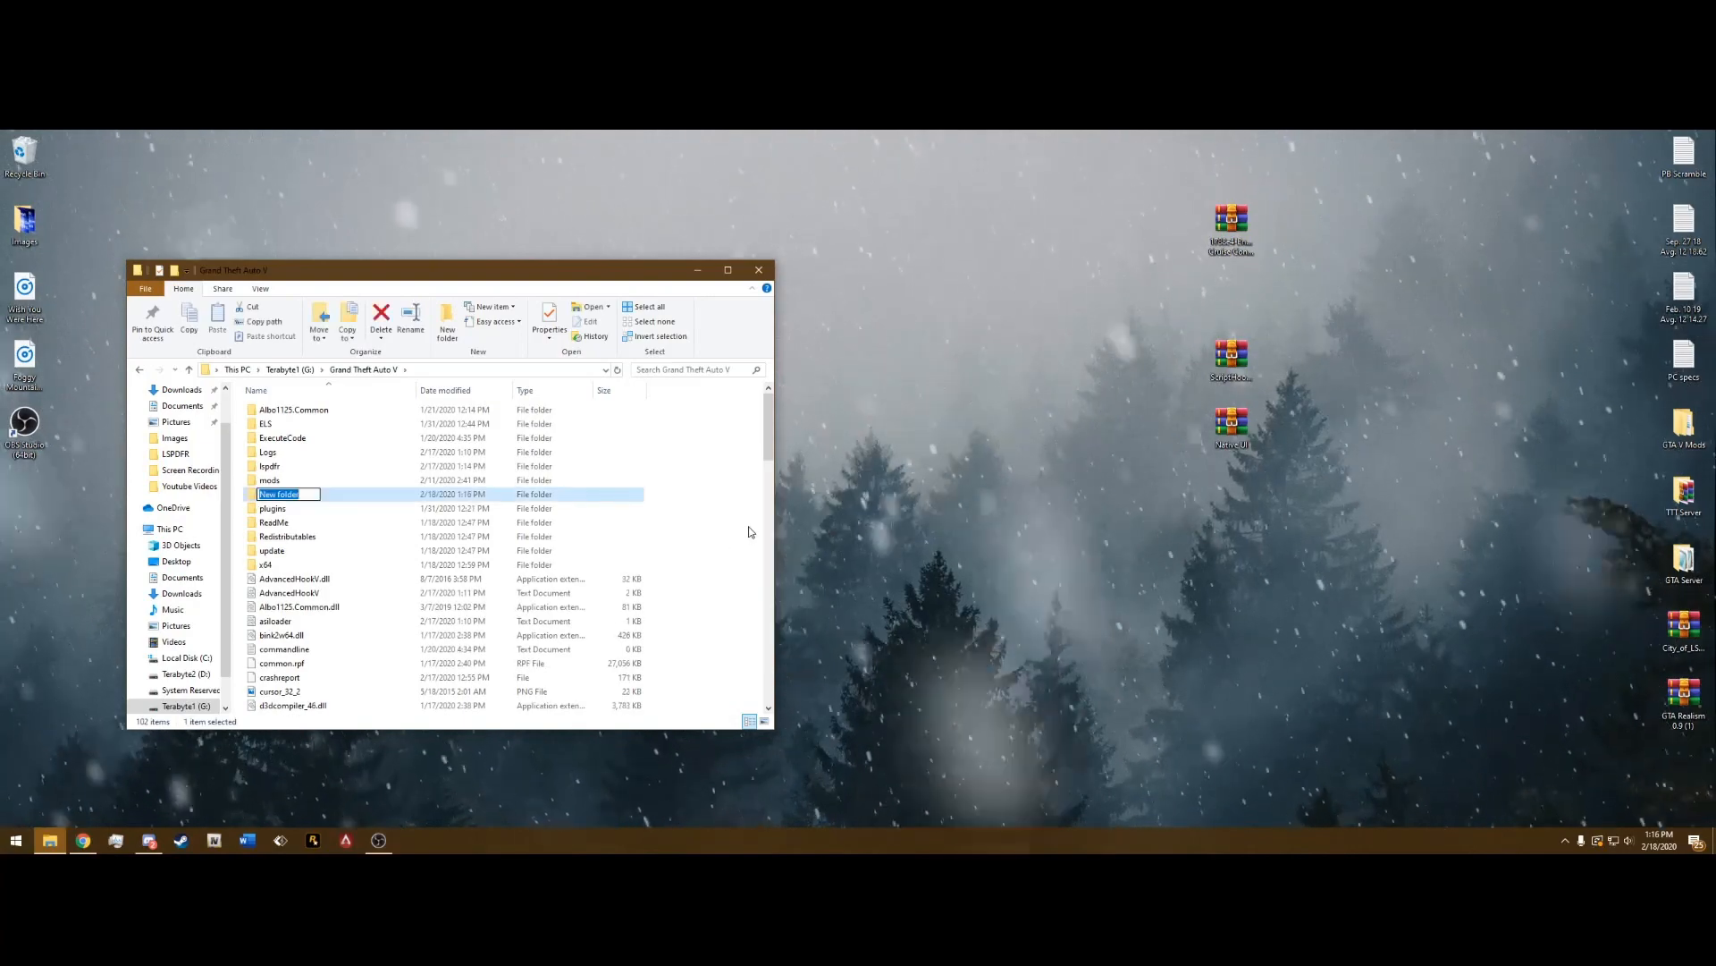
type("scripts")
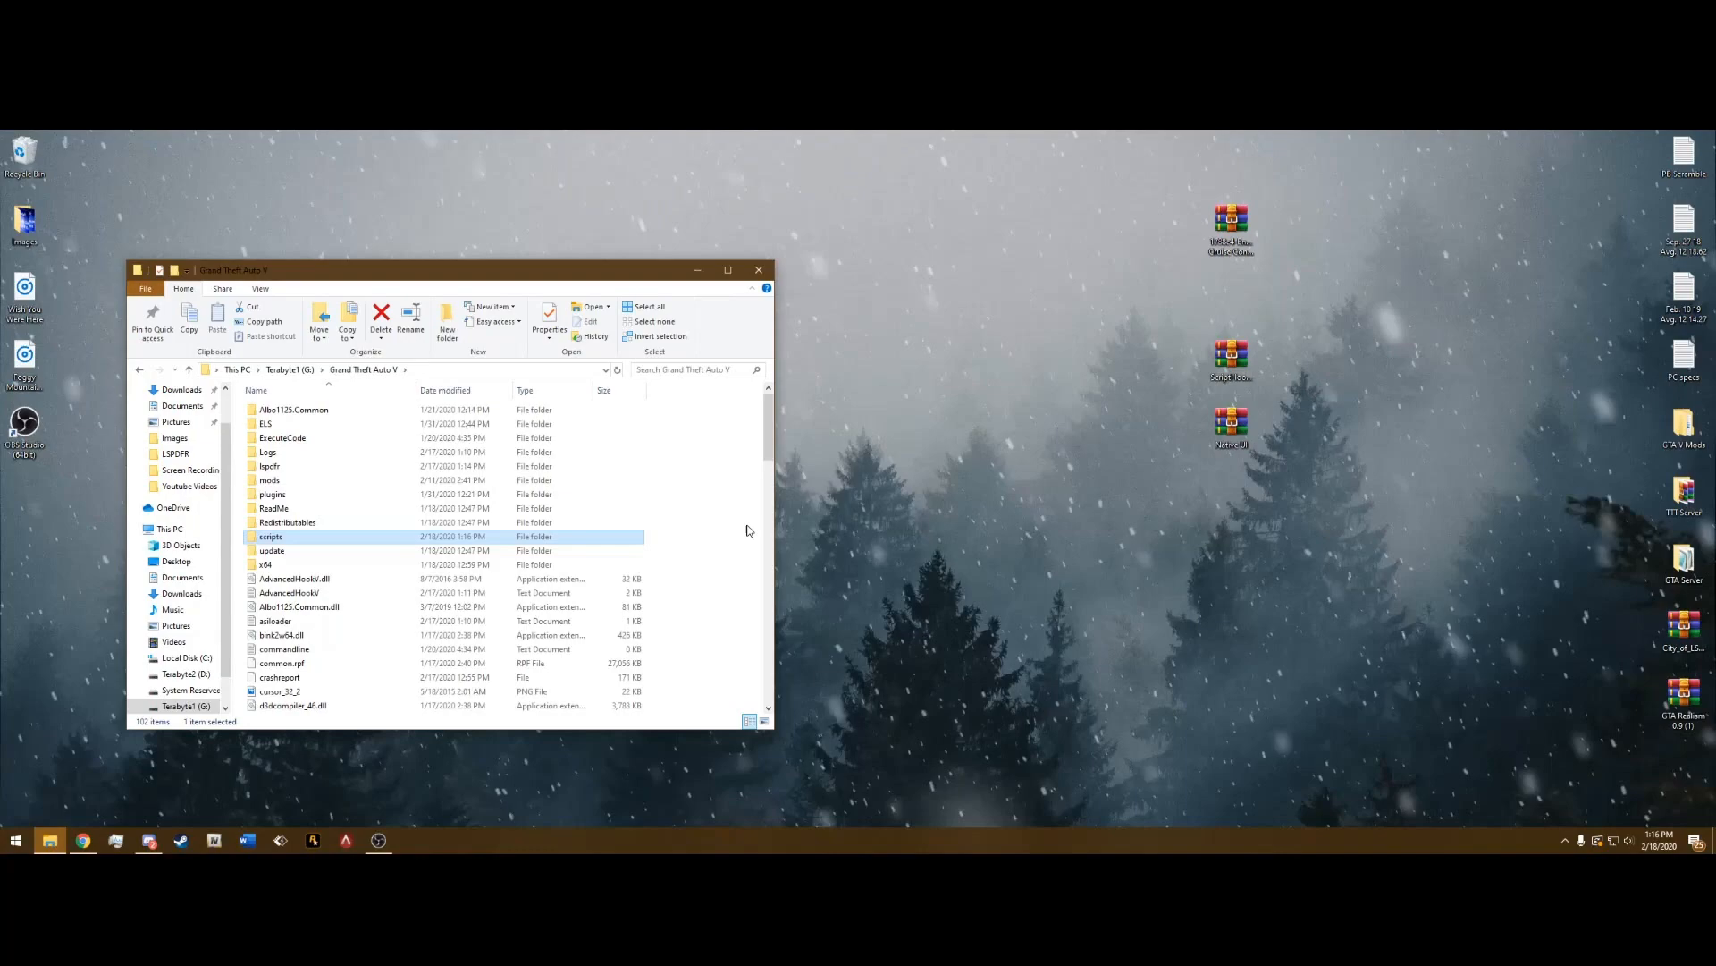
Check the empty scripts folder and return to the Grand Theft Auto V folder
double_click(270, 537)
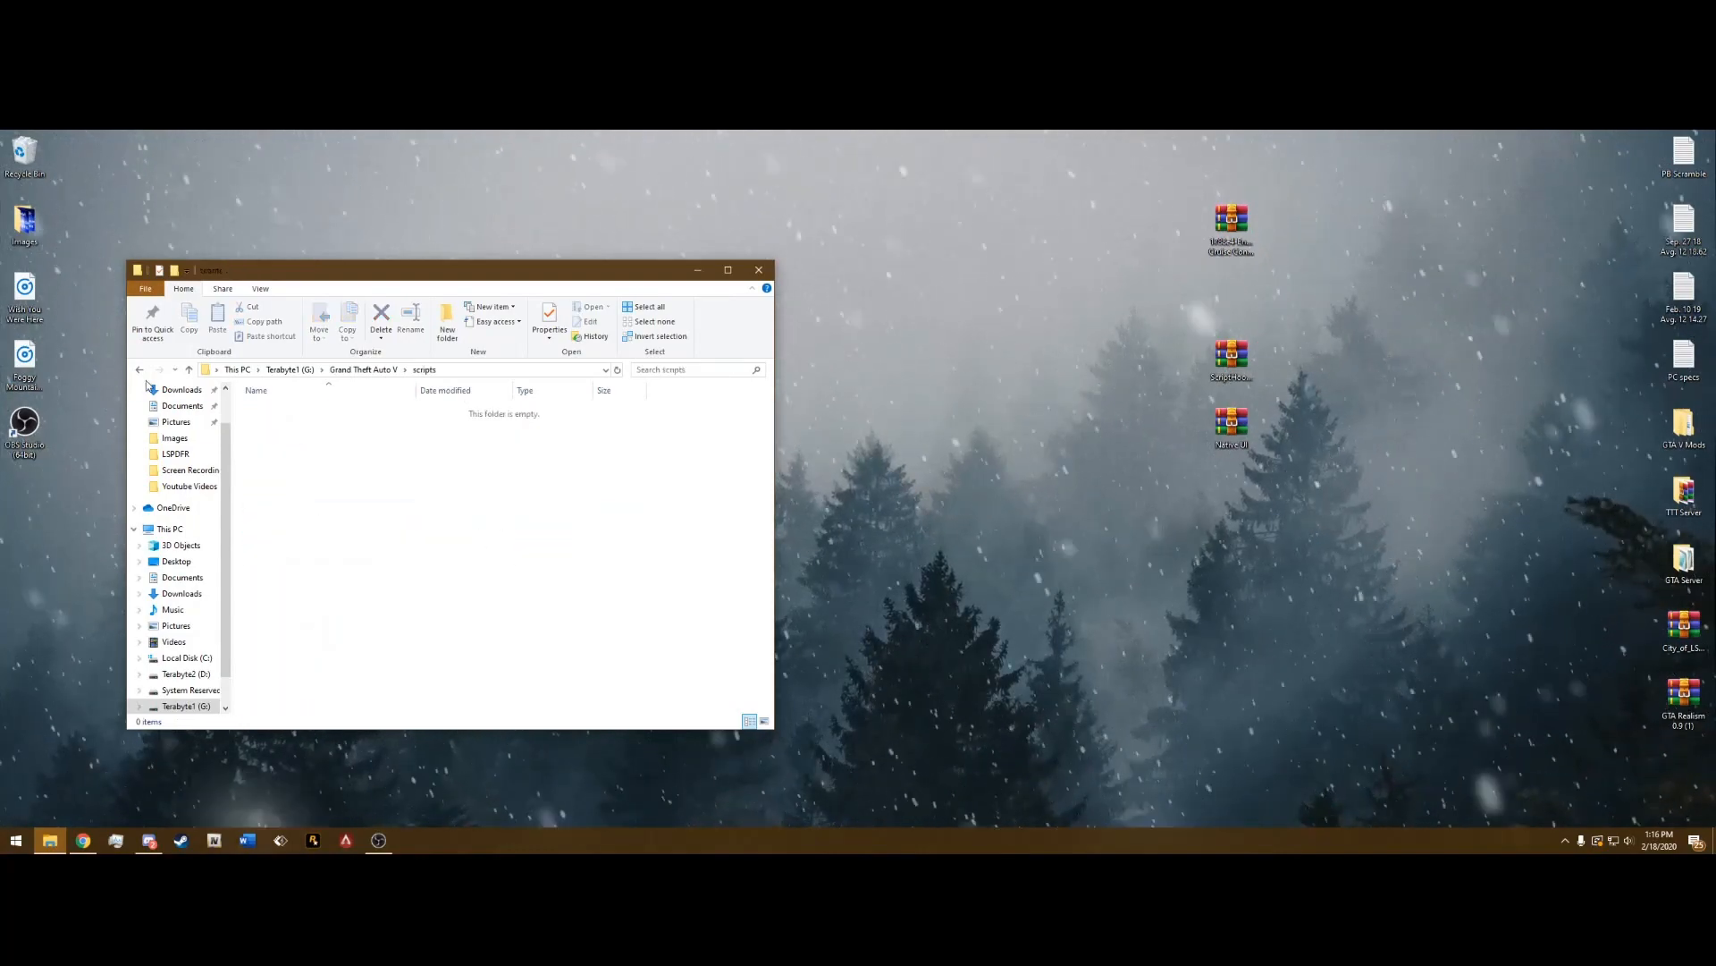
left_click(140, 368)
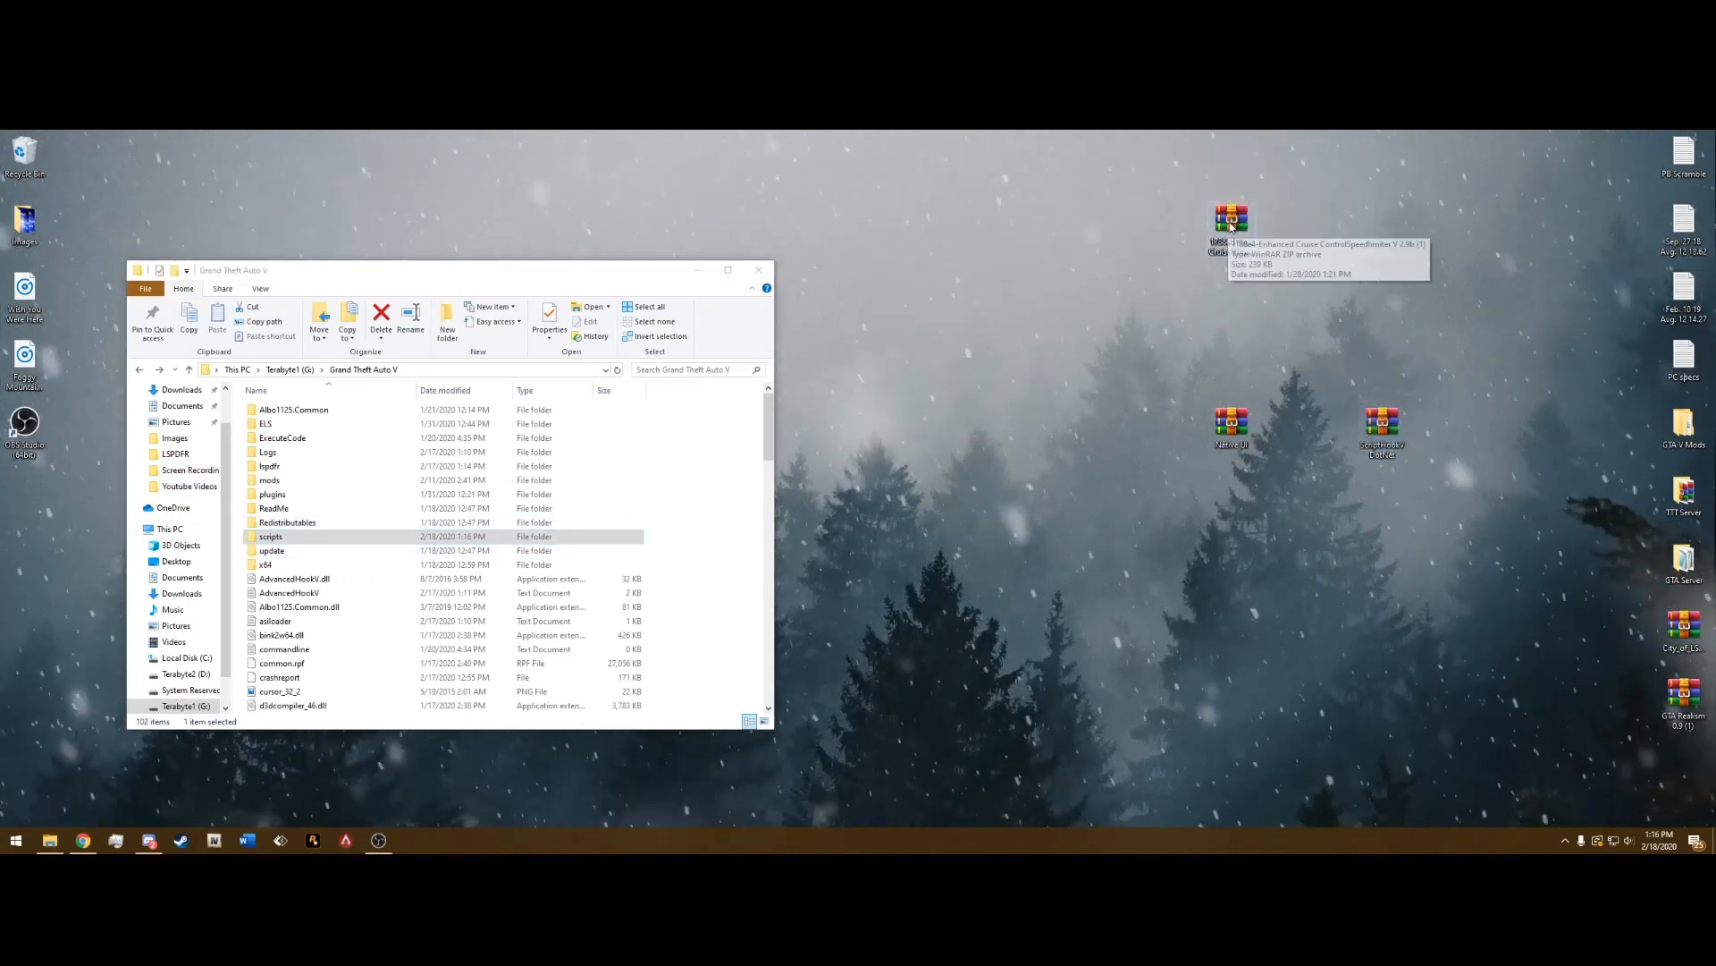
From the Enhanced Cruise Control zip, extract the main-game-folder dll into Grand Theft Auto V
double_click(1232, 218)
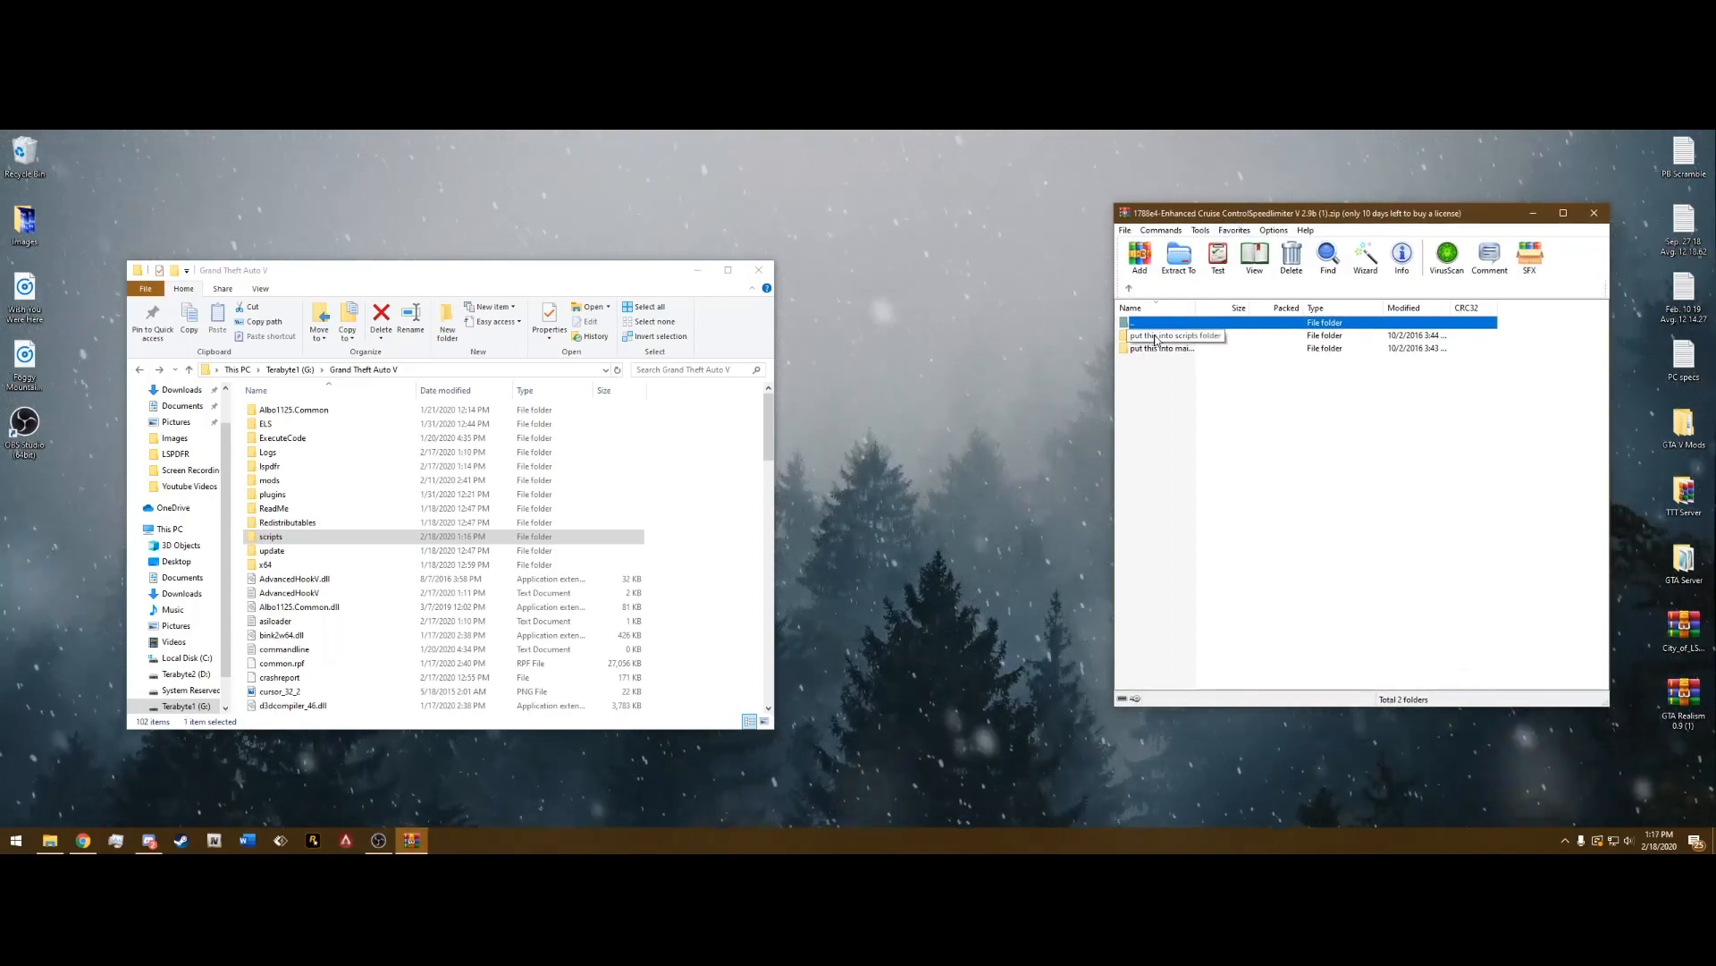
left_click(1182, 348)
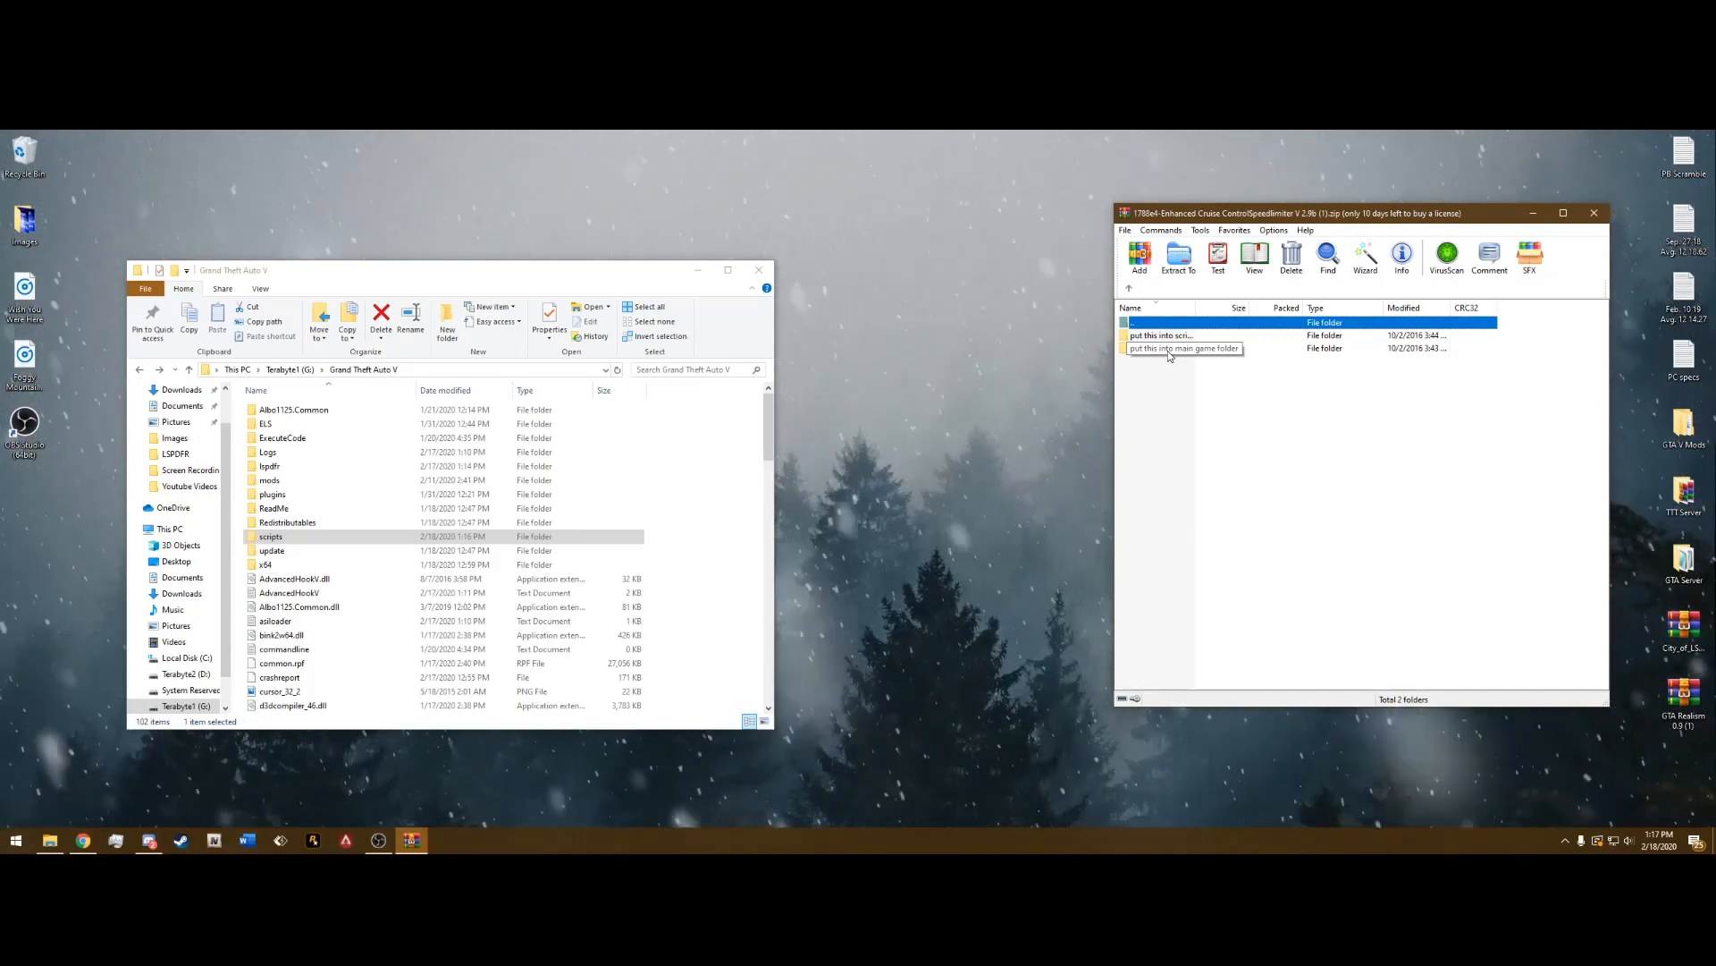
double_click(1182, 334)
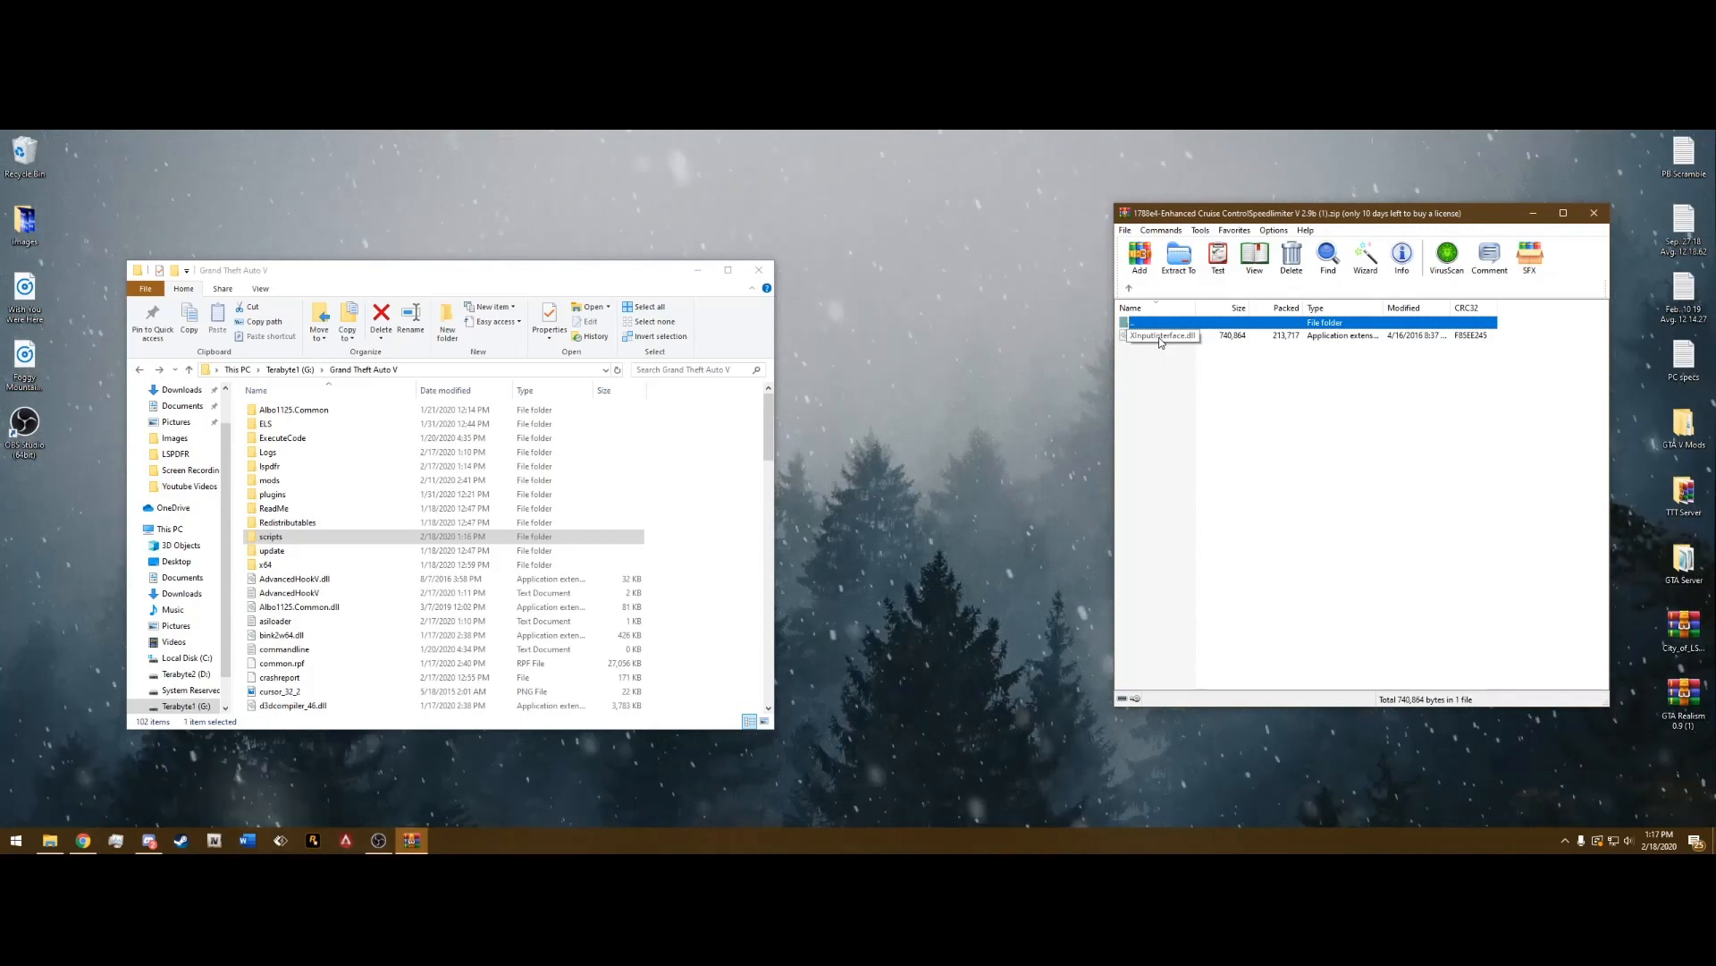
left_click(1162, 334)
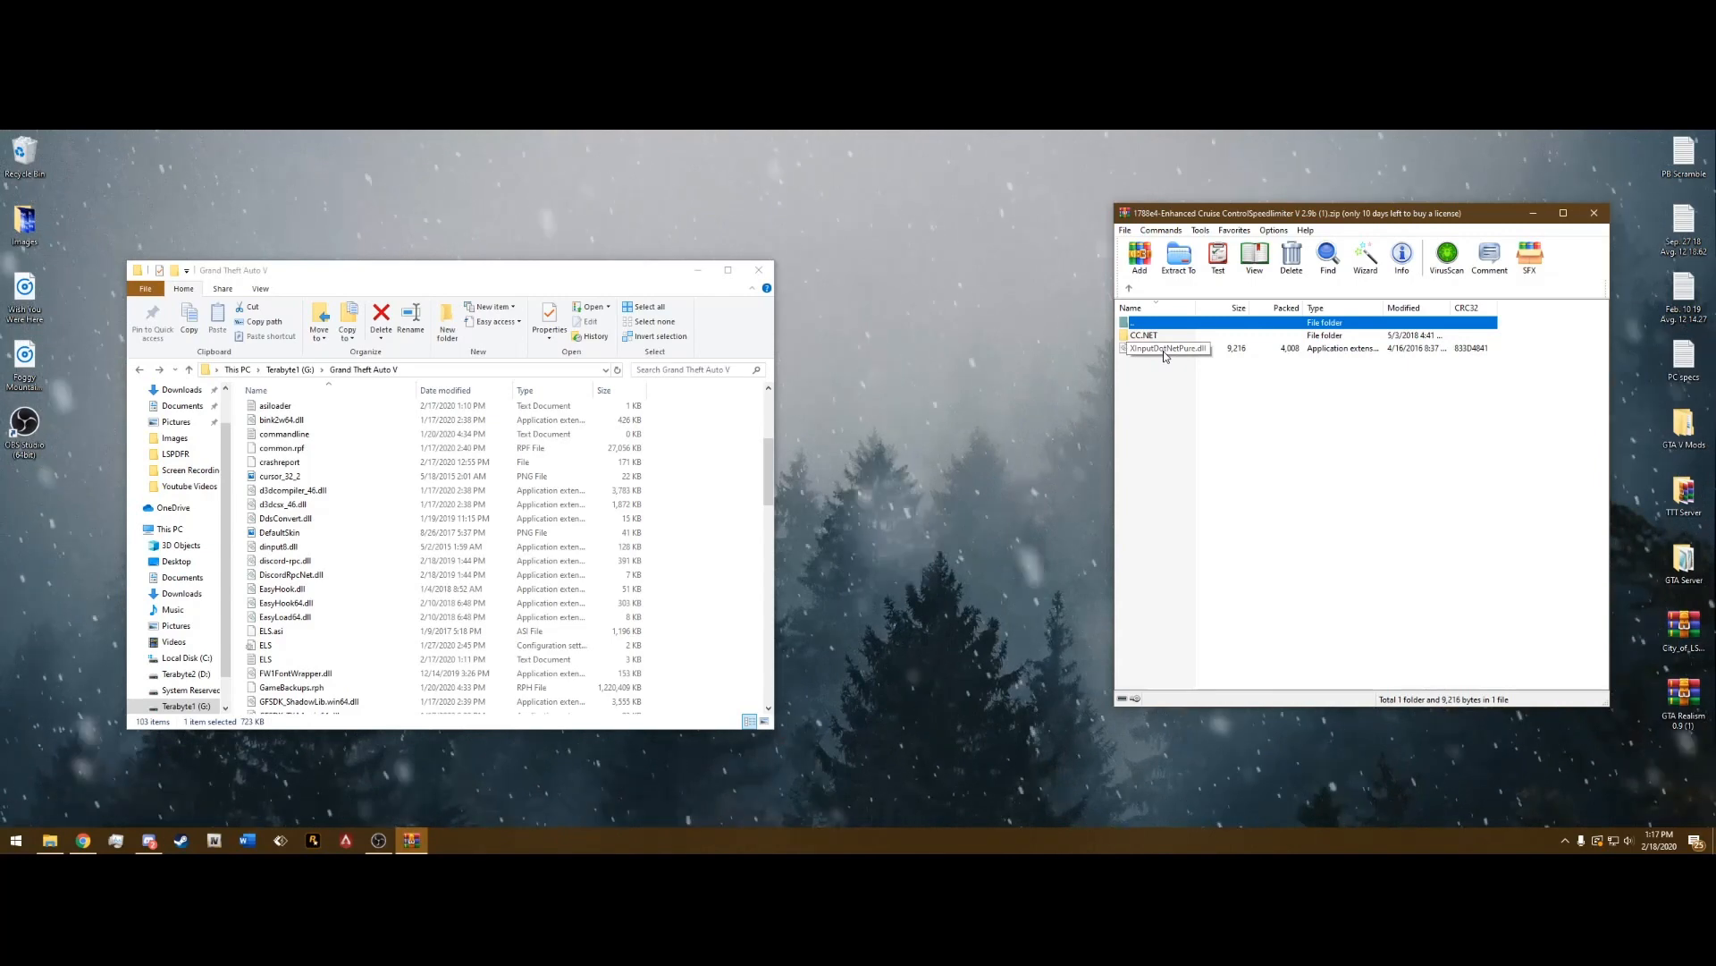
scroll("up", 3)
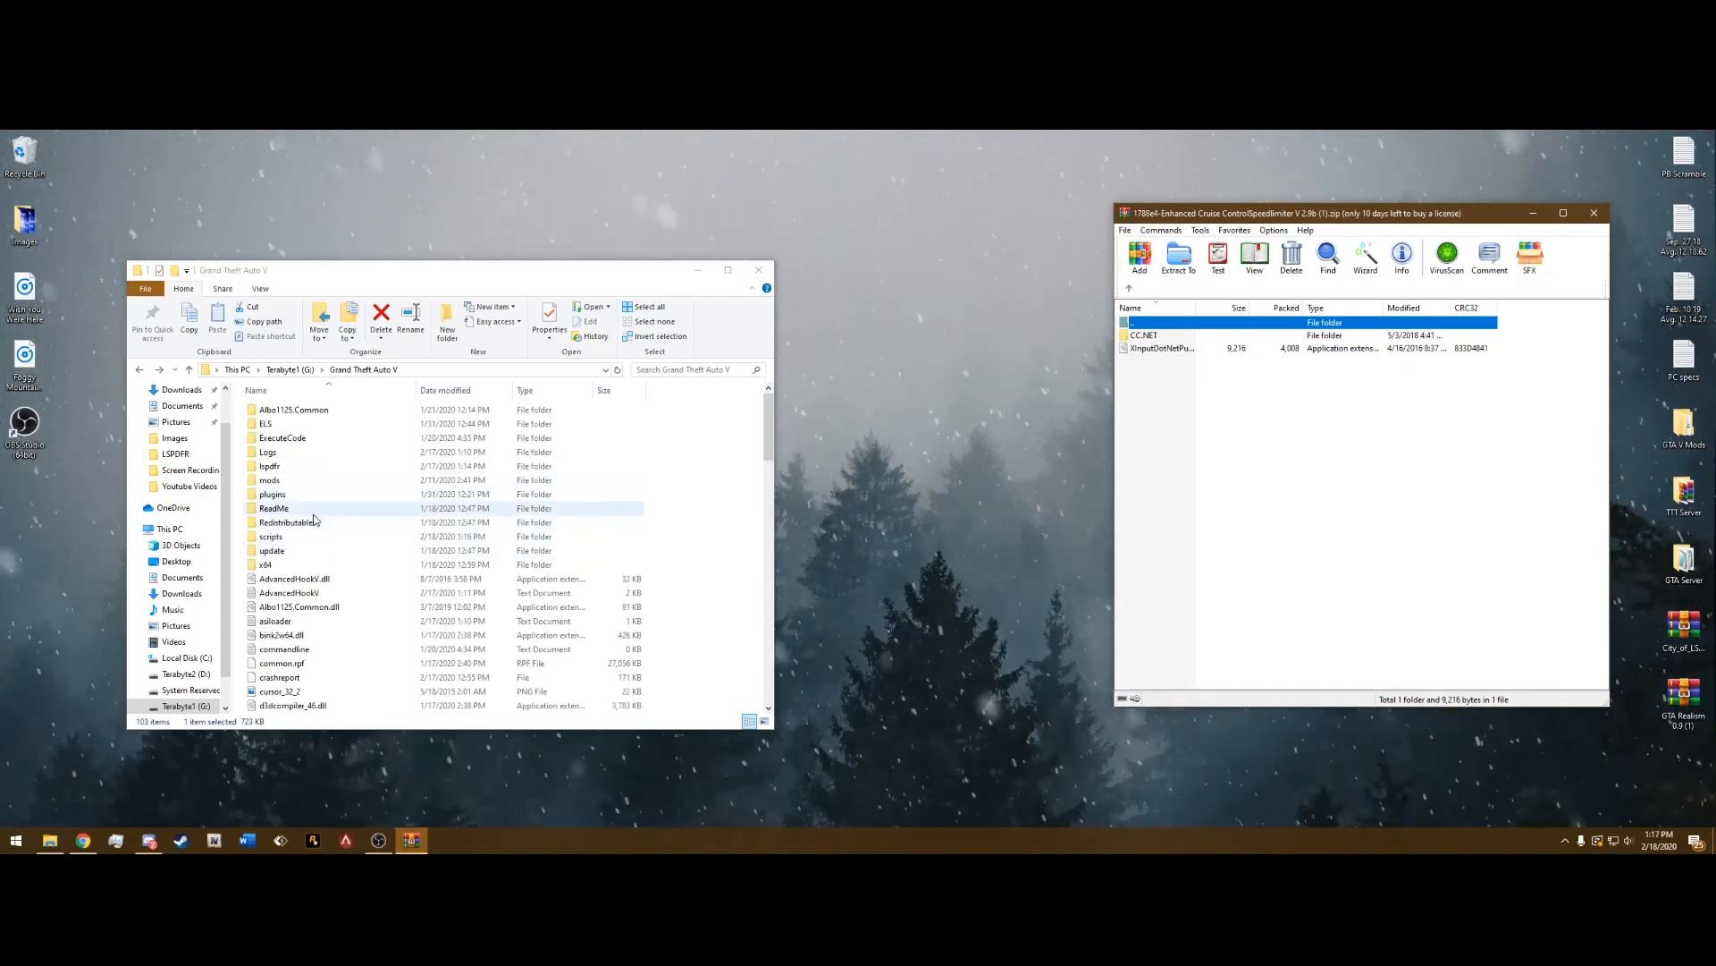
Place CC.NET and XInputDotNetPure.dll into the scripts folder and close the archive
double_click(272, 536)
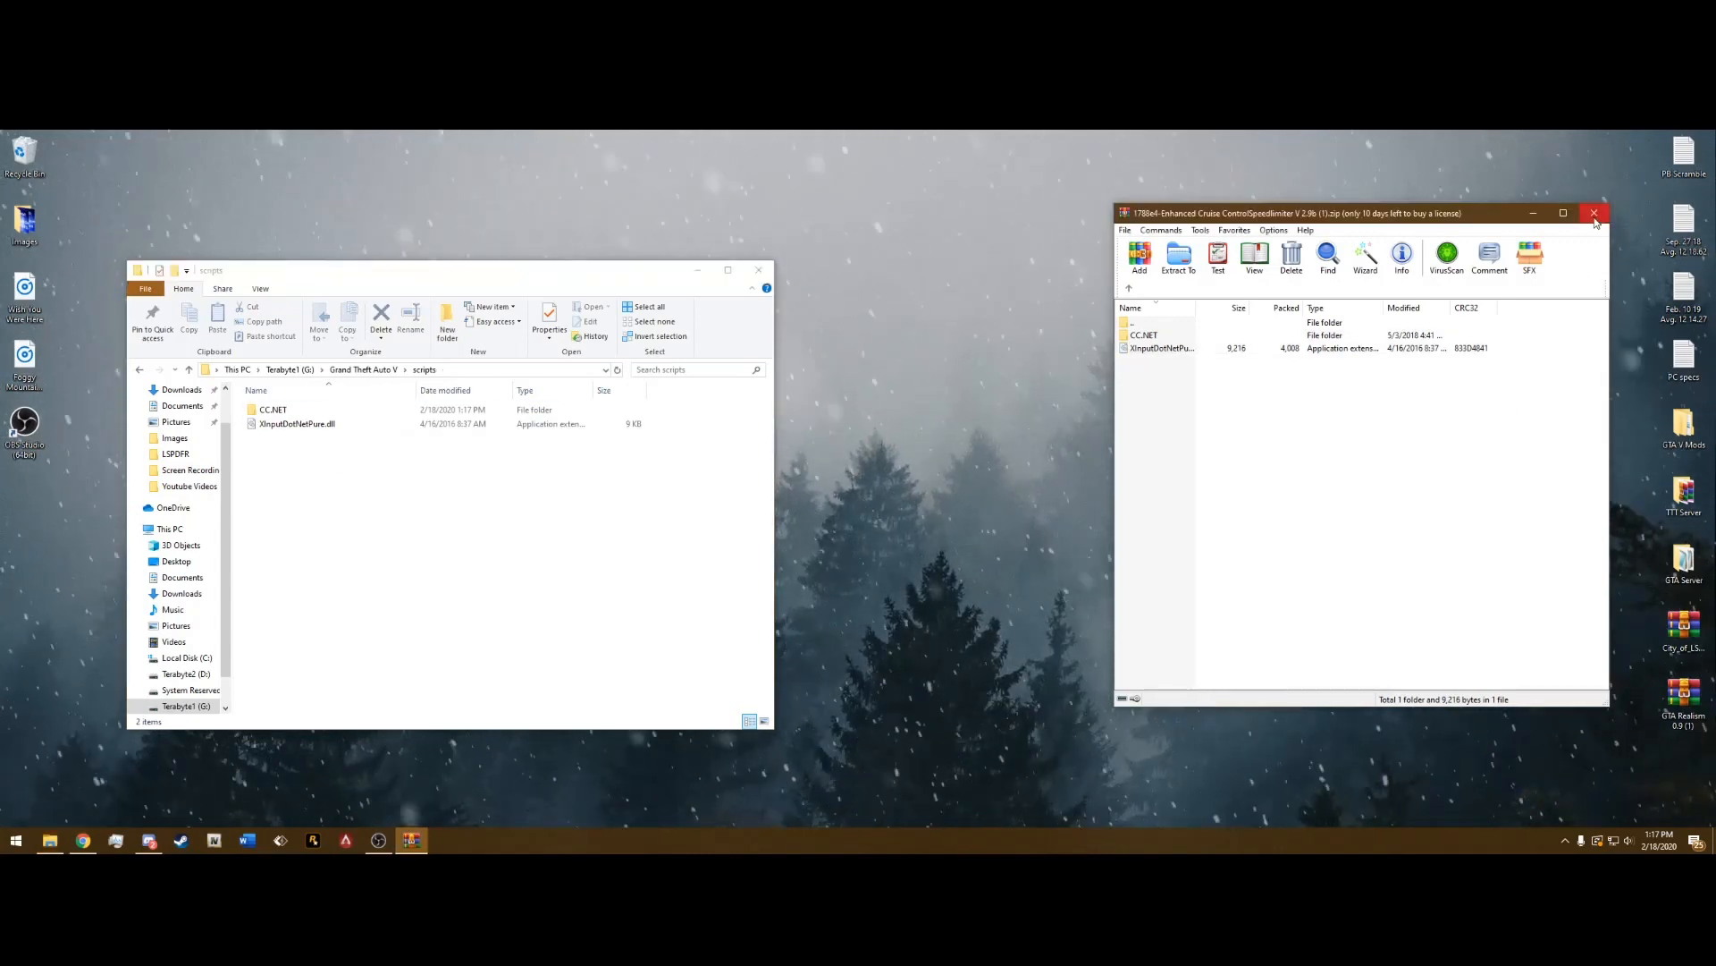
left_click(1594, 213)
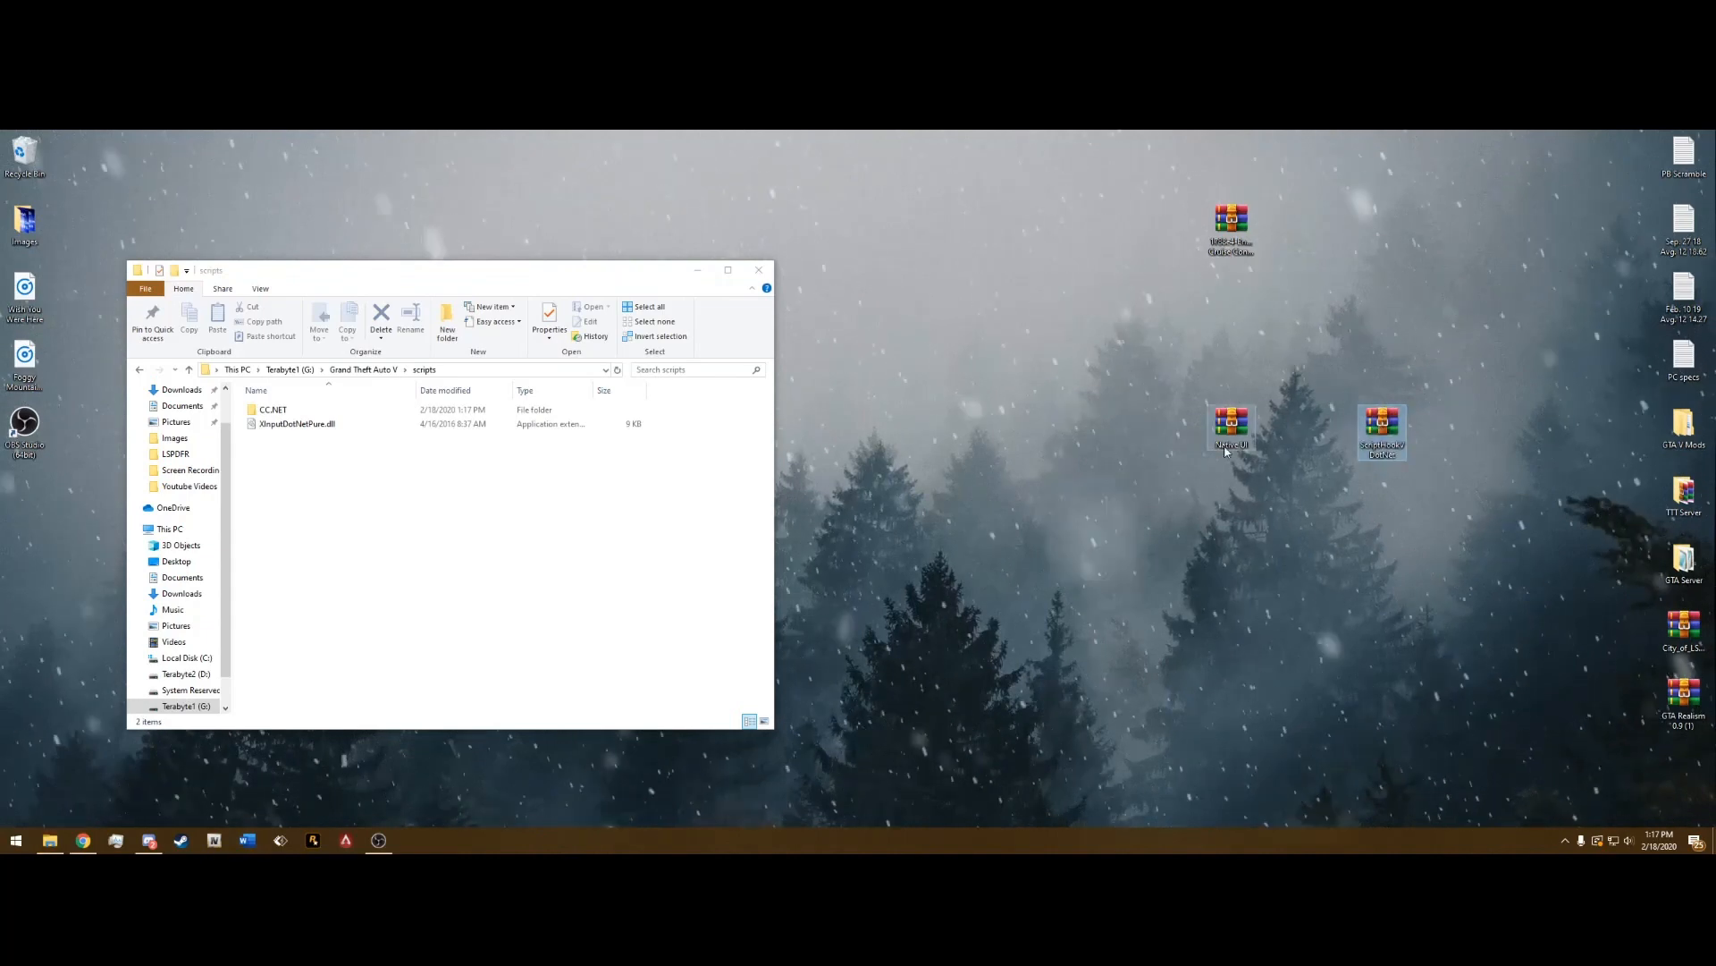
Extract NativeUI.dll and NativeUI.xml from NativeUI.zip into scripts and close WinRAR
double_click(1232, 427)
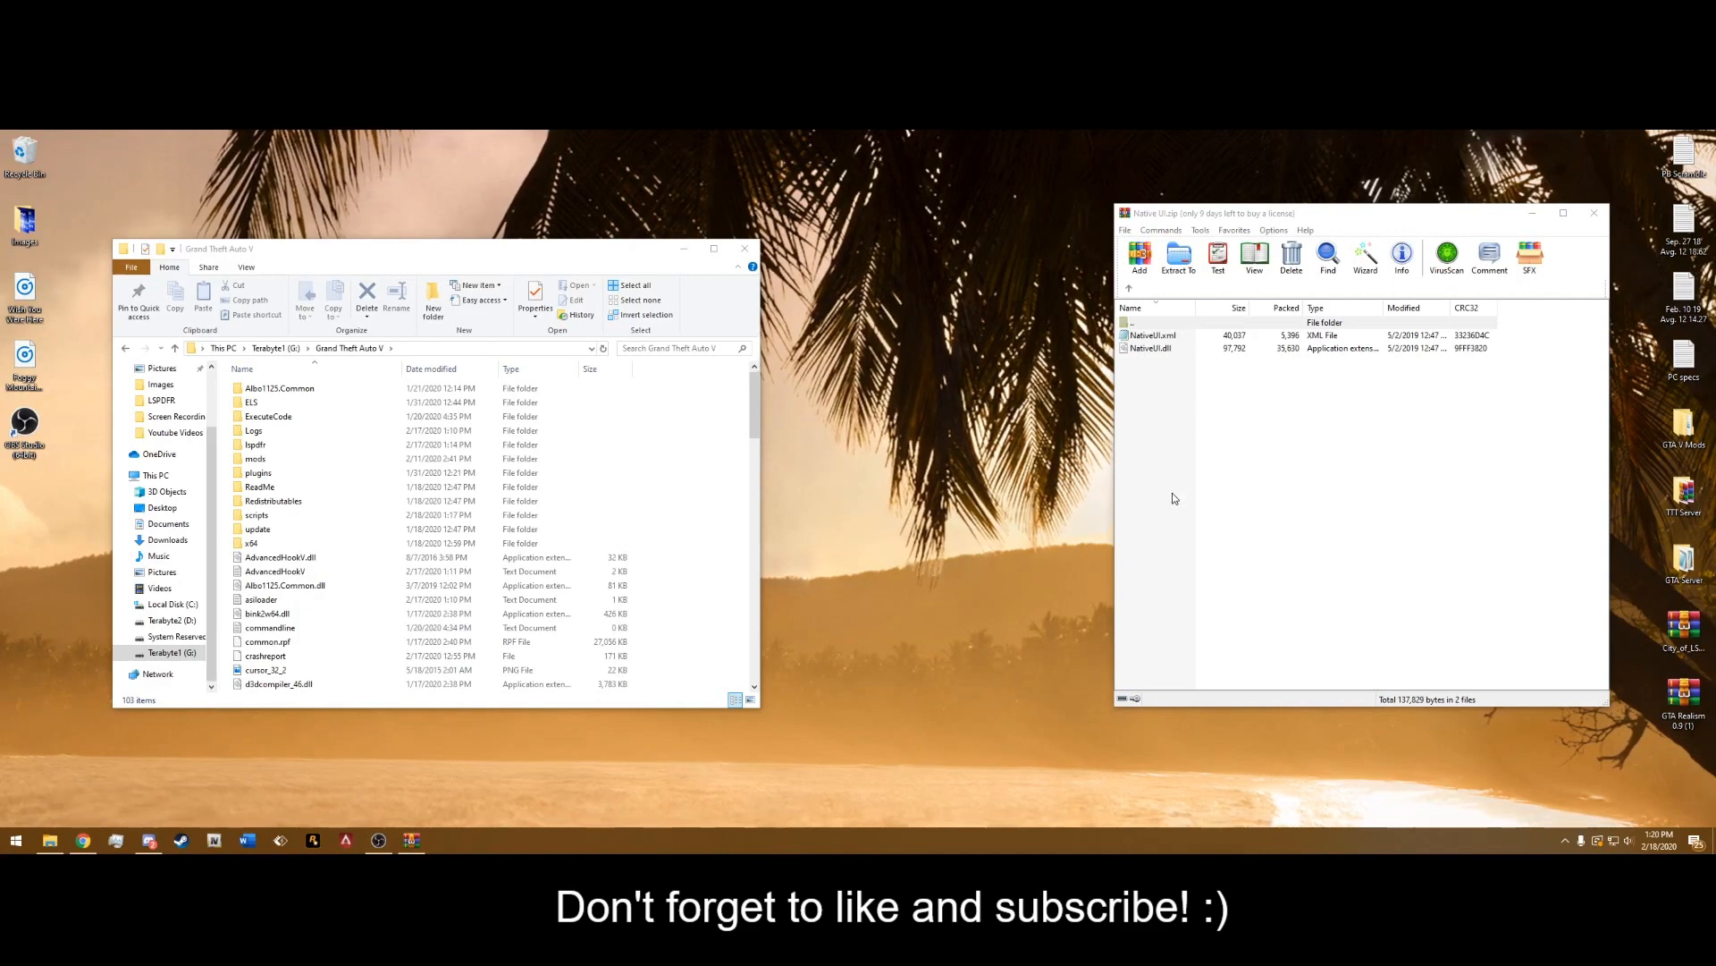
mouse_move(699, 490)
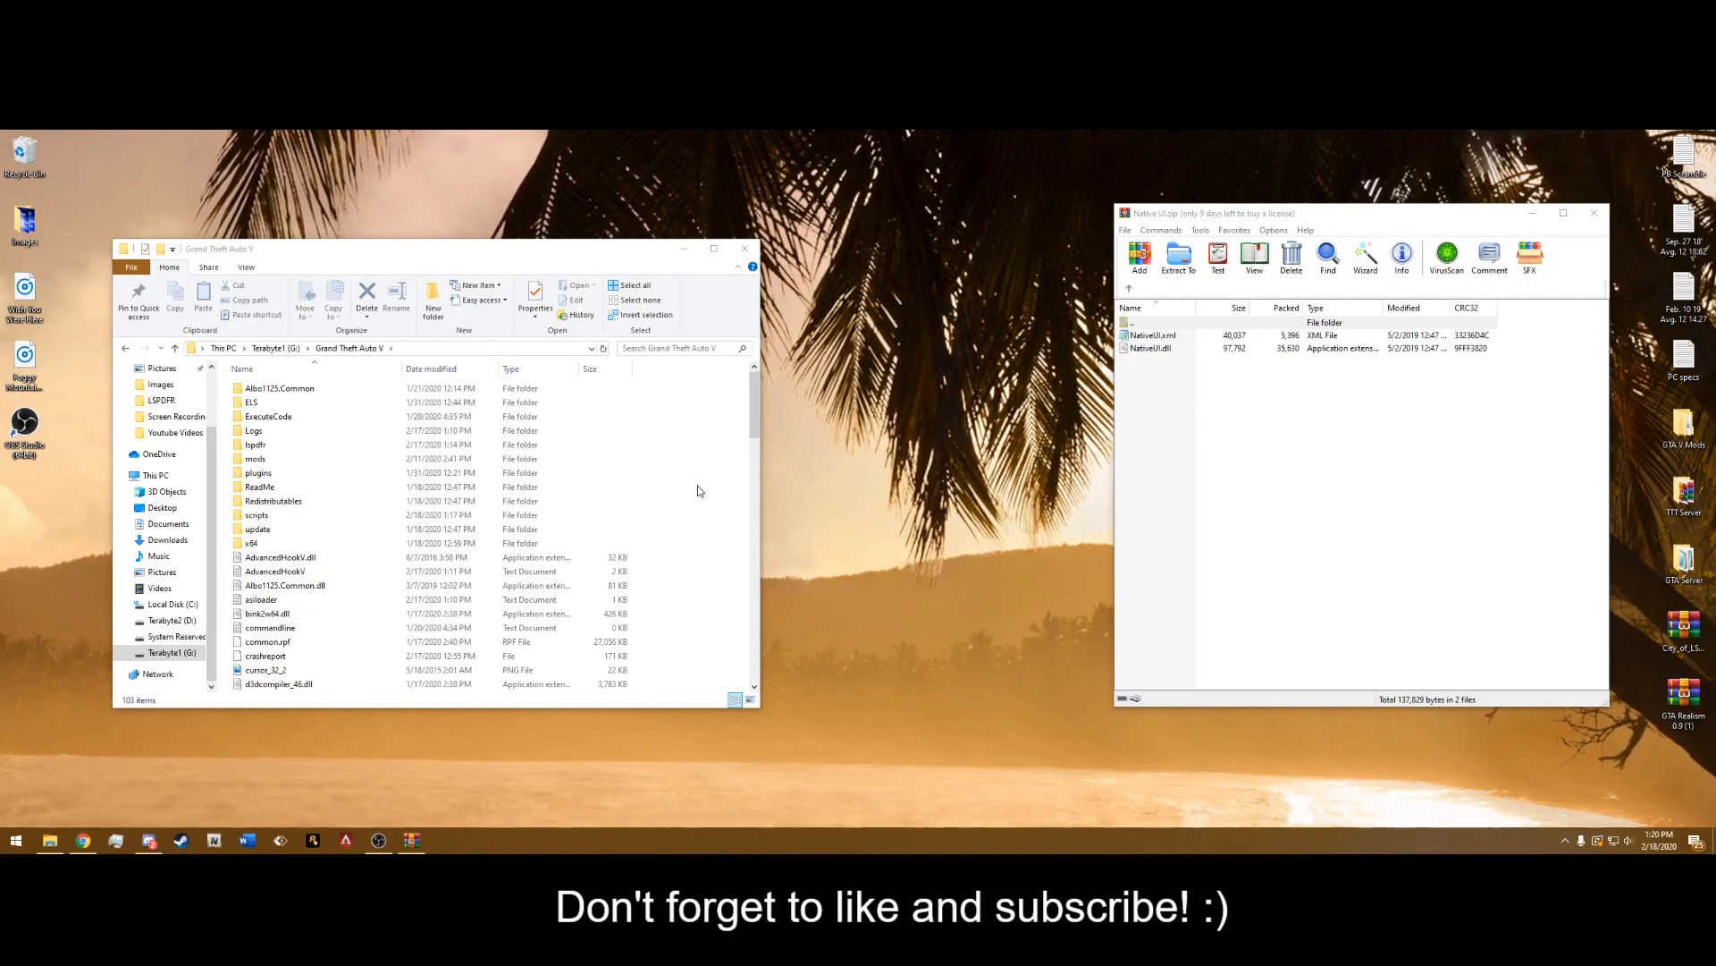
left_click(257, 515)
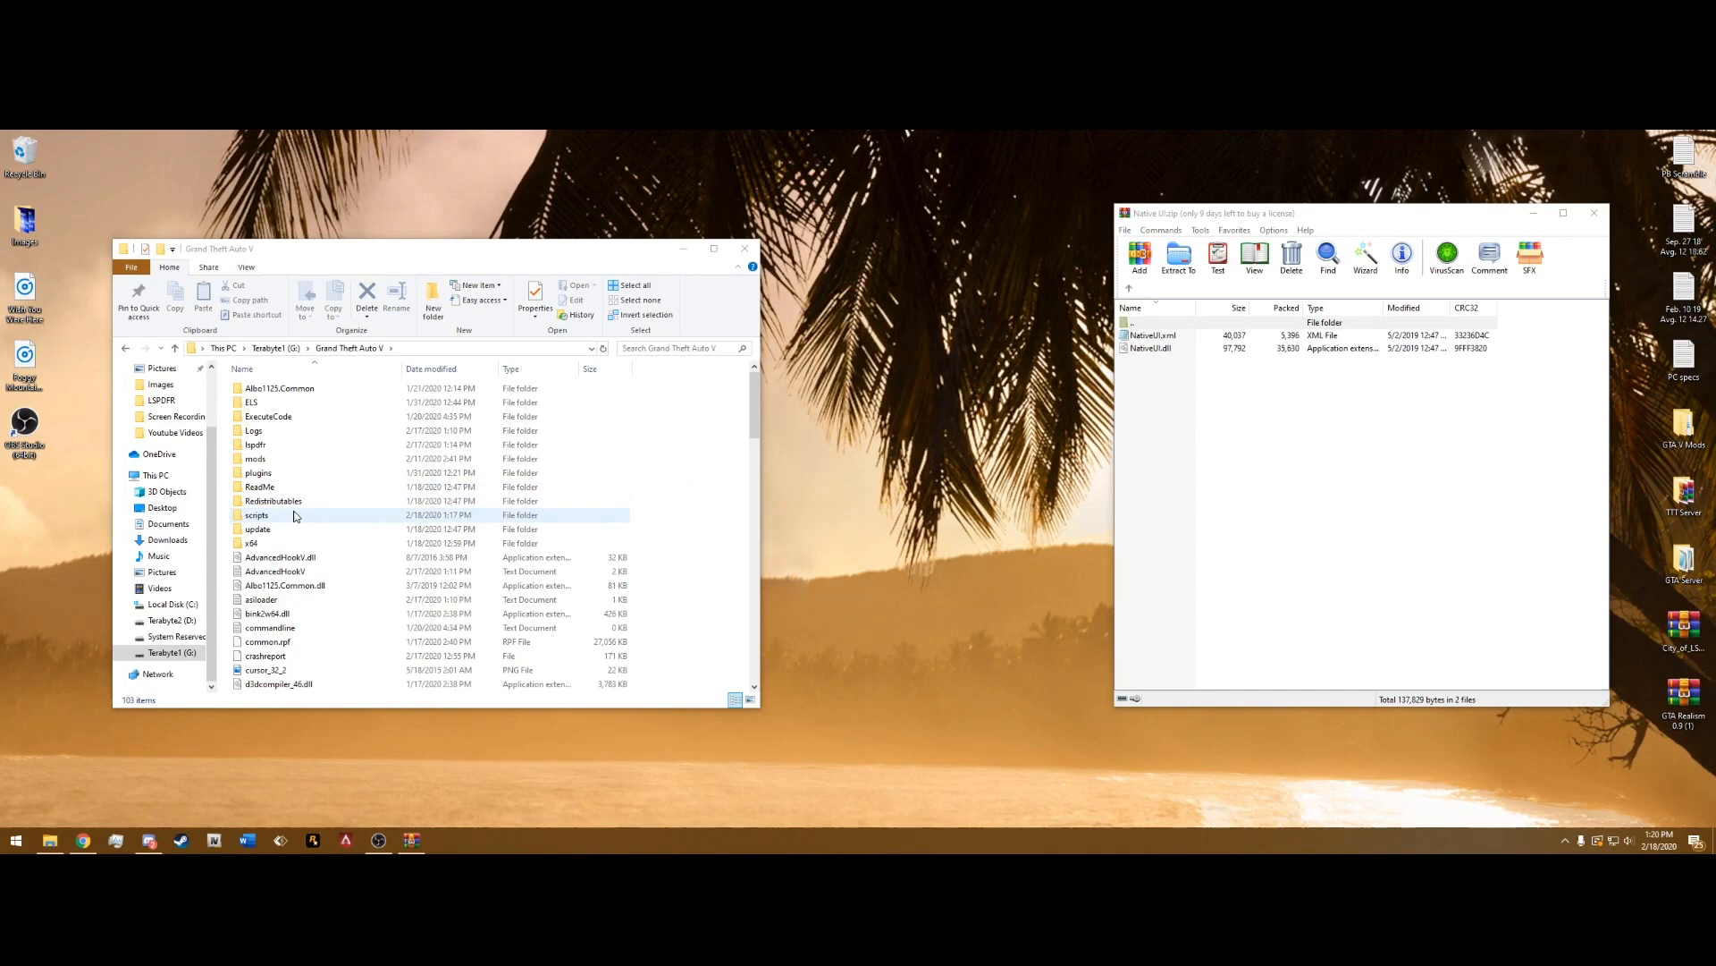
left_click(256, 515)
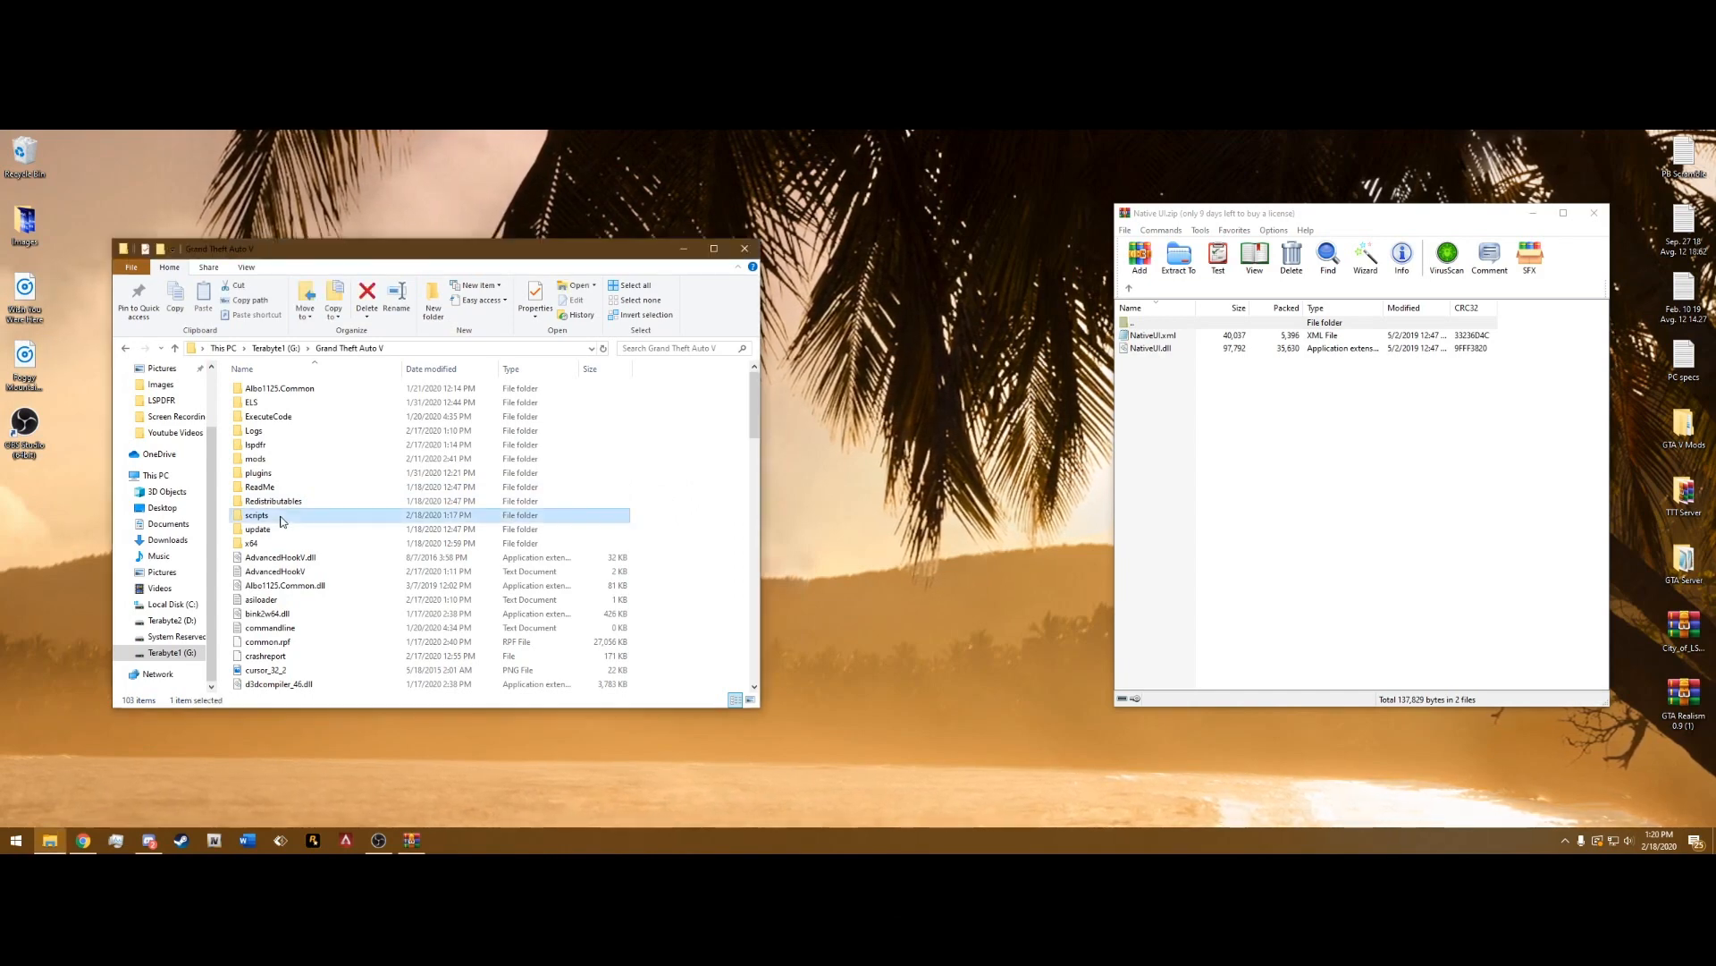
double_click(256, 515)
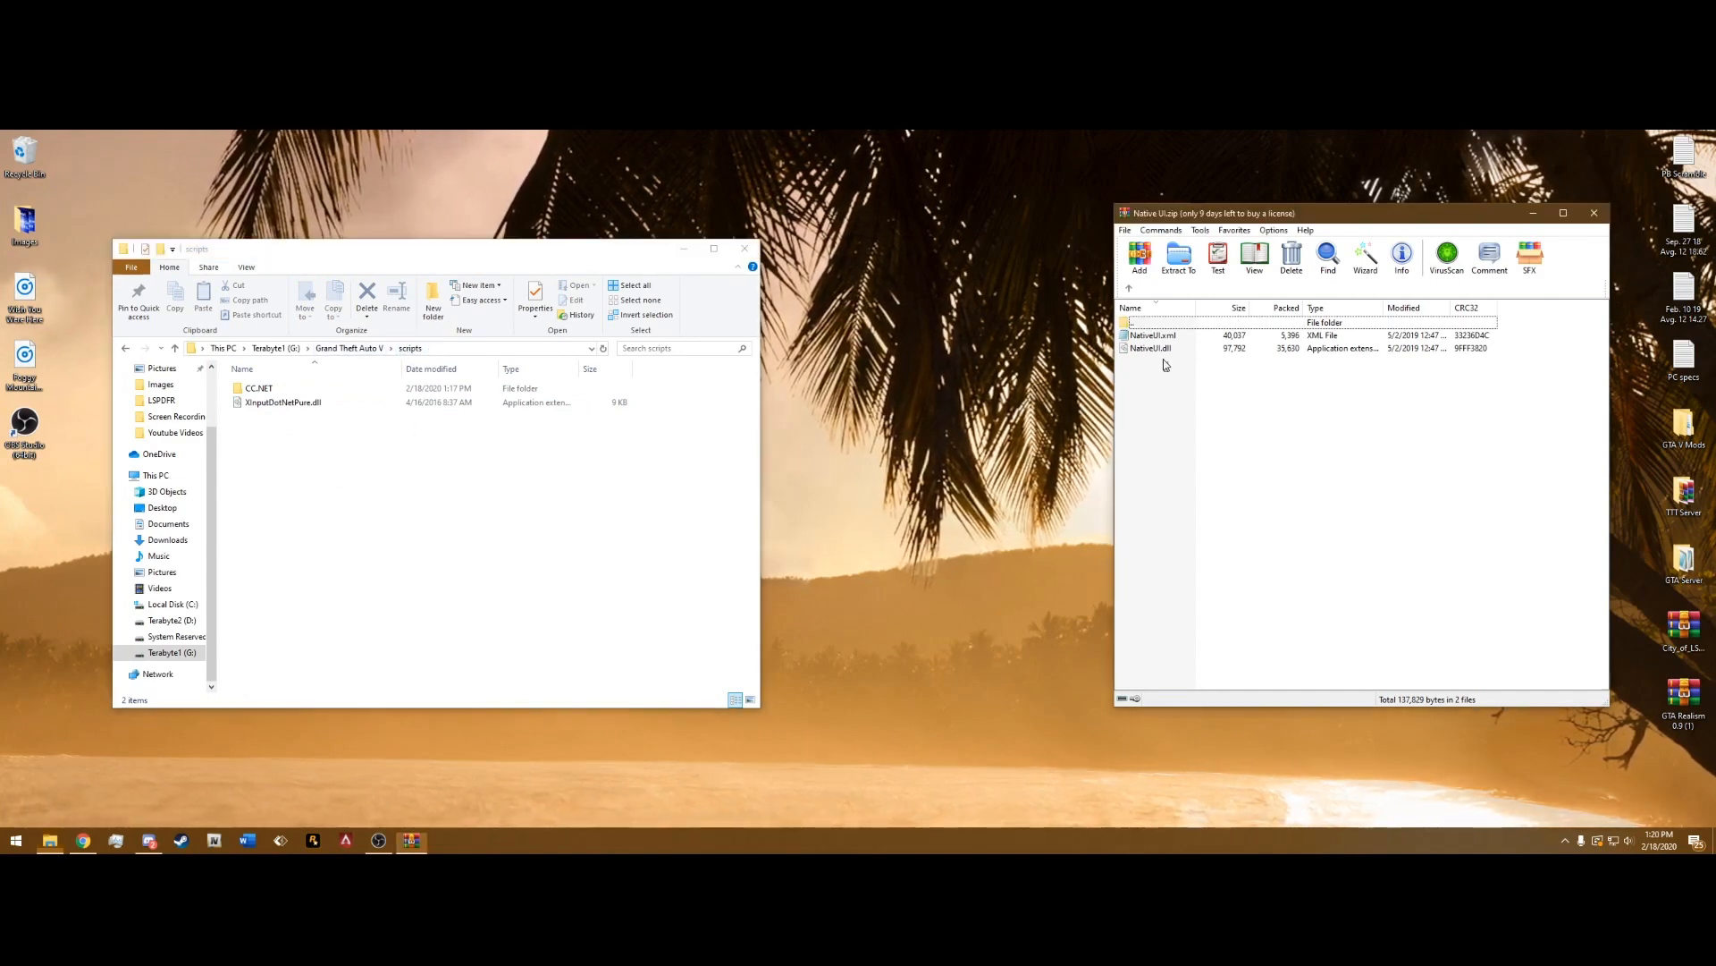
left_click(1154, 342)
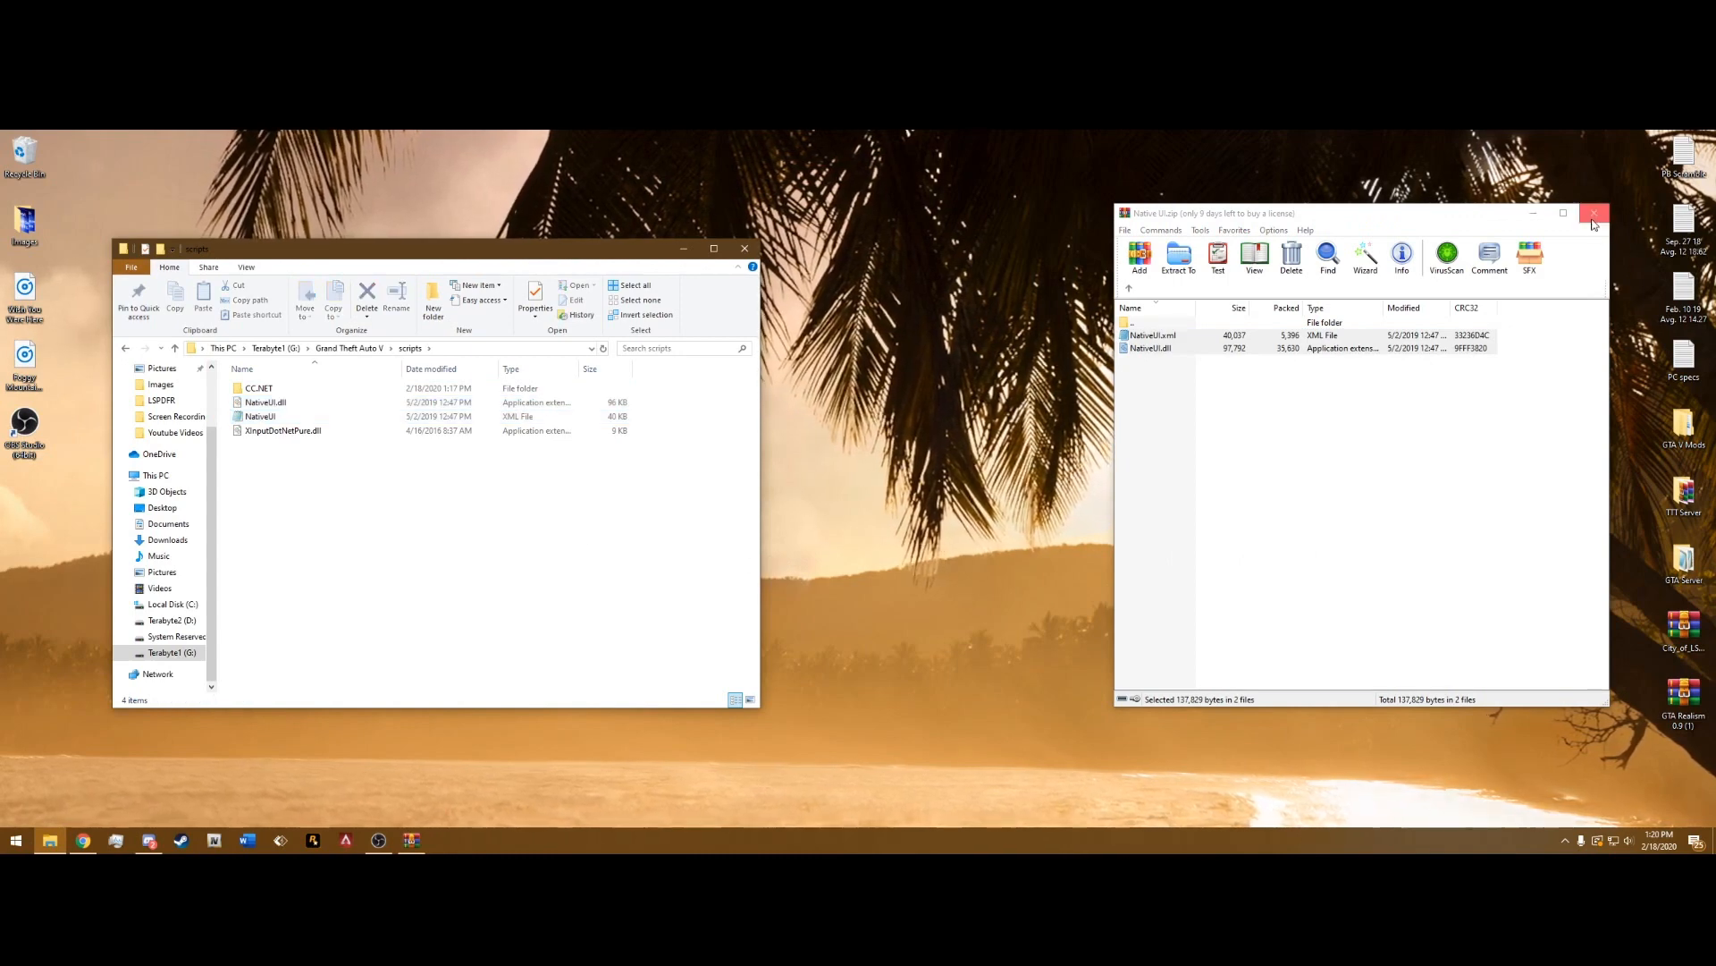
left_click(1593, 213)
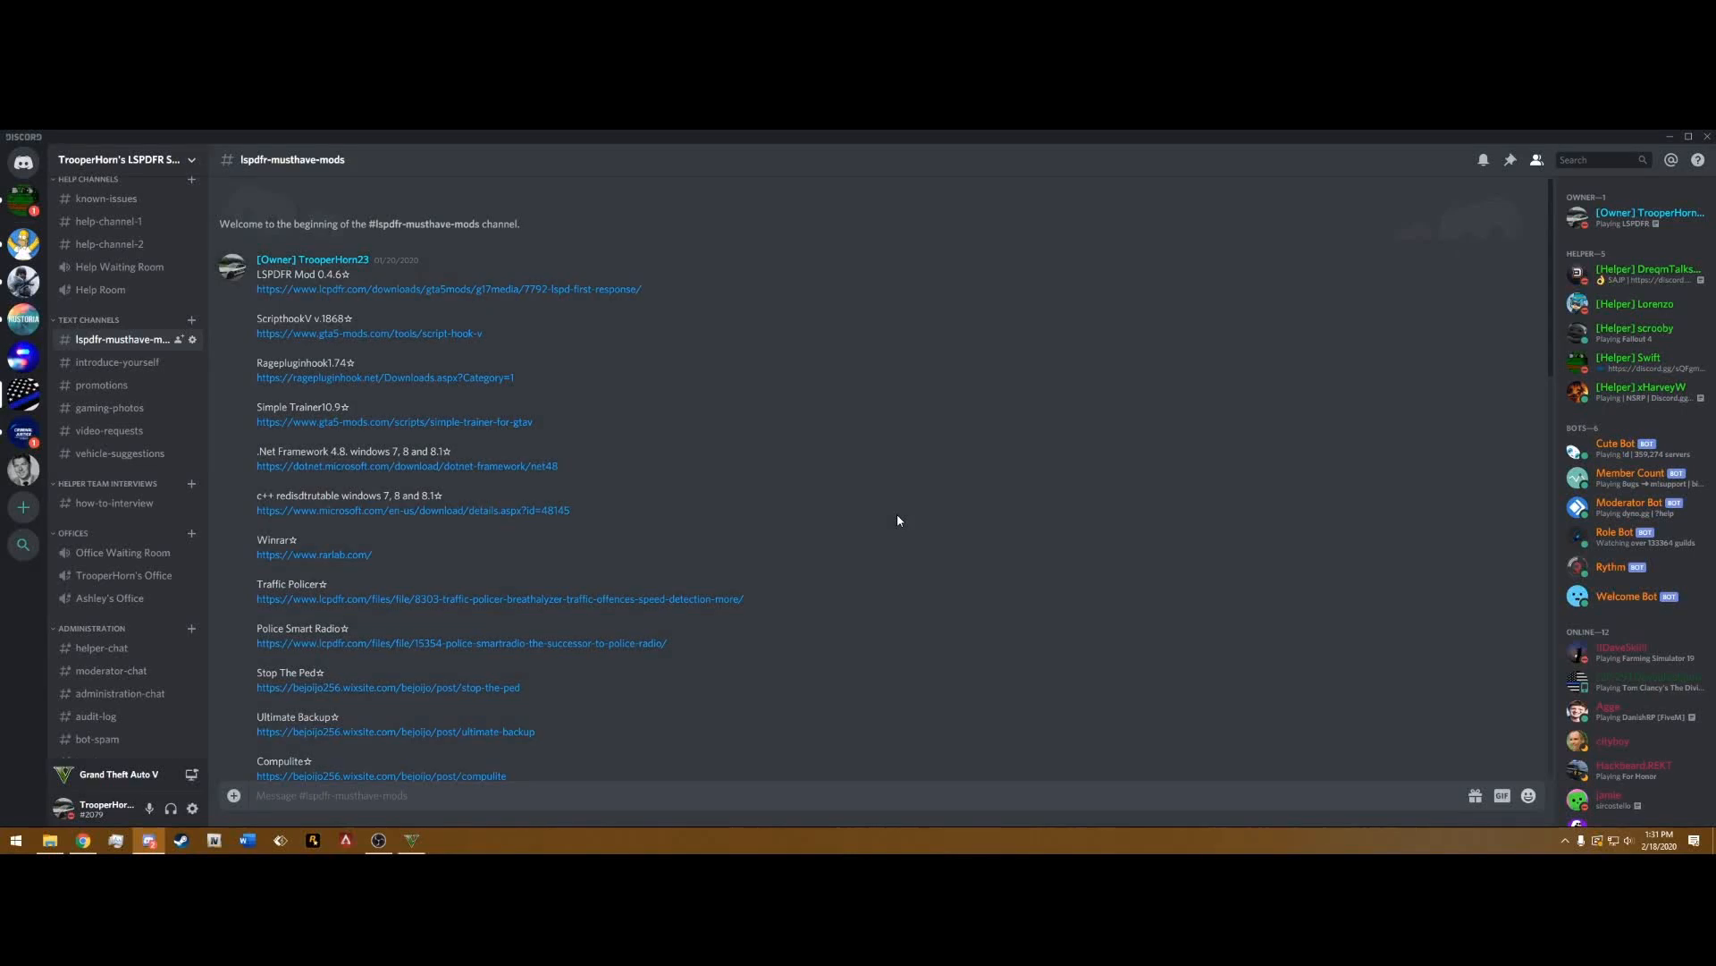
mouse_move(139, 159)
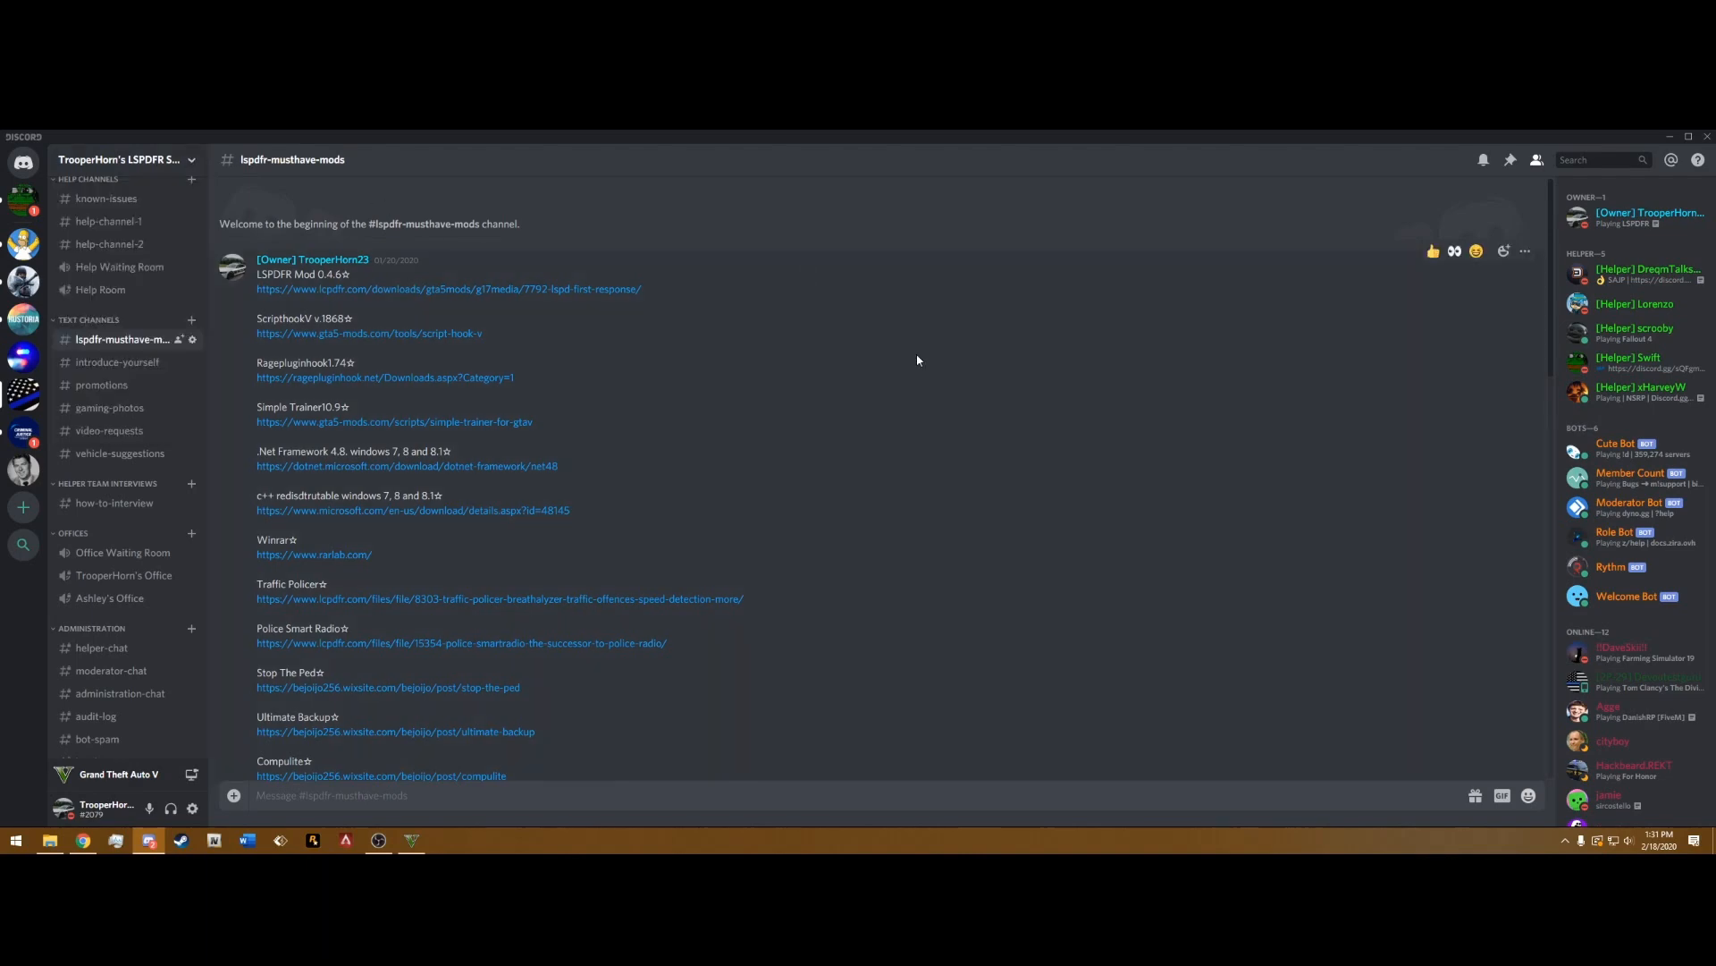
scroll("down", 3)
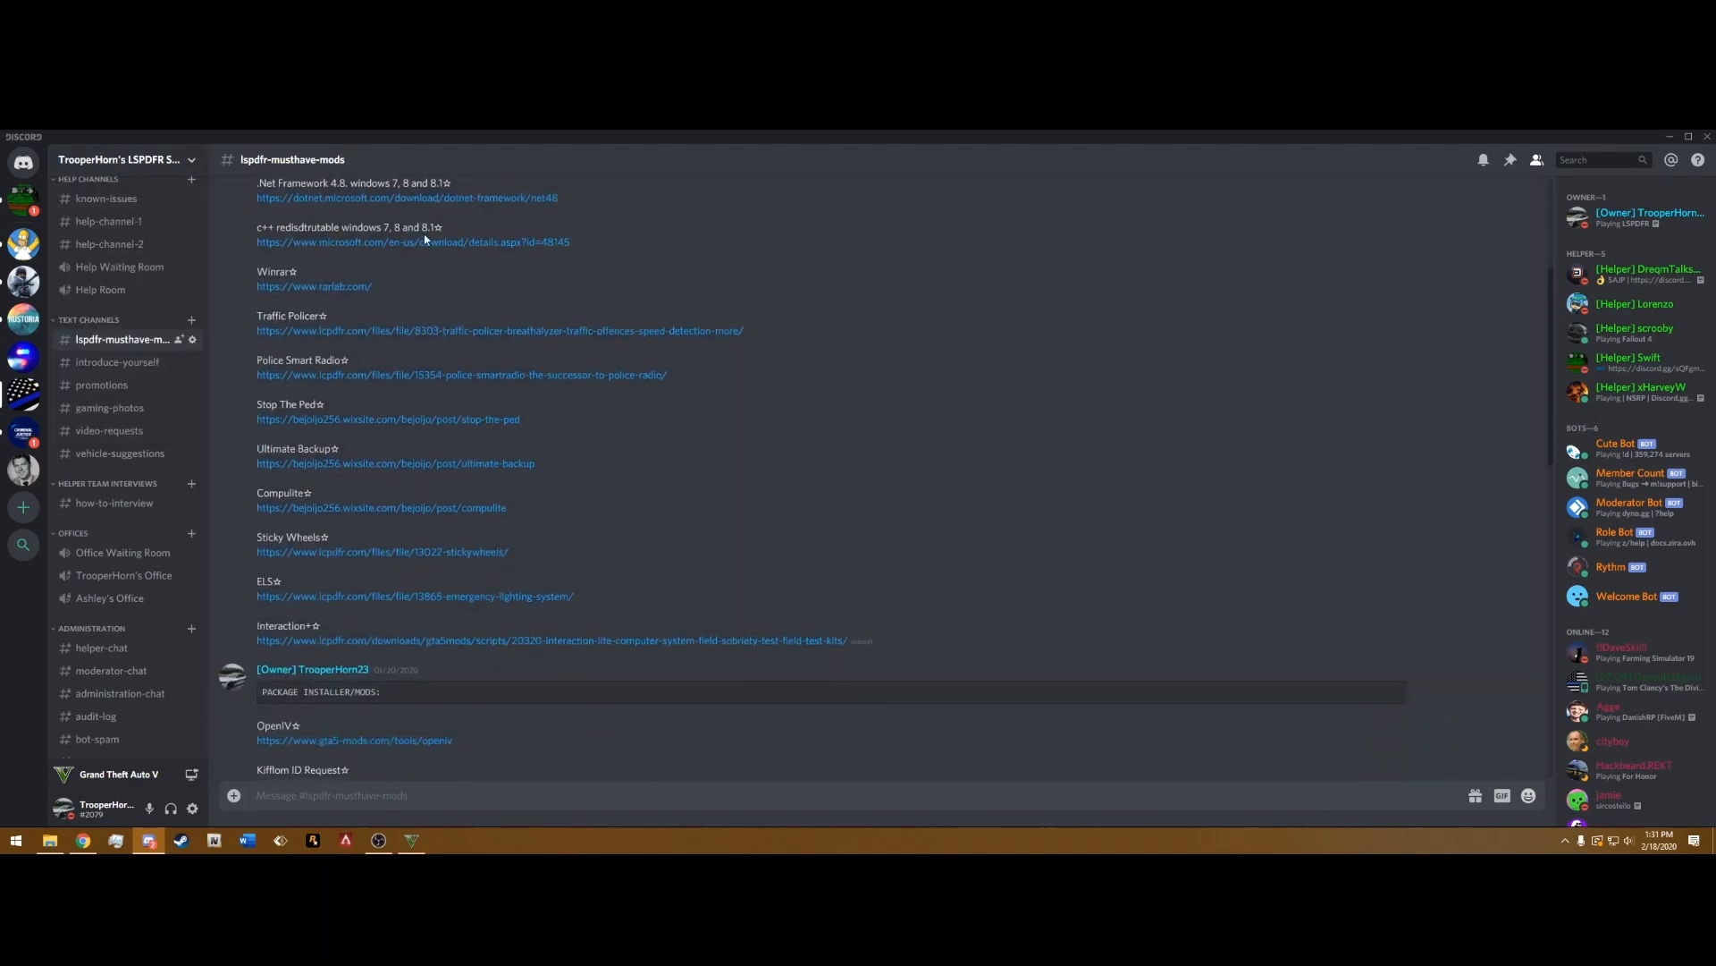
scroll("down", 3)
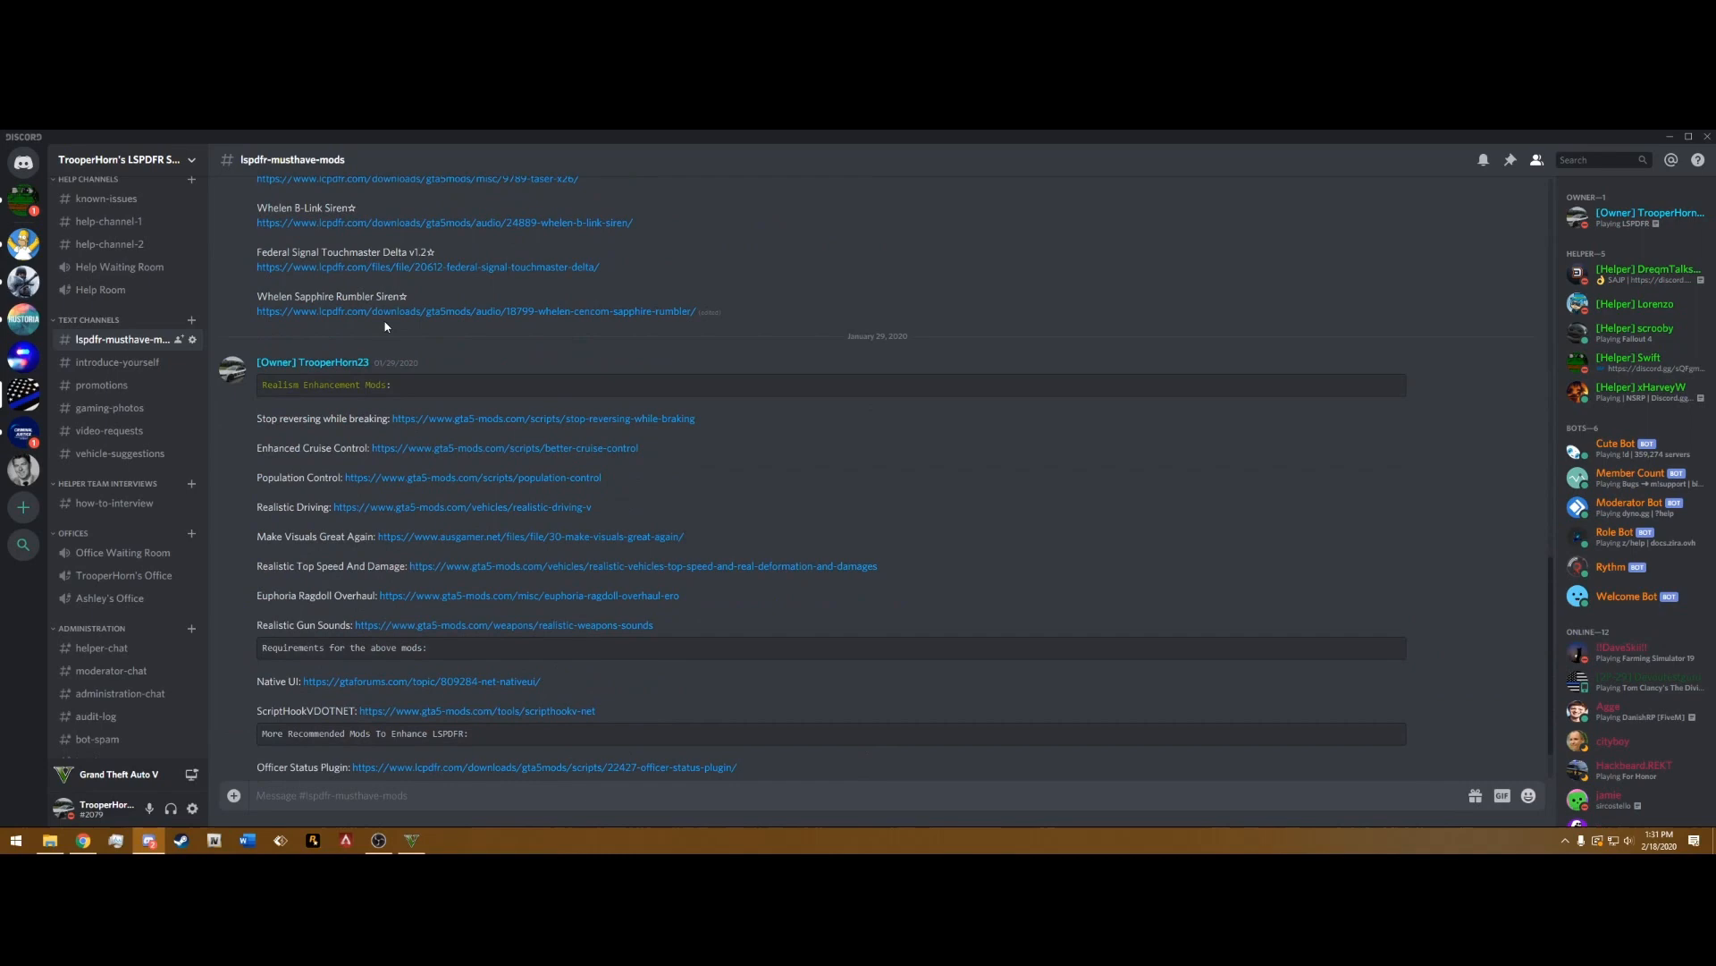
scroll("up", 3)
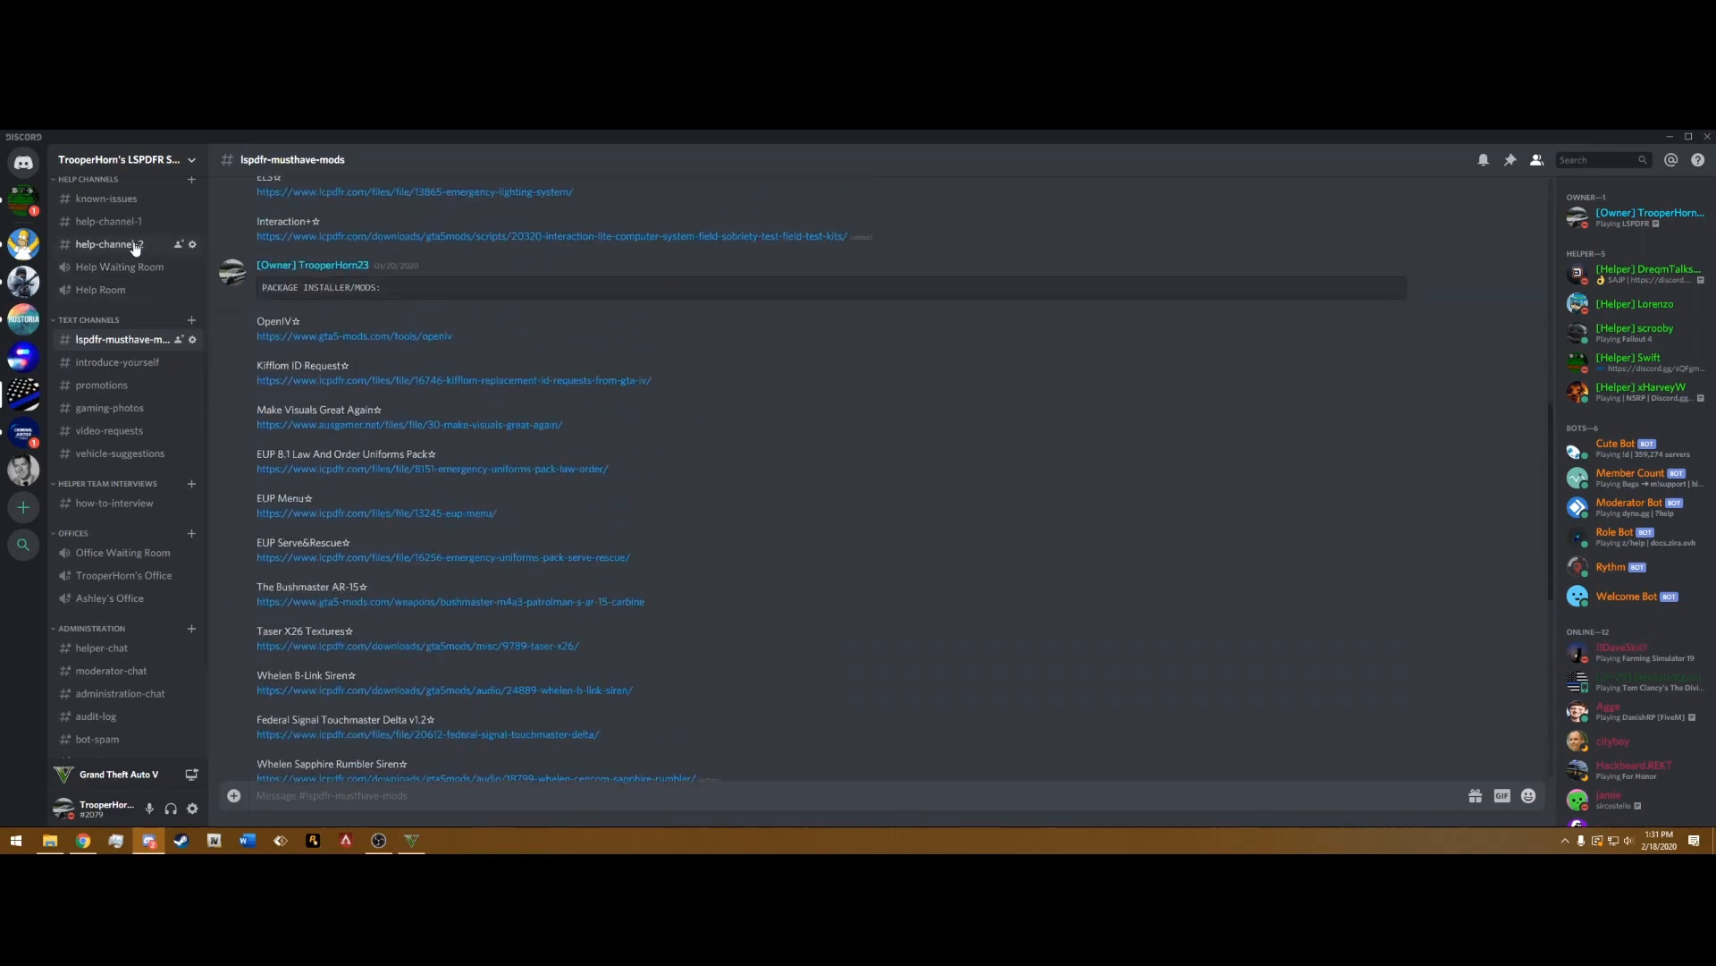
scroll("up", 3)
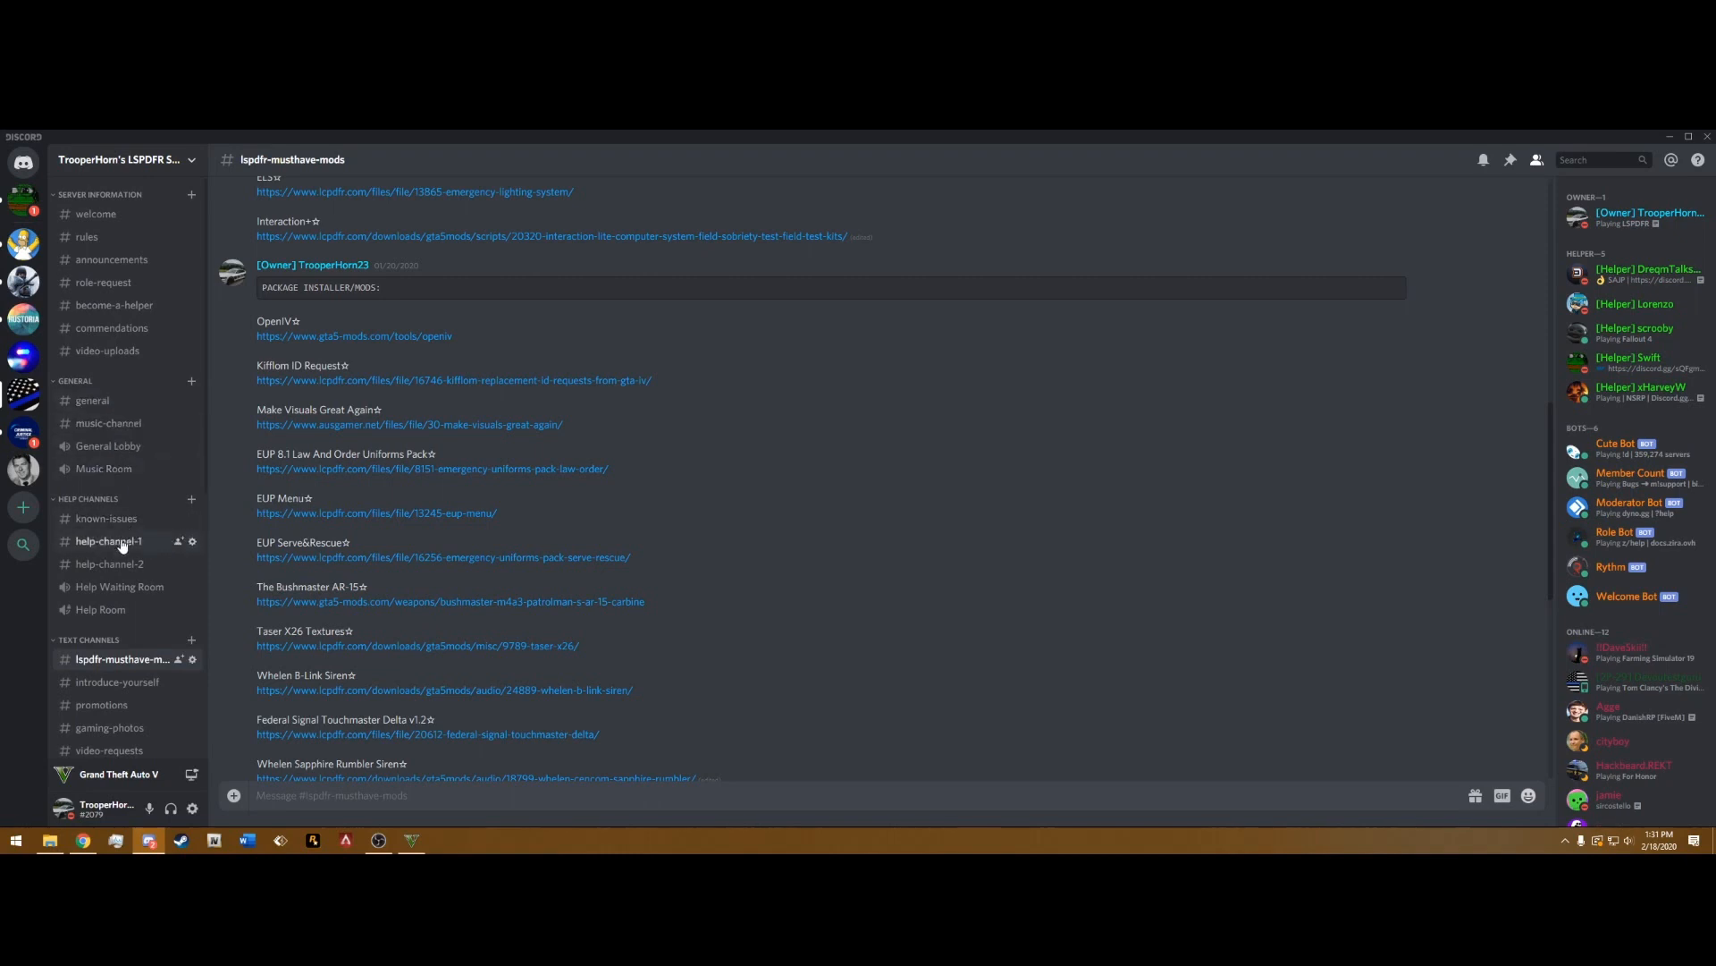
mouse_move(1094, 420)
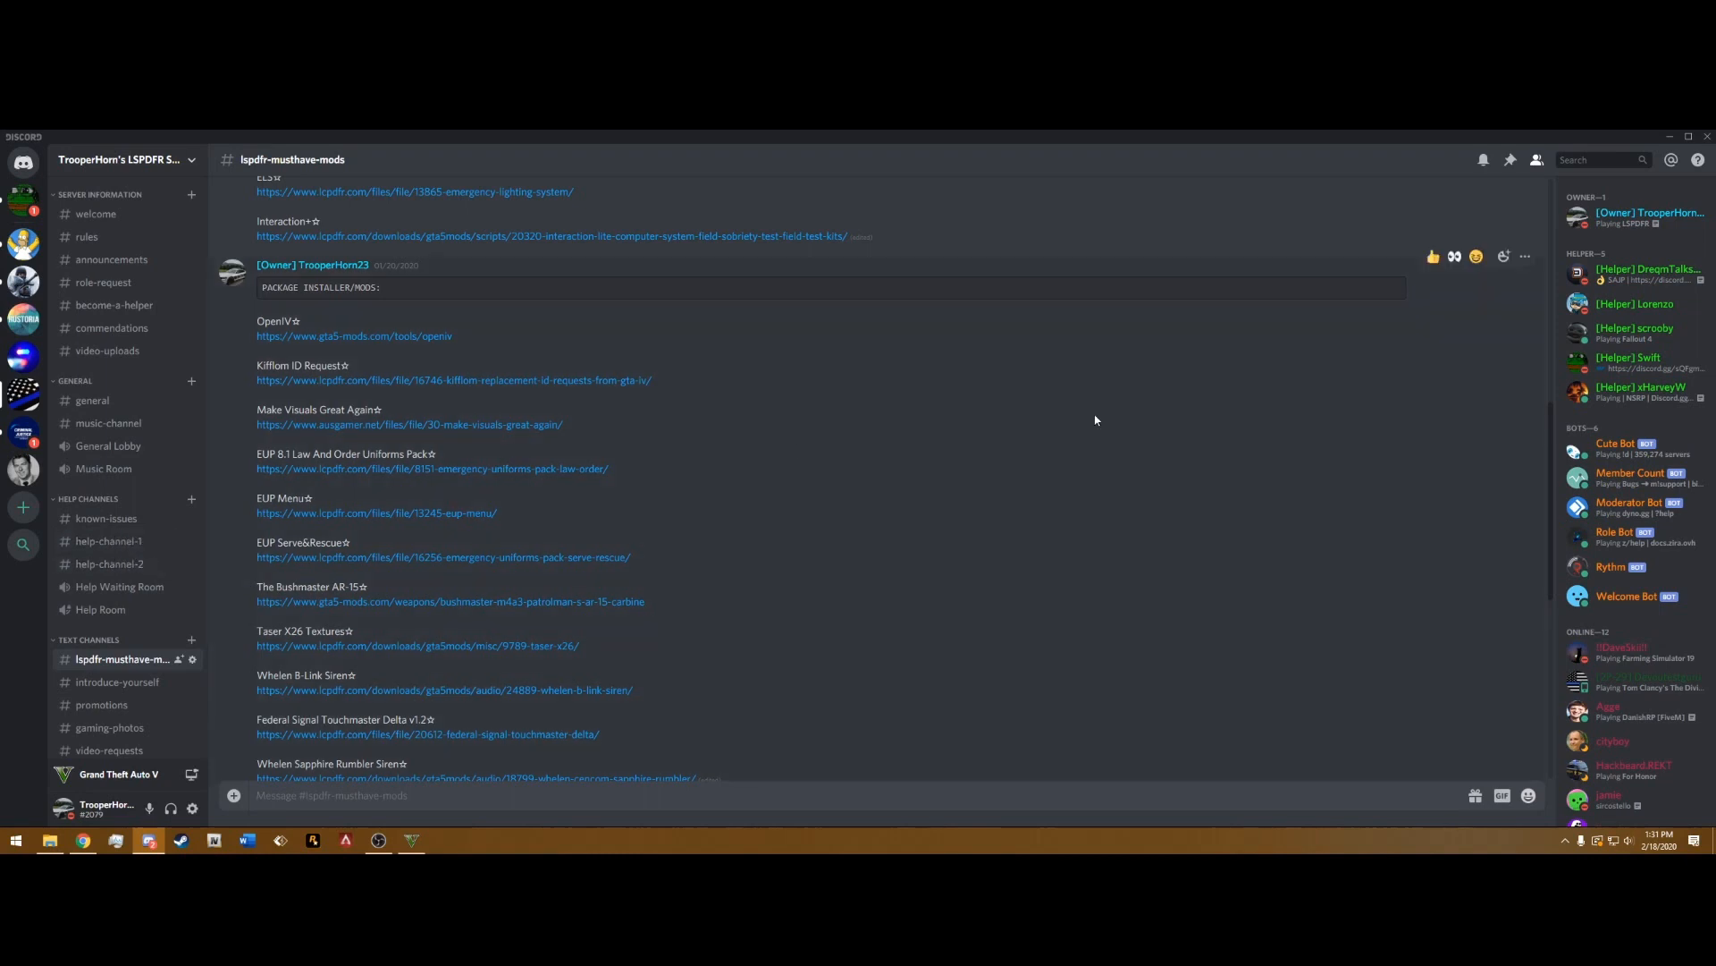
mouse_move(1588, 205)
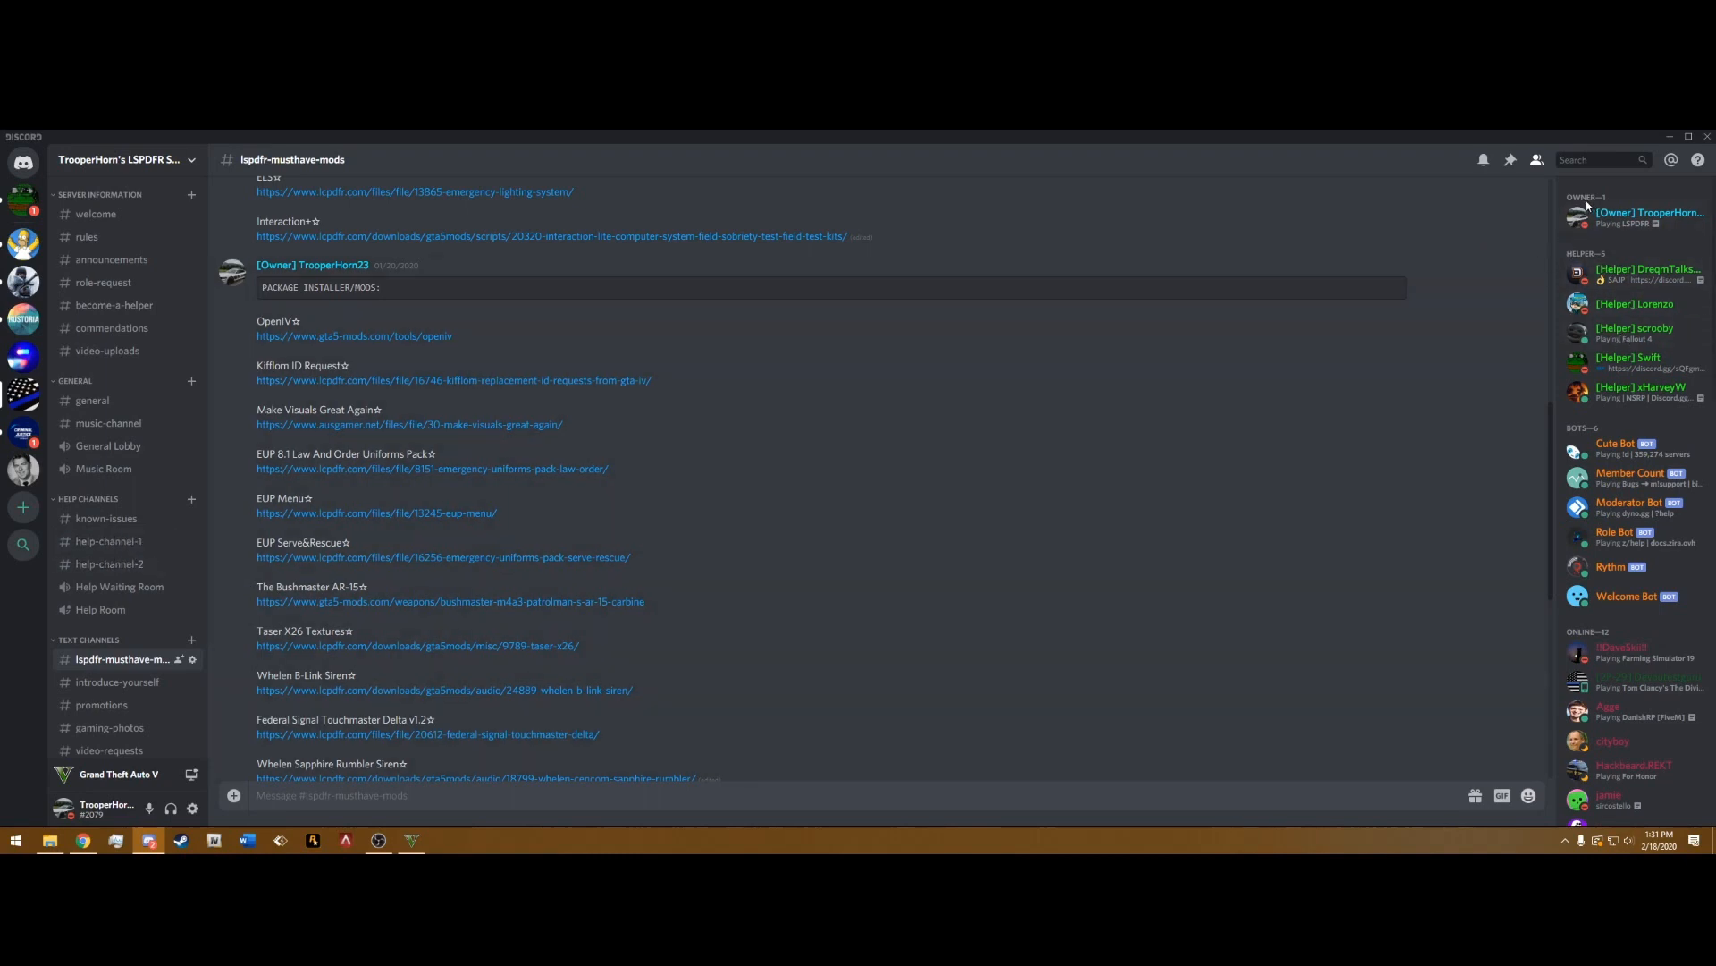
scroll("down", 3)
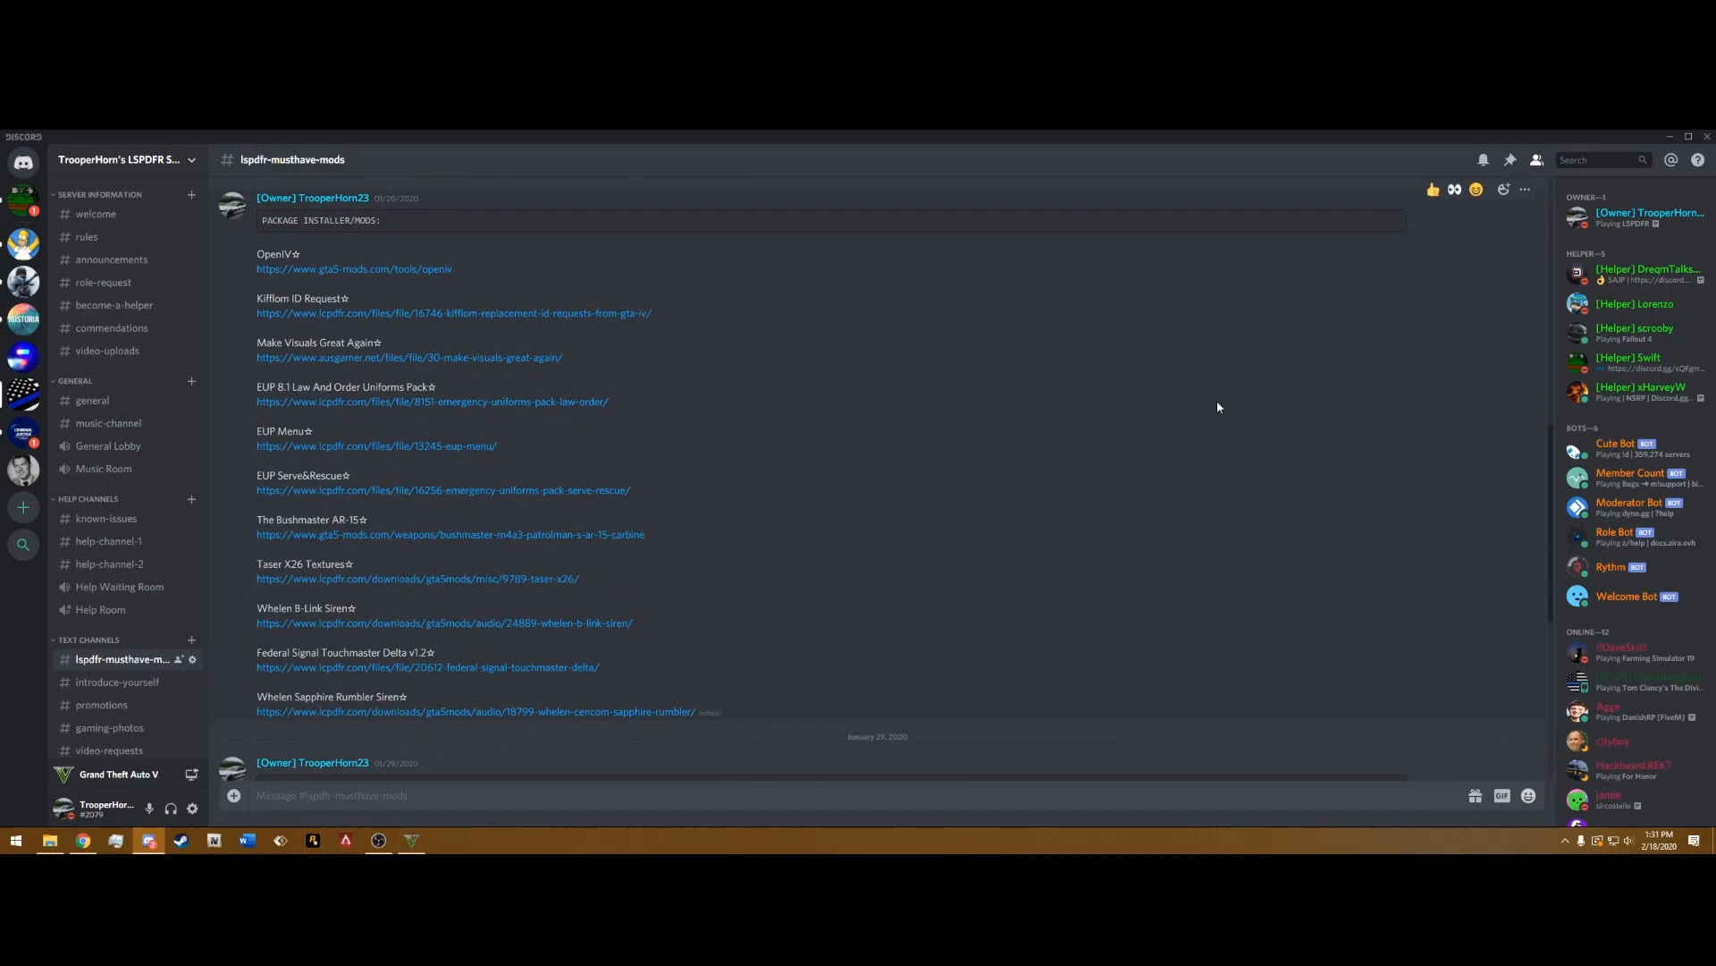
scroll("down", 3)
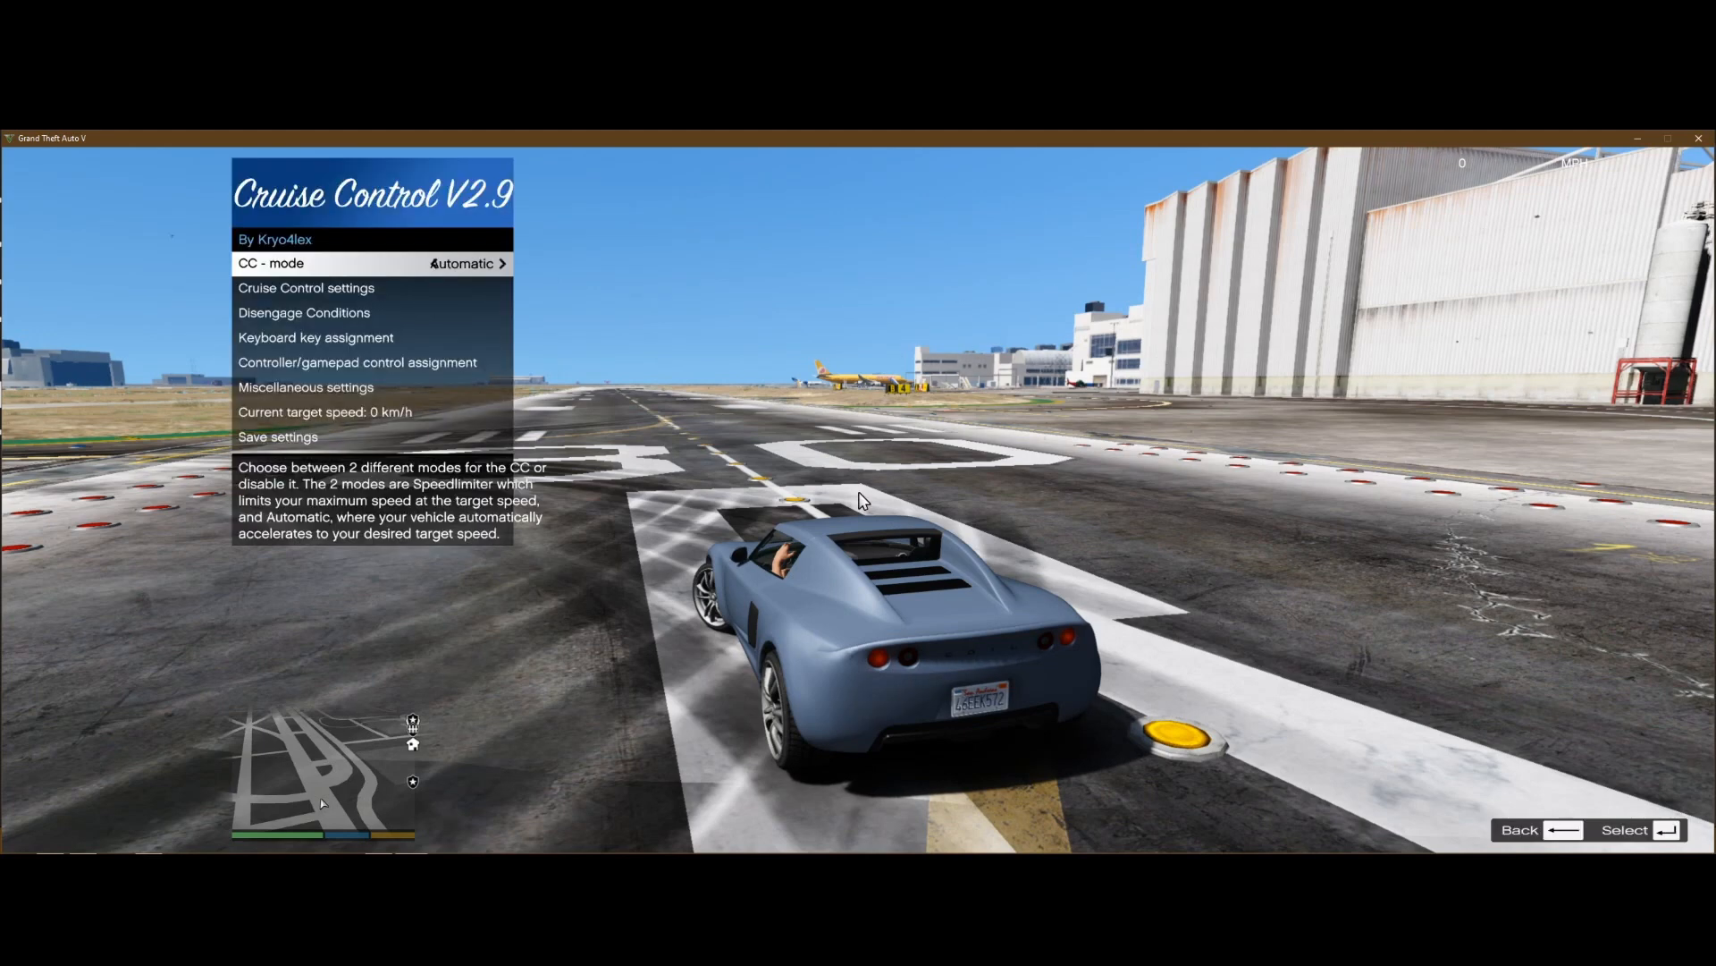
mouse_move(660, 305)
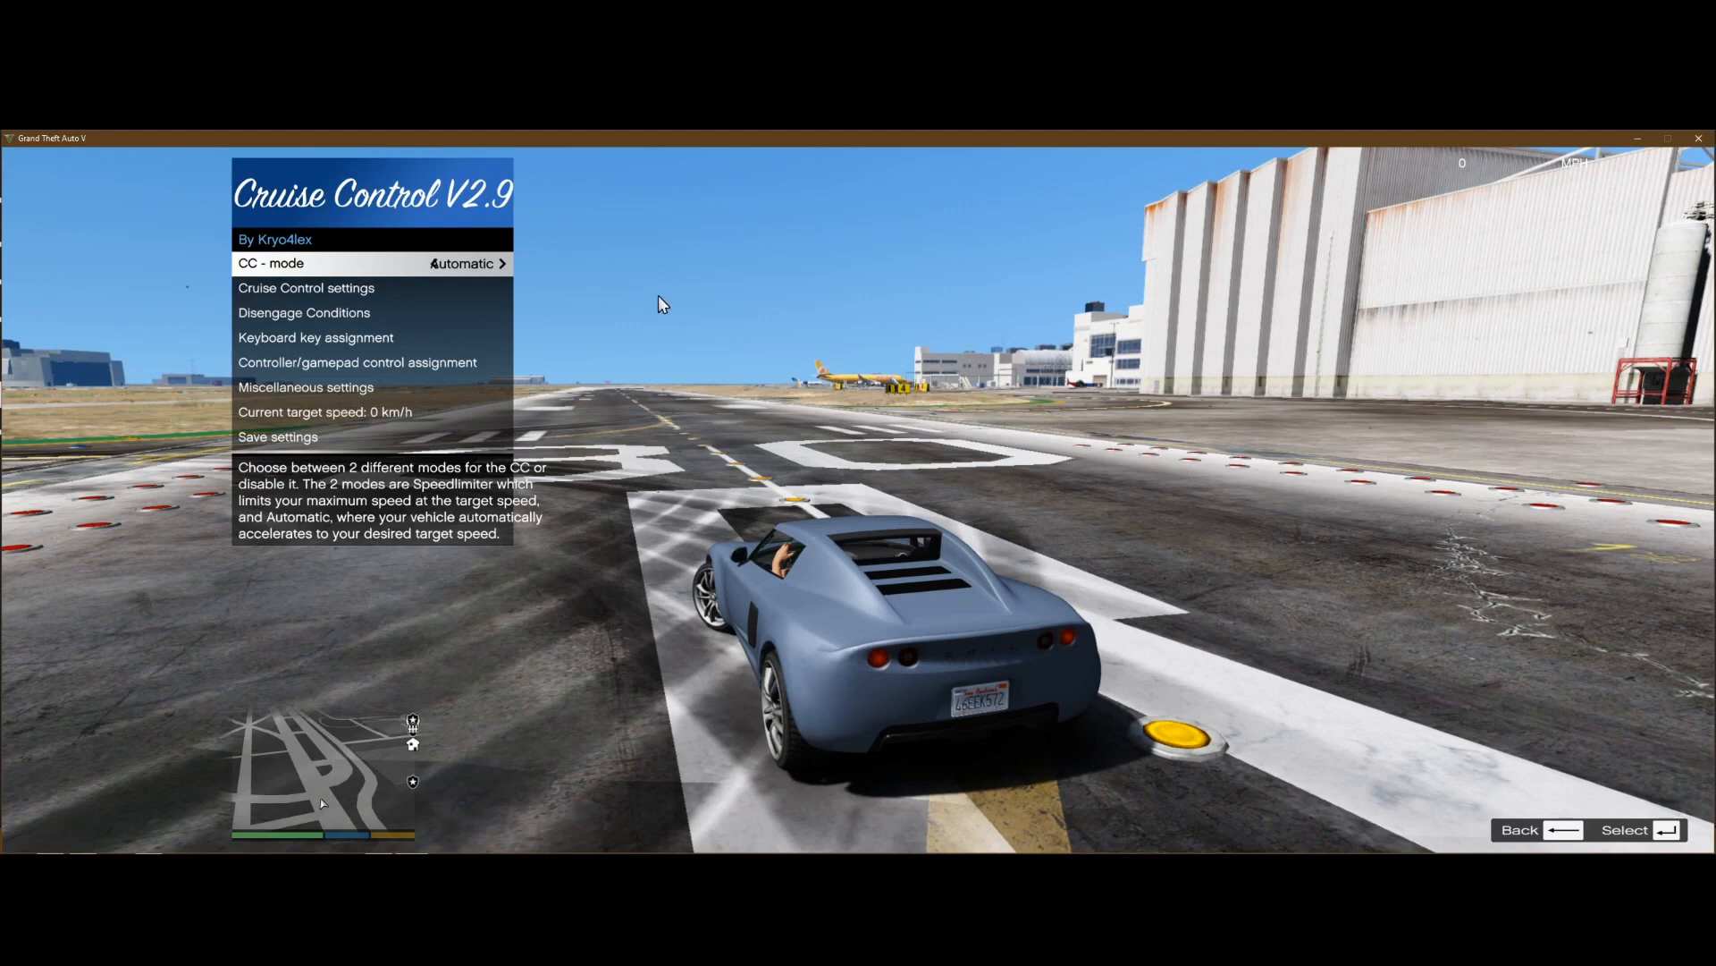
mouse_move(785, 318)
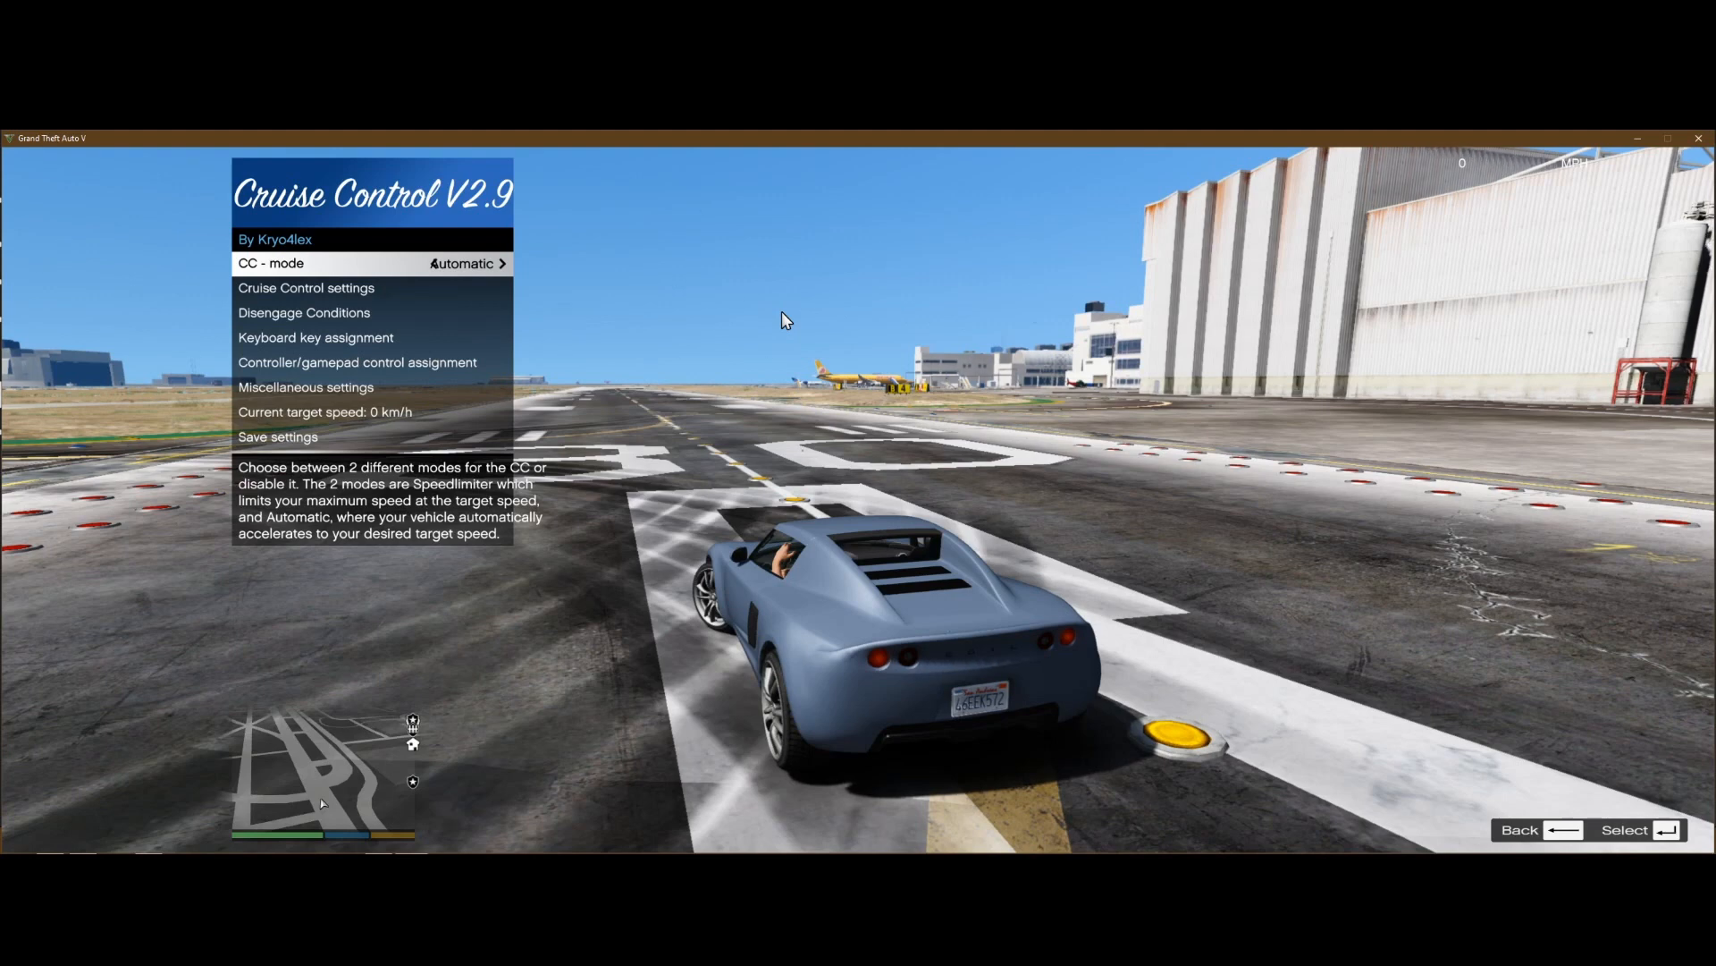
Cycle CC - mode in the Cruise Control V2.9 menu from Disabled to Automatic
left_click(464, 263)
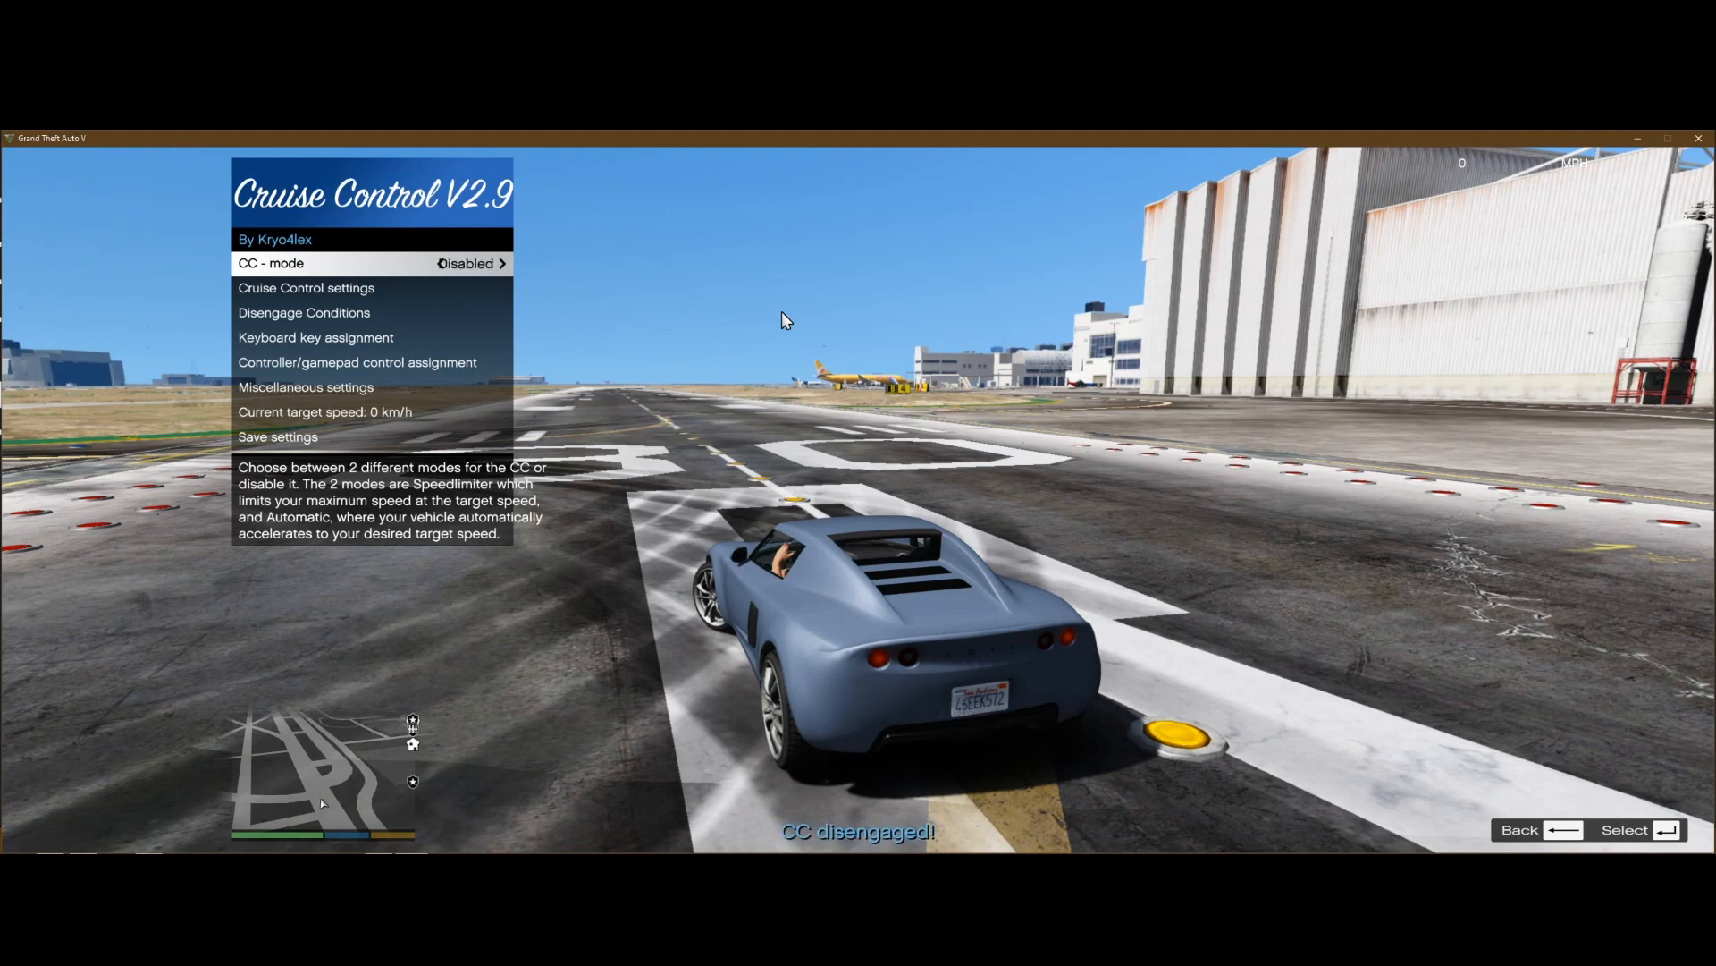
left_click(501, 263)
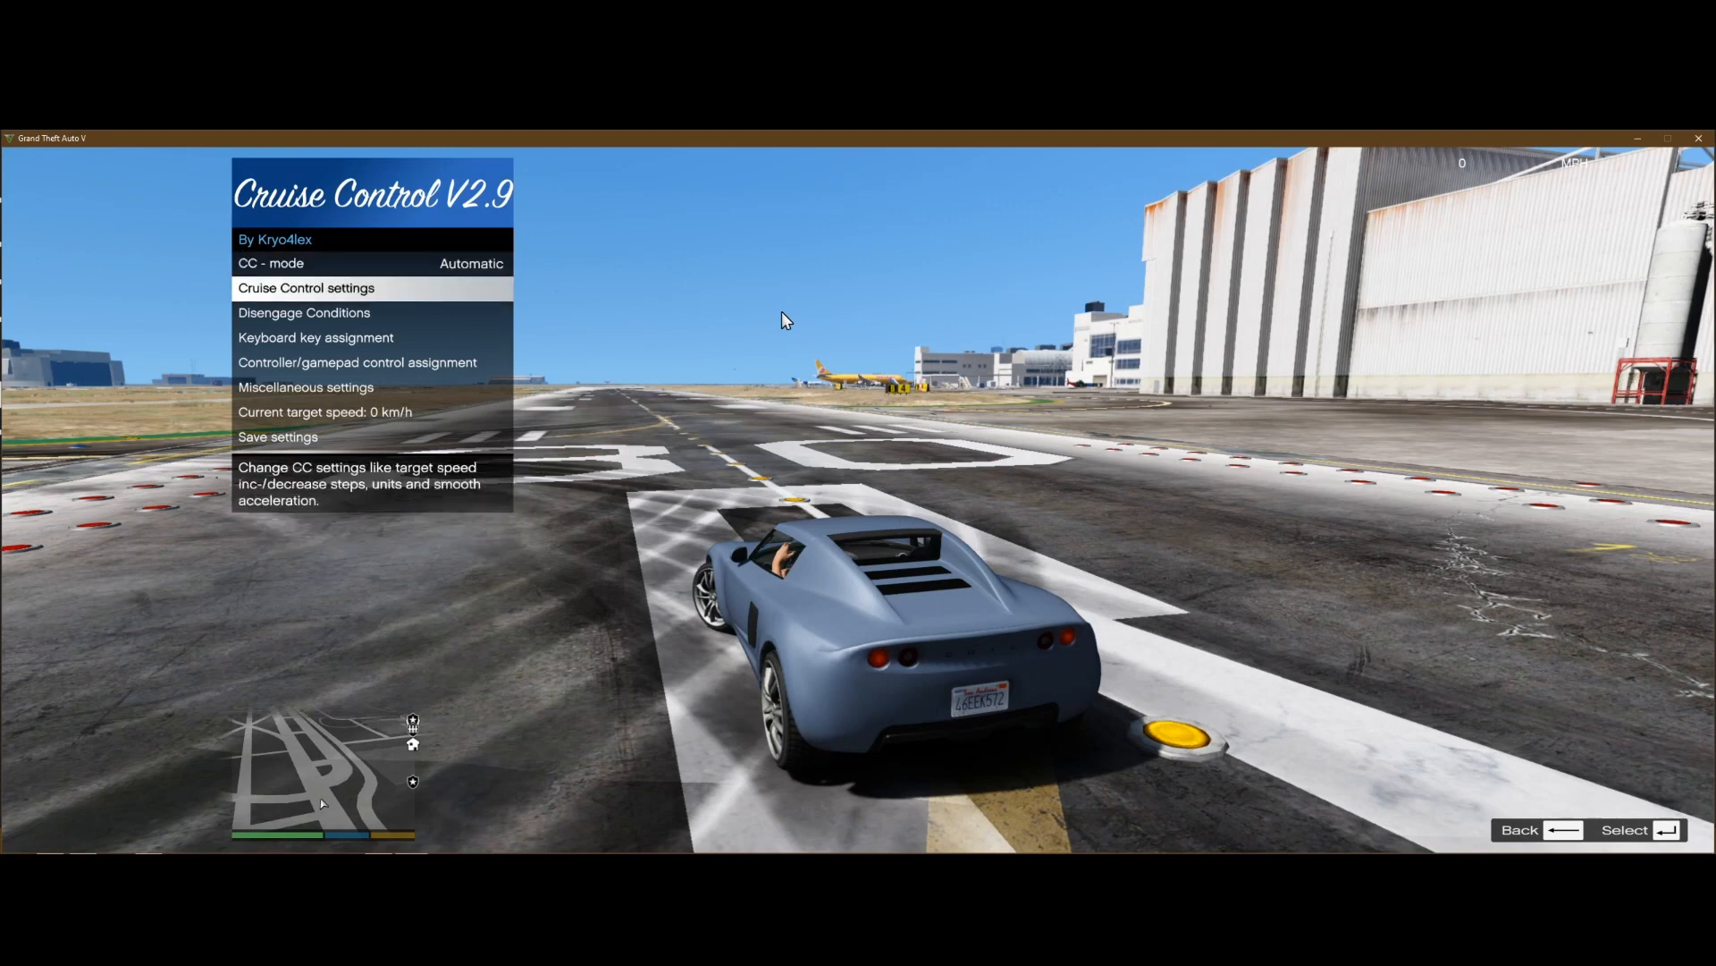
In Cruise Control settings, enable smooth automatic acceleration at 45% throttle and set the unit to mph
left_click(306, 287)
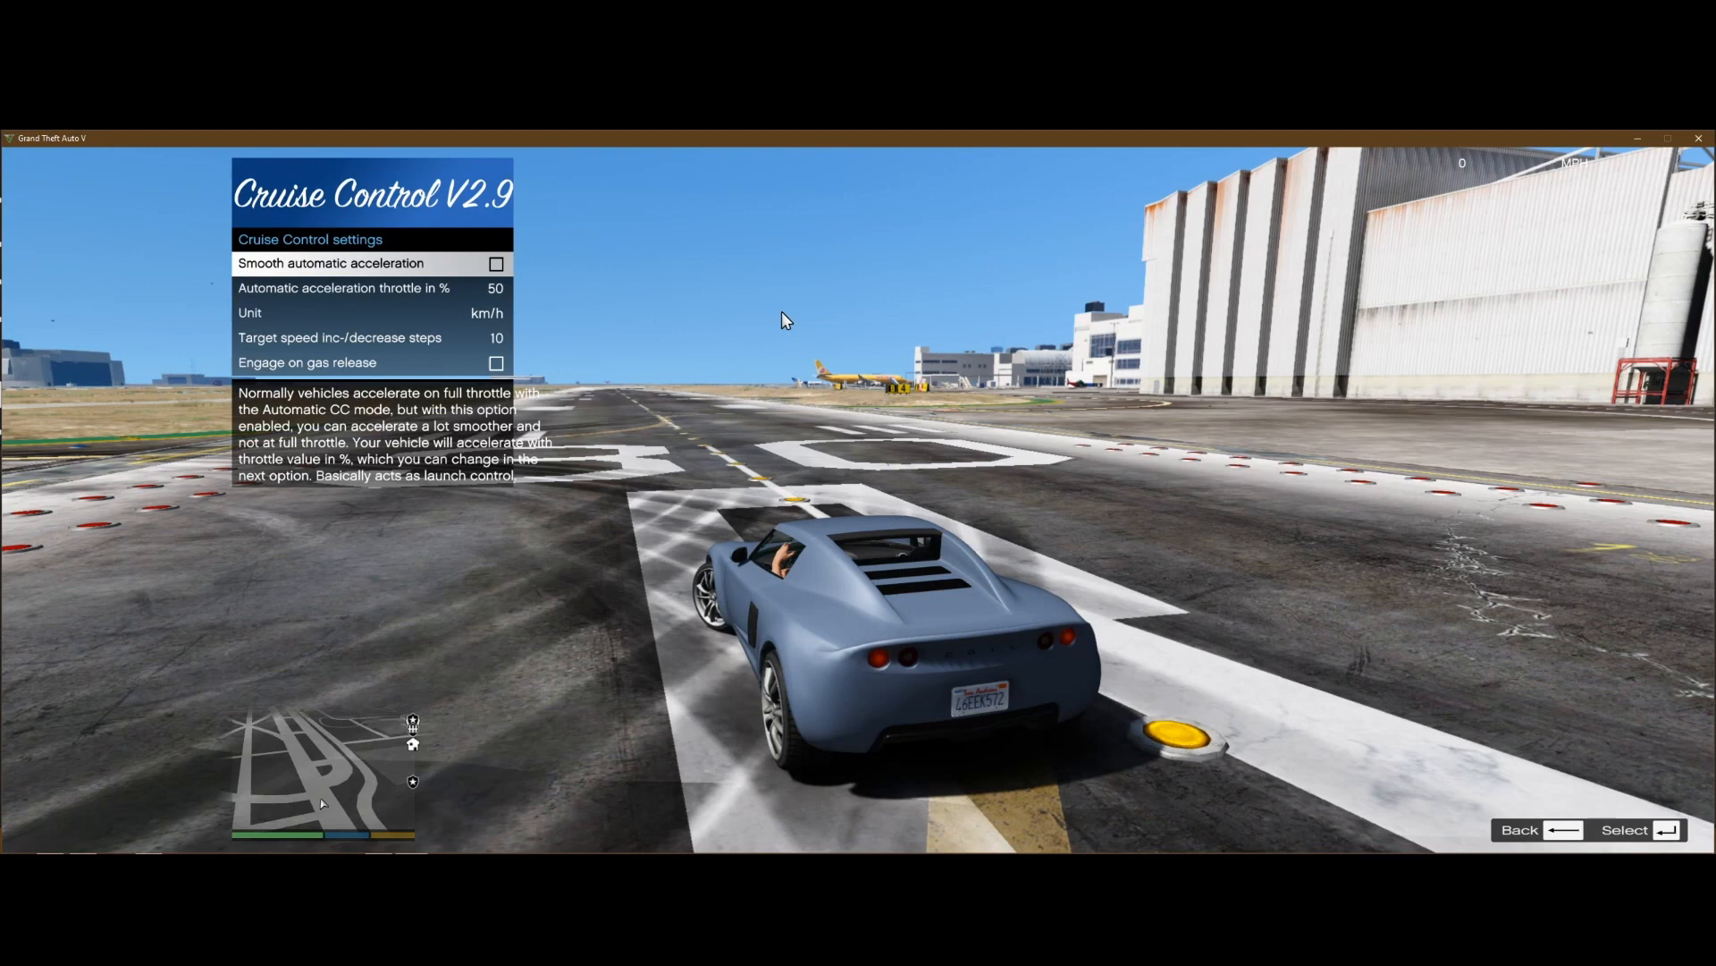
left_click(495, 263)
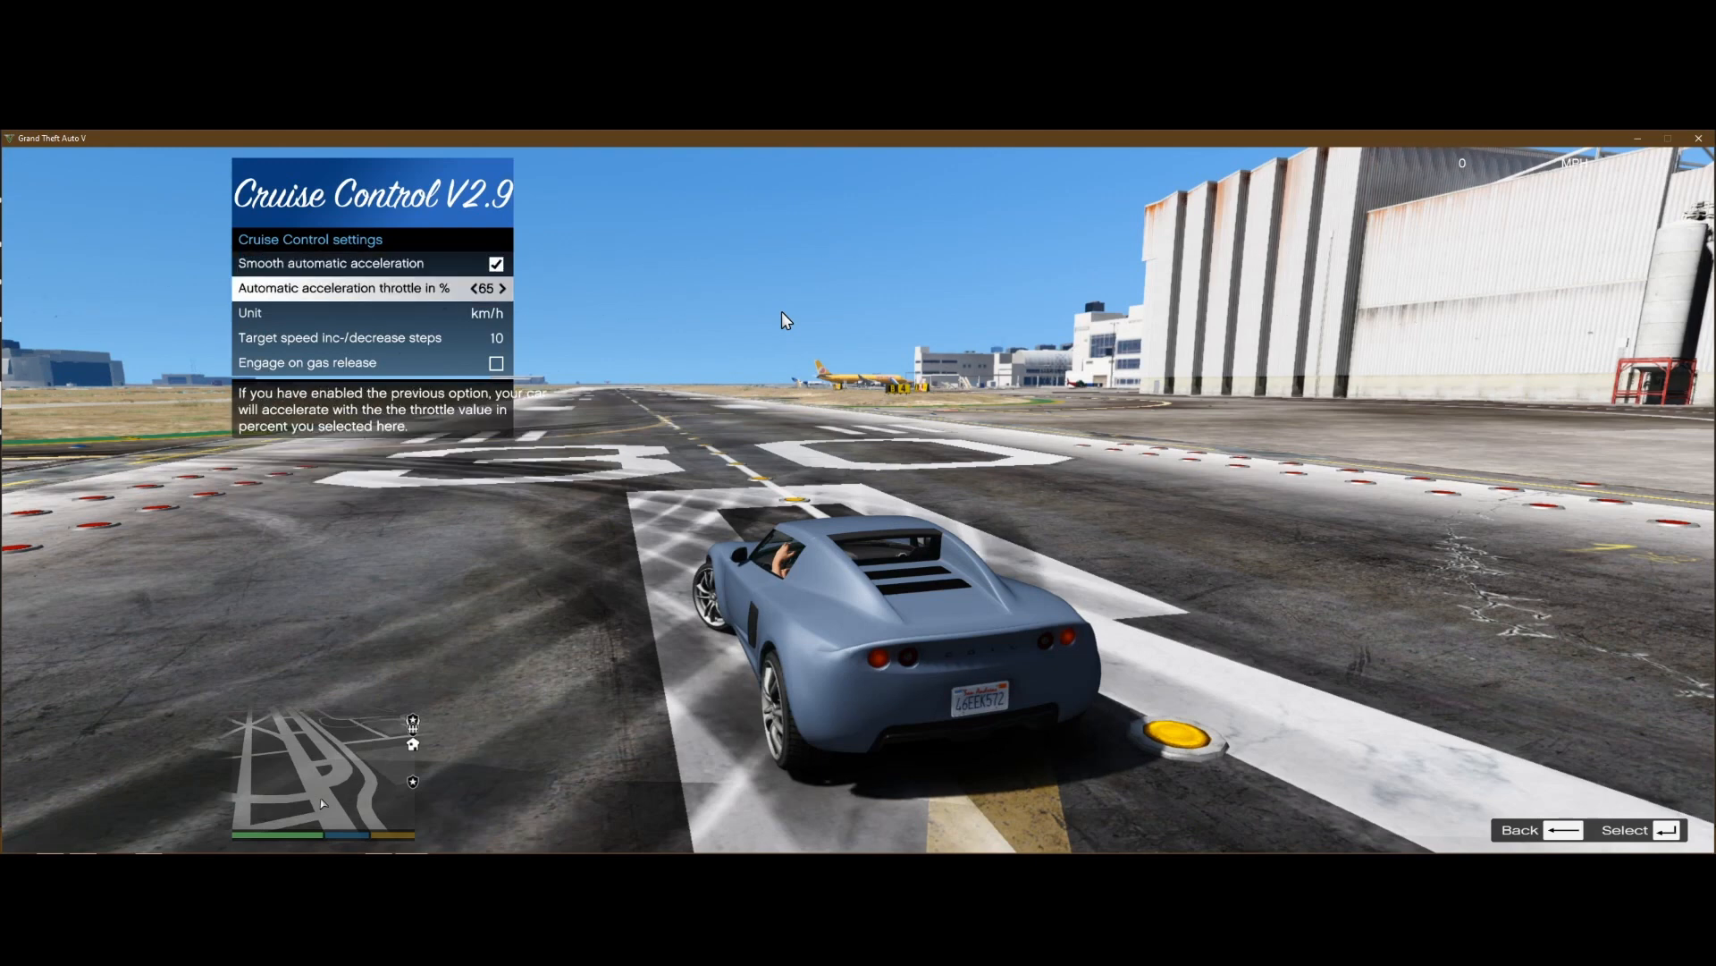
left_click(471, 288)
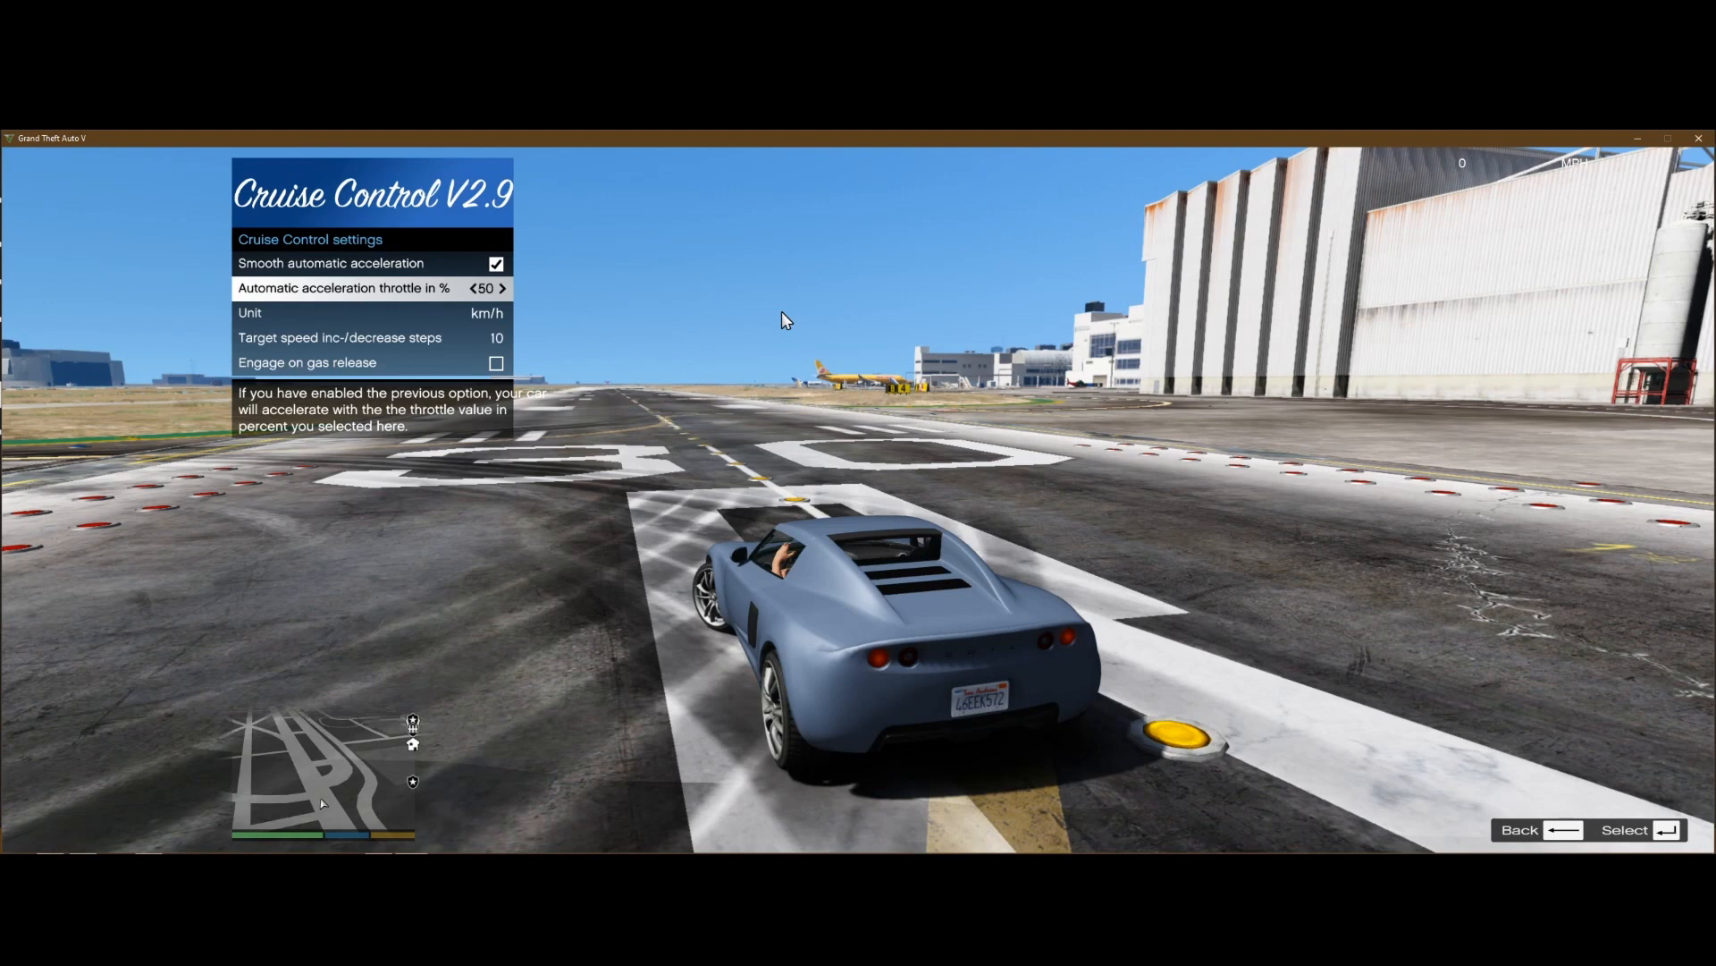
left_click(470, 288)
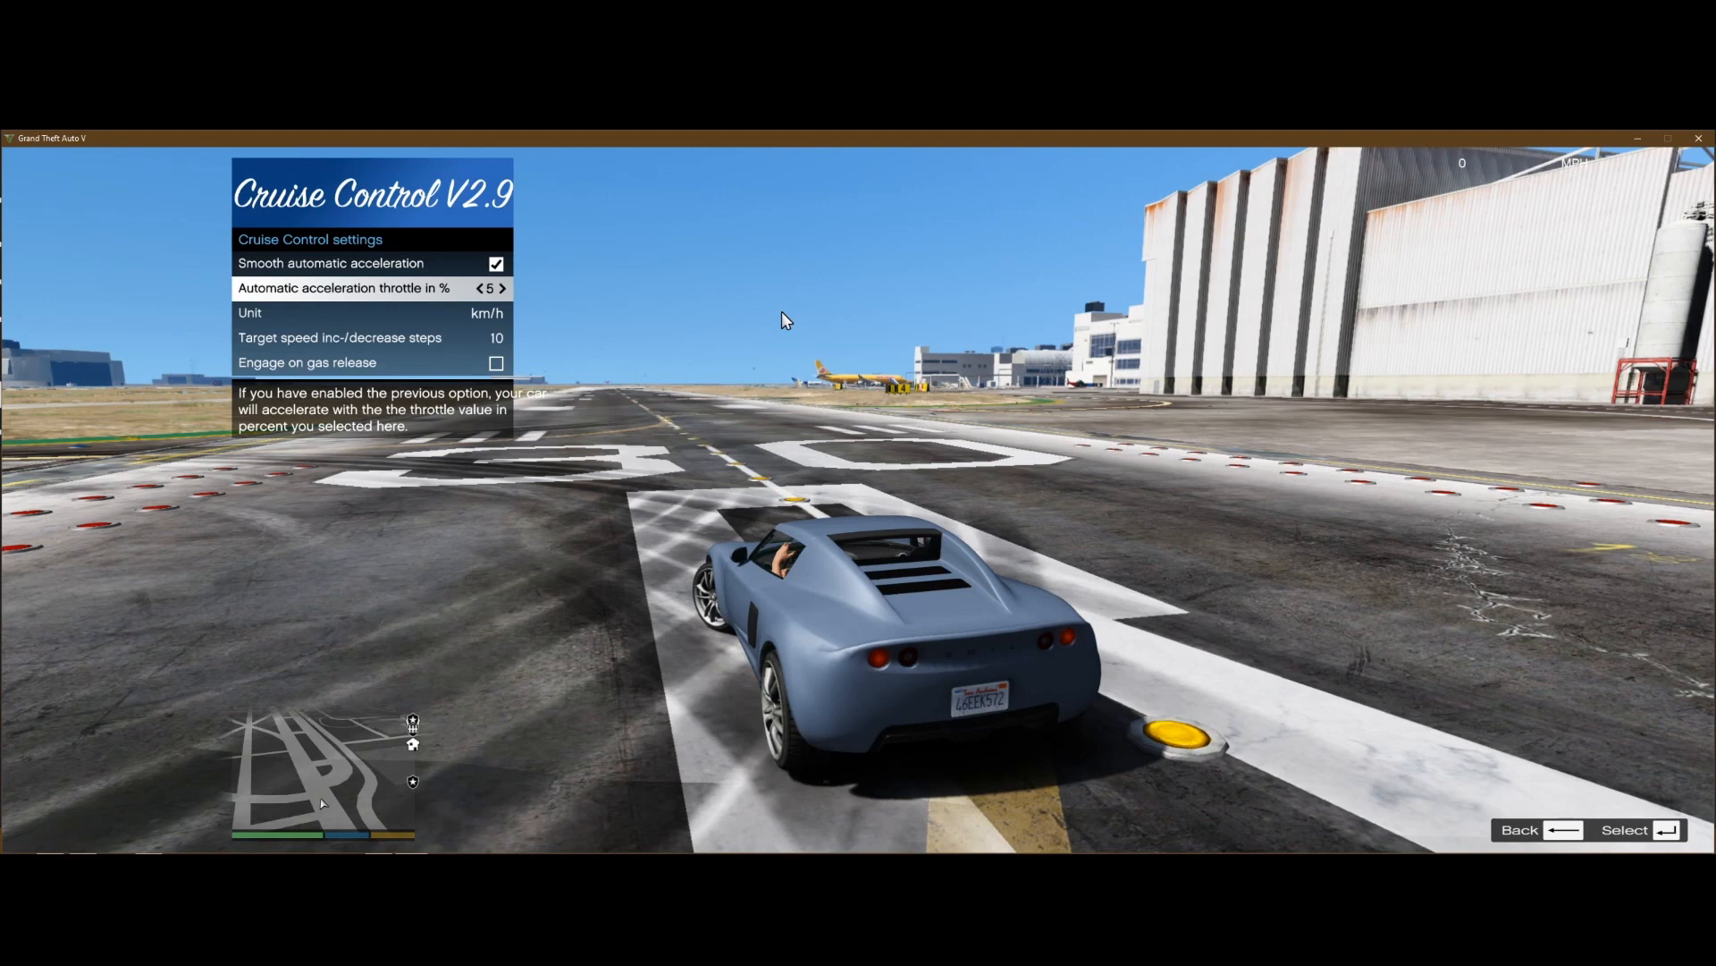
left_click(478, 288)
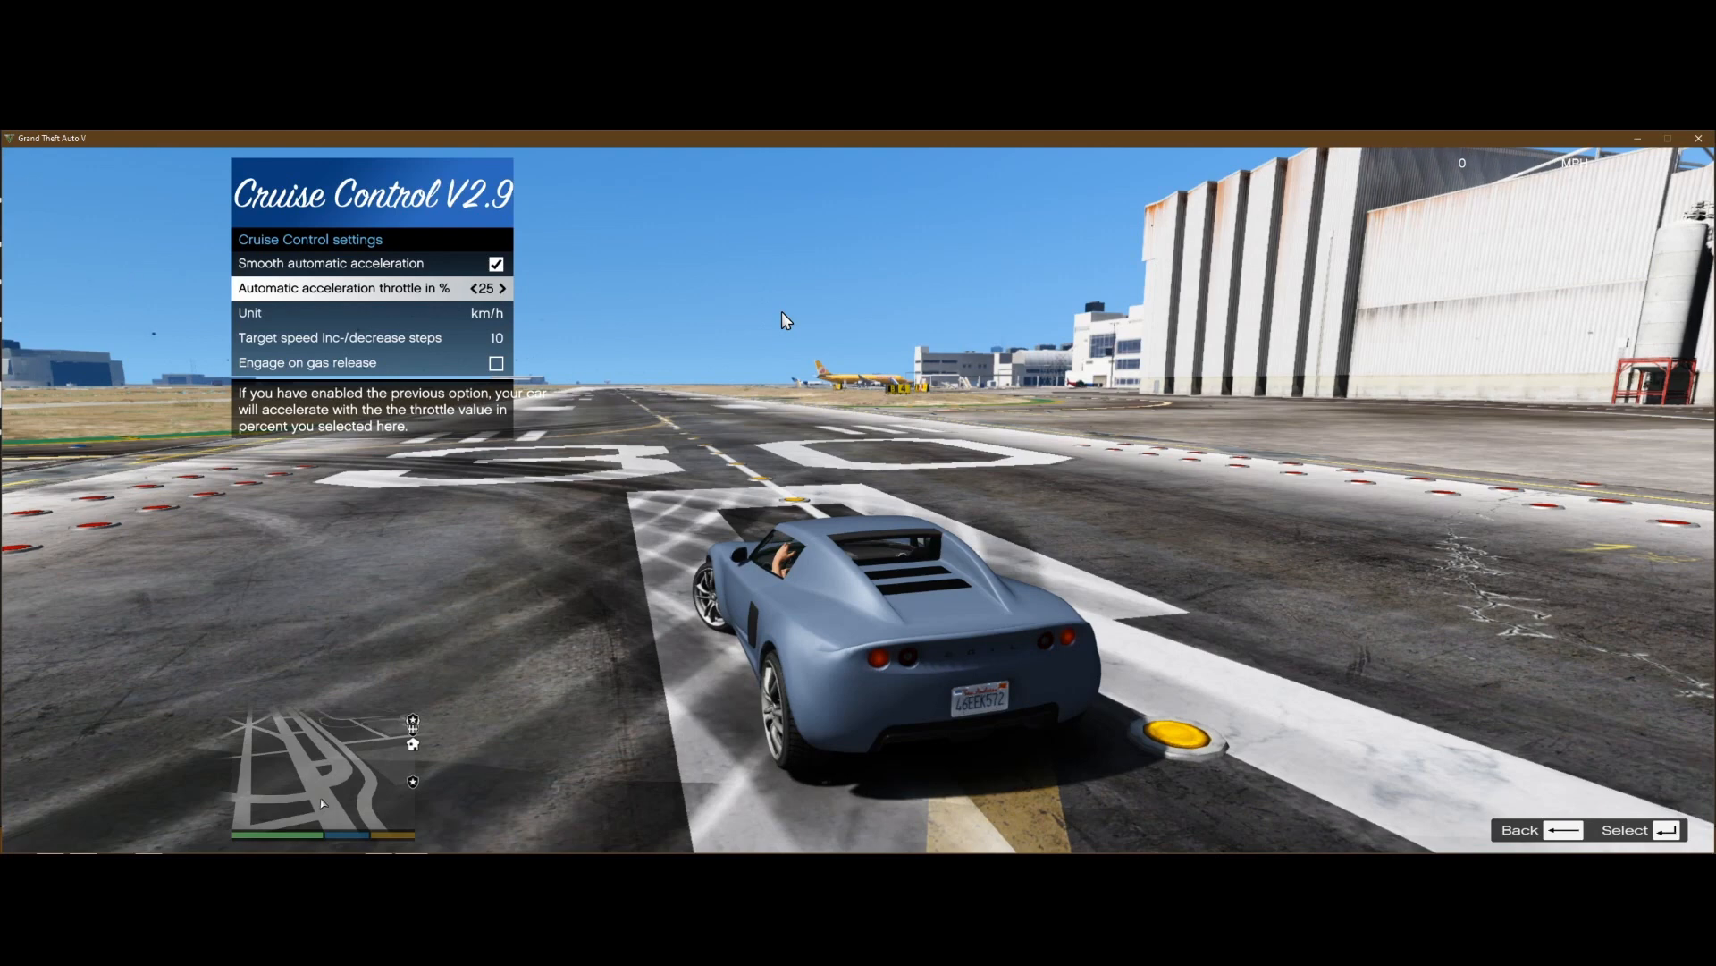
left_click(503, 288)
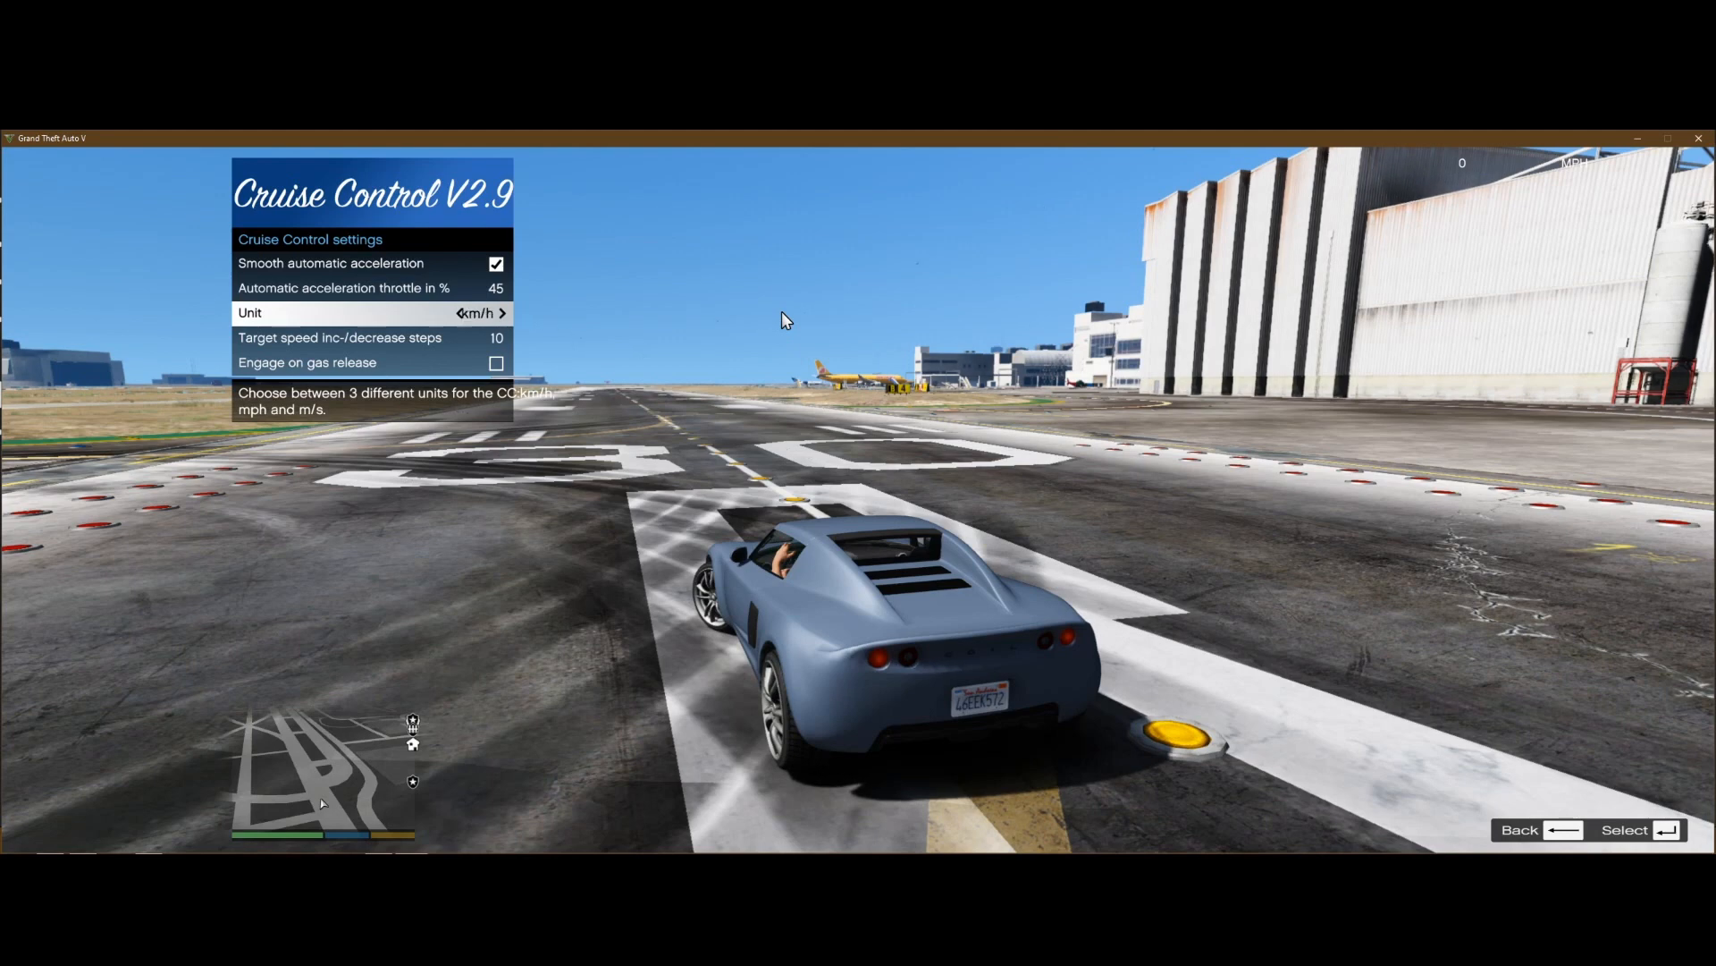
left_click(500, 311)
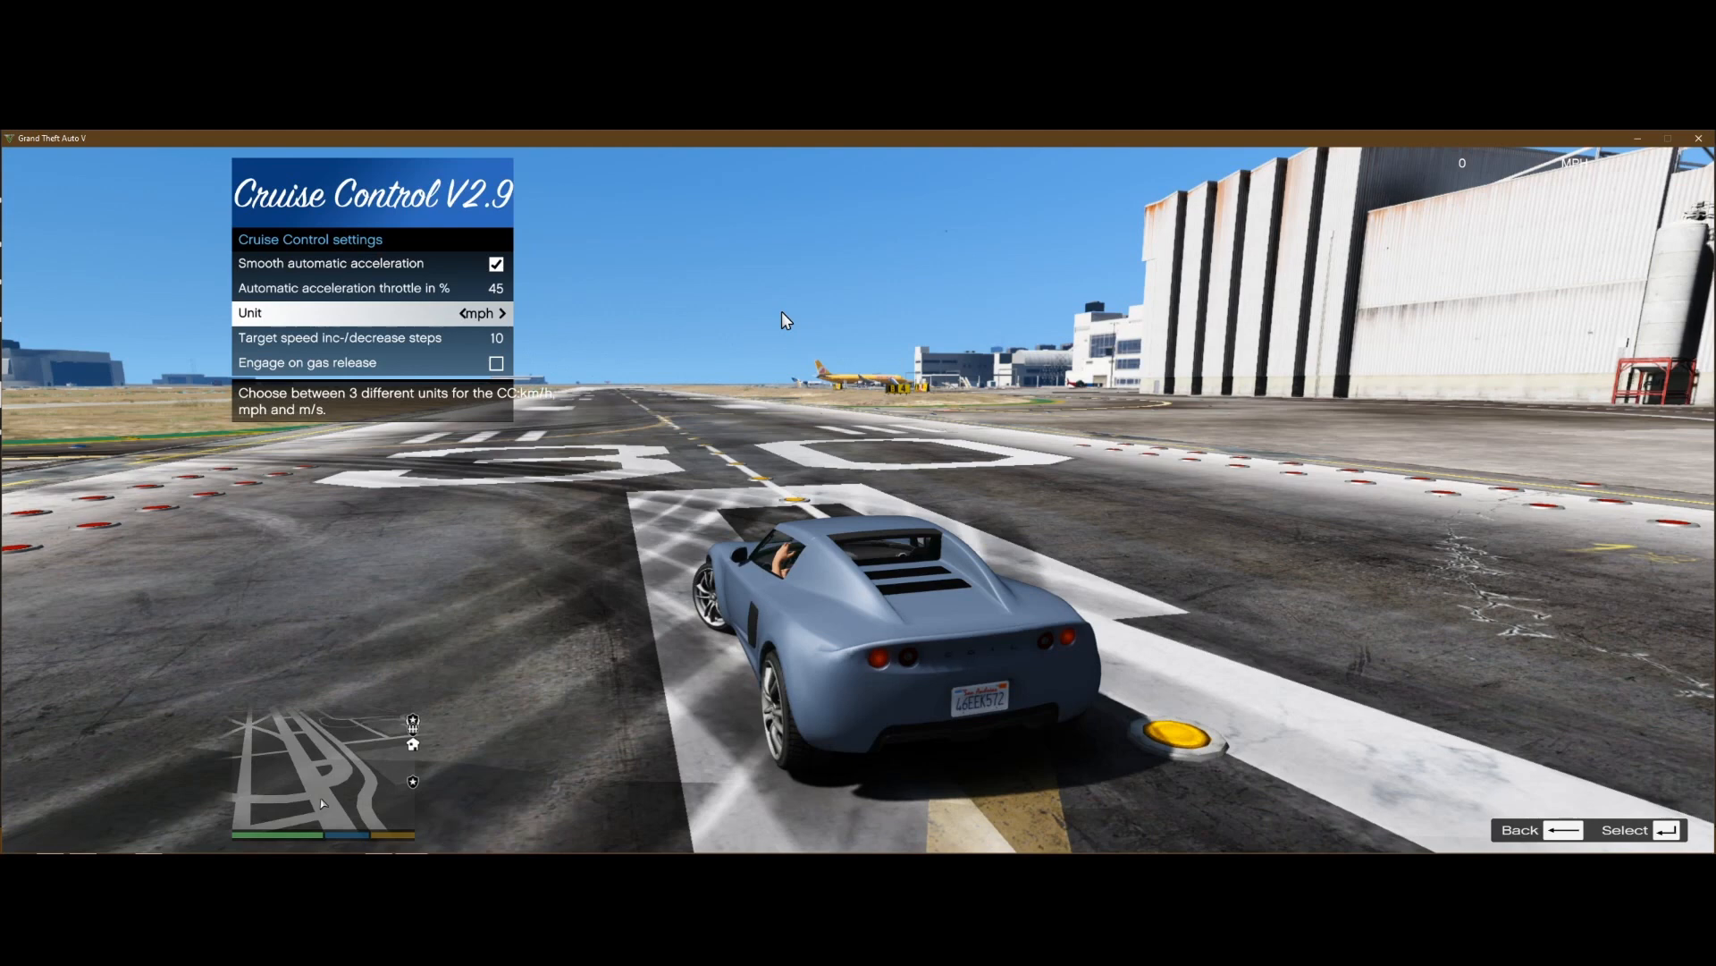
Cycle the target speed step through 5, 20 and 50 back to 10, then return to the main menu
key("down")
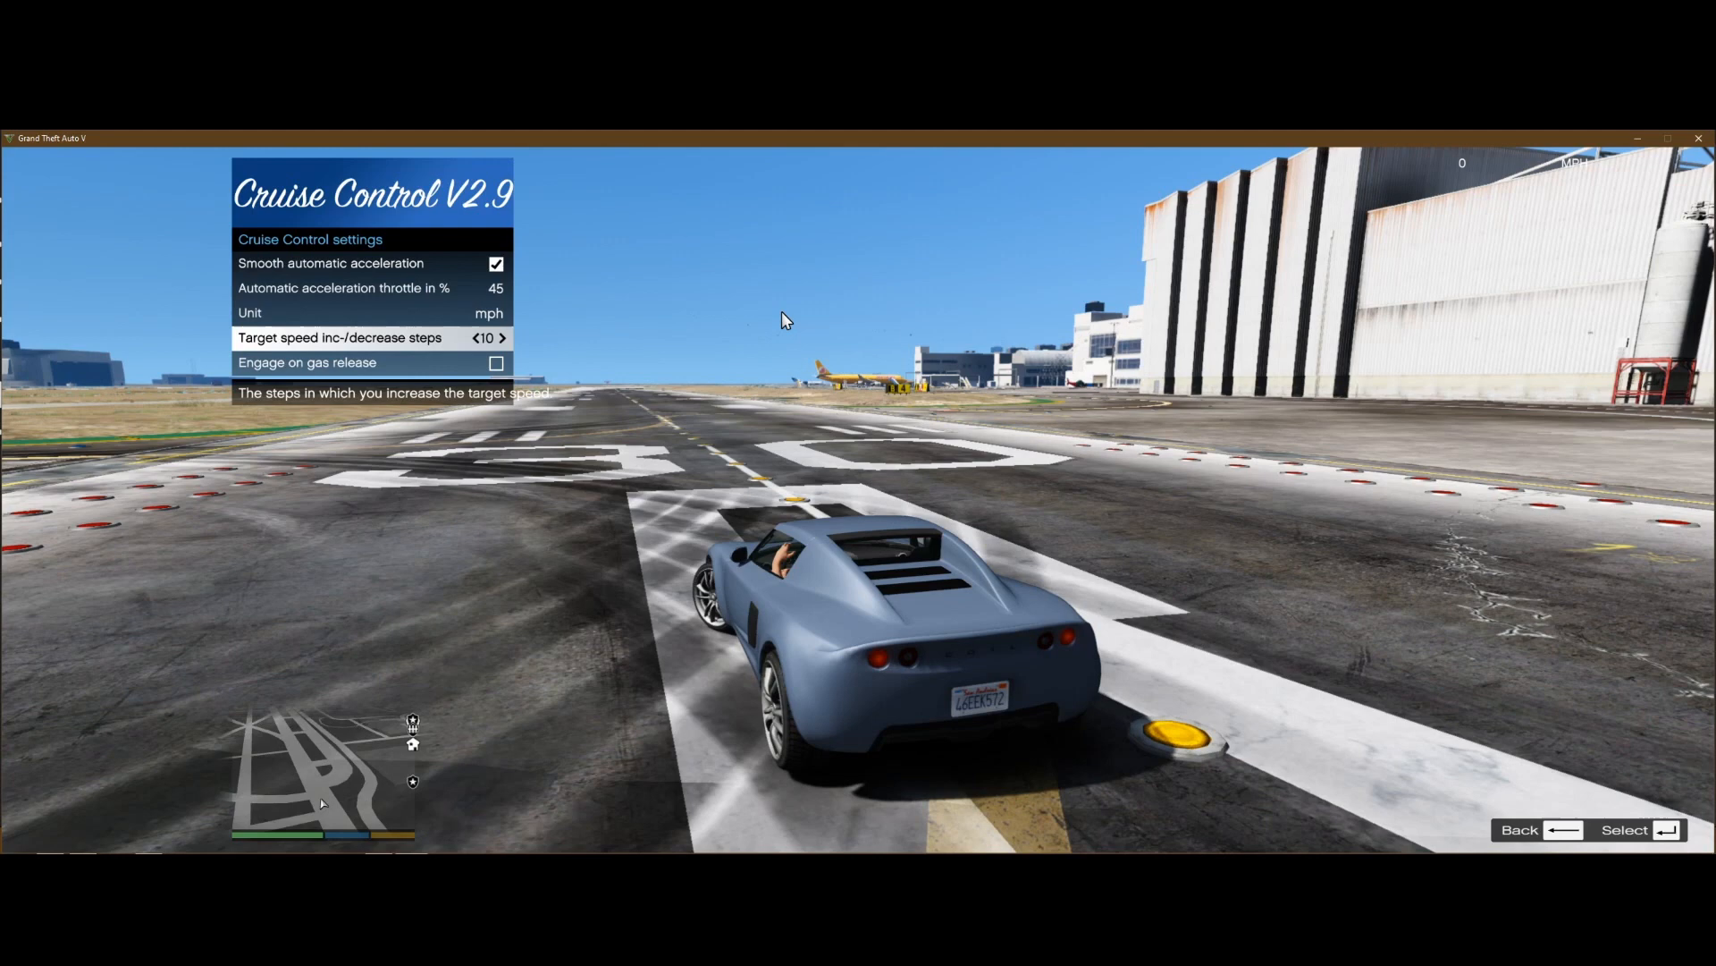
left_click(472, 338)
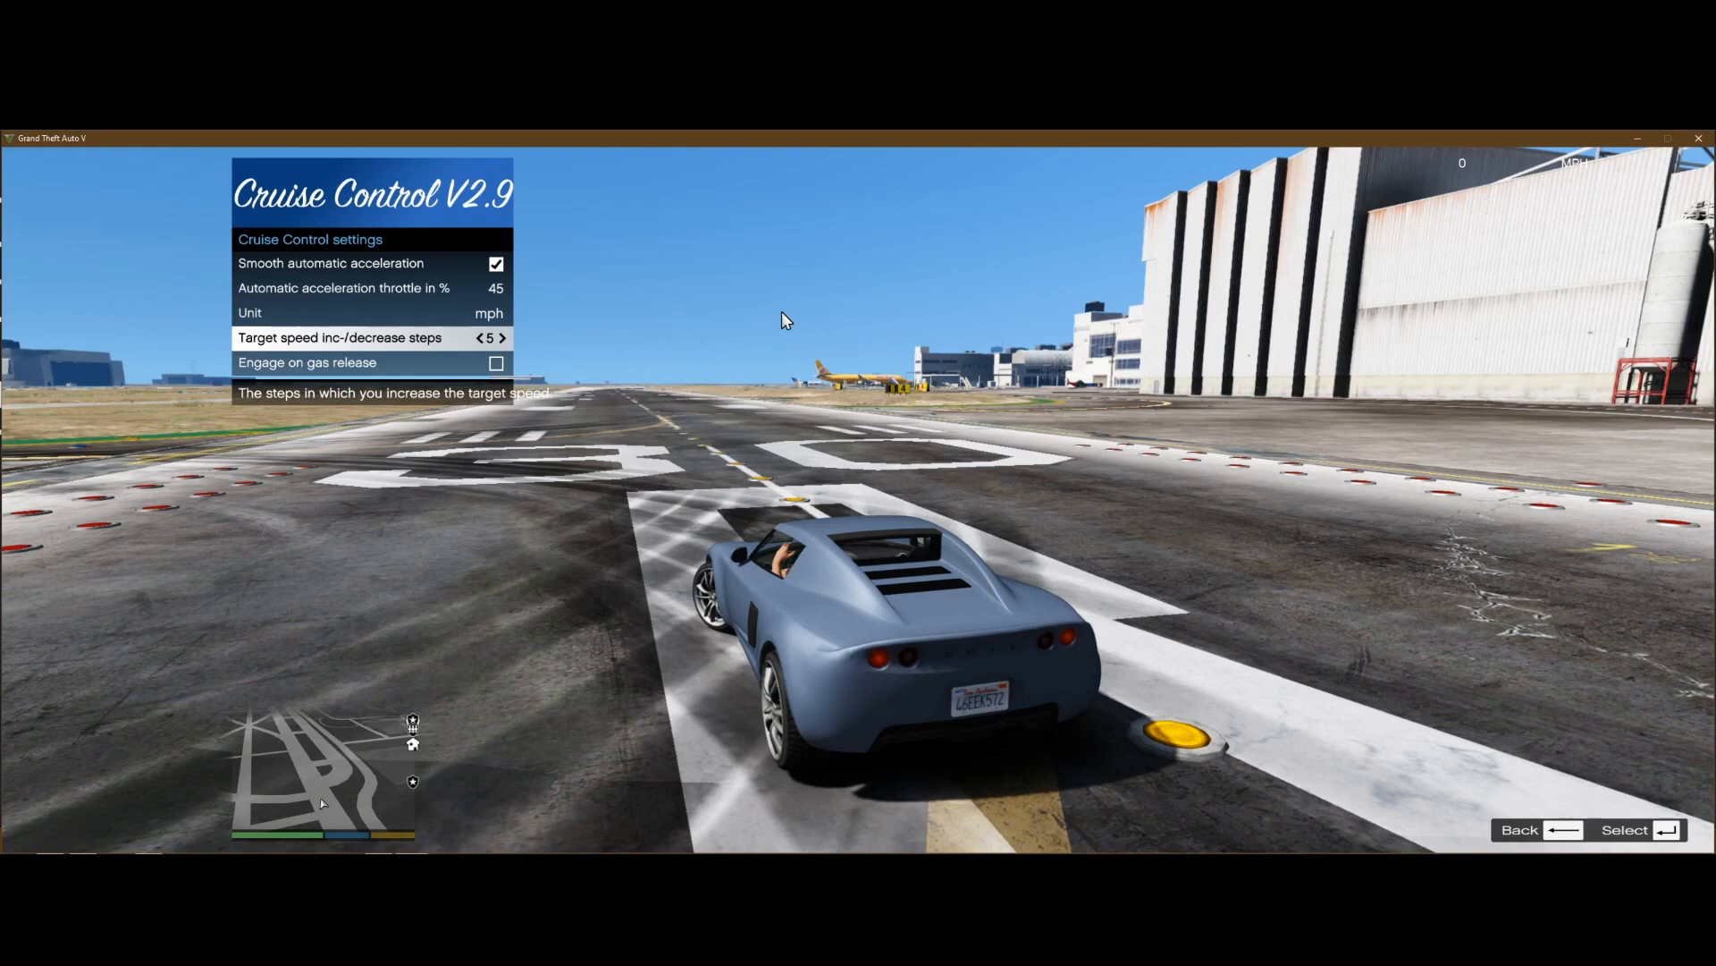
left_click(501, 338)
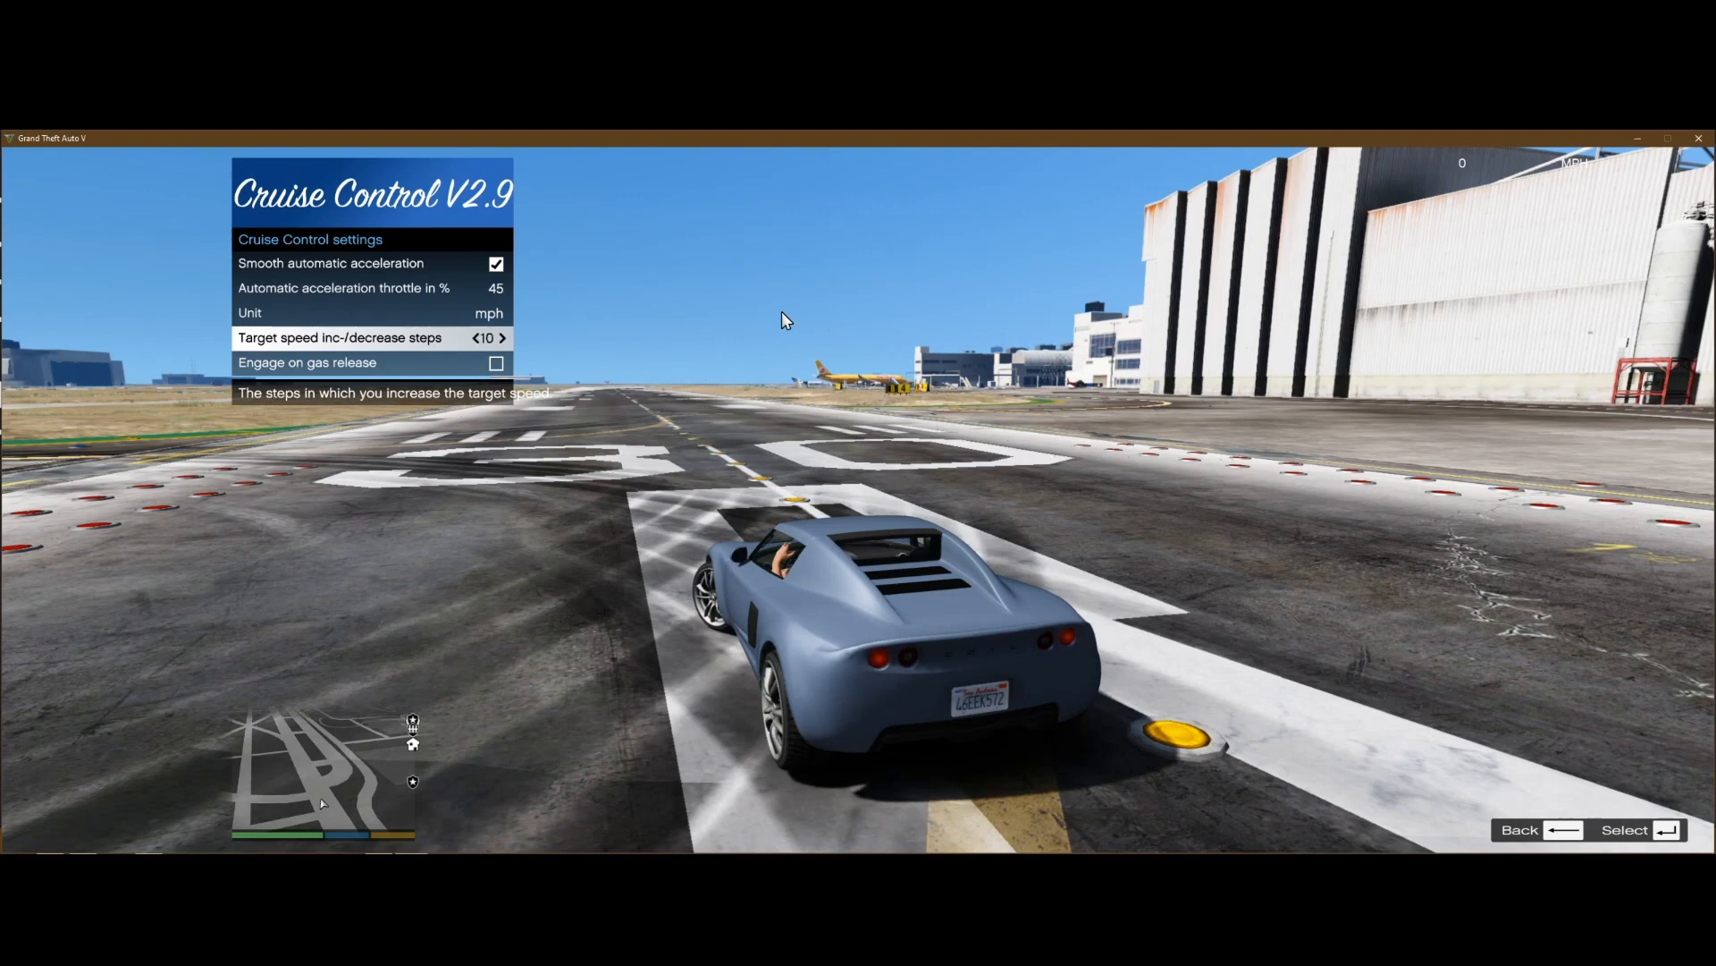
left_click(500, 338)
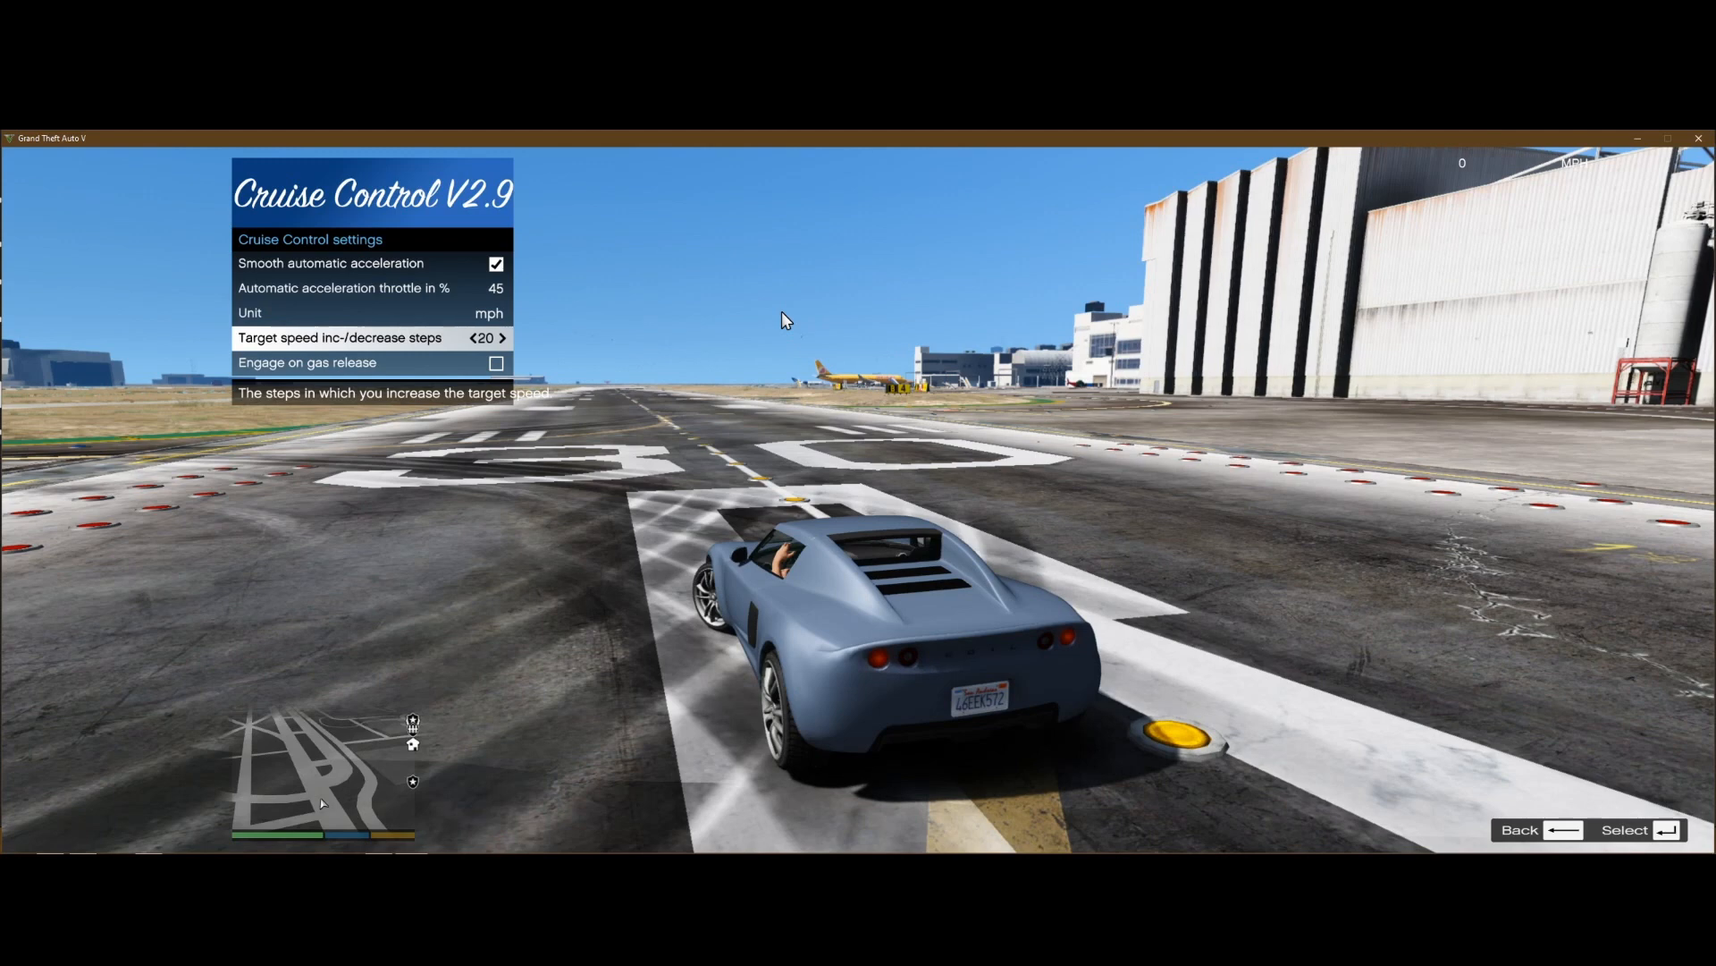
left_click(501, 338)
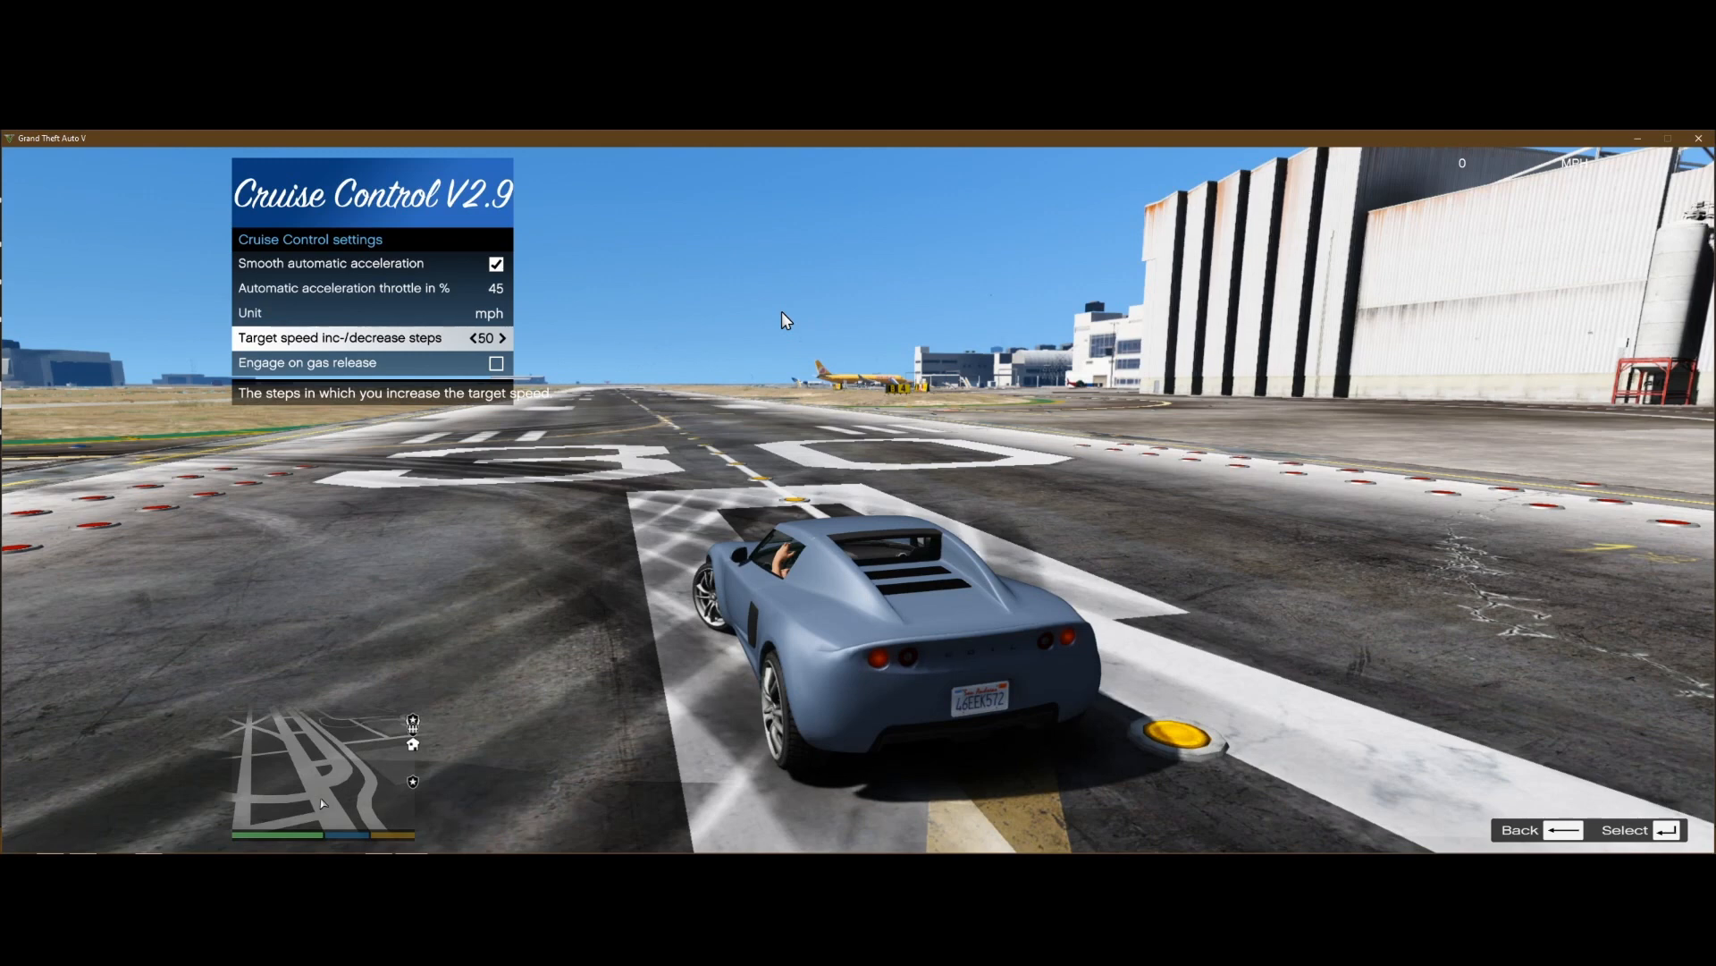
left_click(501, 338)
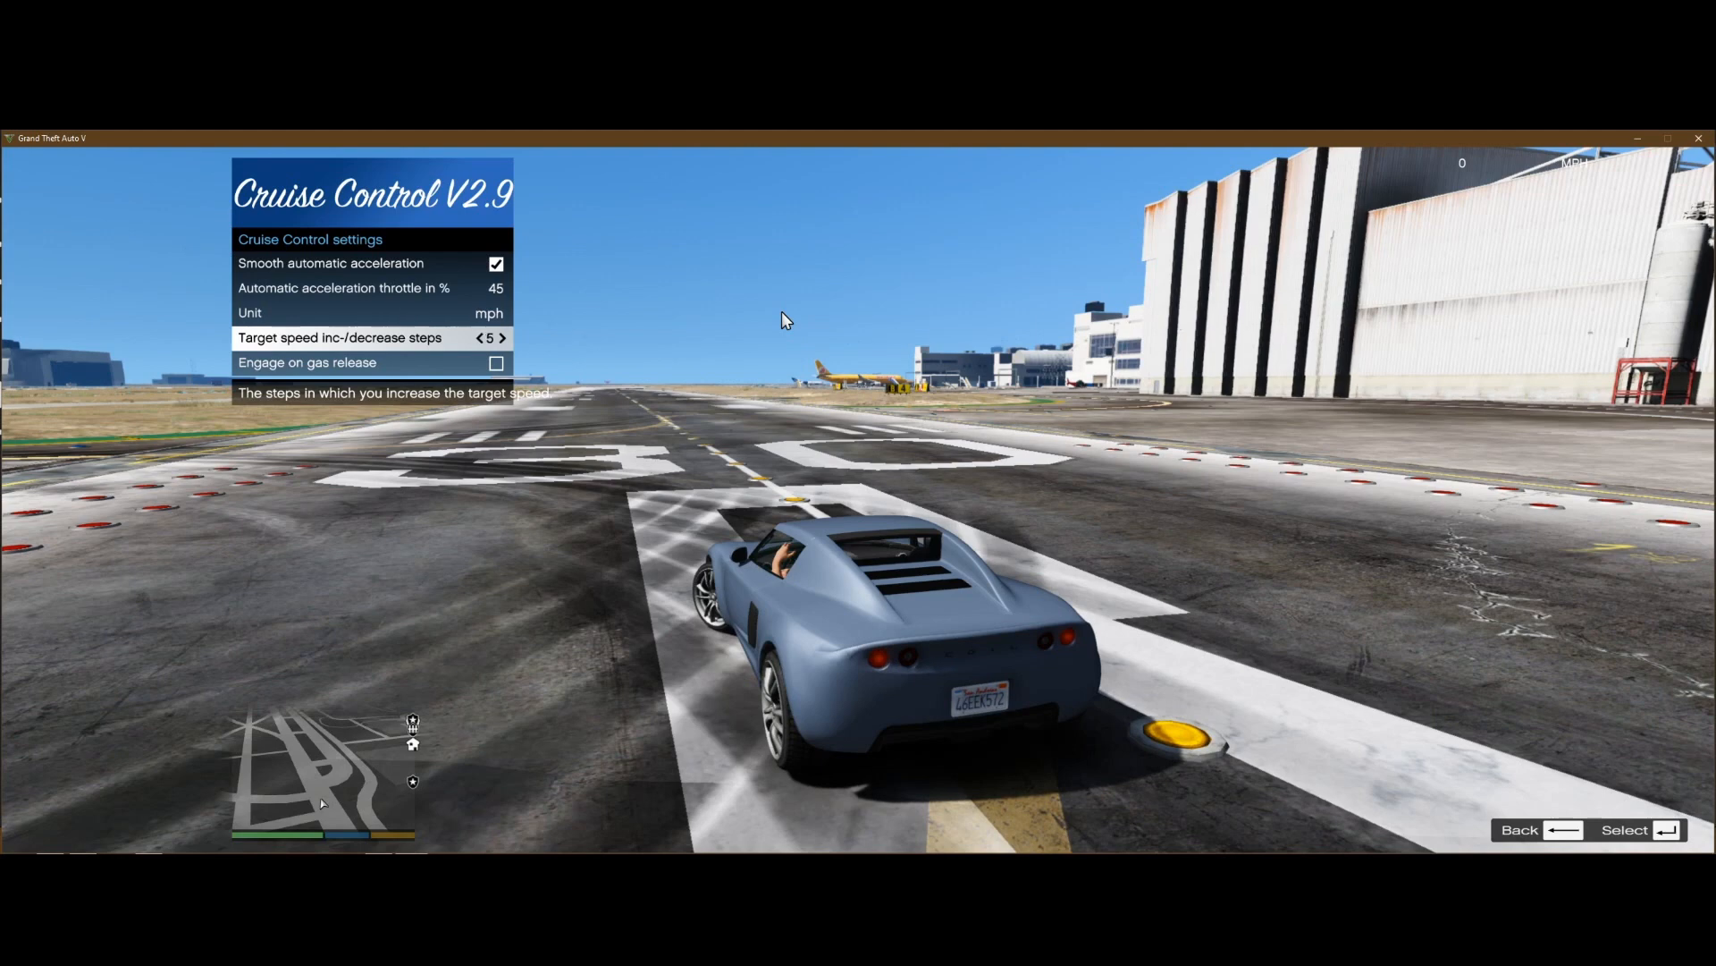
left_click(501, 338)
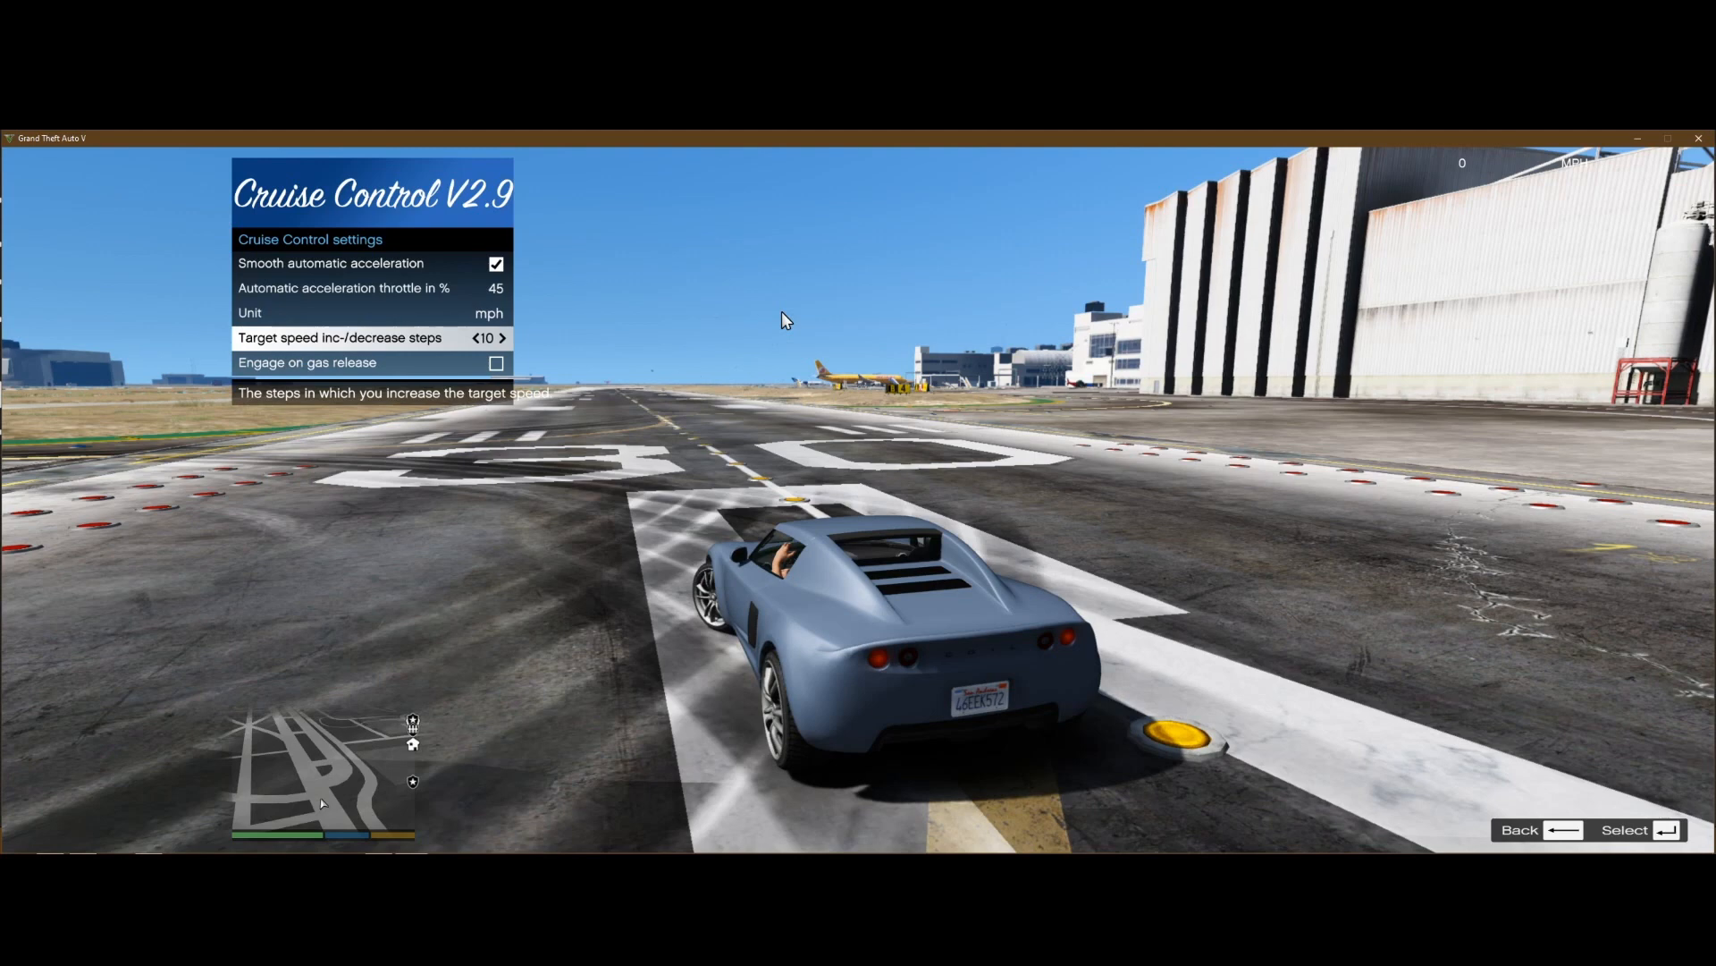
key("down")
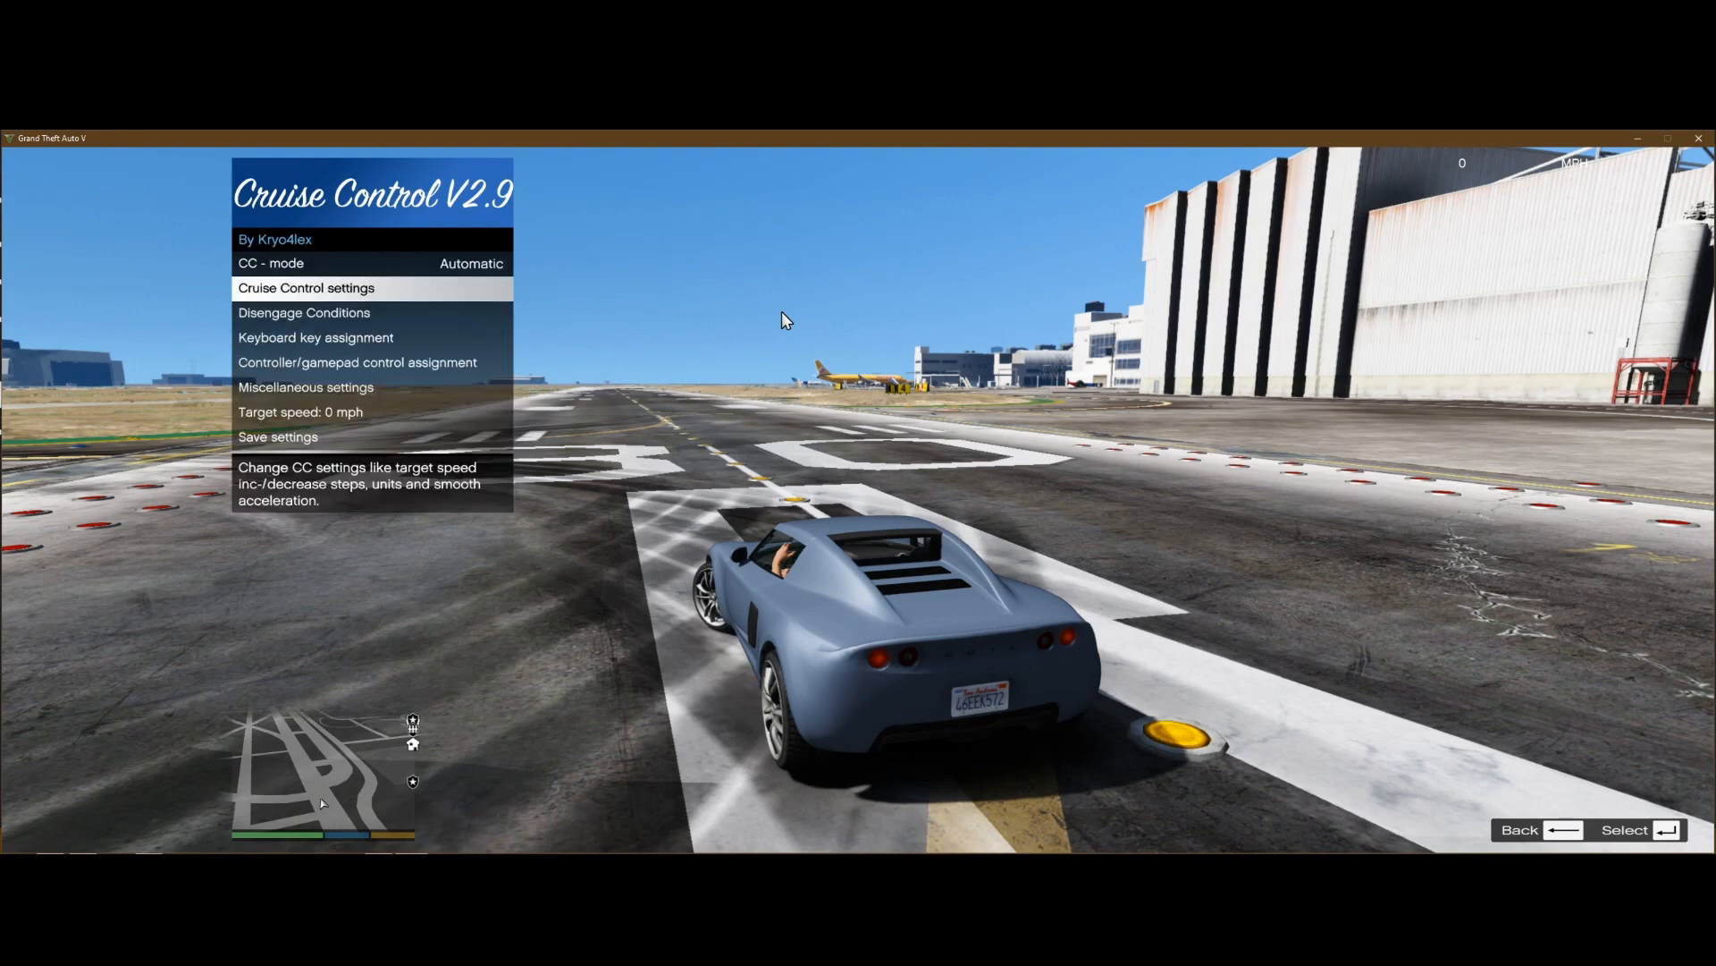
left_click(304, 311)
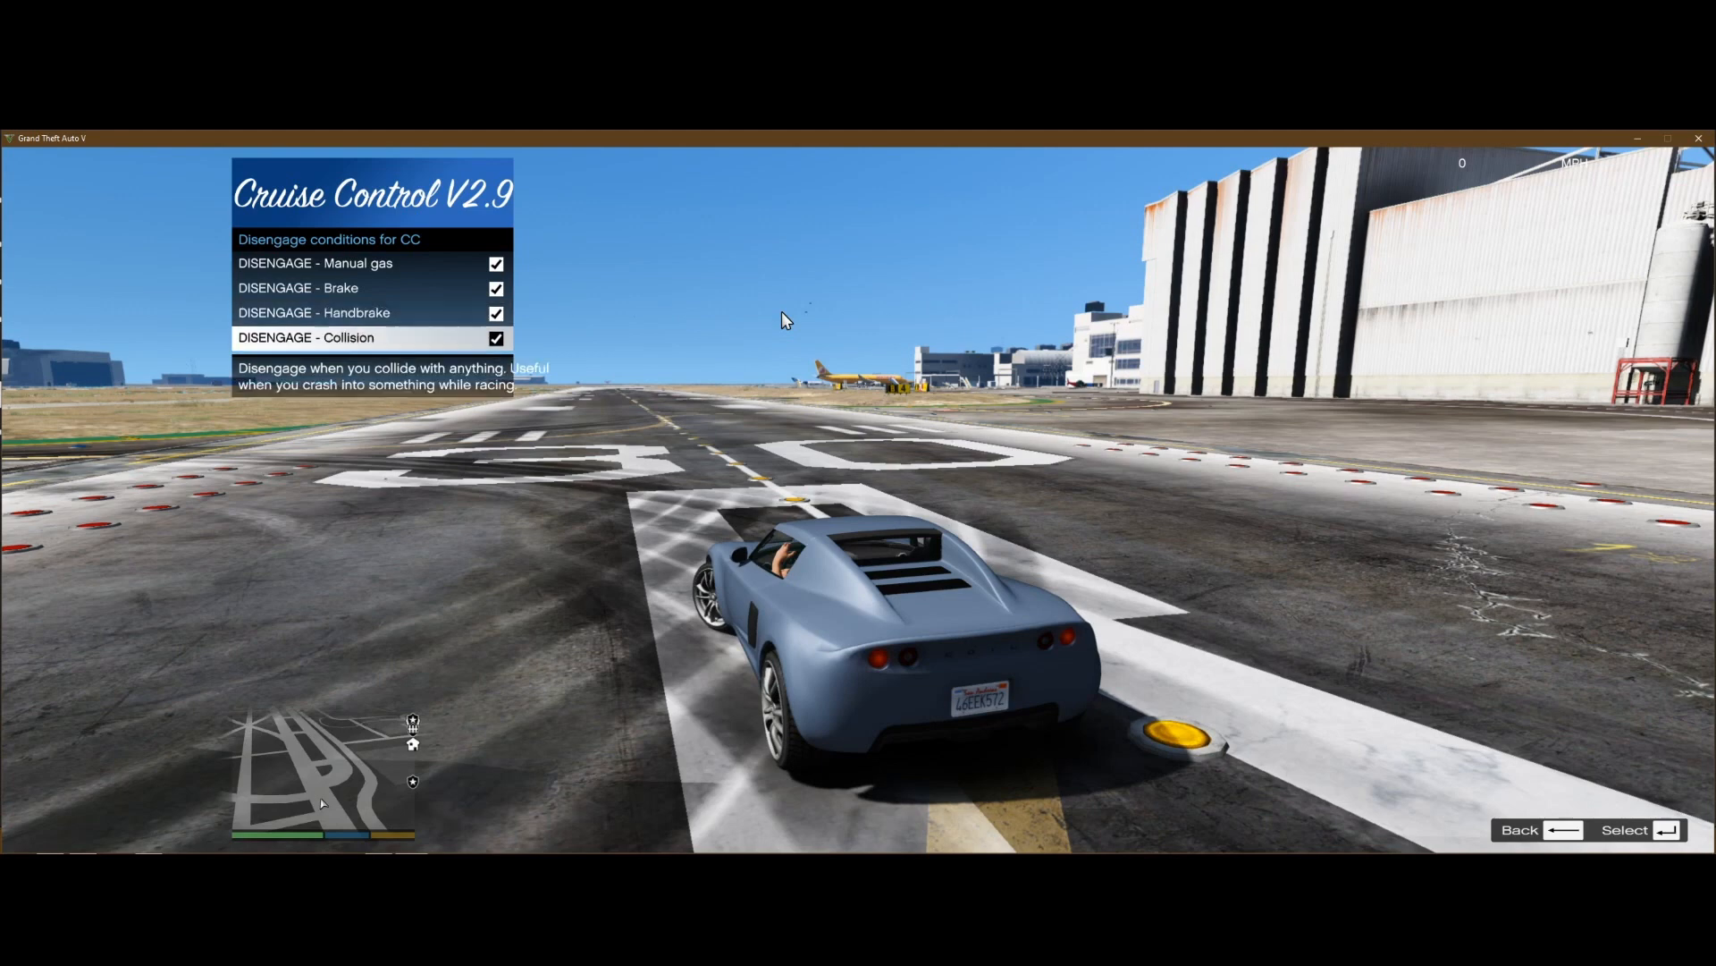
key("Up")
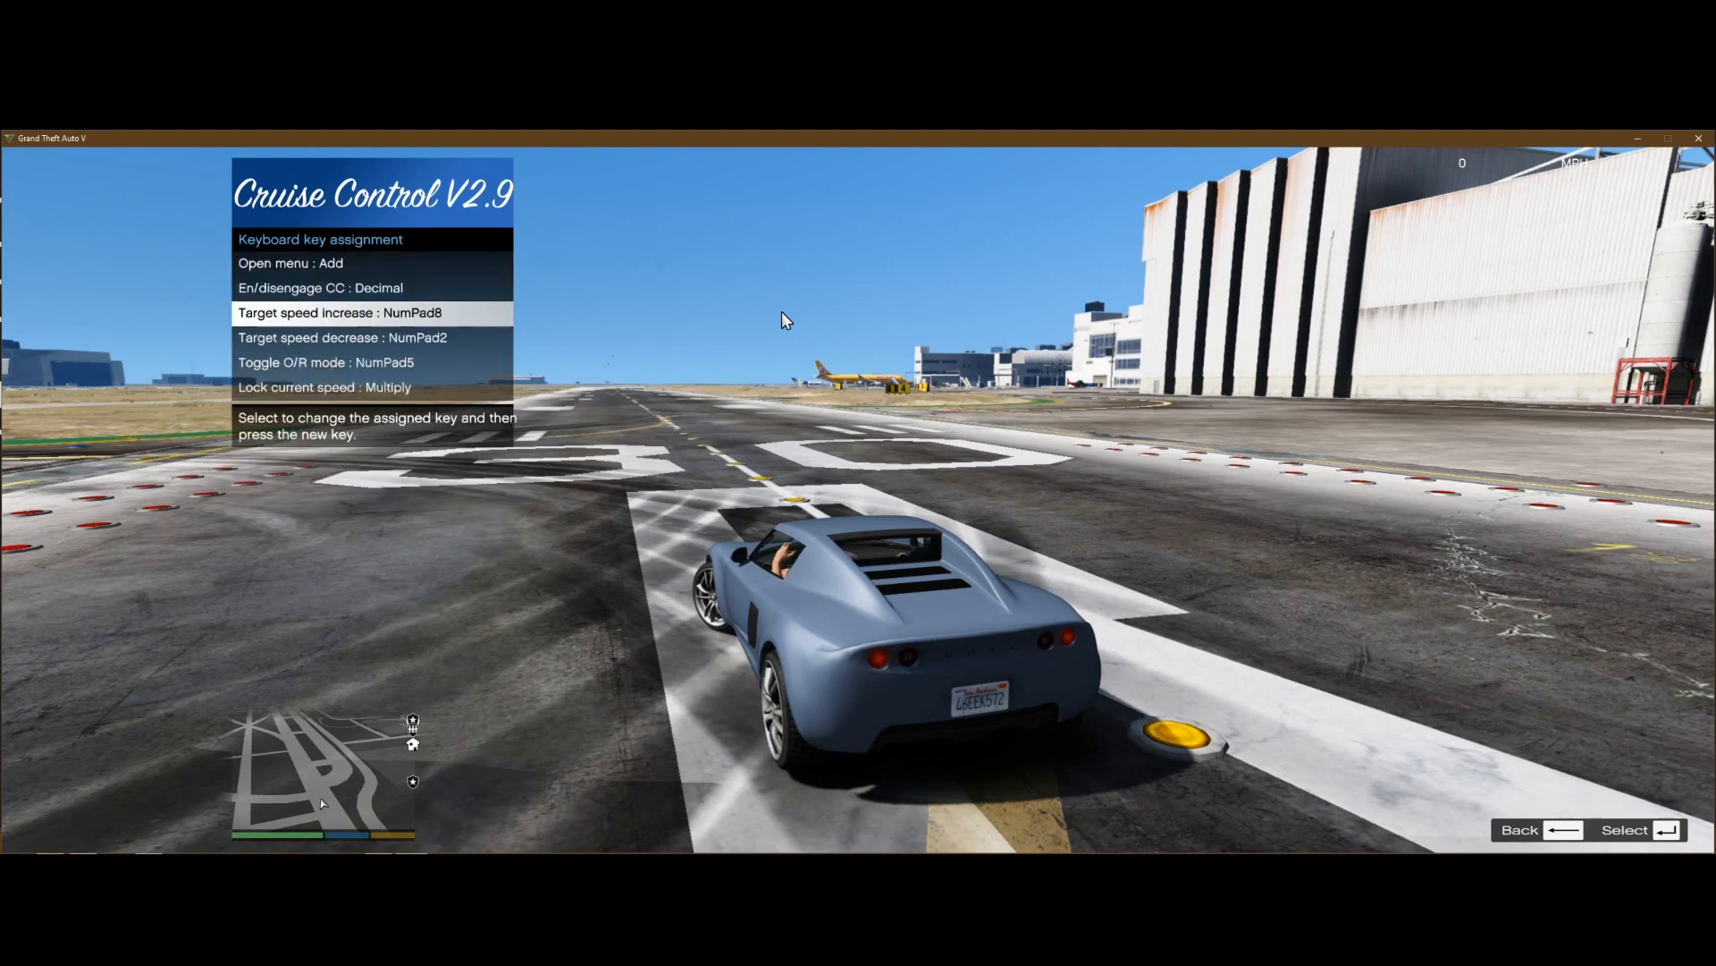
key("Up")
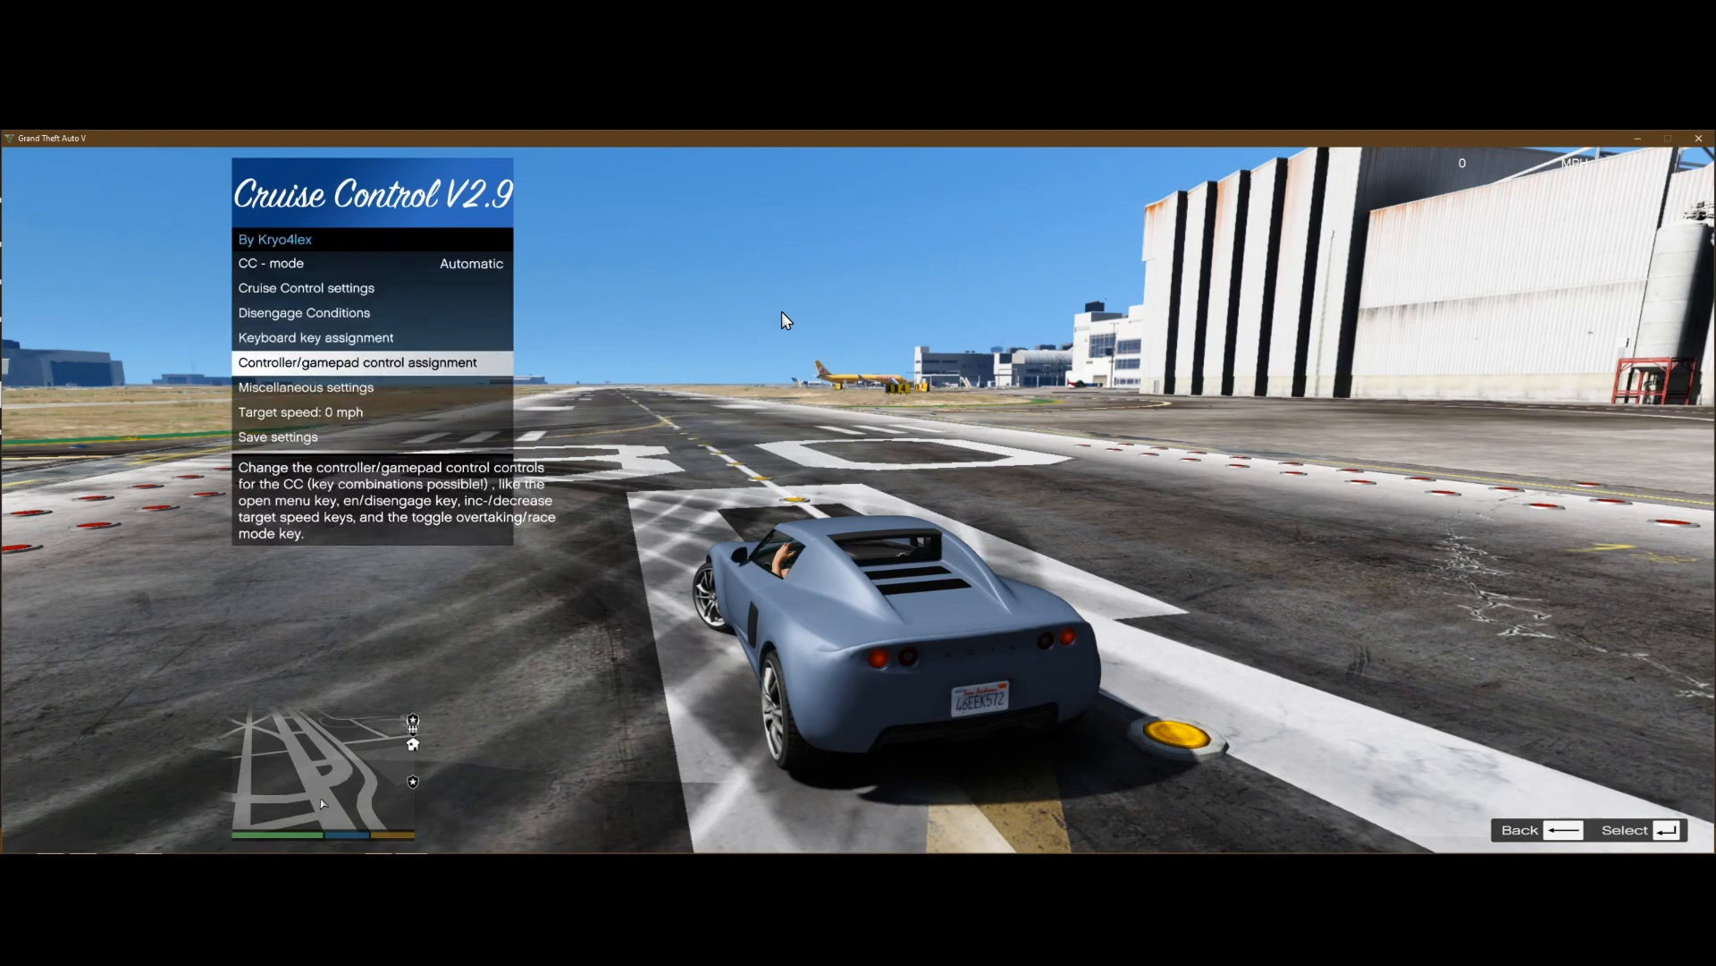
left_click(306, 386)
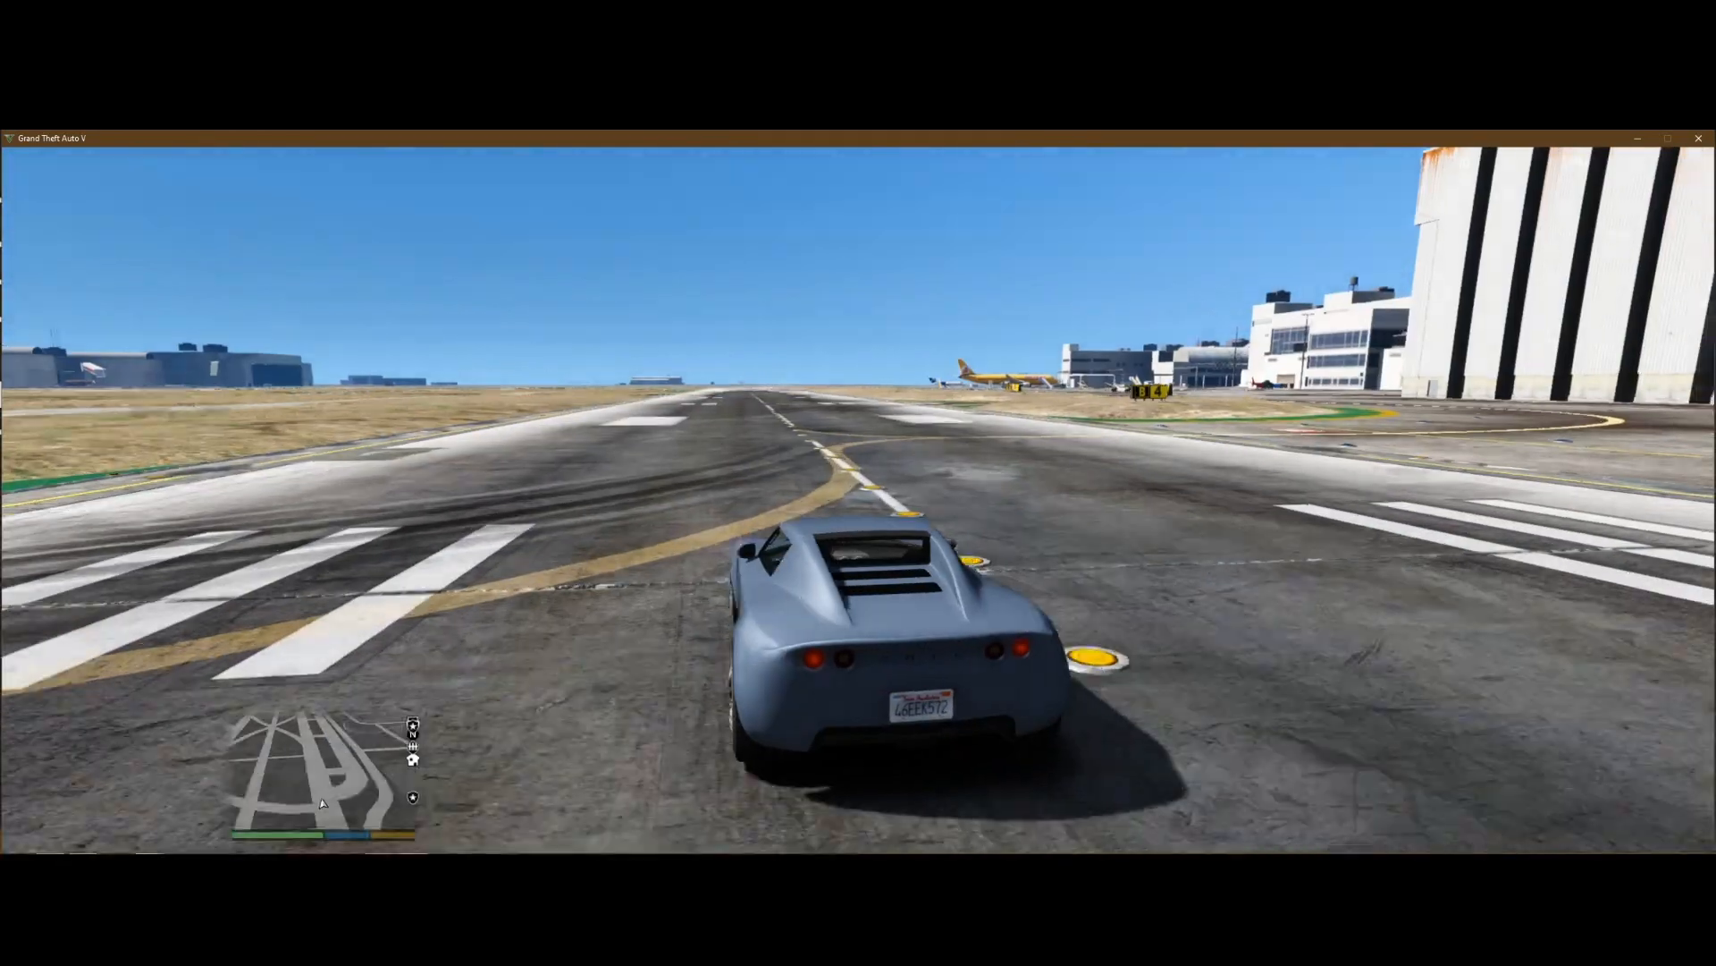
Engage cruise control on the runway and let the car hold 80 mph, briefly checking the settings menu
key("w")
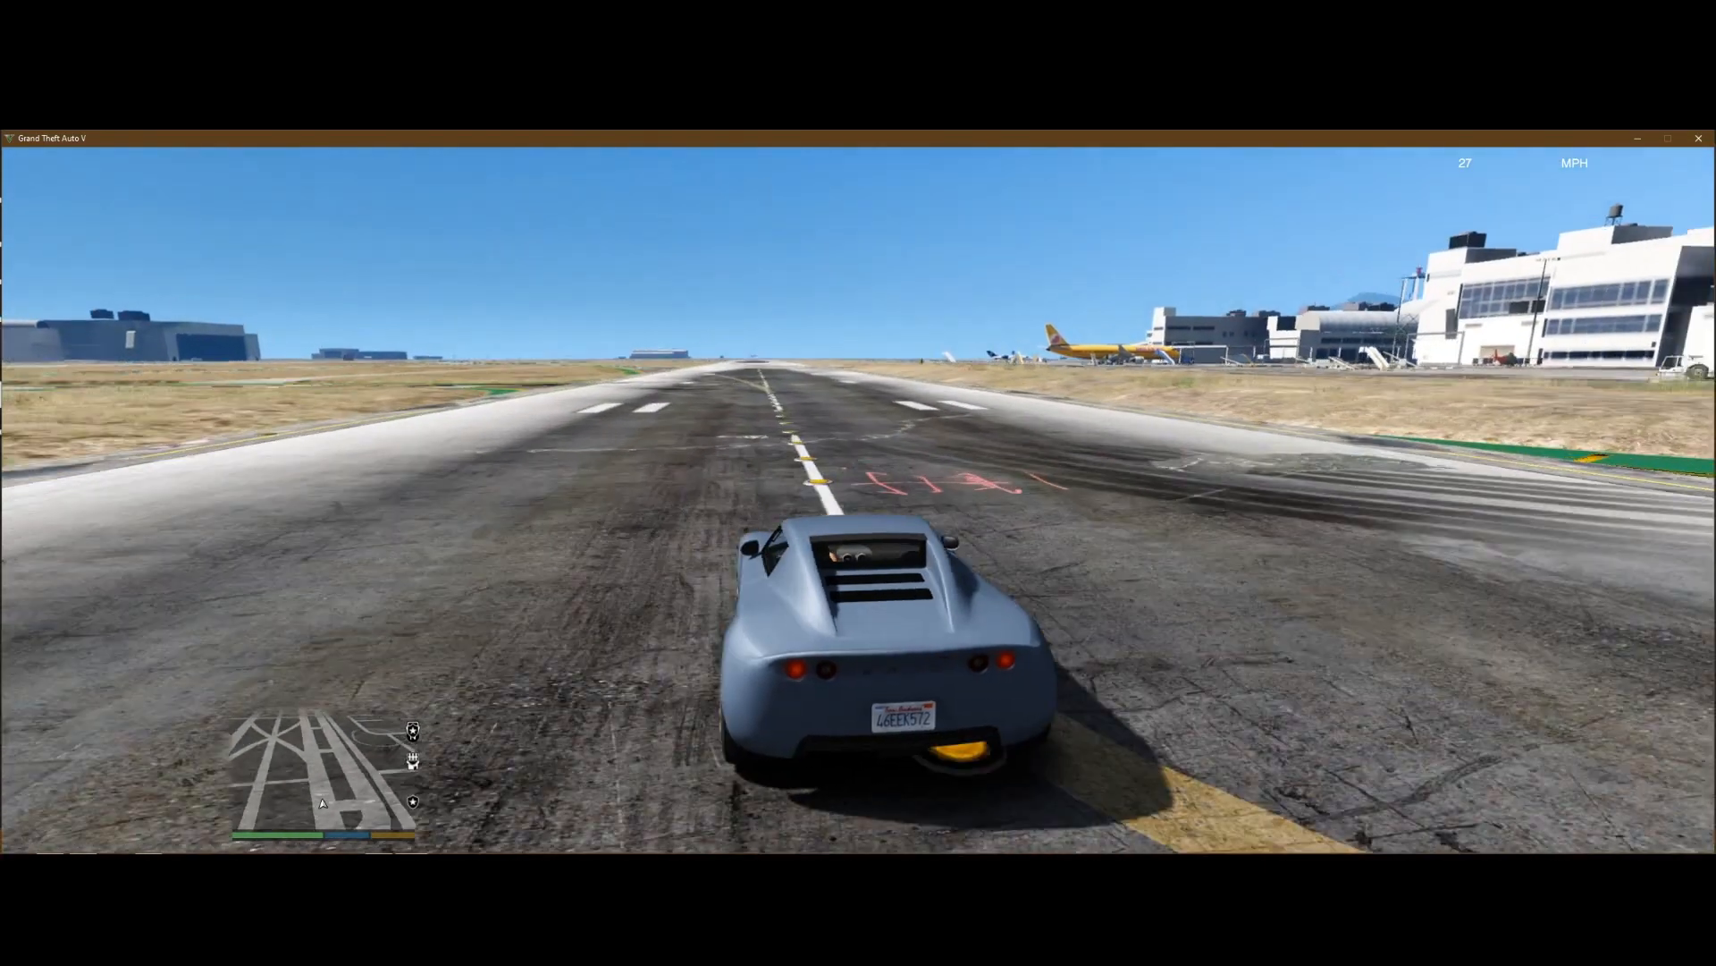
key("w")
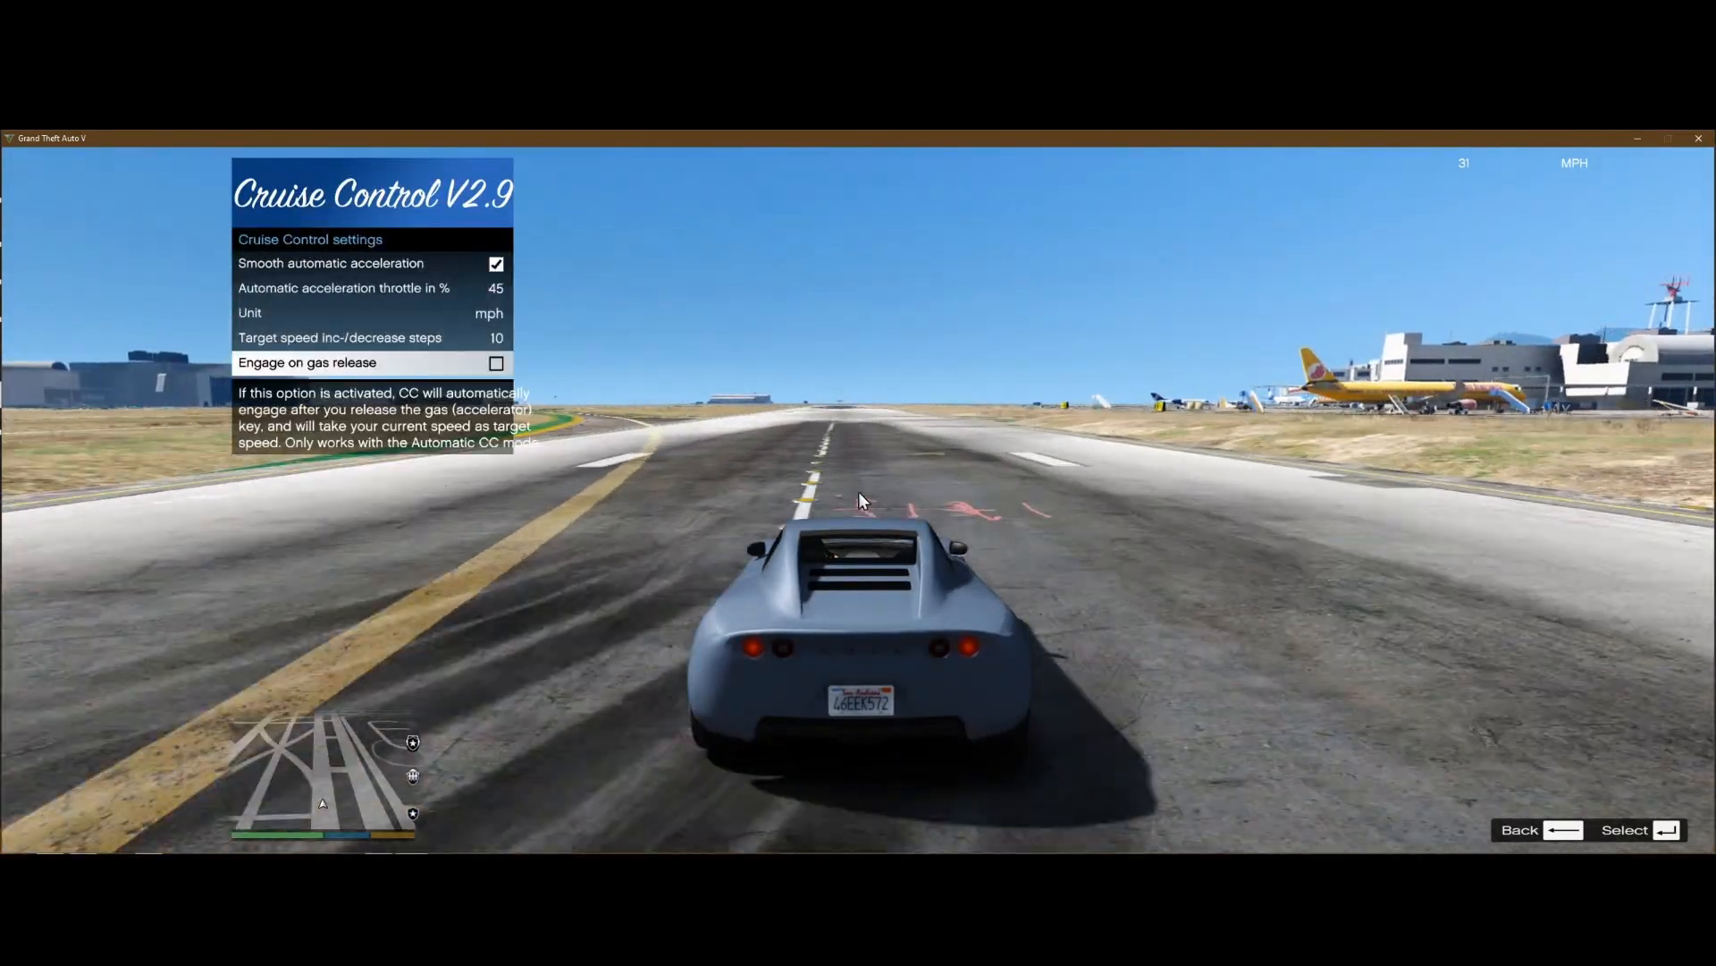
left_click(495, 263)
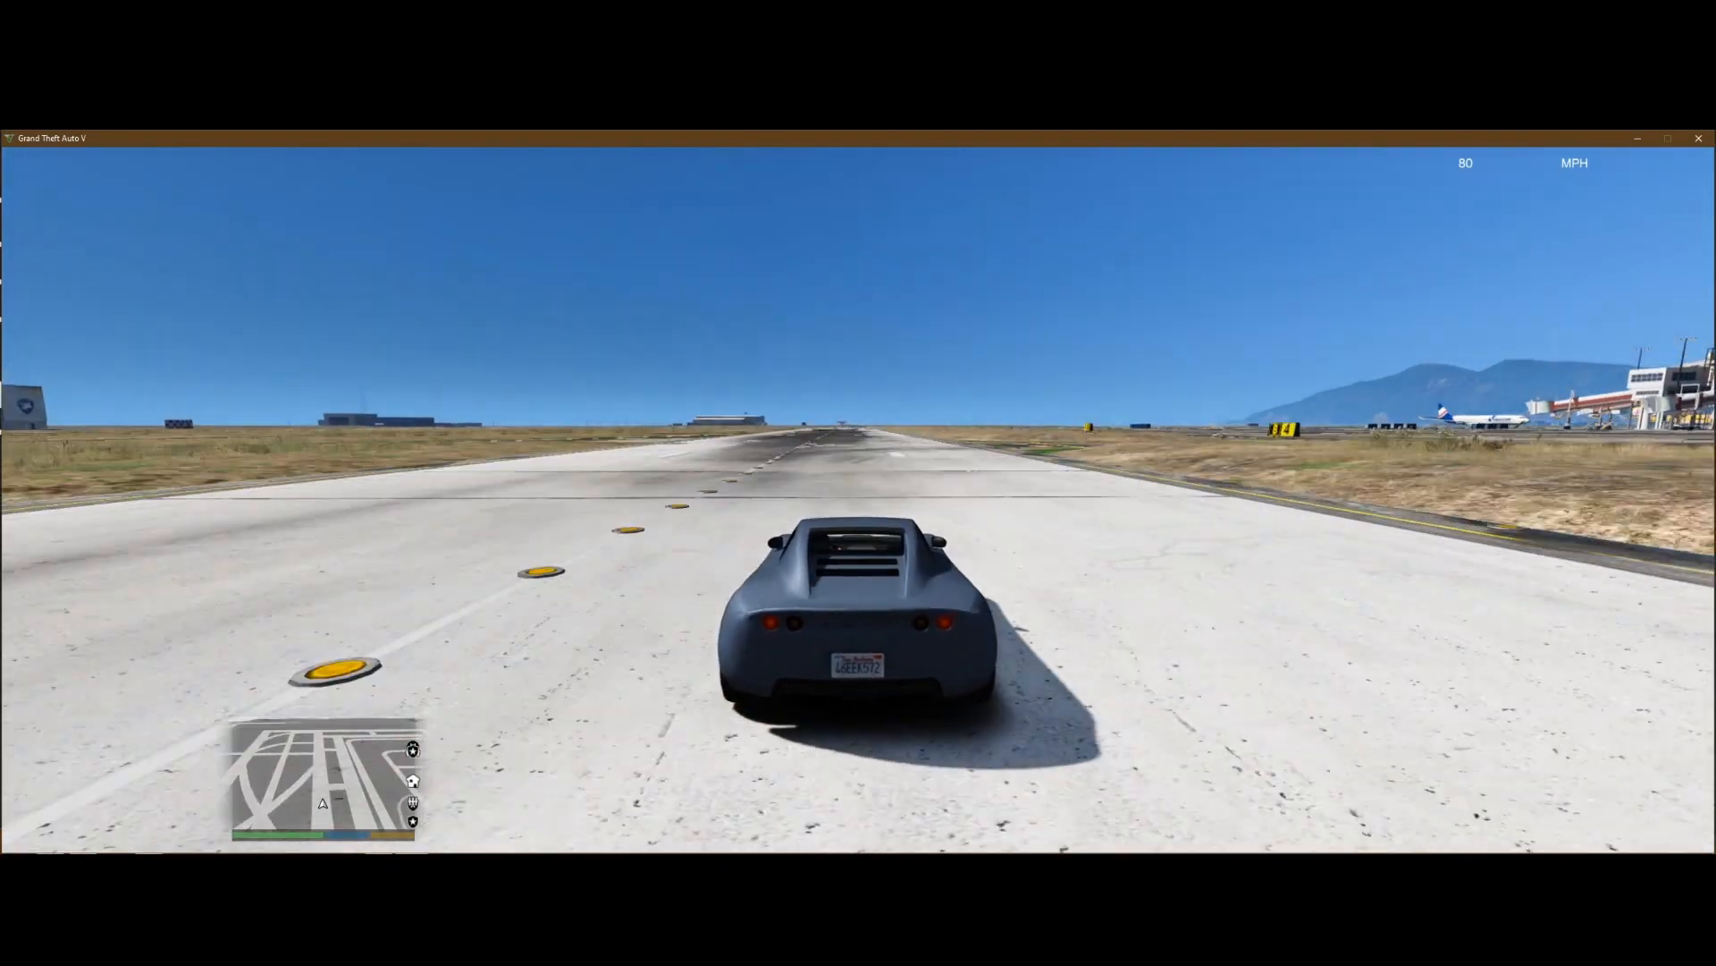
key("s")
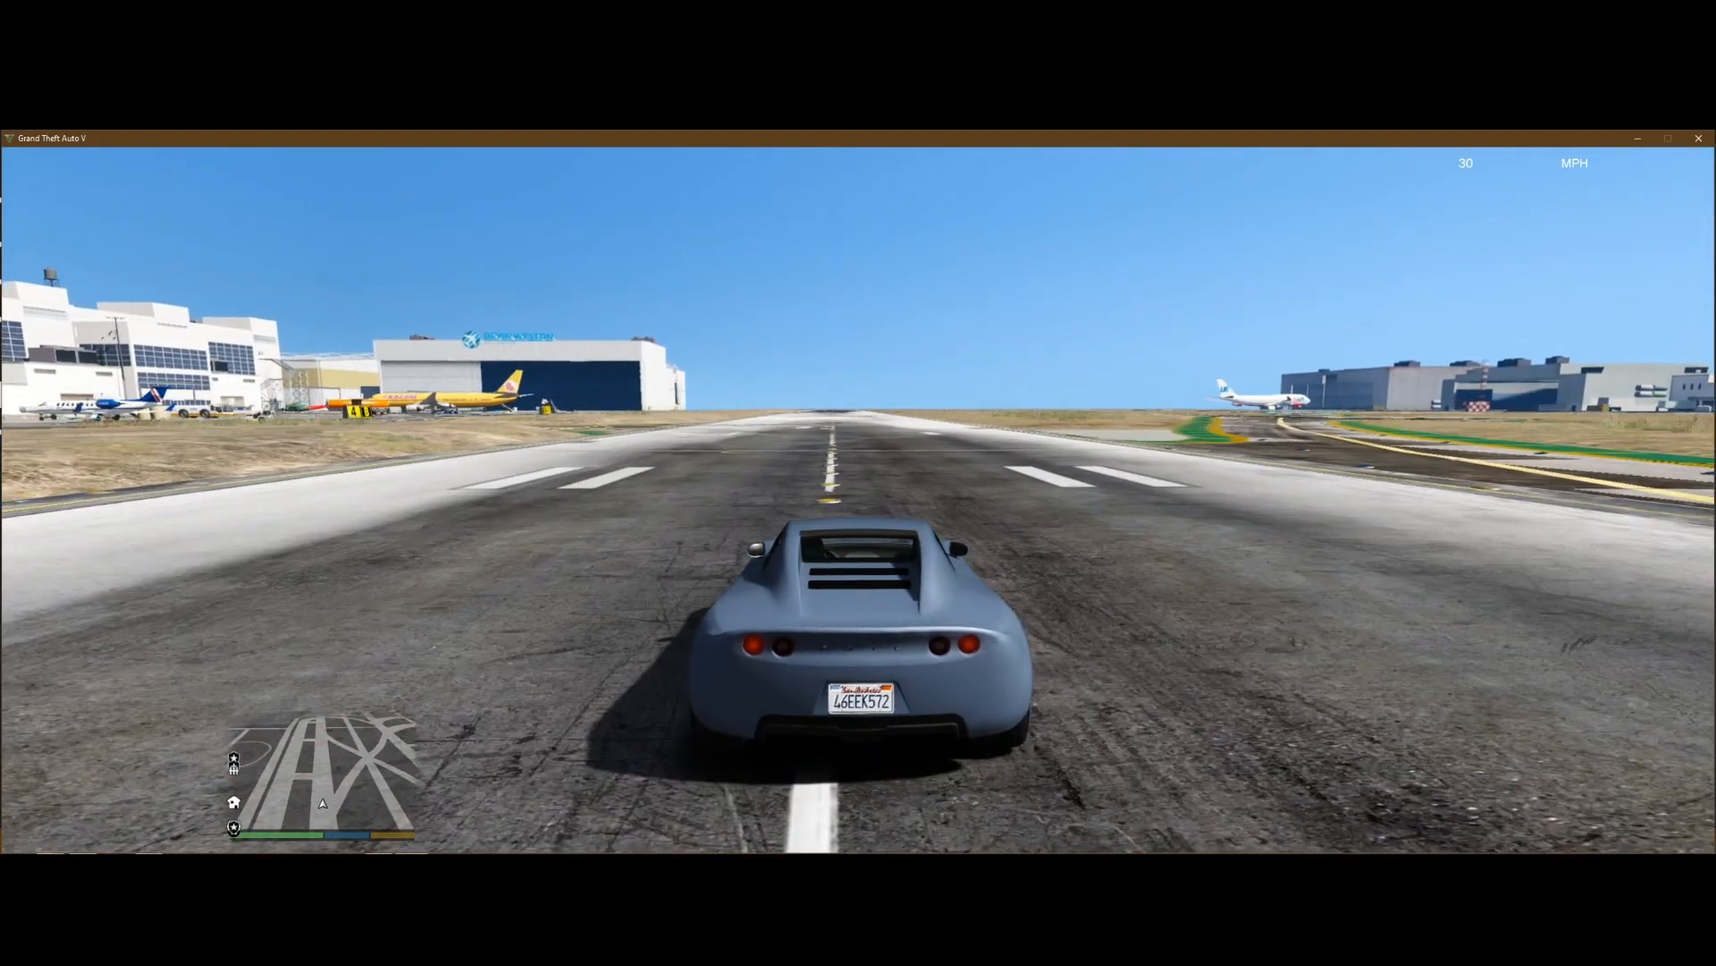
Untick Smooth automatic acceleration in the cruise menu, then raise the target speed to 85 mph
key("w")
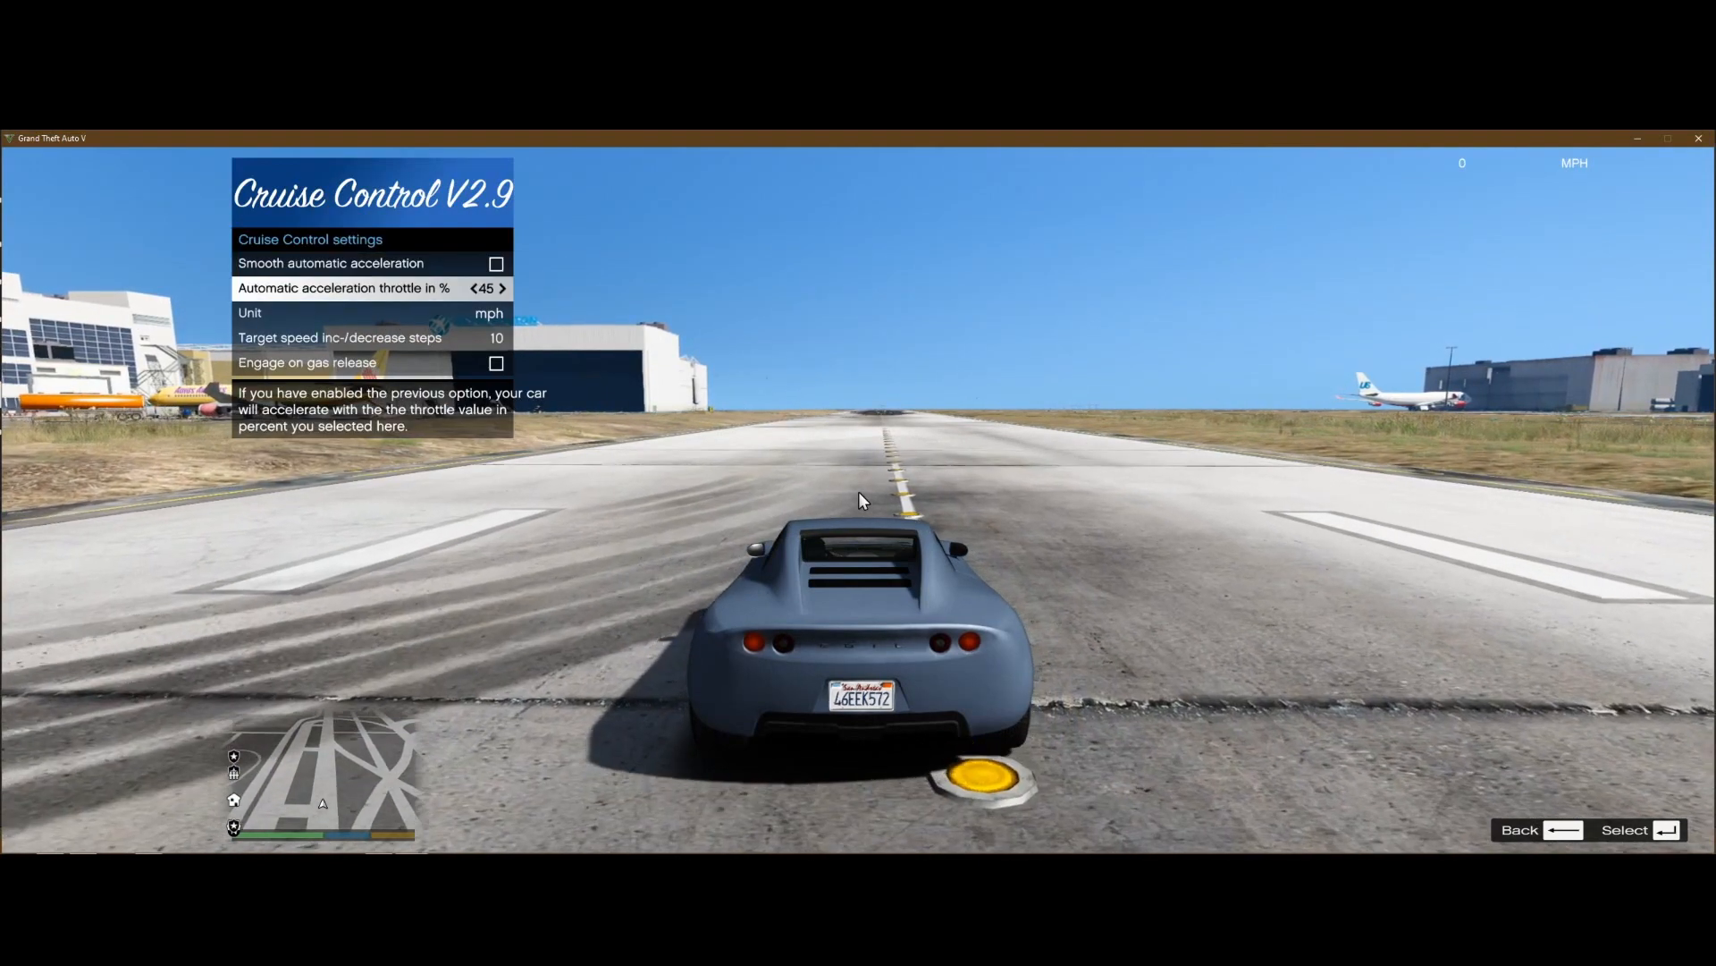
key("down")
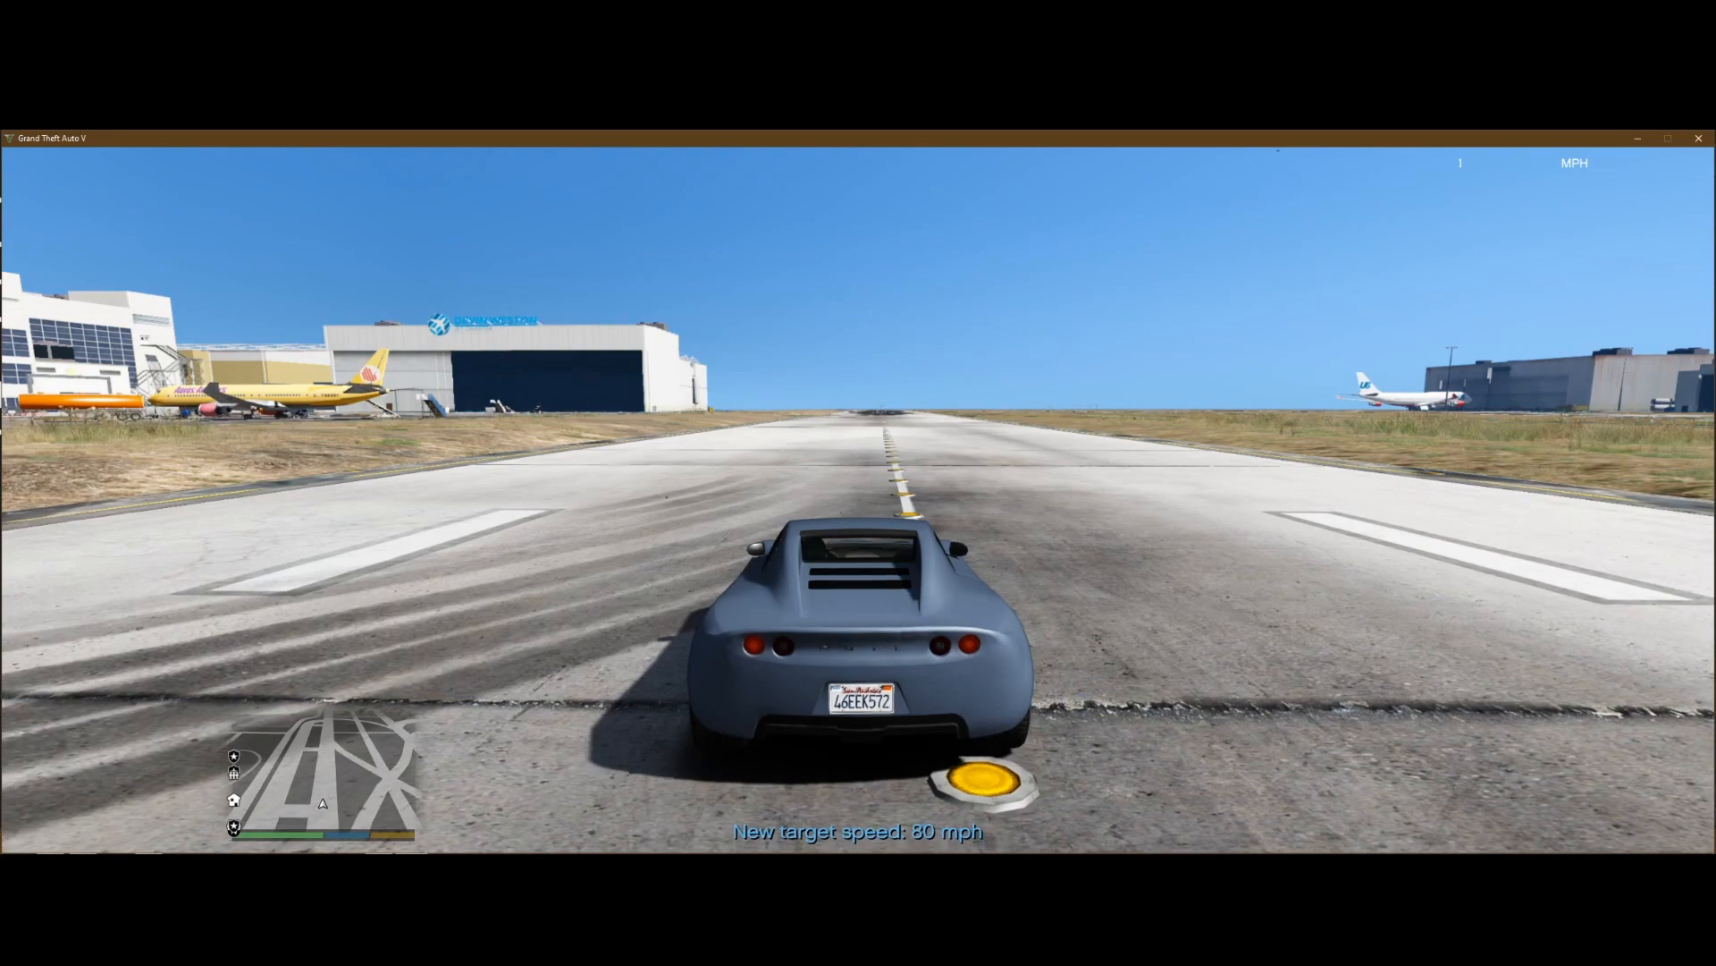
key("w")
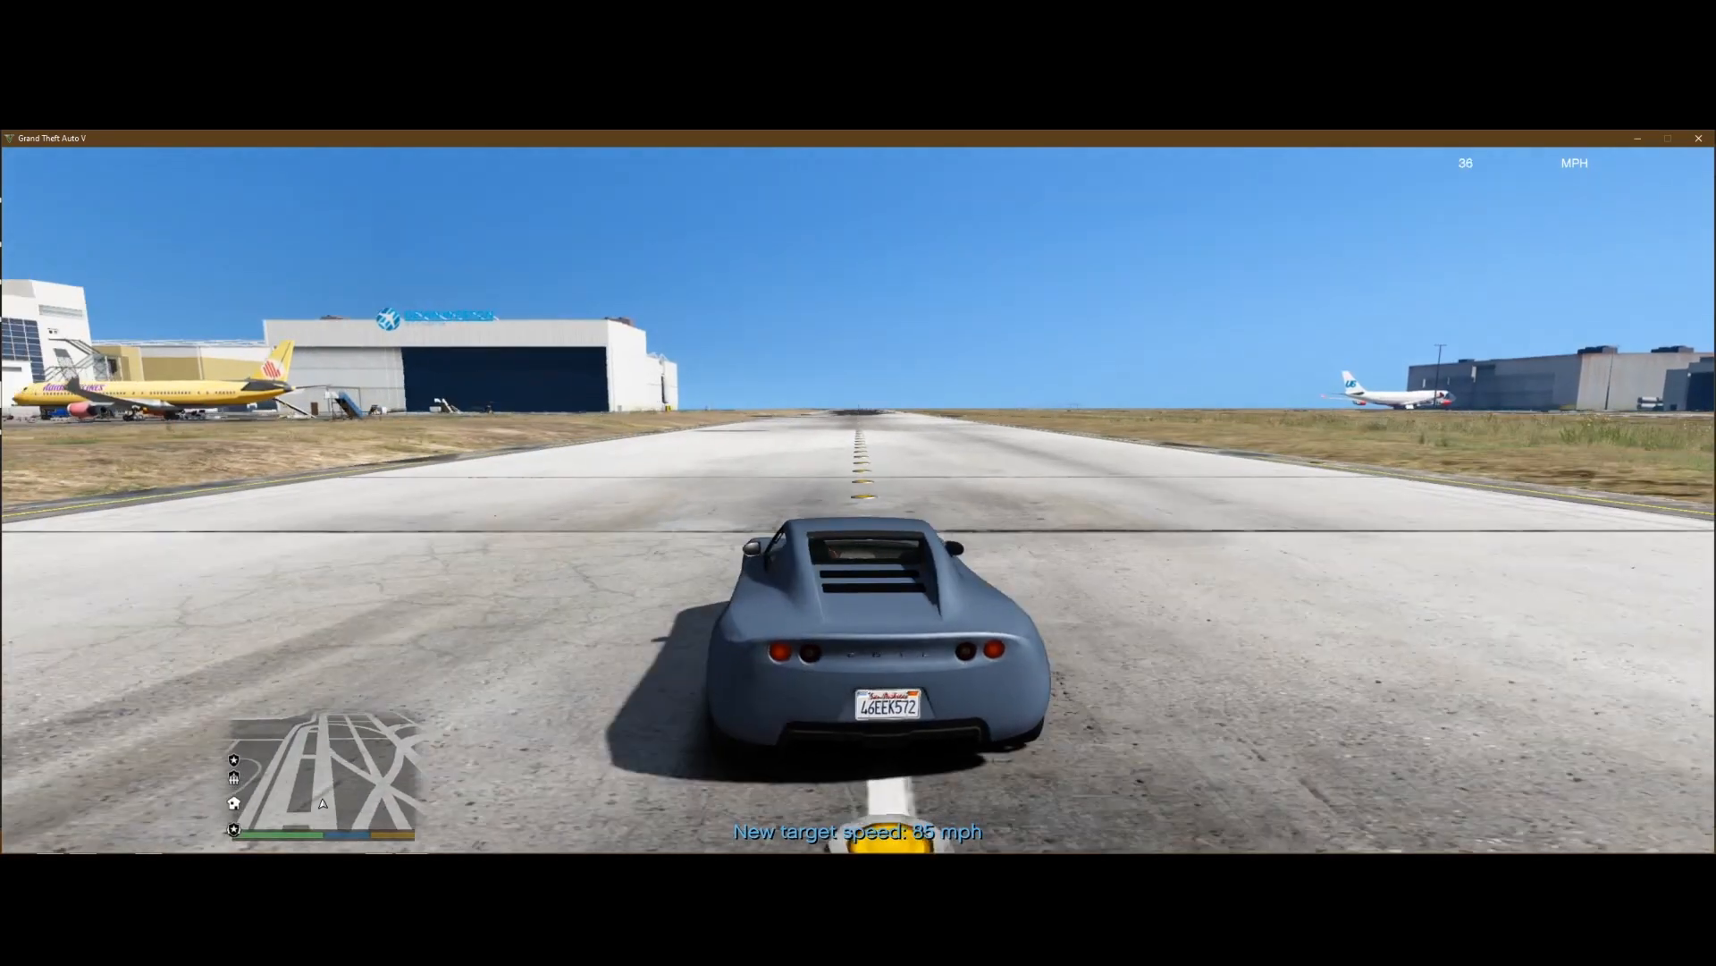
key("w")
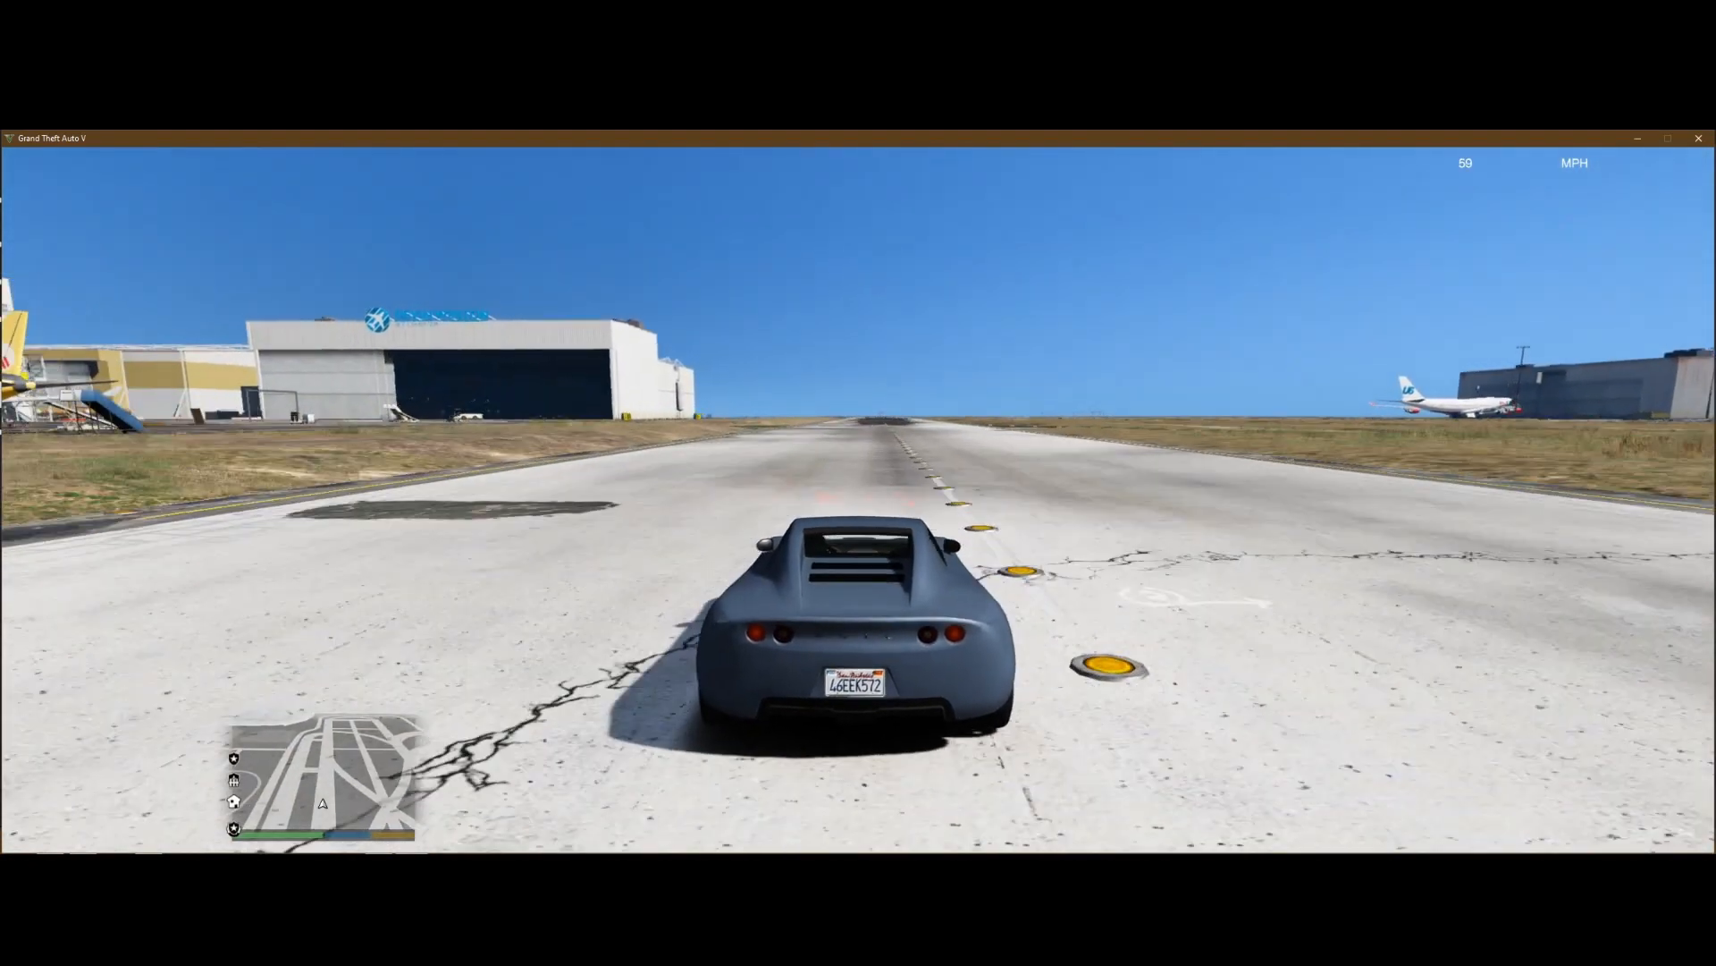